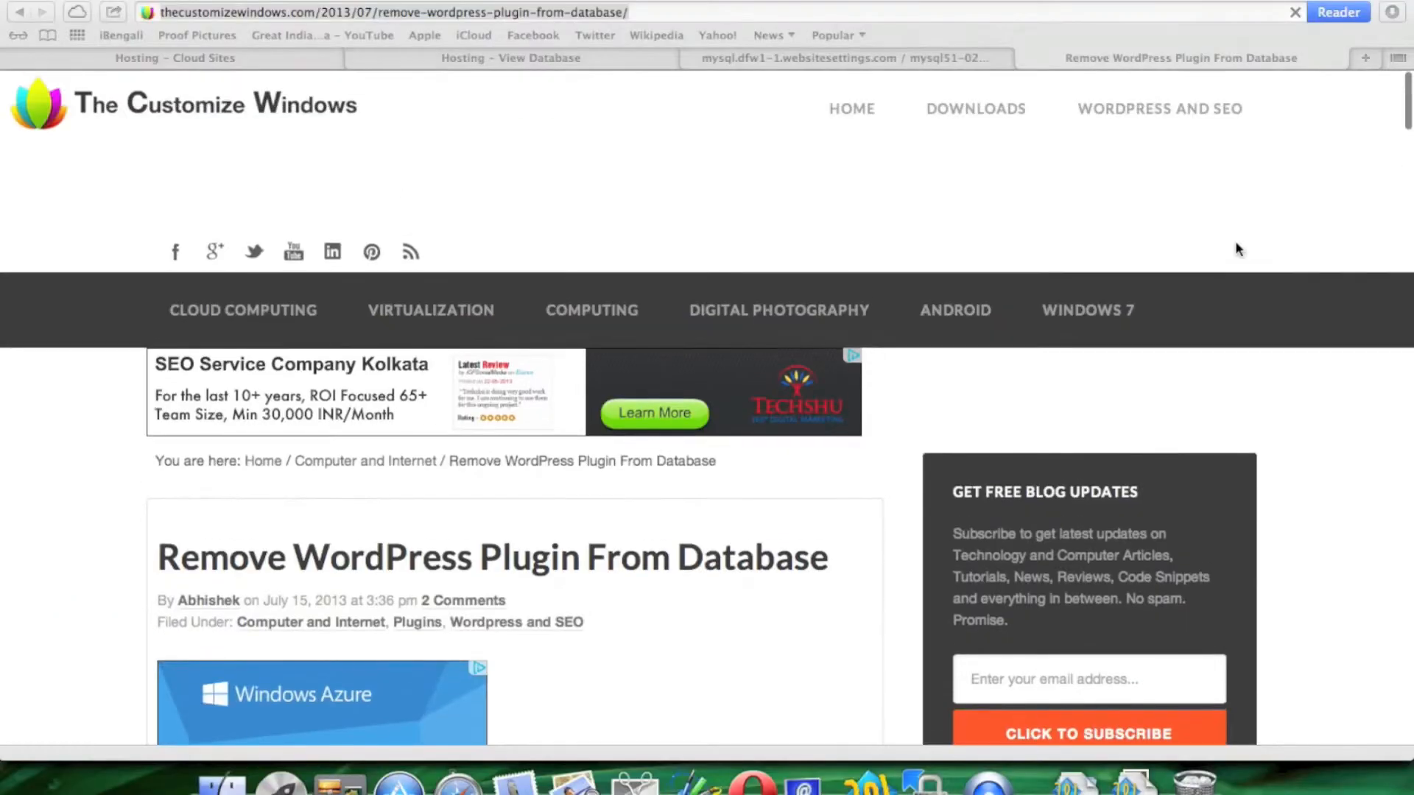
- Open the 'reducing WP_commentmeta Table Database Size' article and scroll through it
scroll("down", 3)
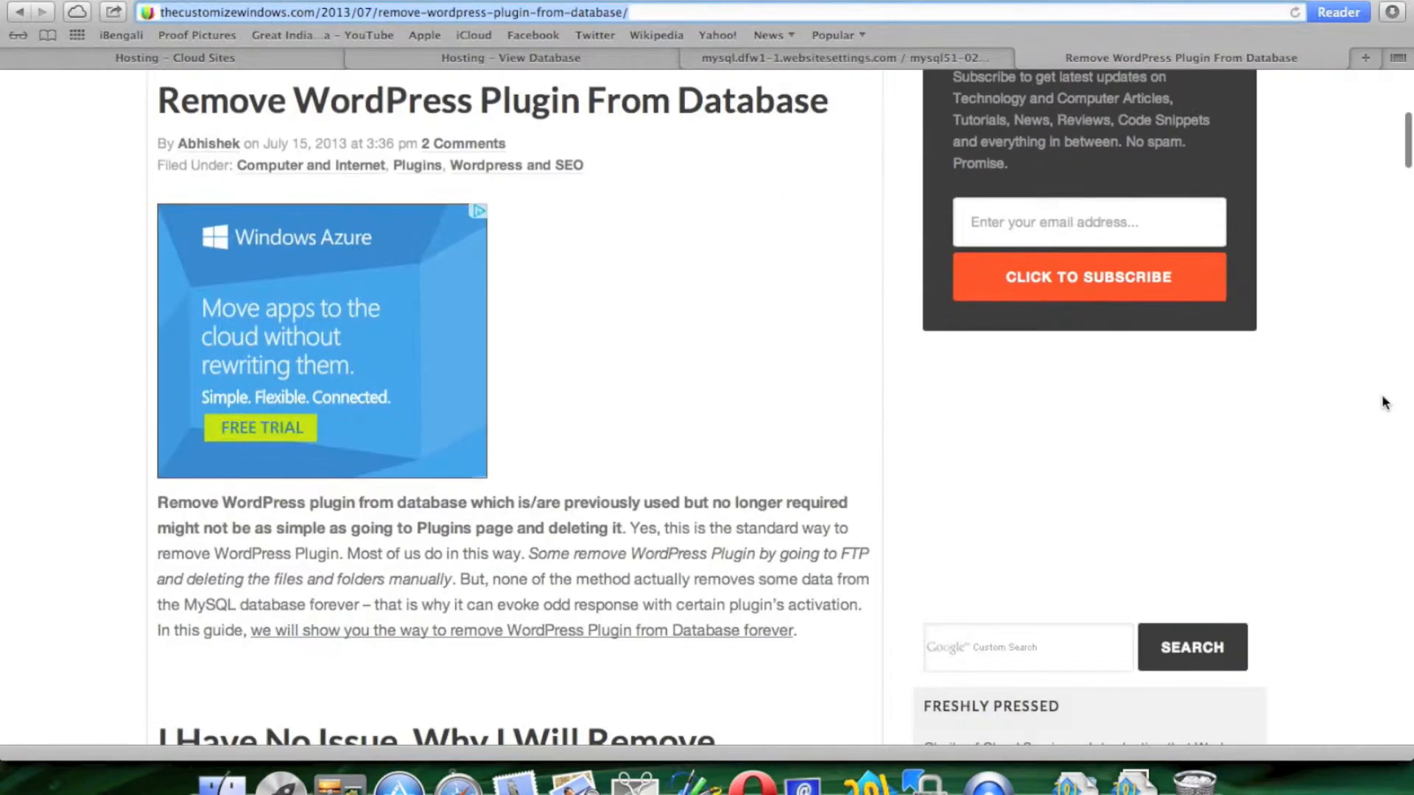
scroll("down", 3)
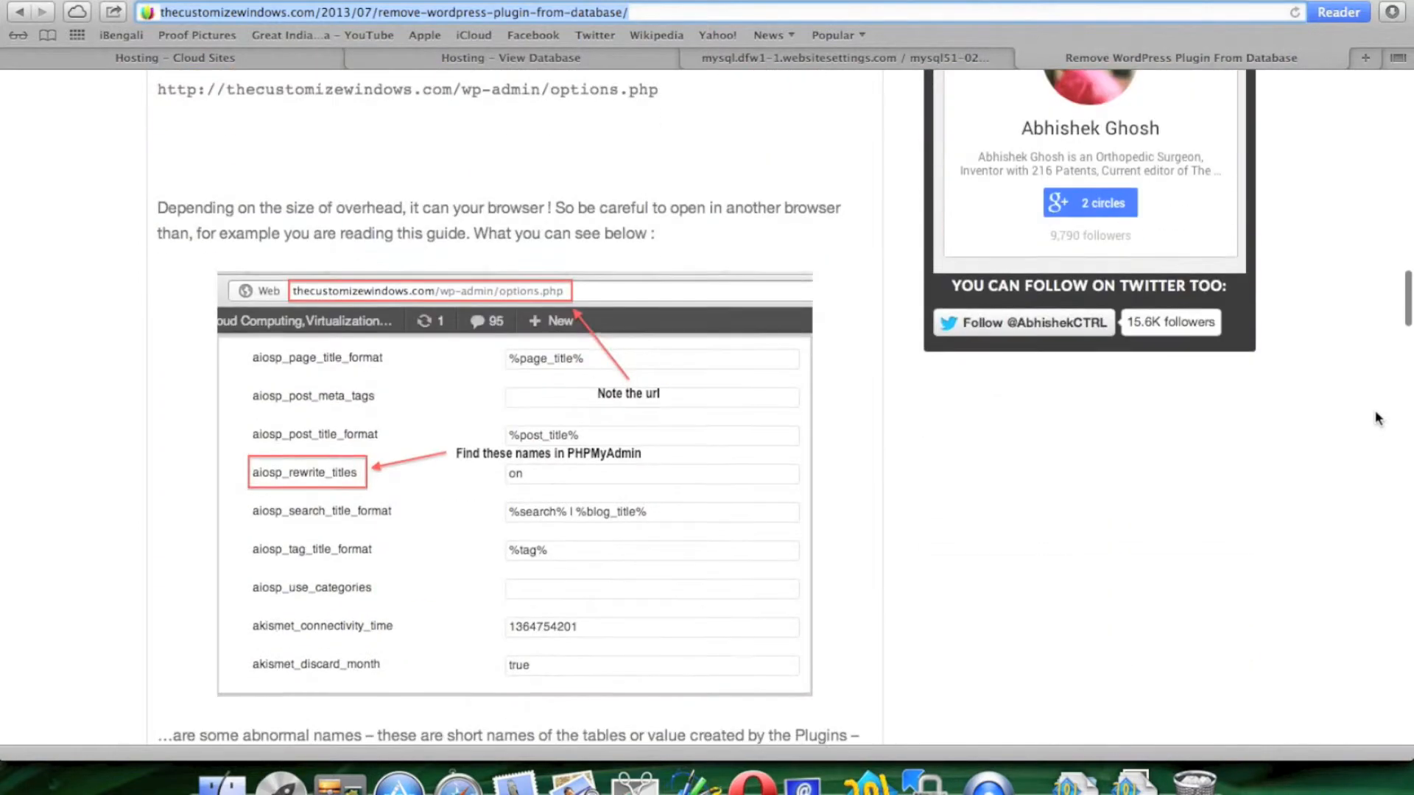
scroll("down", 3)
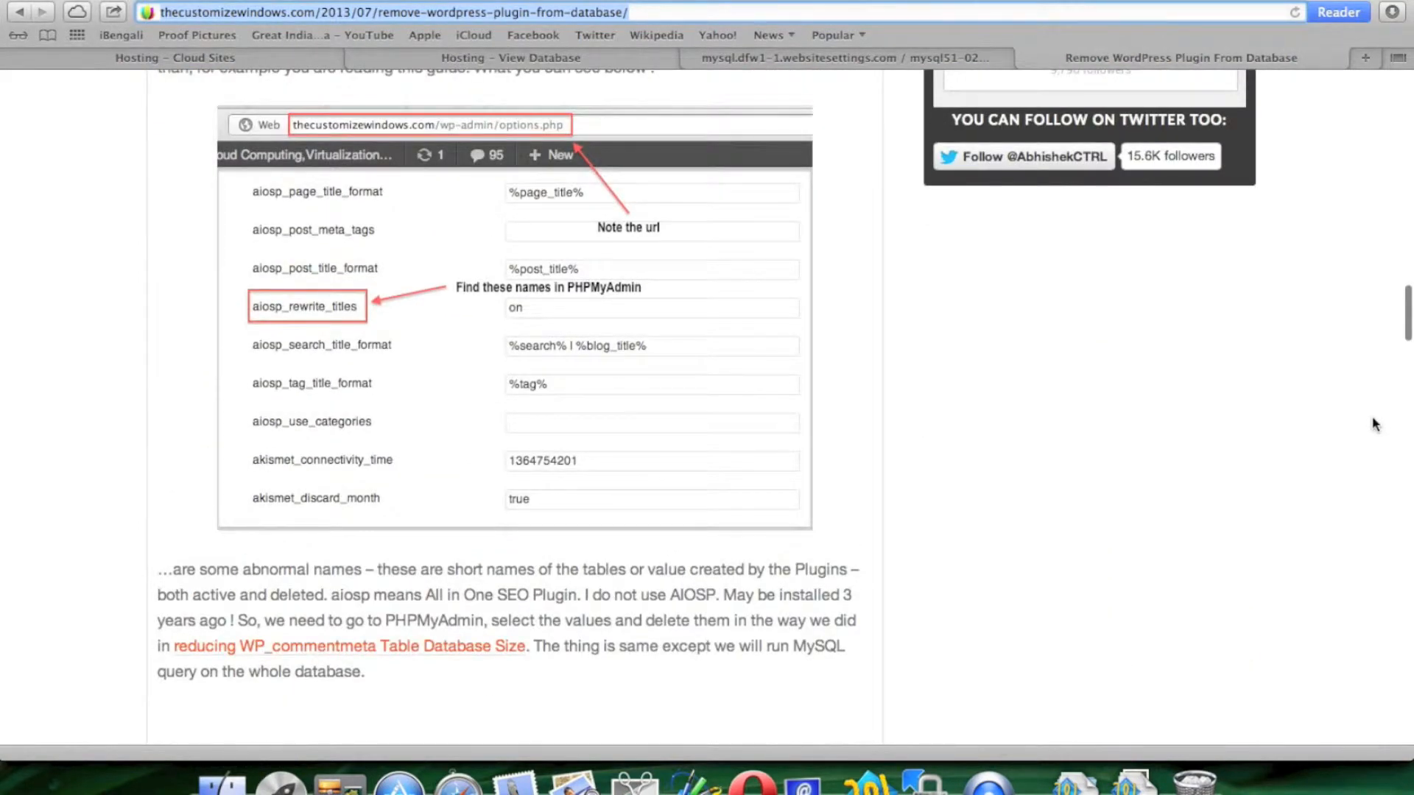
scroll("down", 3)
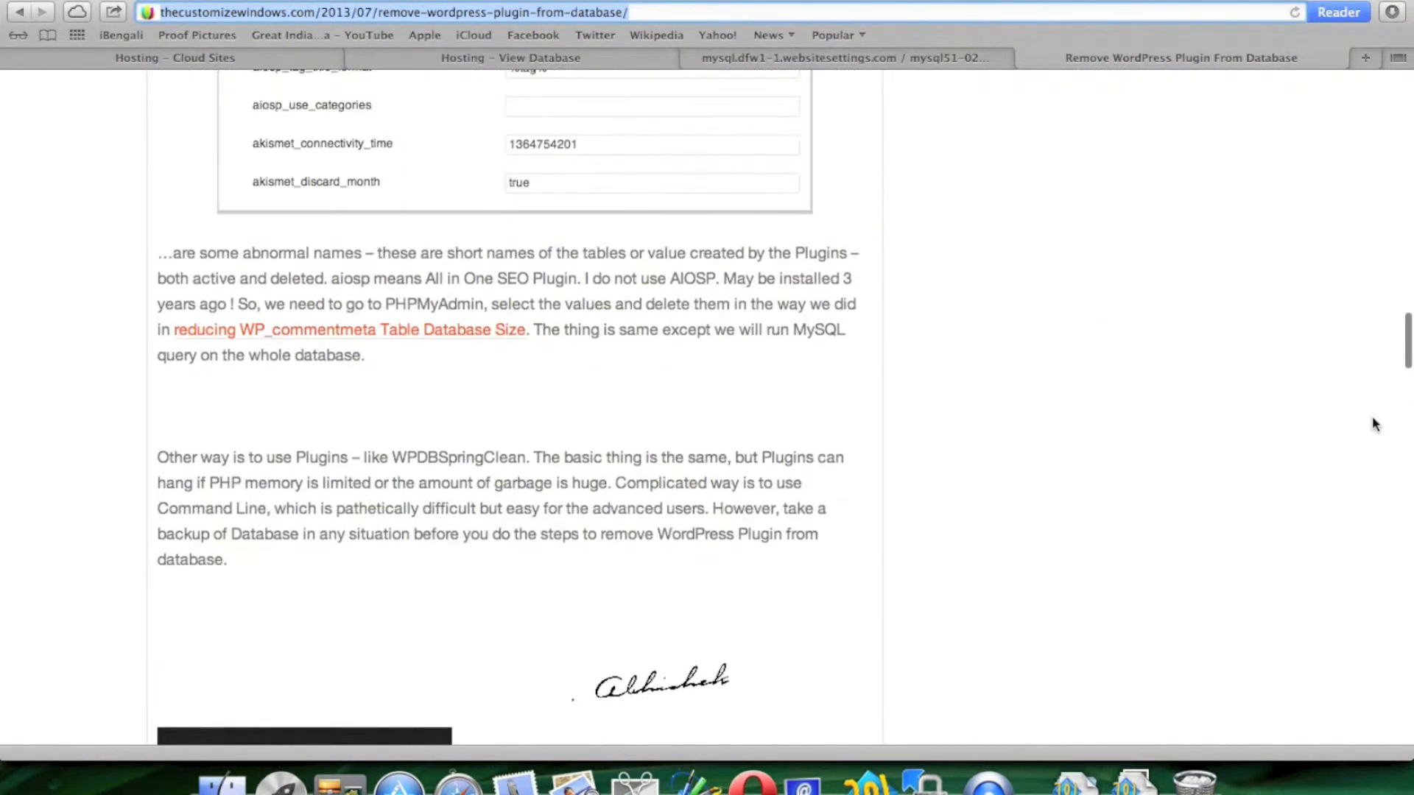
left_click(348, 329)
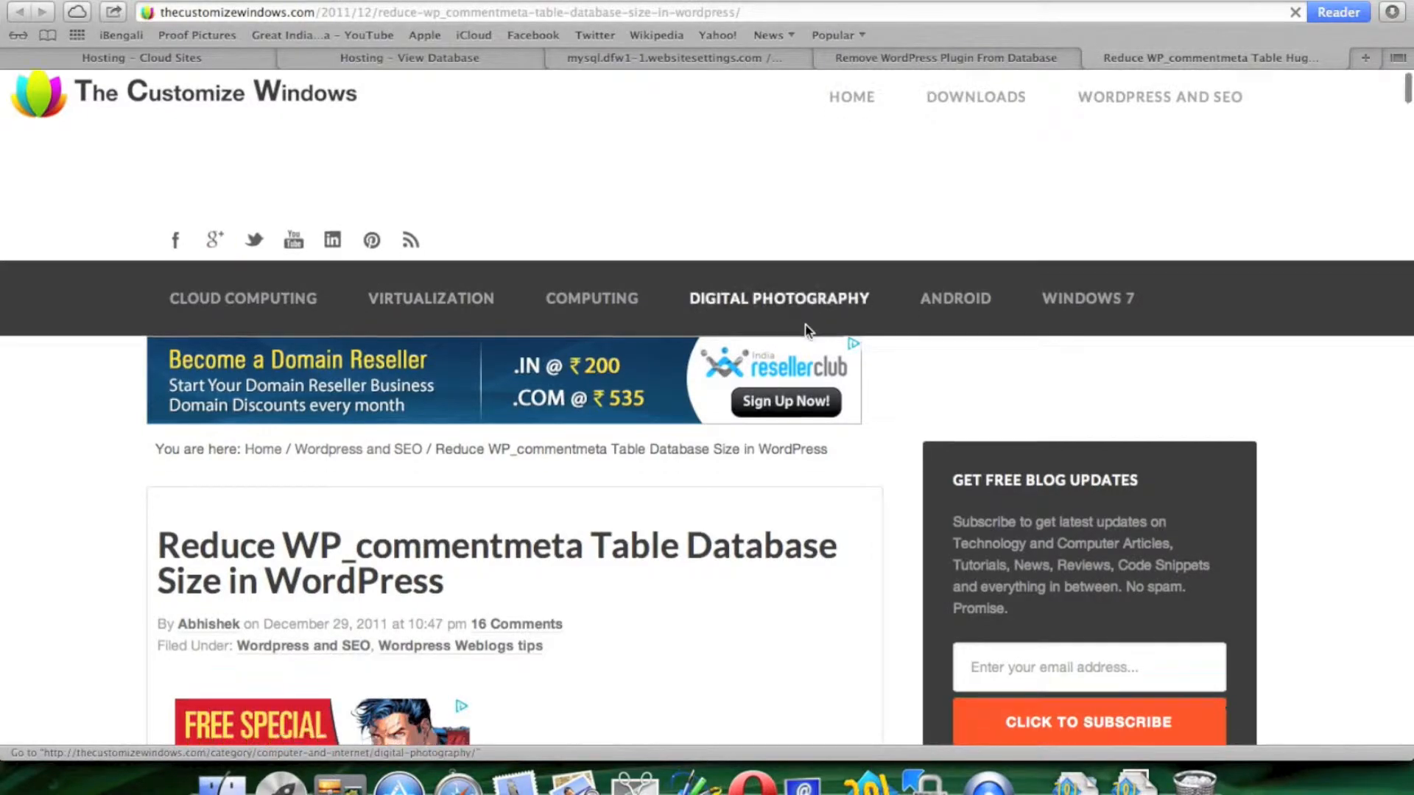
scroll("down", 3)
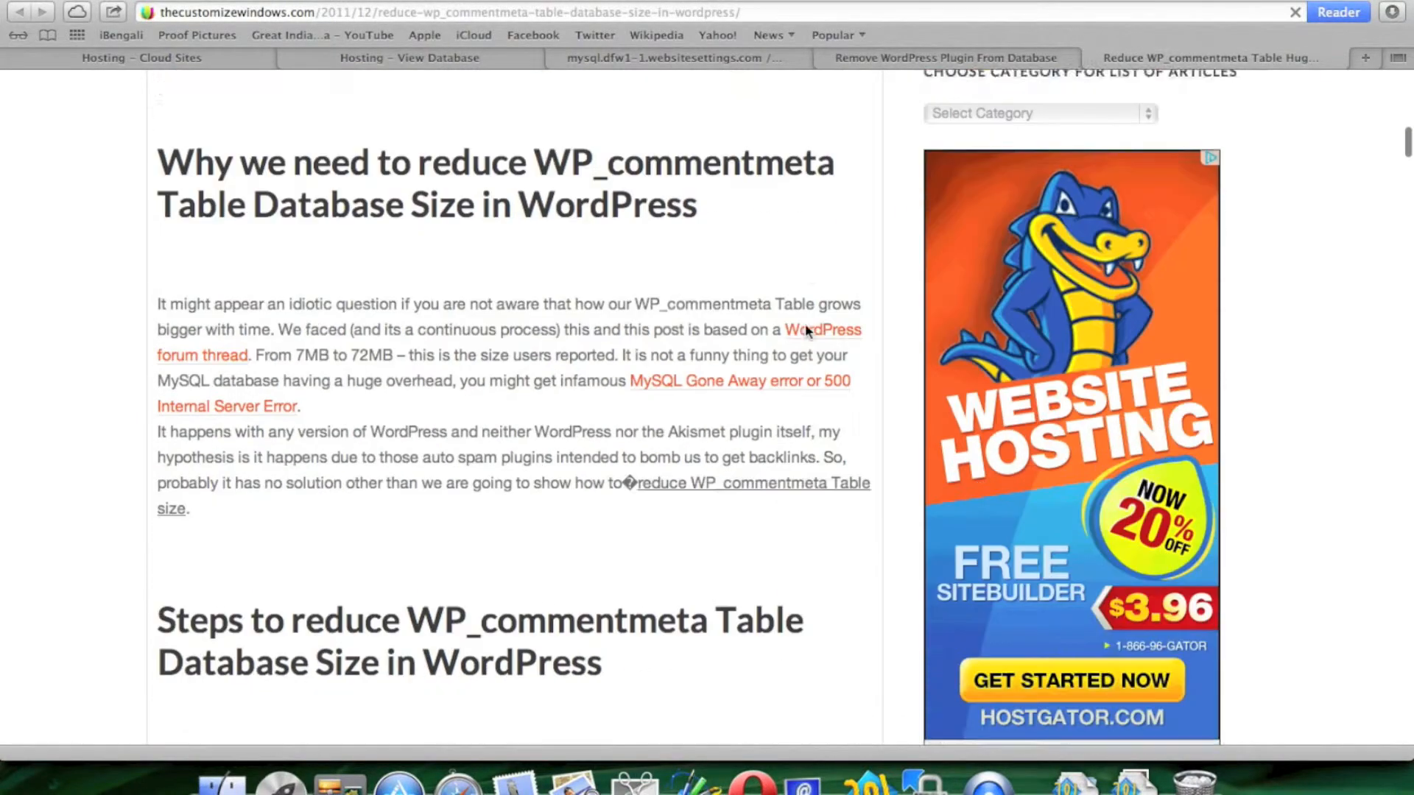
scroll("down", 3)
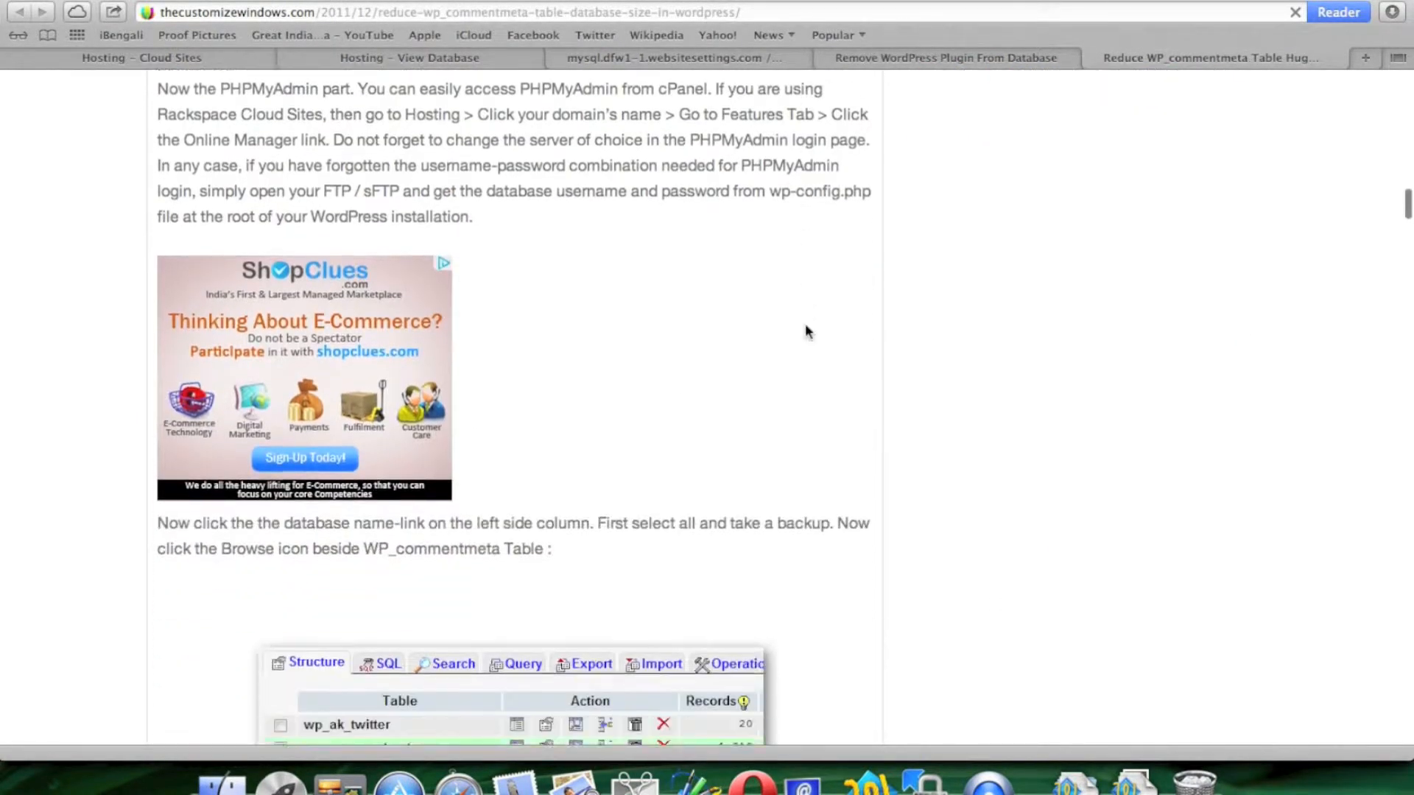
scroll("down", 3)
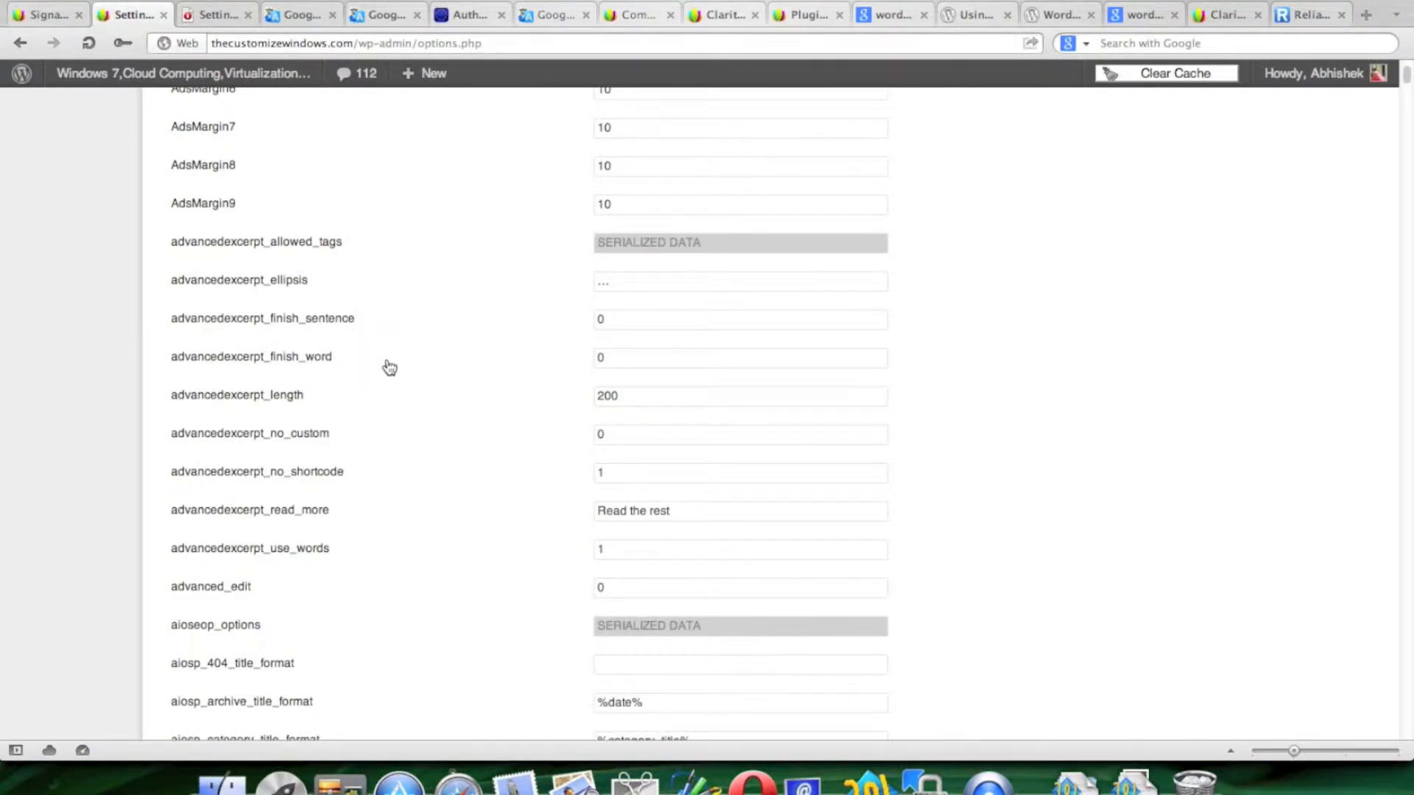
mouse_move(442, 758)
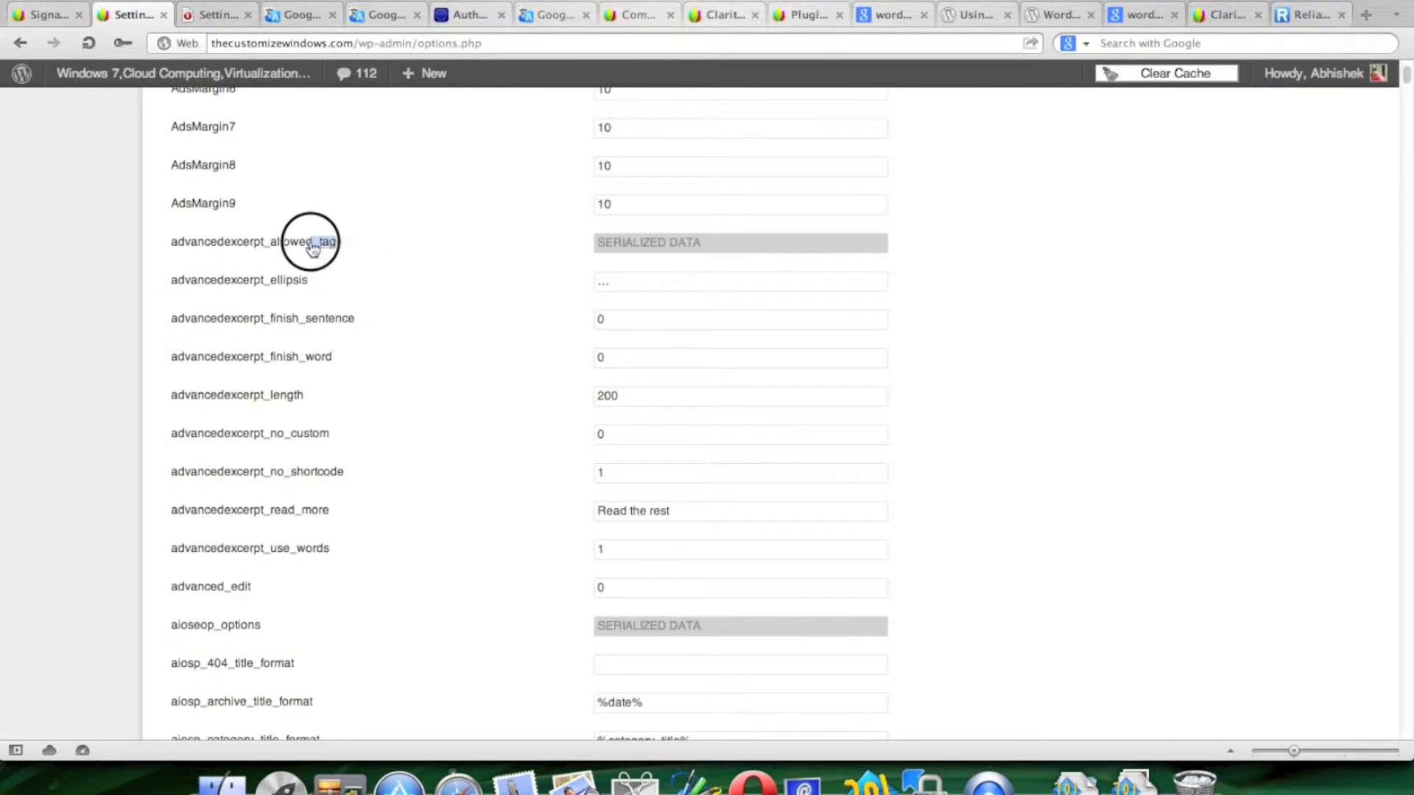
- Select the advancedexcerpt_ellipsis option name on options.php and copy it
double_click(256, 241)
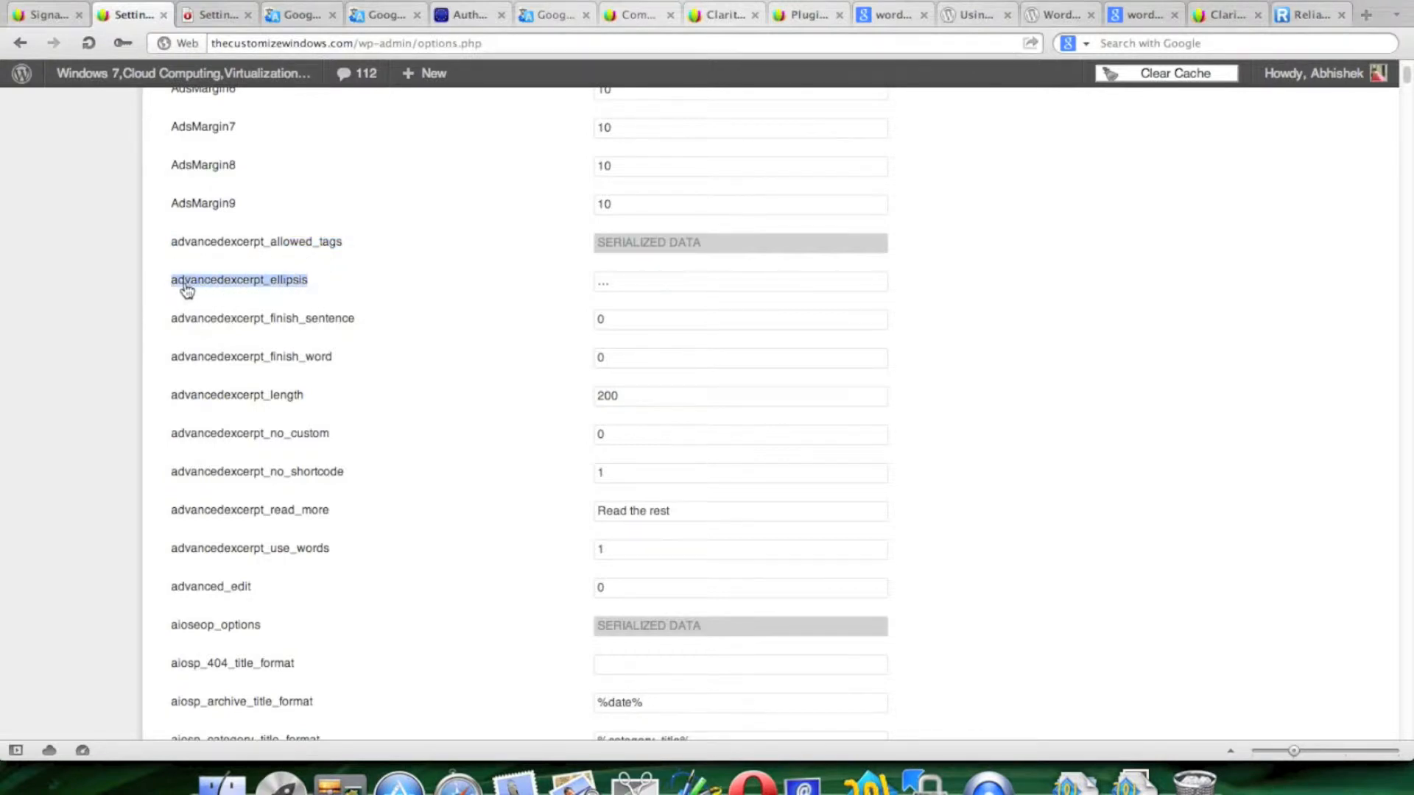
mouse_move(462, 739)
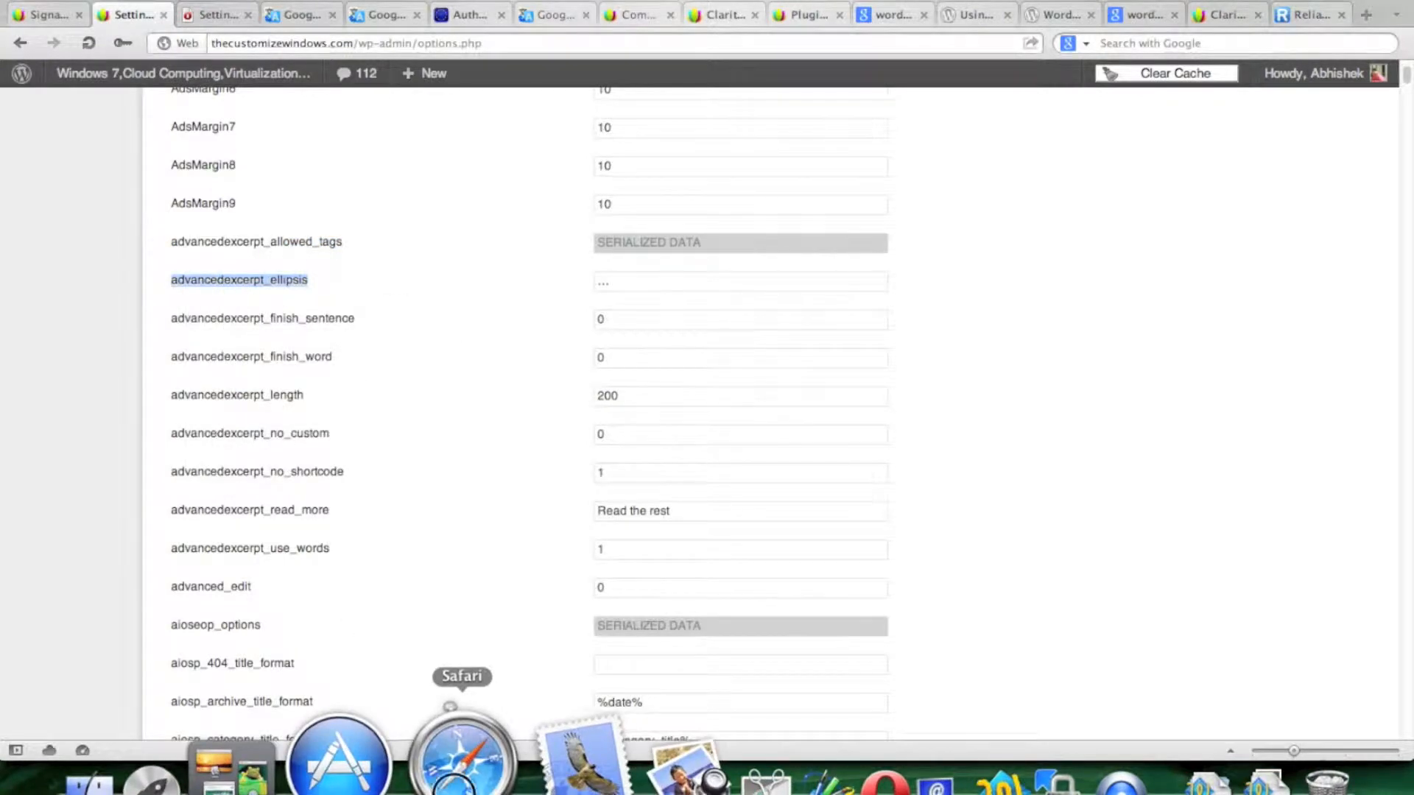
right_click(792, 322)
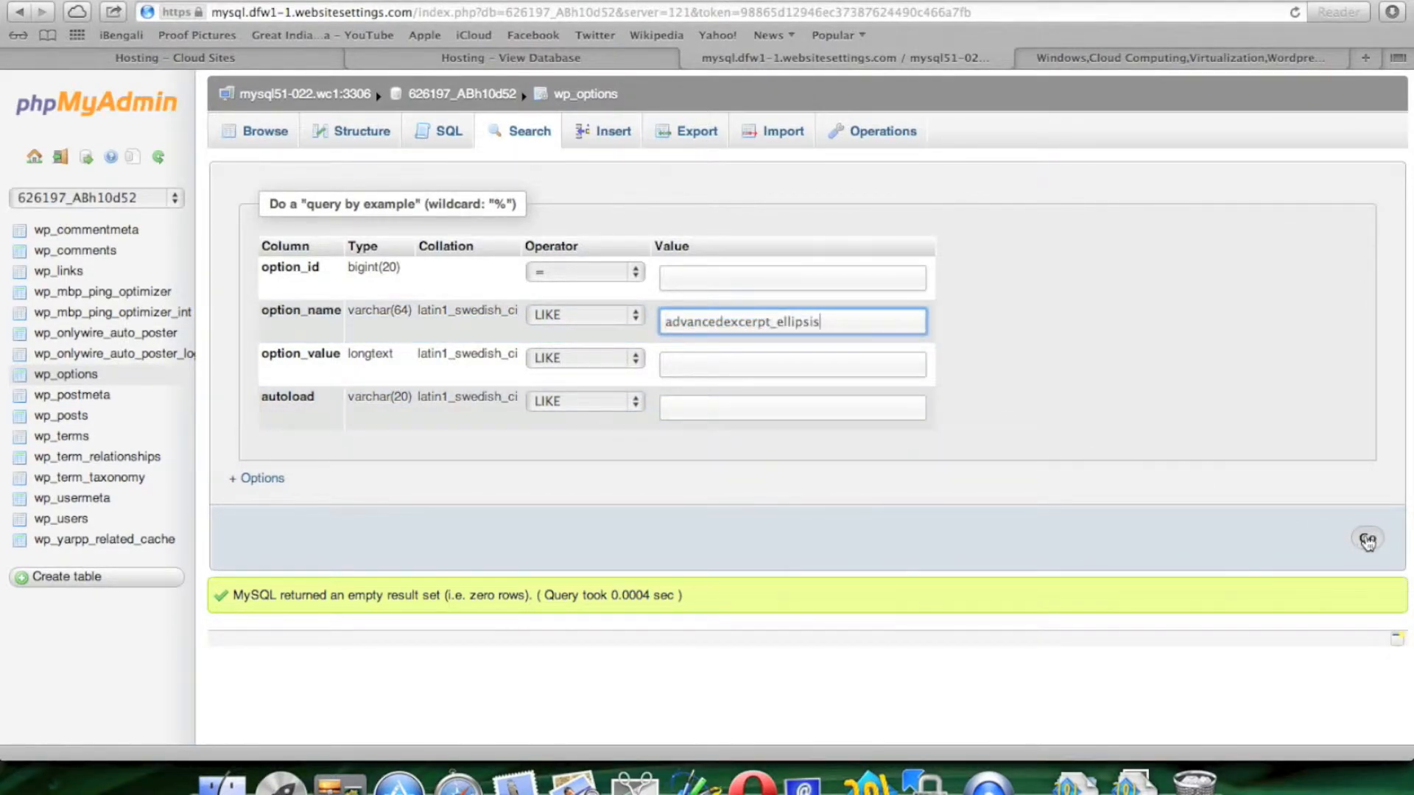
- Search wp_options for advancedexcerpt_ellipsis and delete its row, option_id 276
left_click(1368, 538)
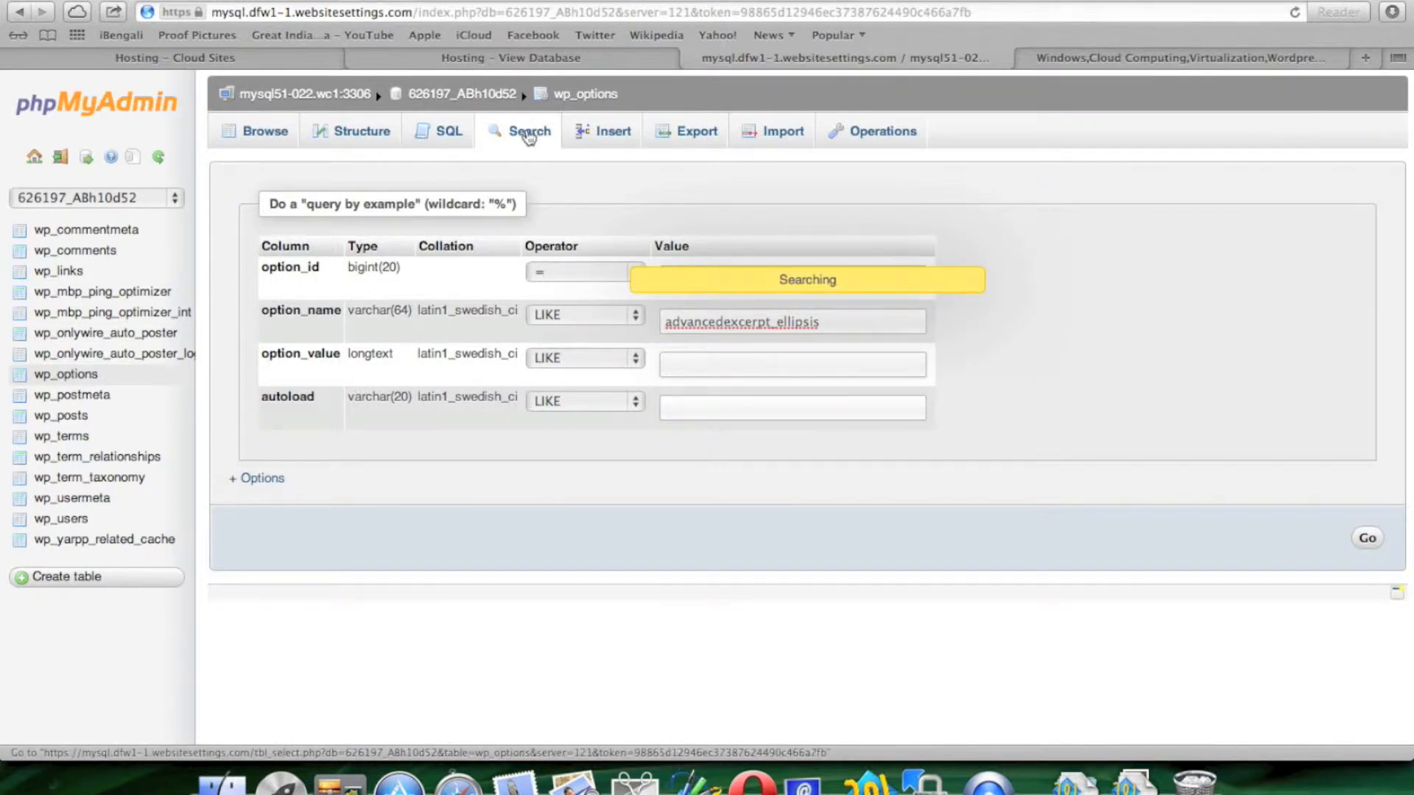
left_click(1366, 538)
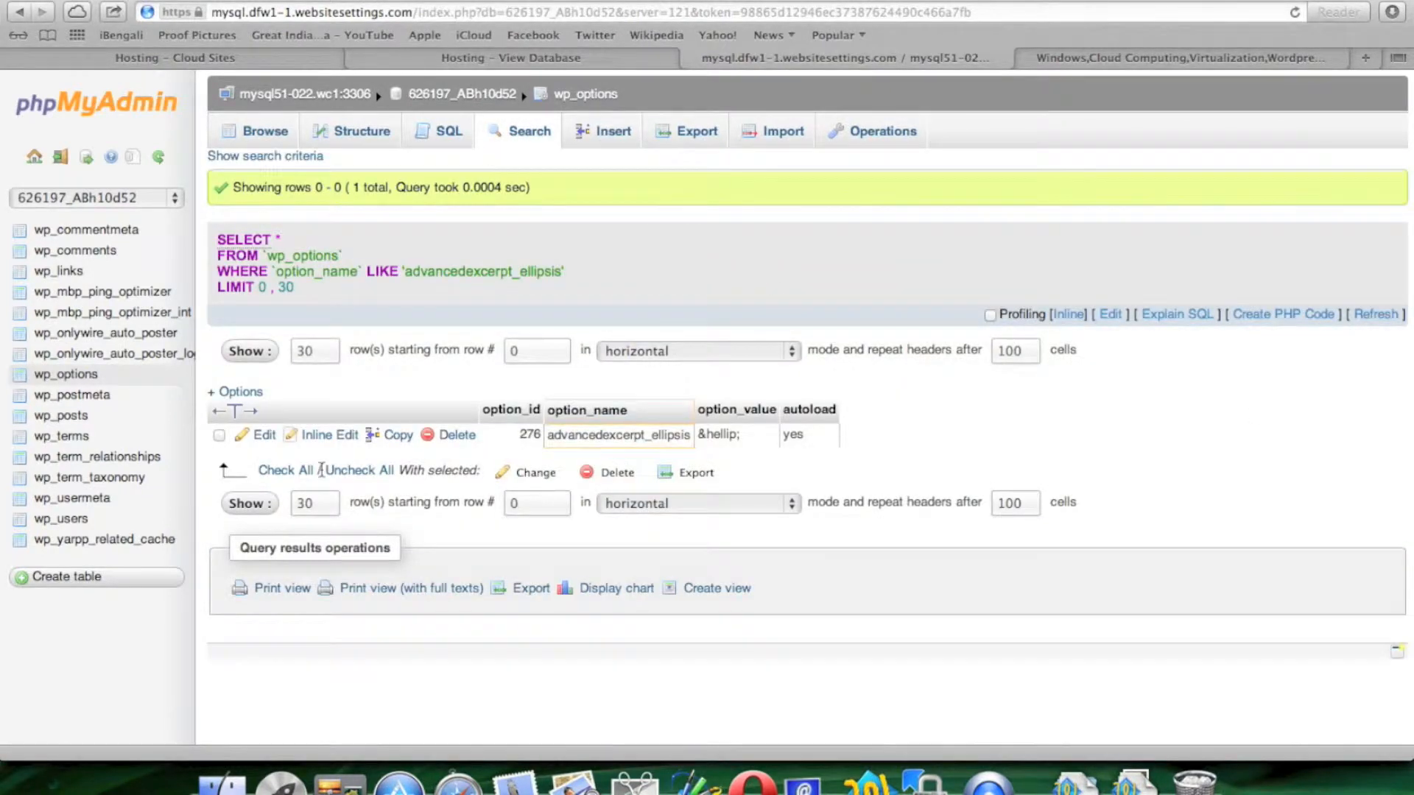
left_click(219, 434)
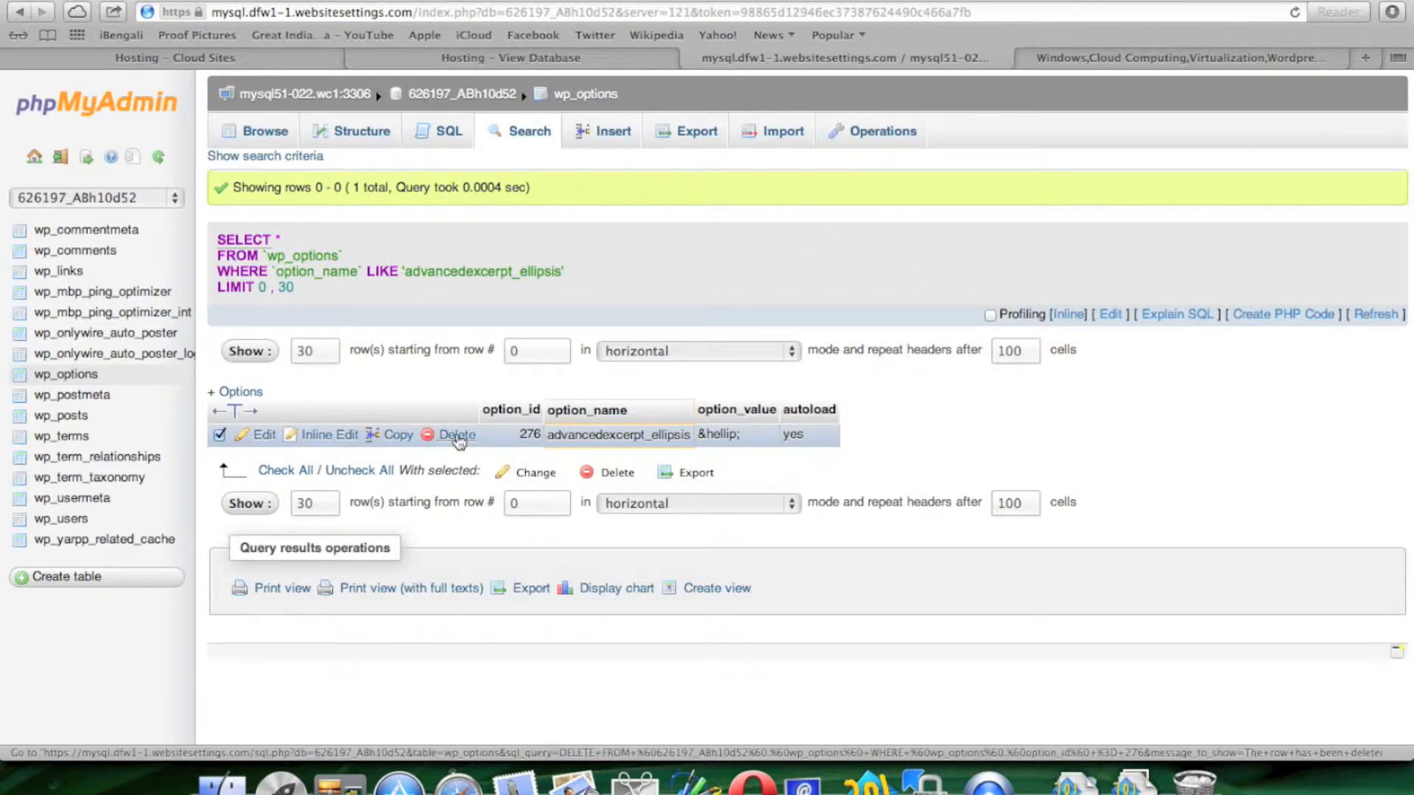
left_click(457, 435)
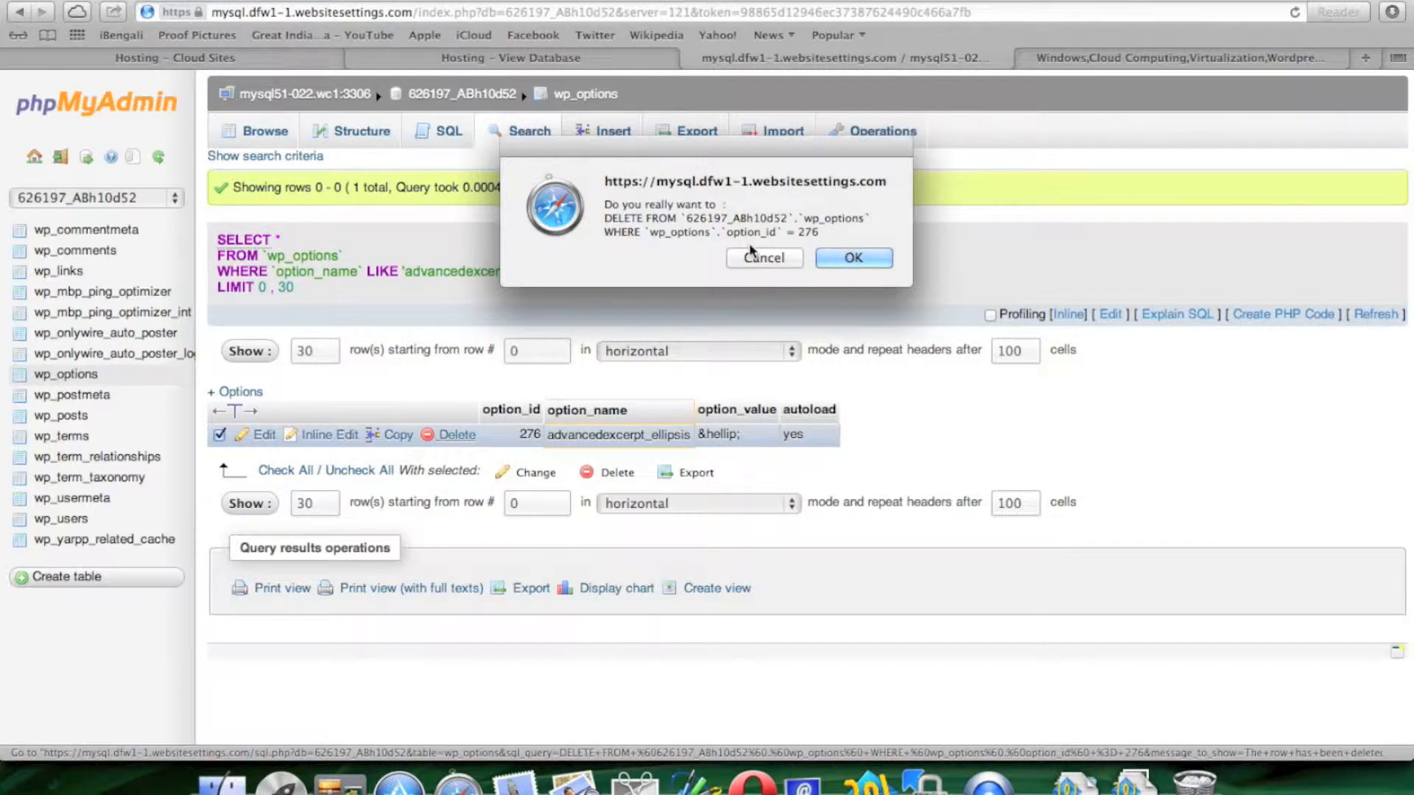
mouse_move(852, 257)
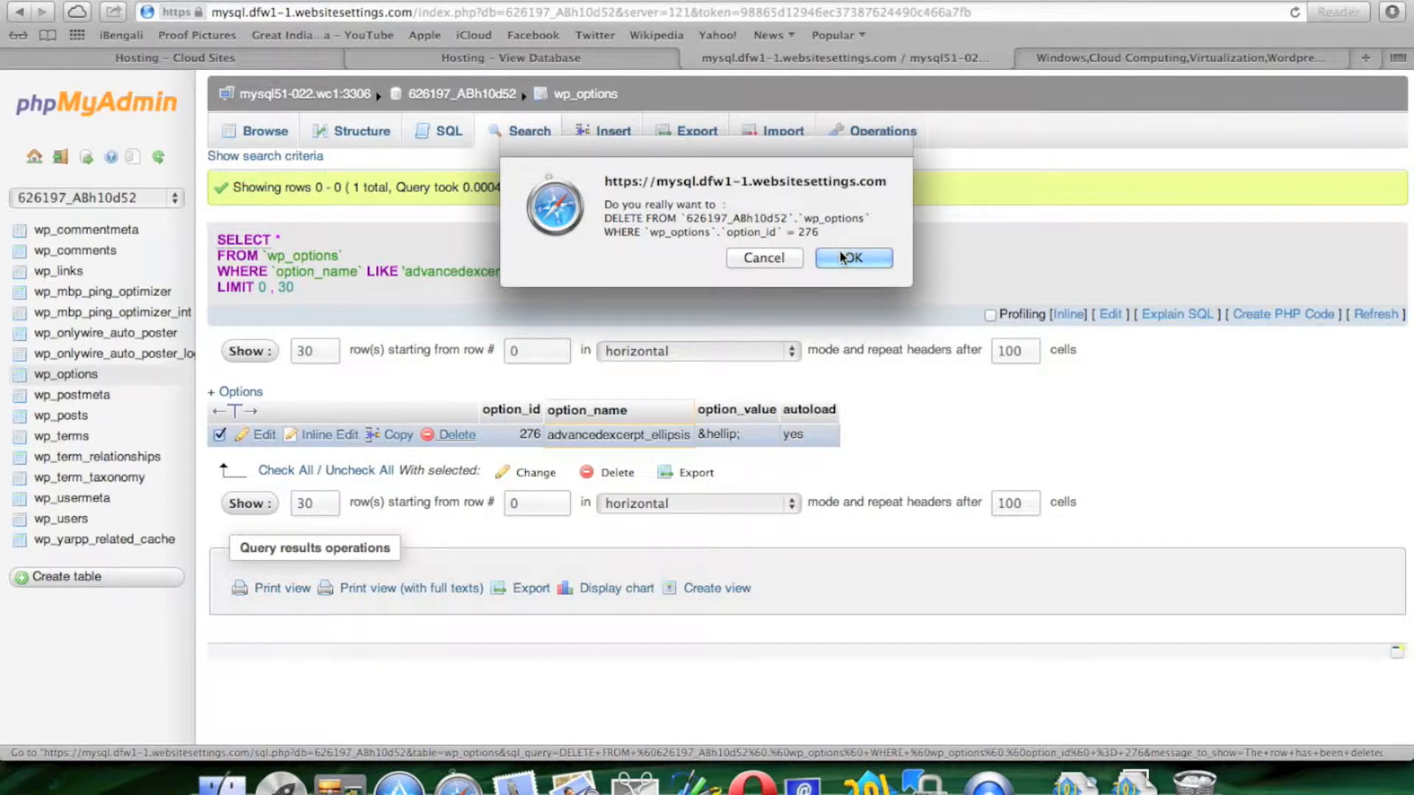
left_click(852, 257)
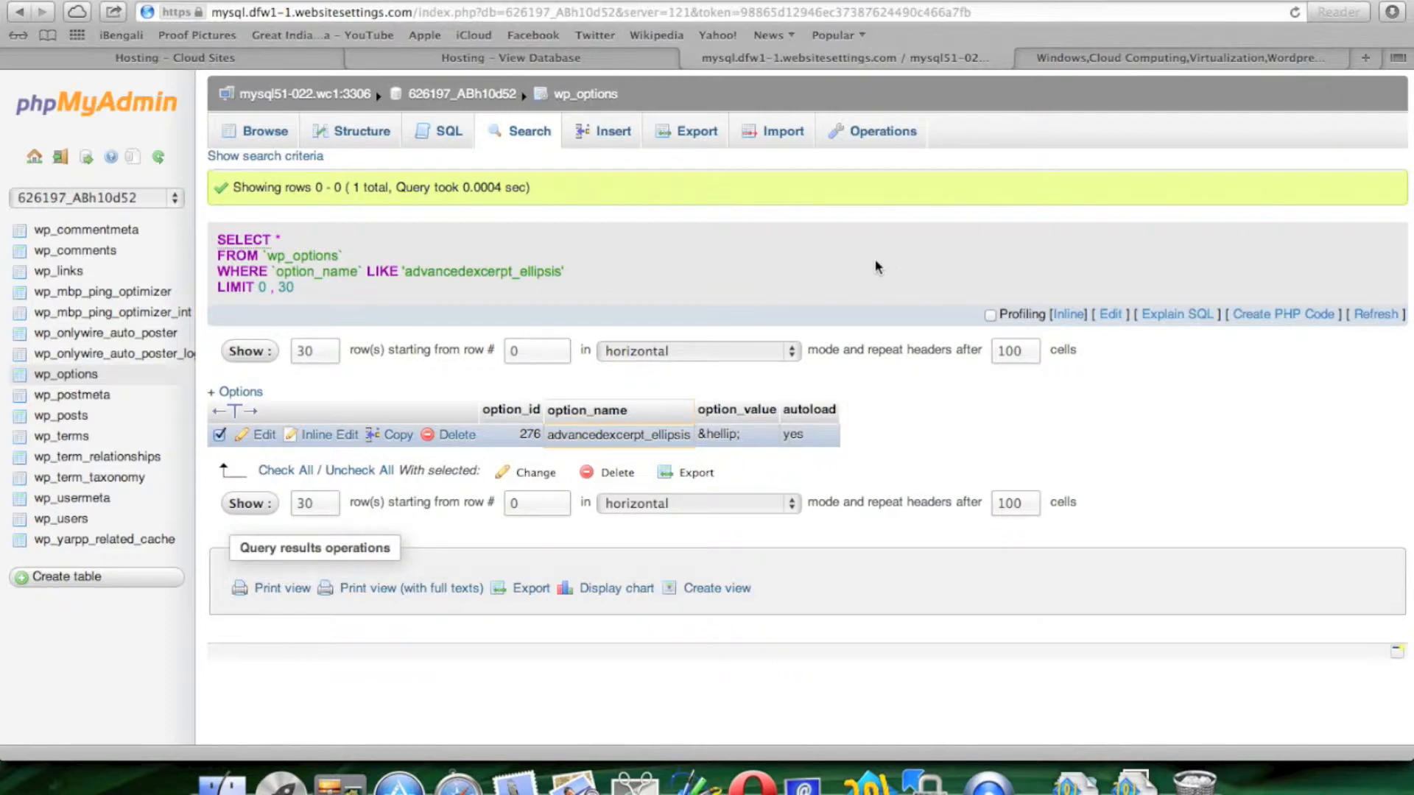
left_click(361, 131)
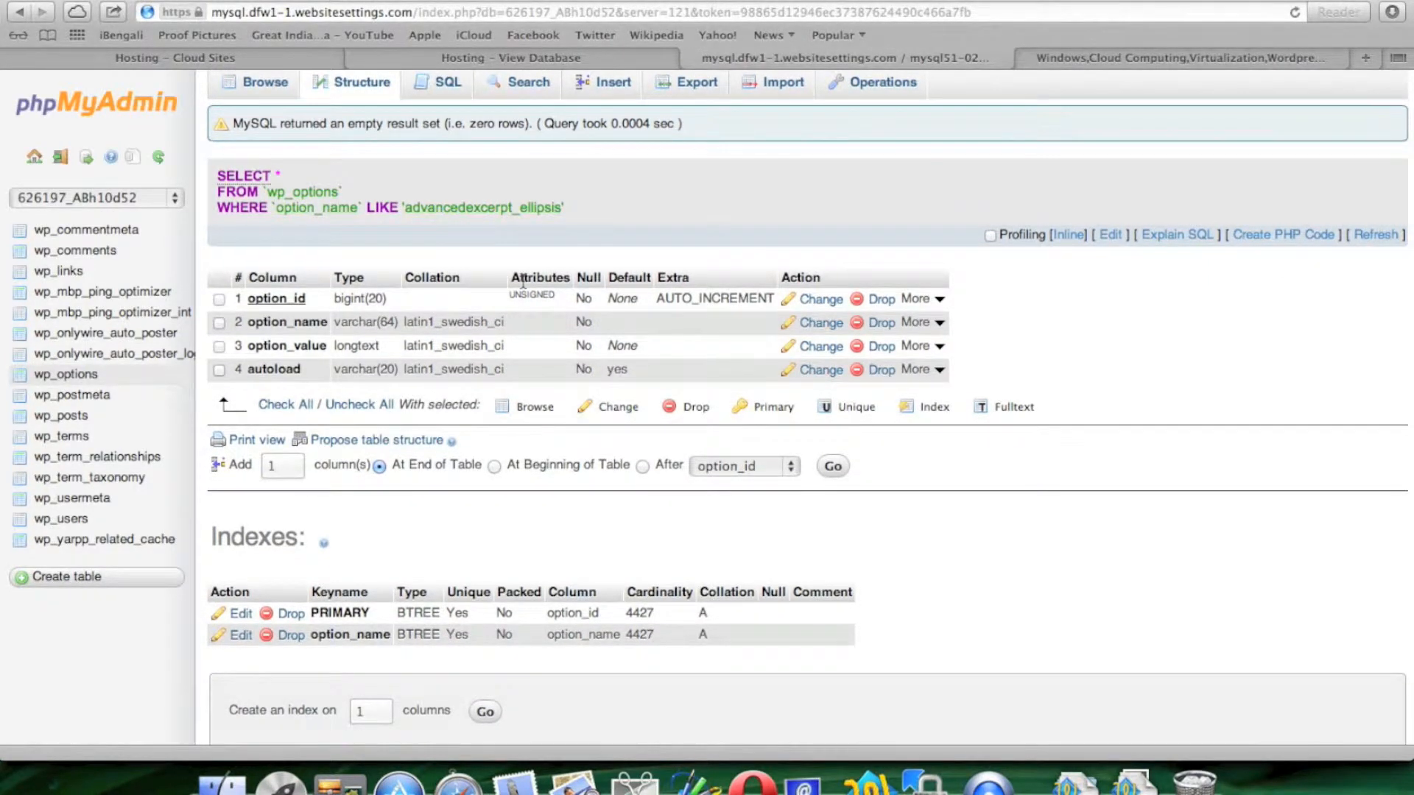
scroll("down", 3)
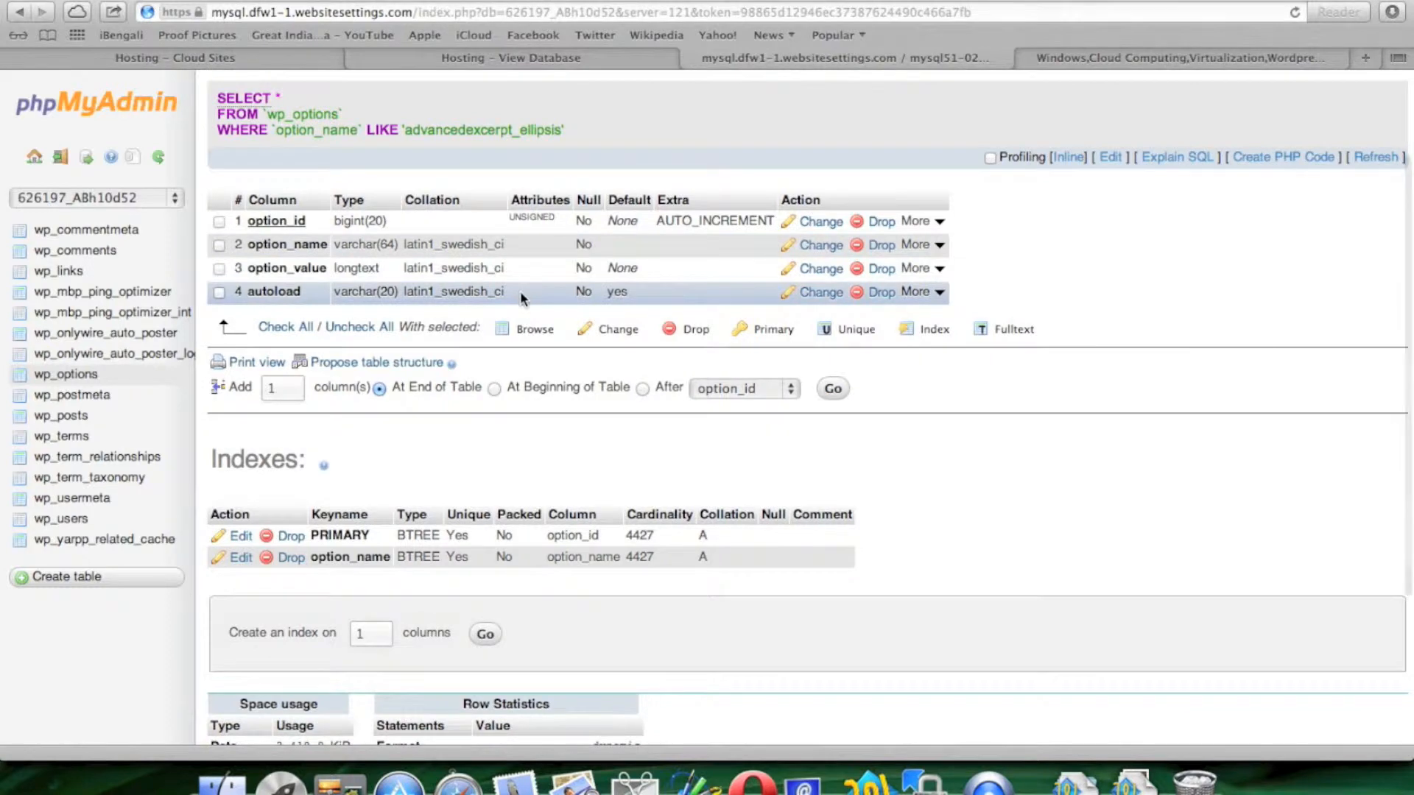
scroll("down", 3)
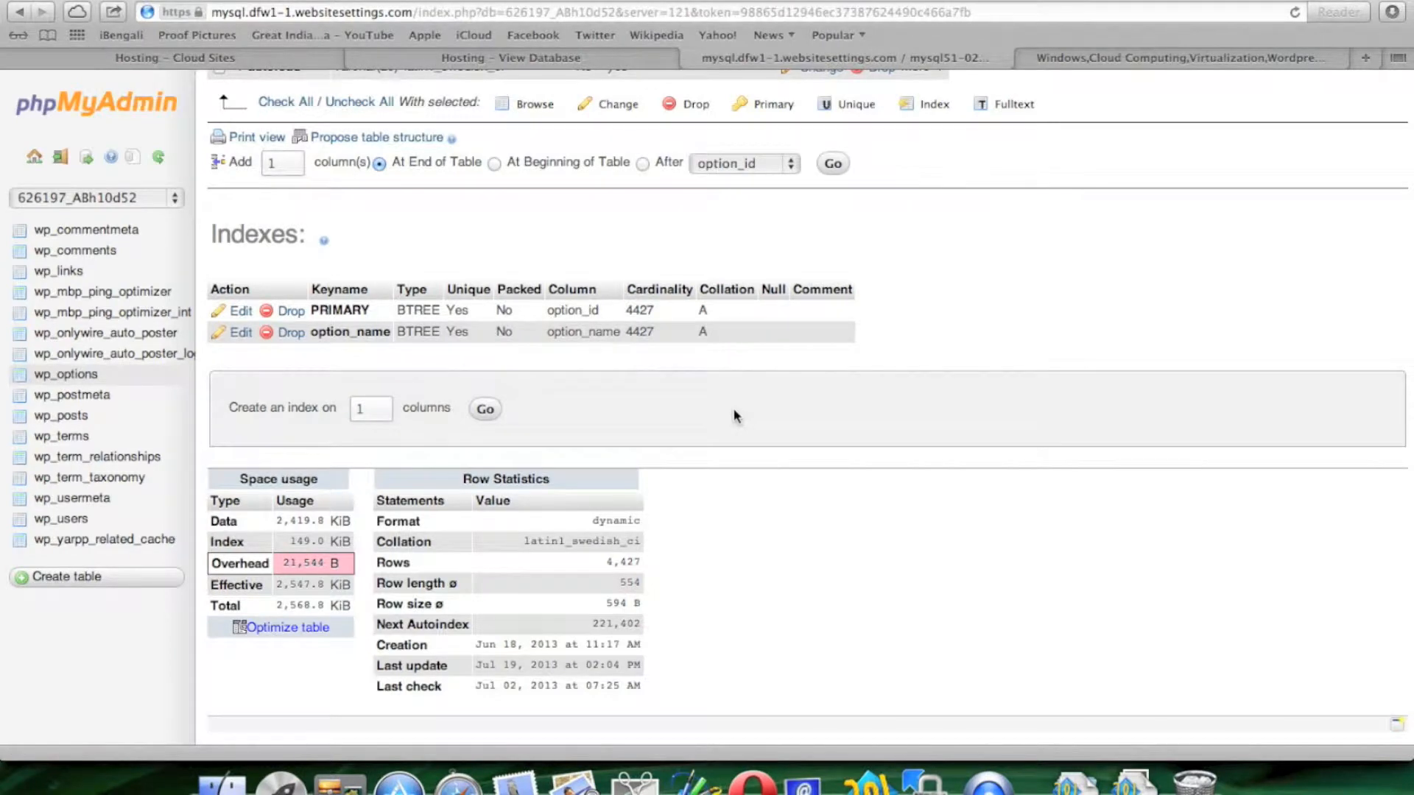
- Browse wp_options rows and page forward to the second page (option_id 28–42)
left_click(262, 131)
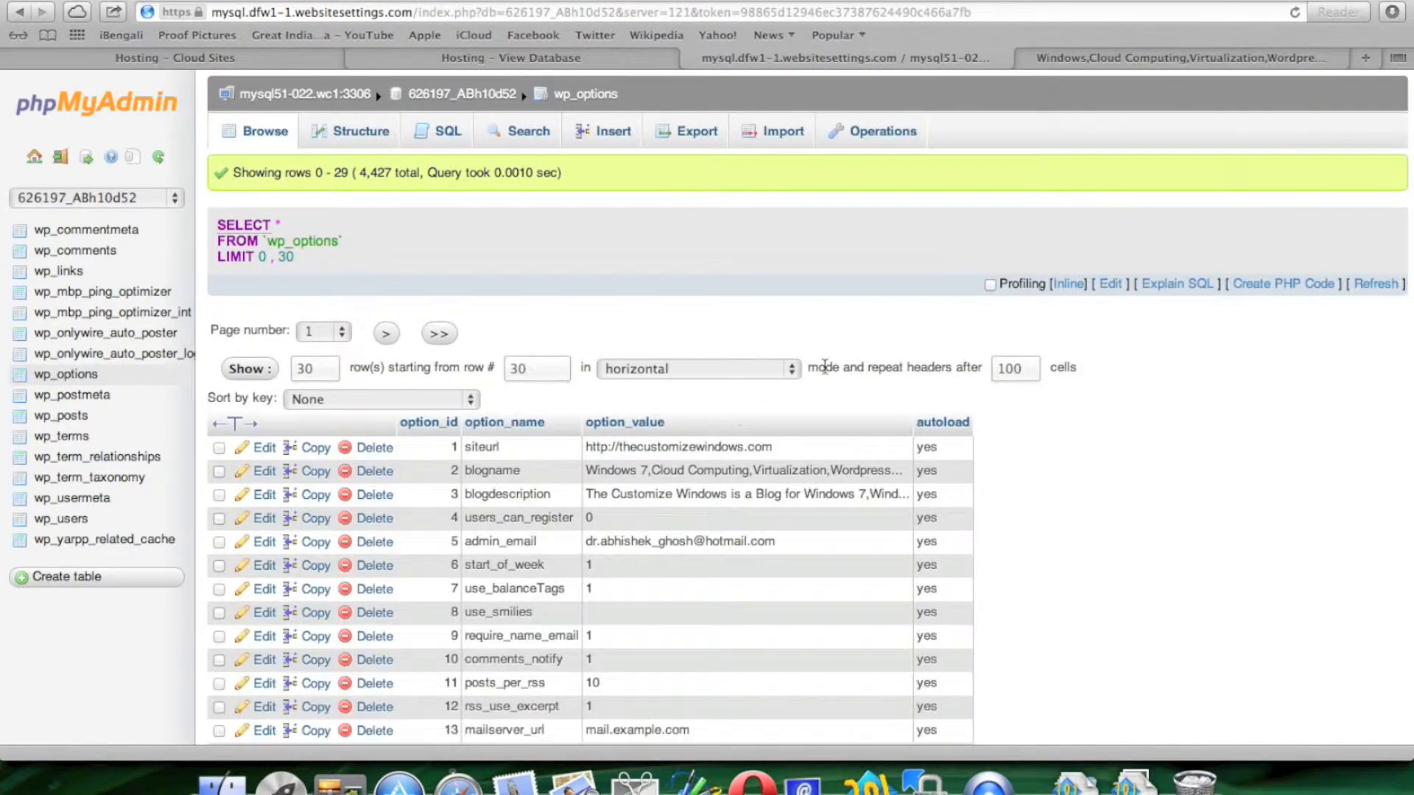
scroll("down", 3)
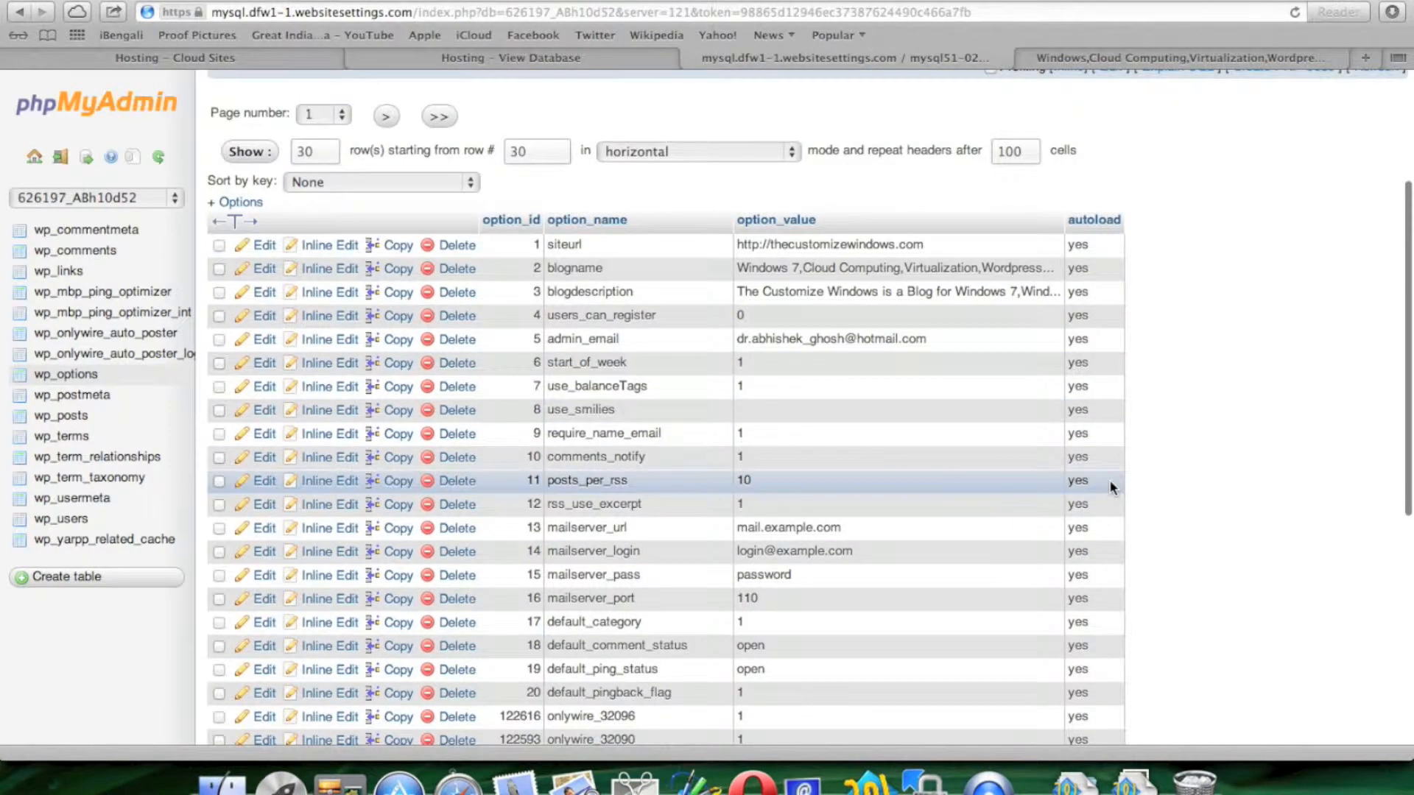
scroll("down", 3)
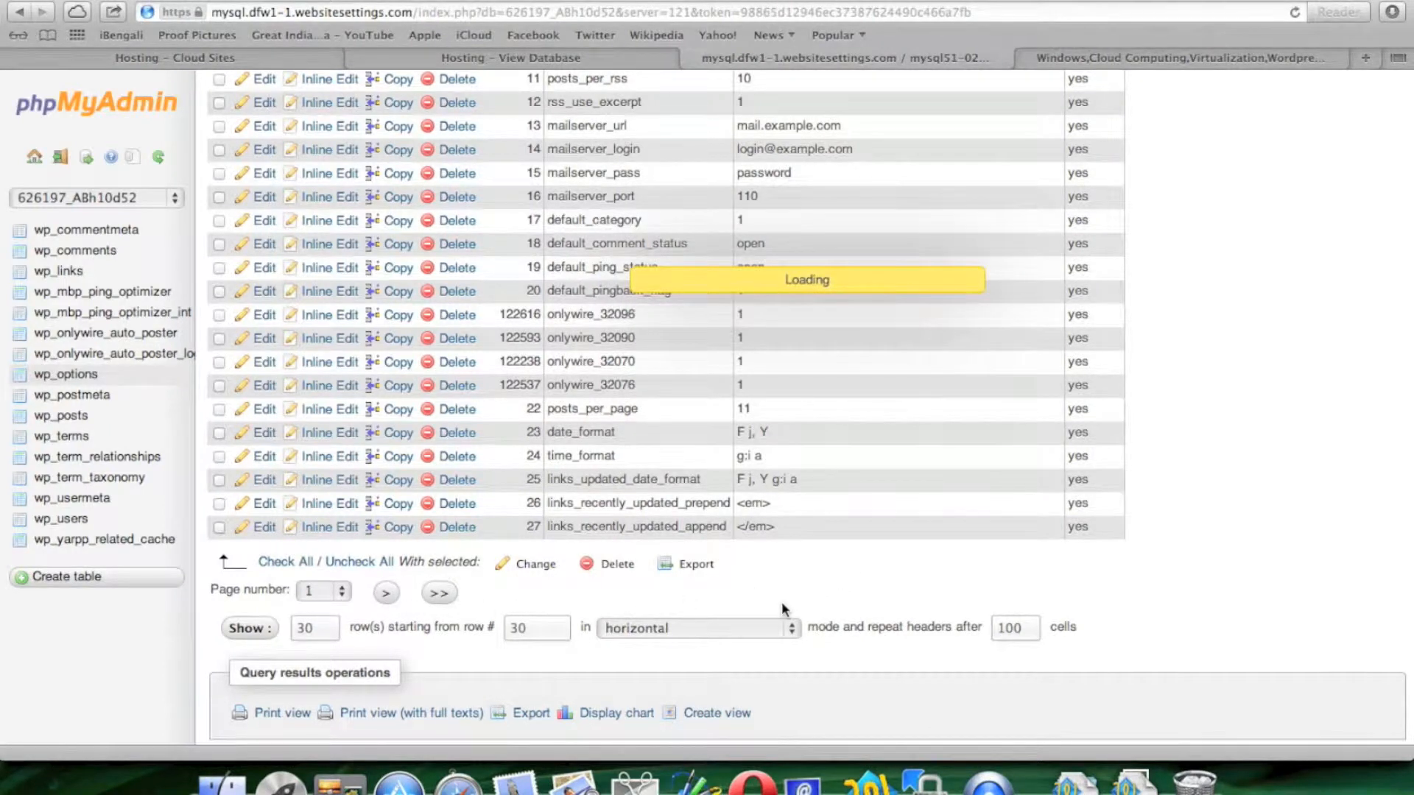
left_click(385, 592)
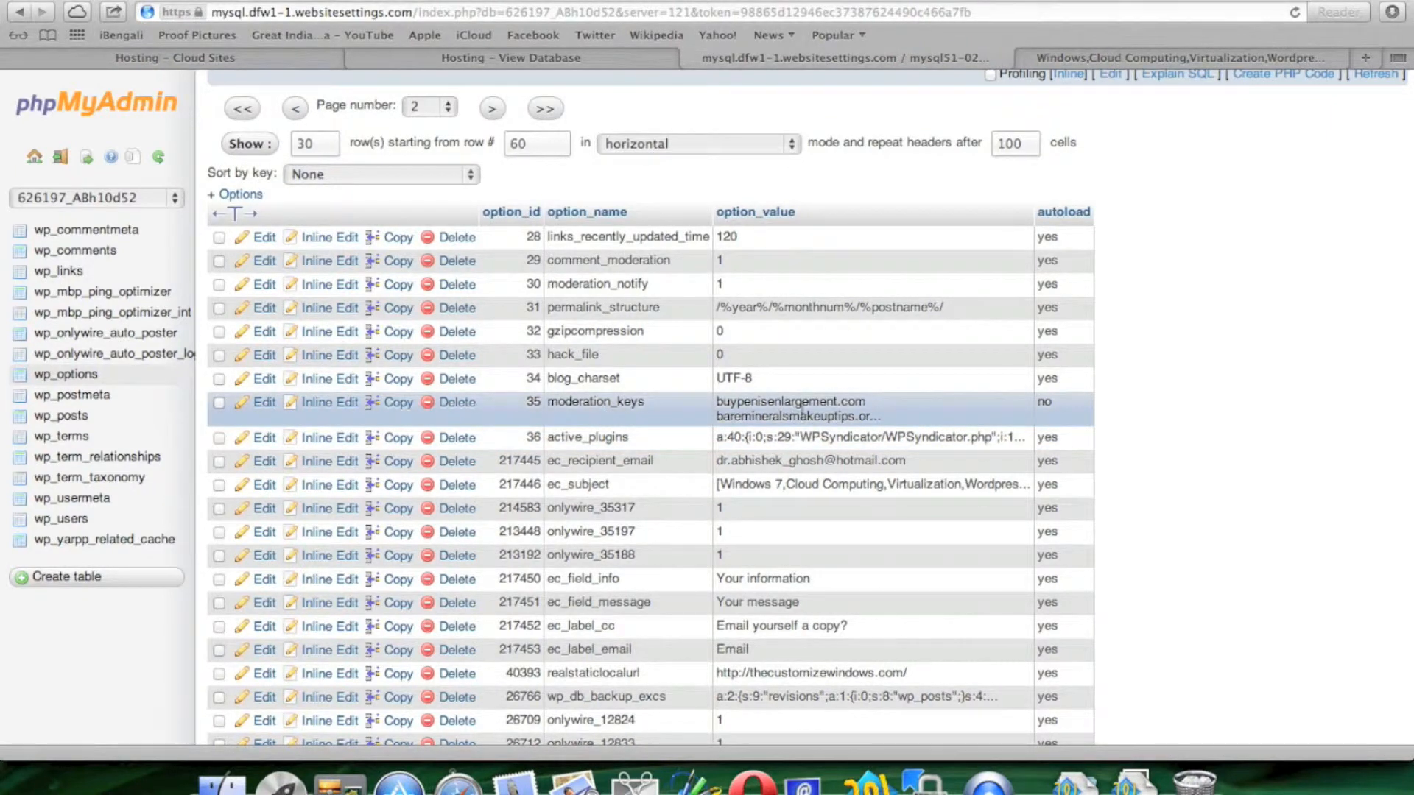
left_click(220, 402)
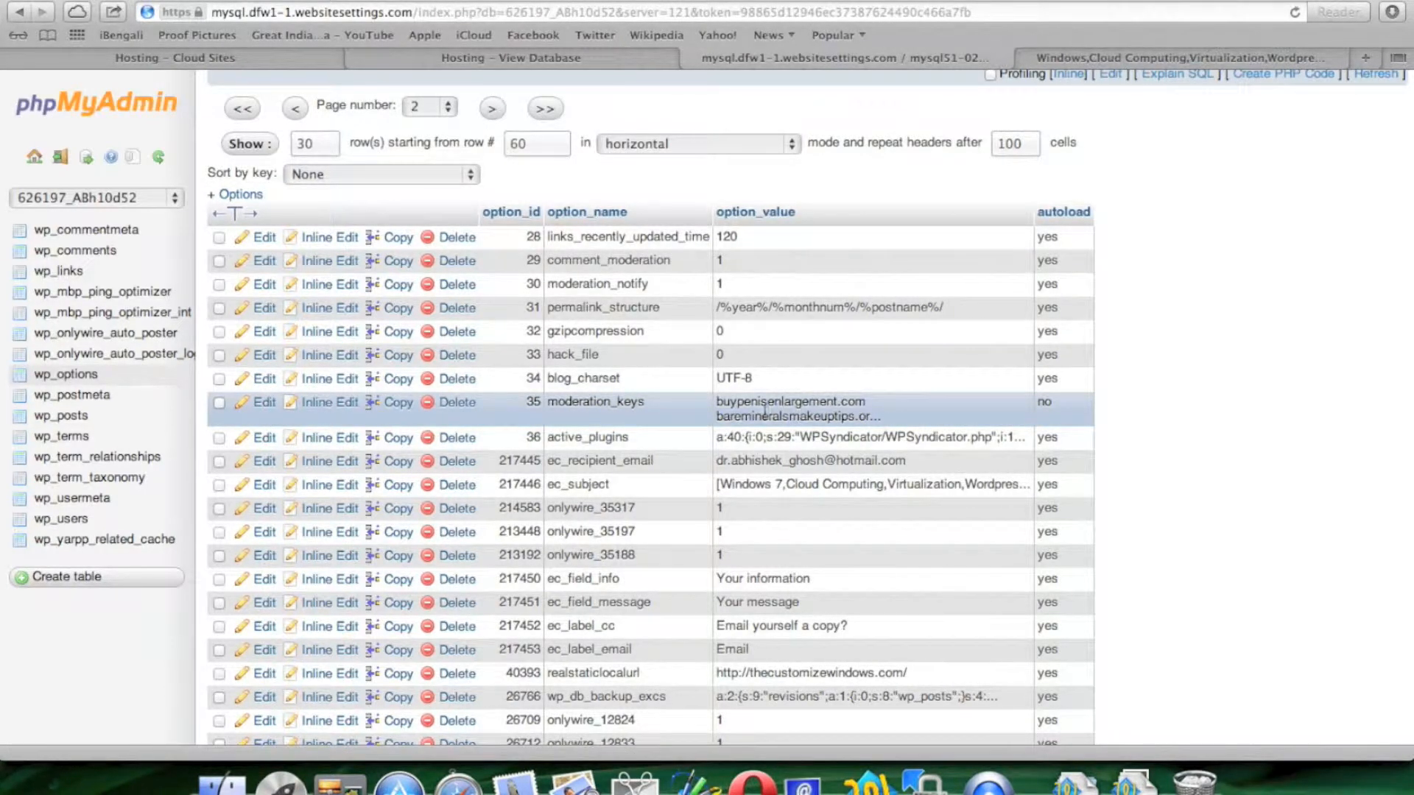
scroll("down", 3)
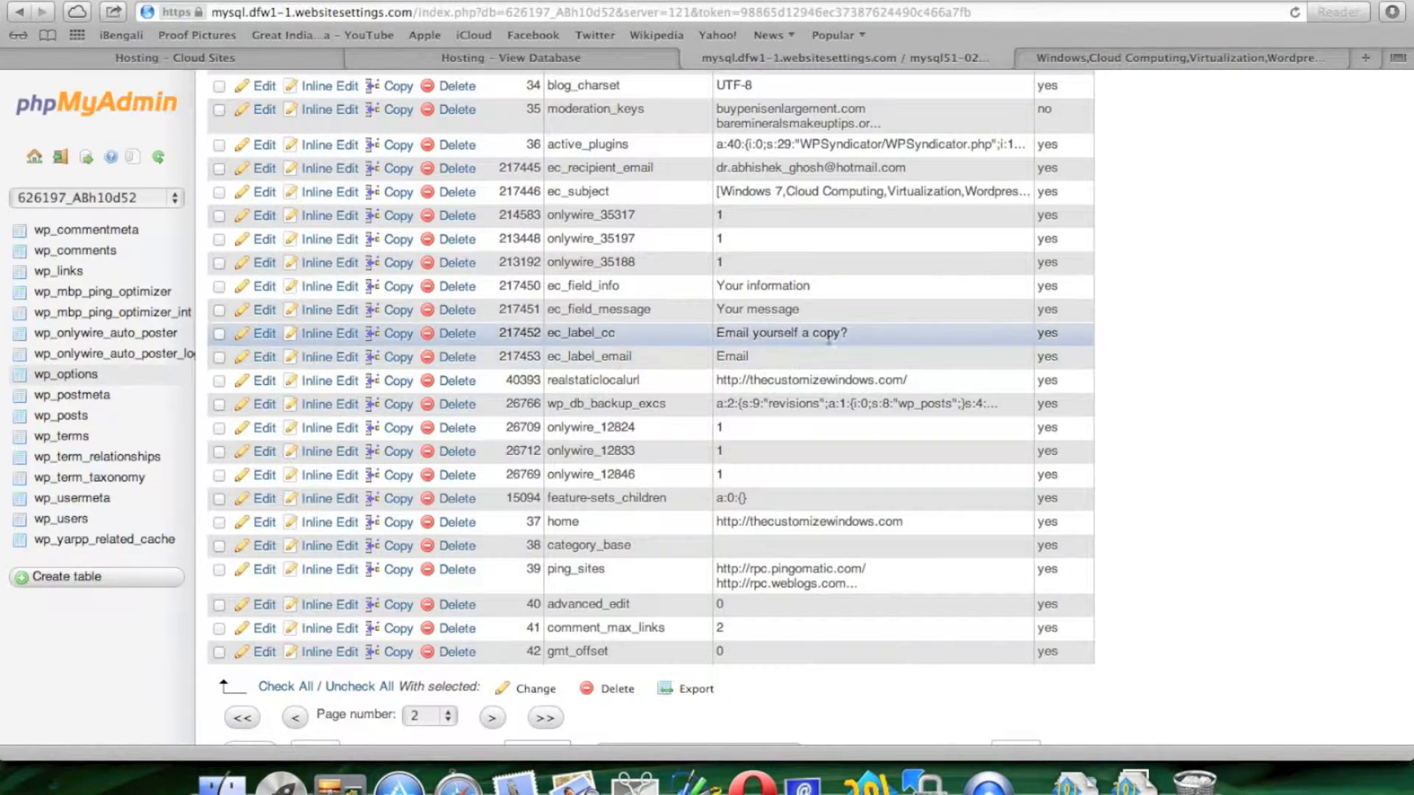
scroll("down", 3)
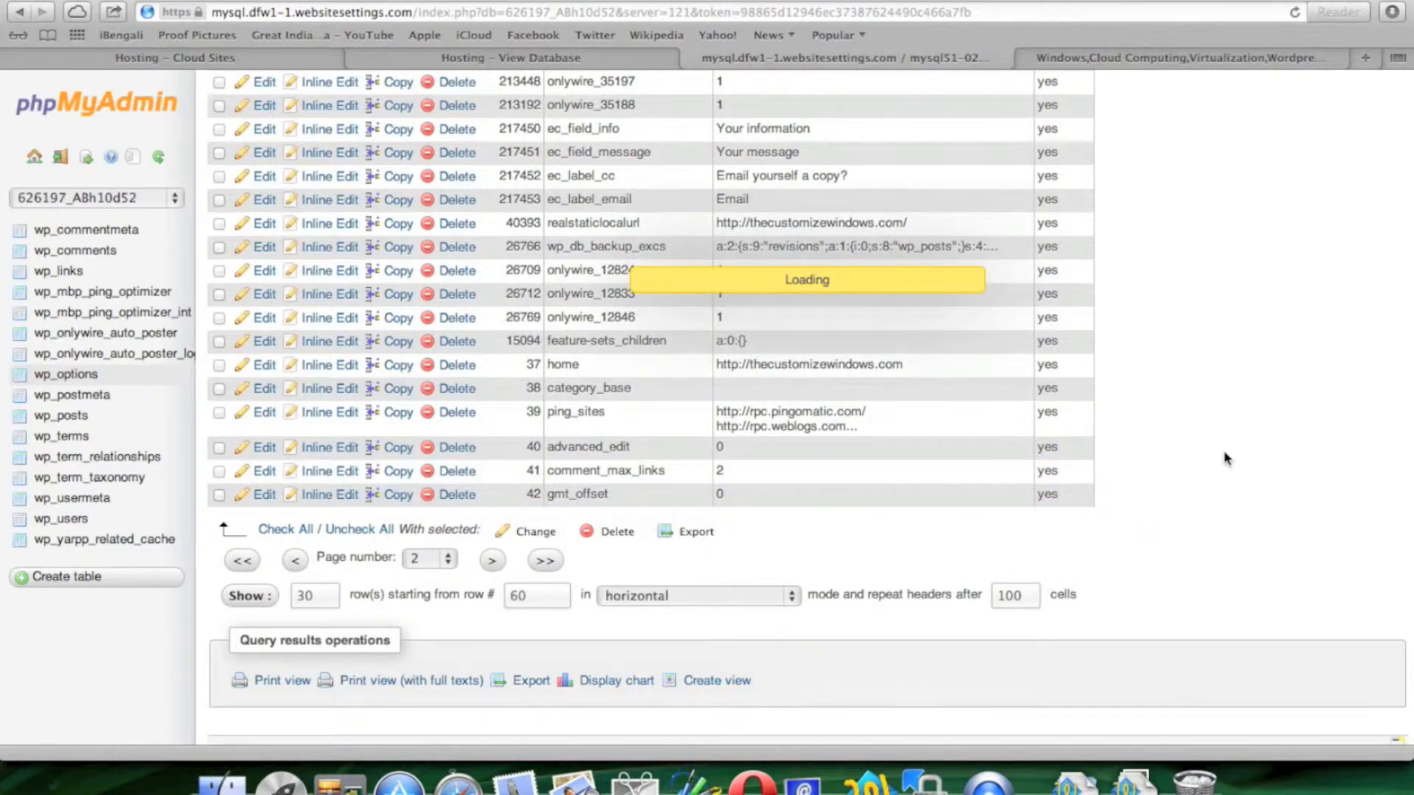
- Page forward through wp_options rows, marking the wassup_settings row along the way
left_click(493, 560)
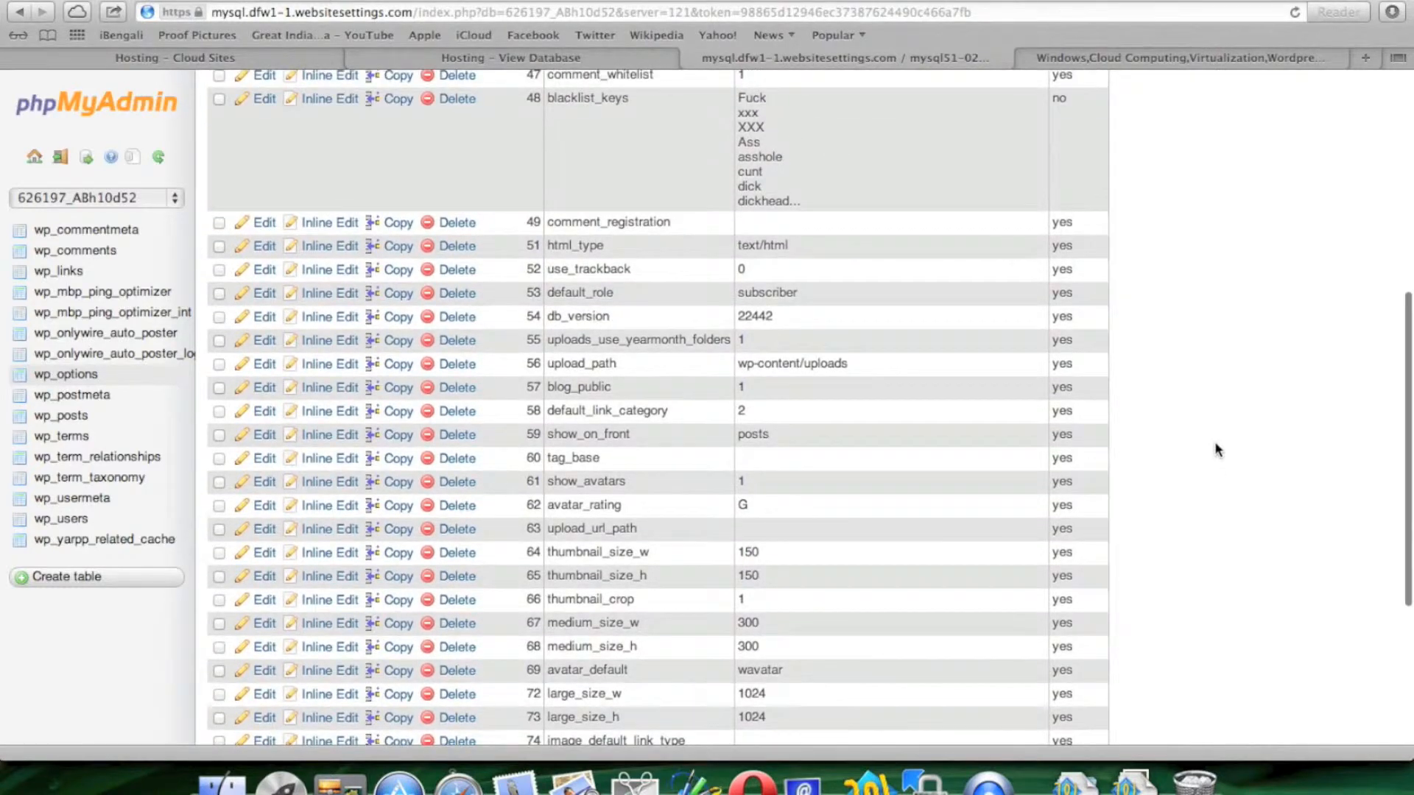
scroll("up", 3)
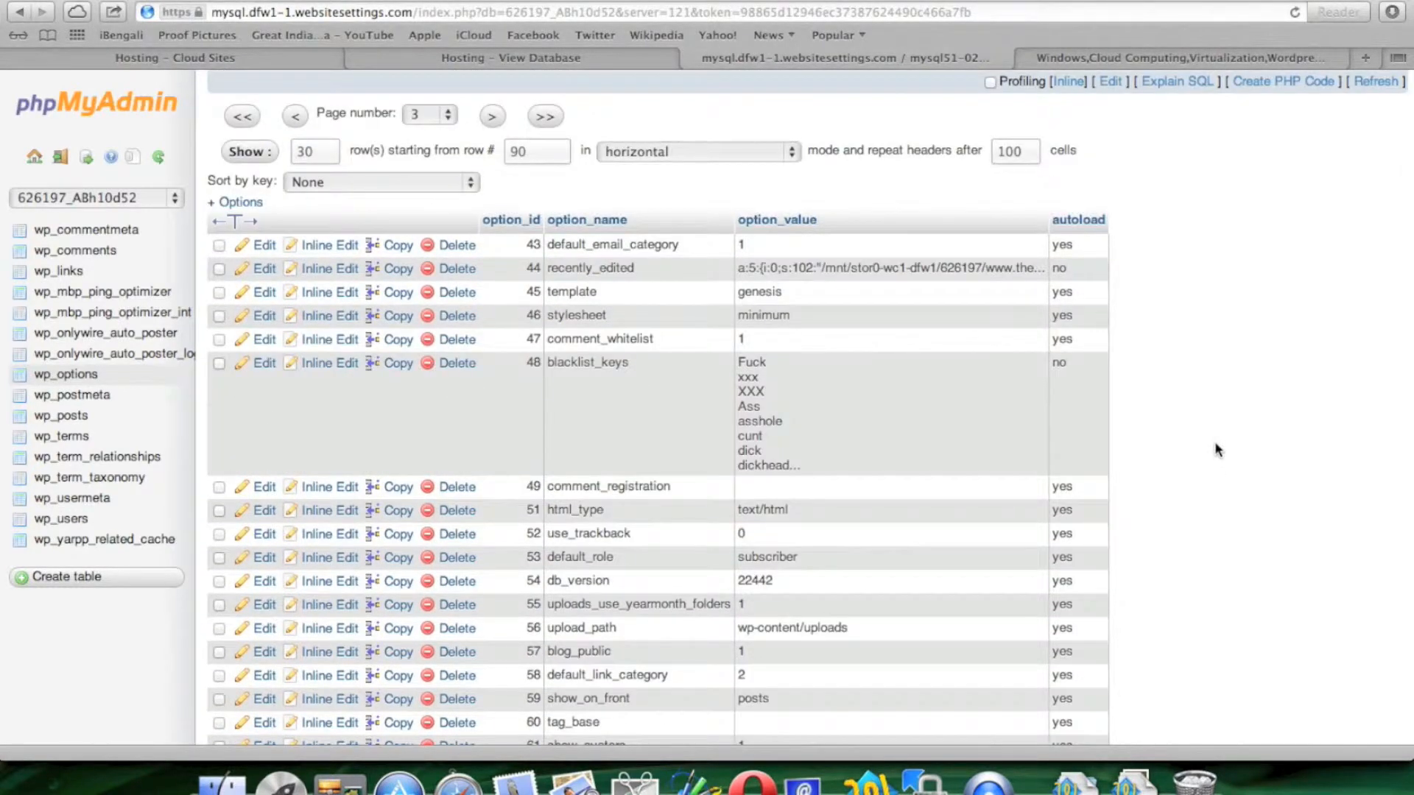
scroll("down", 3)
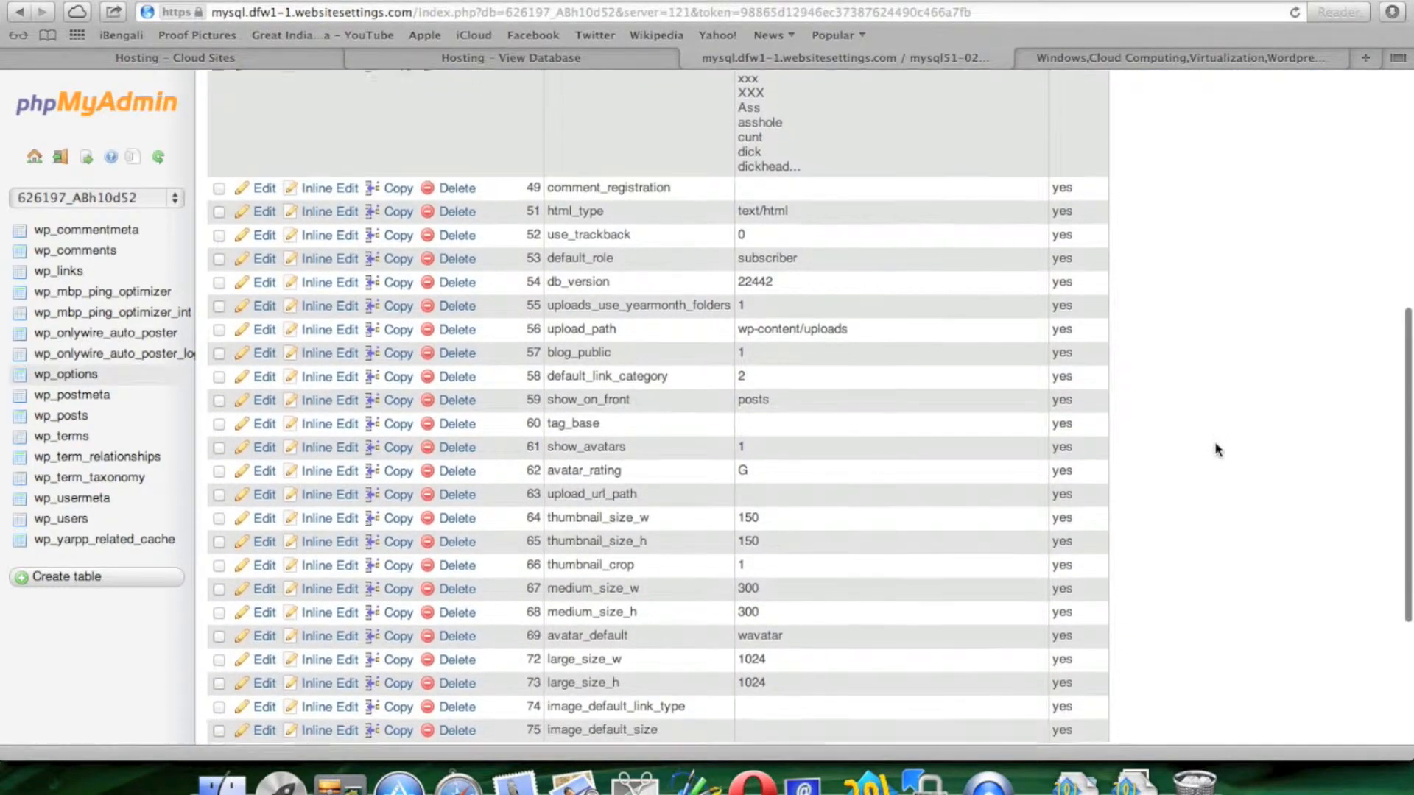
scroll("down", 3)
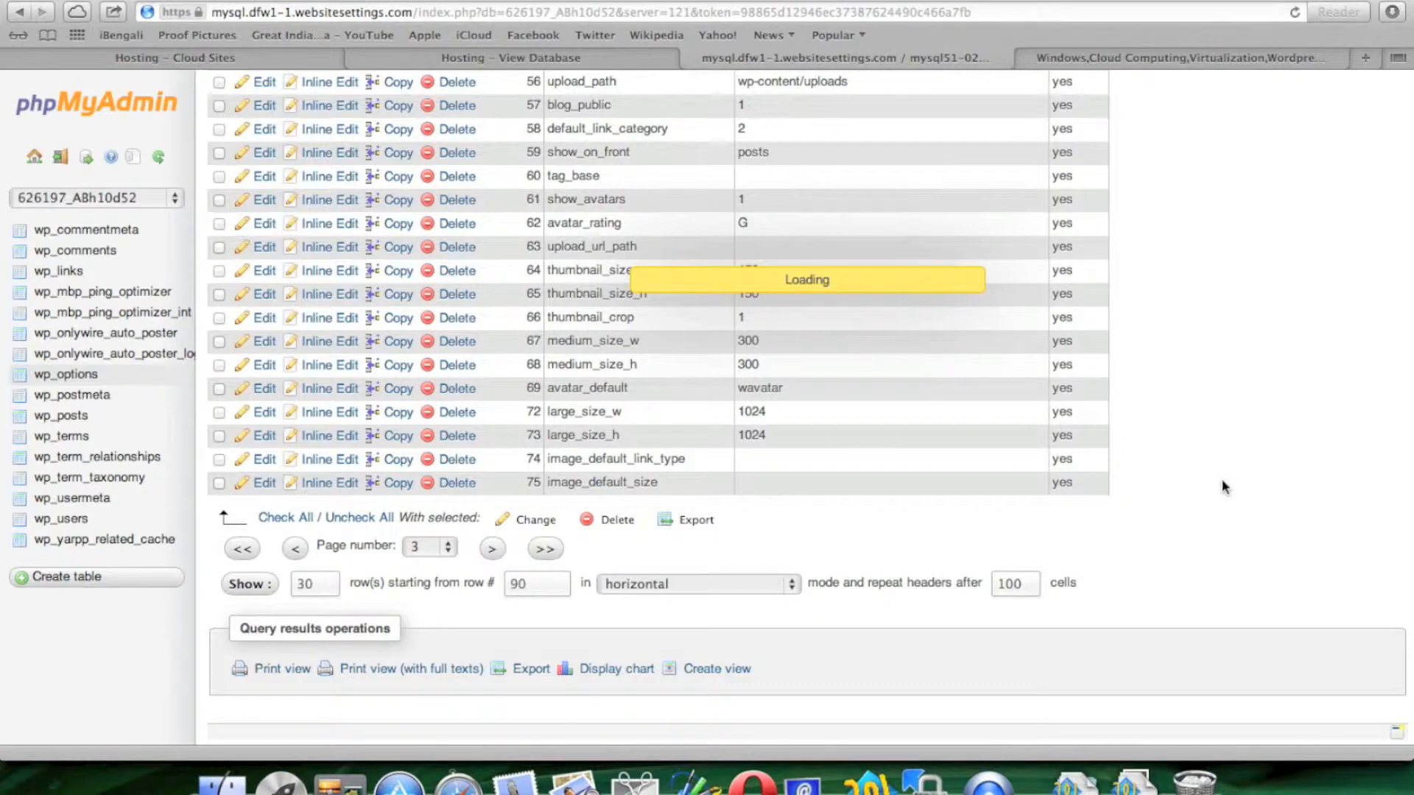
left_click(491, 548)
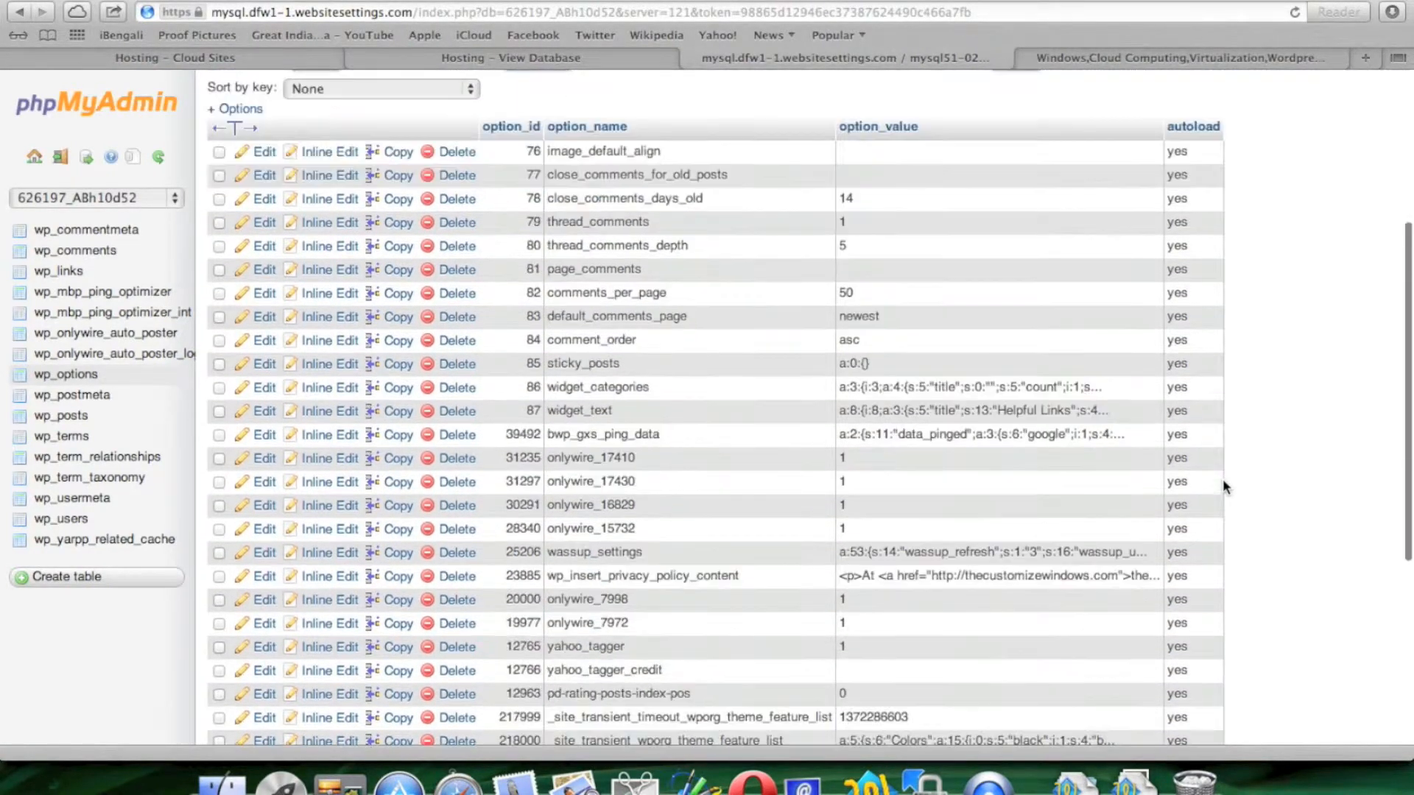
scroll("down", 3)
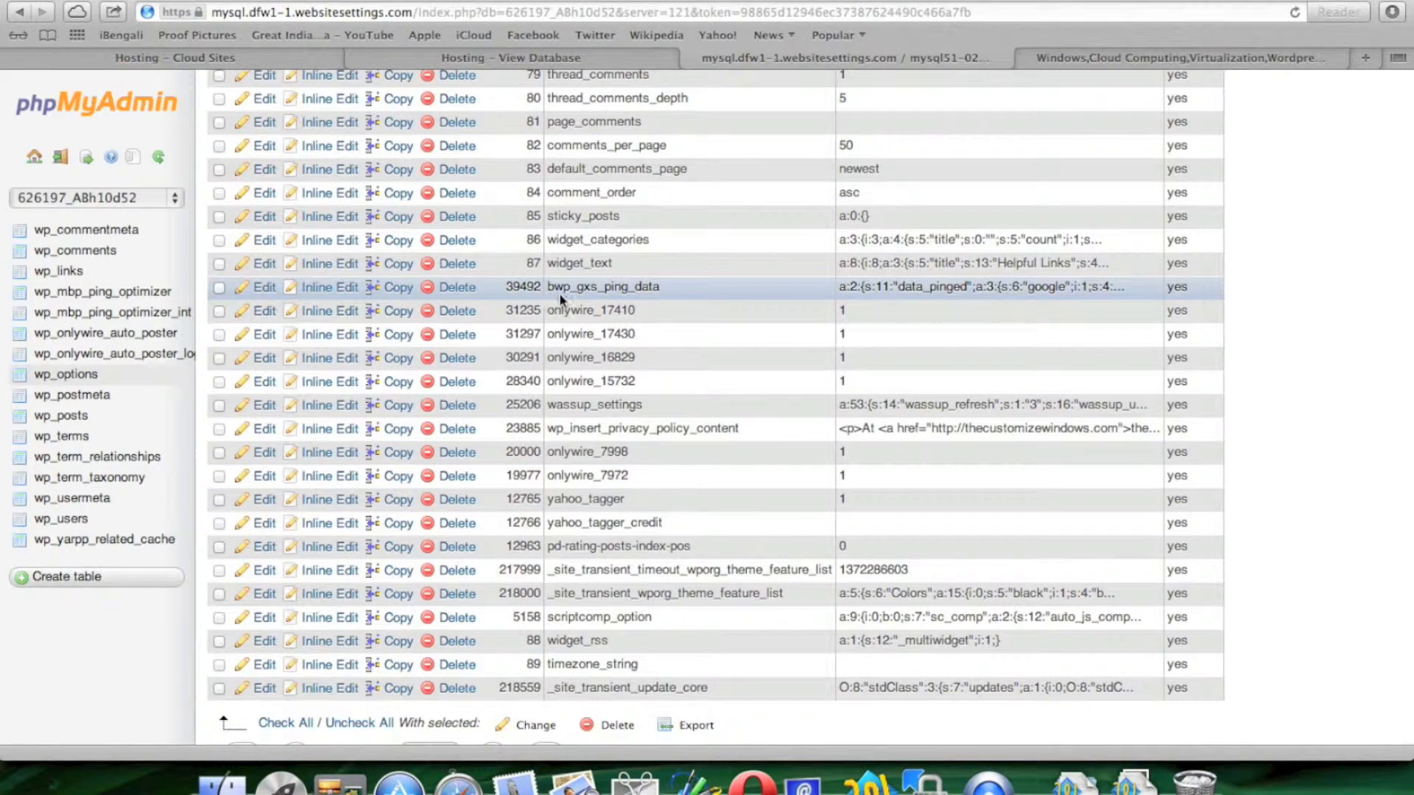
scroll("down", 3)
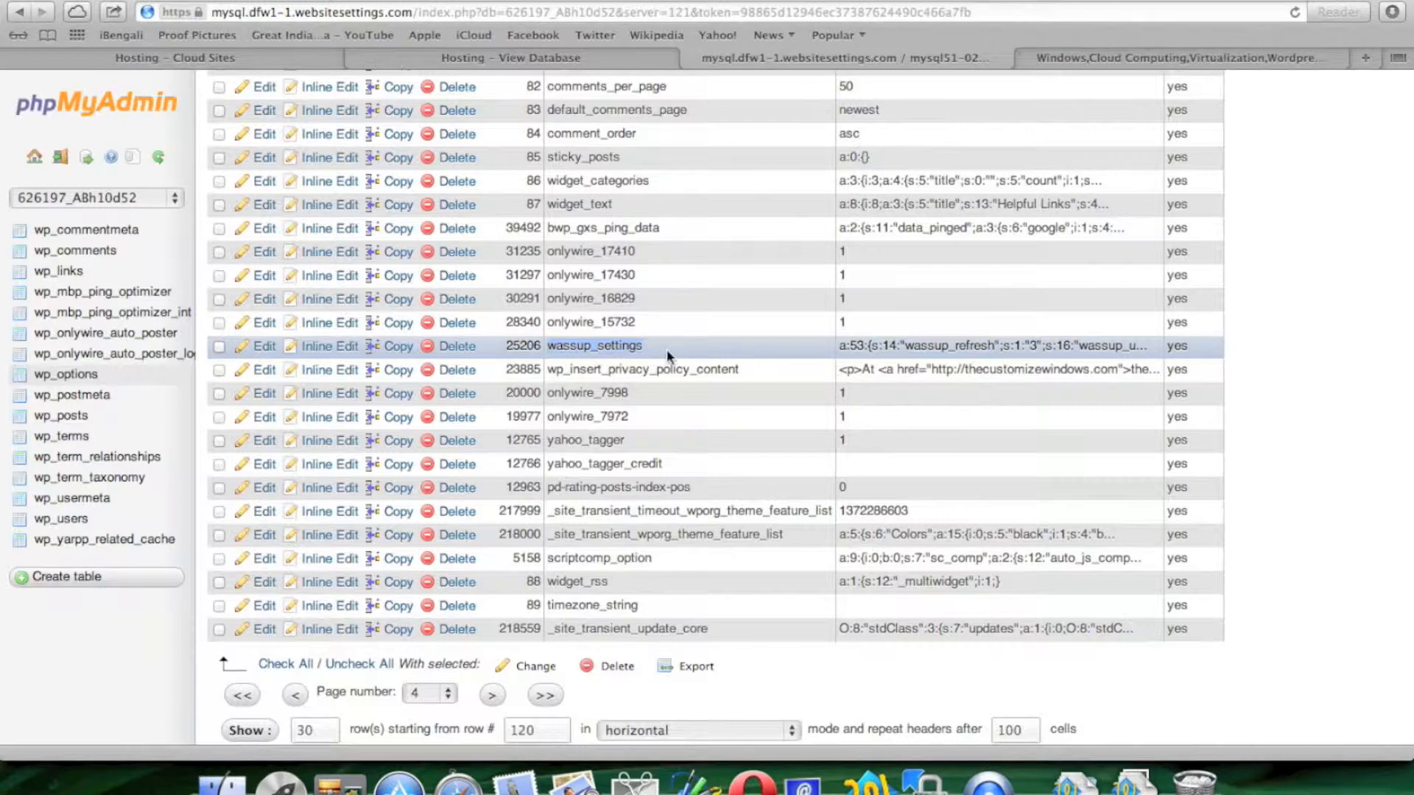
left_click(219, 346)
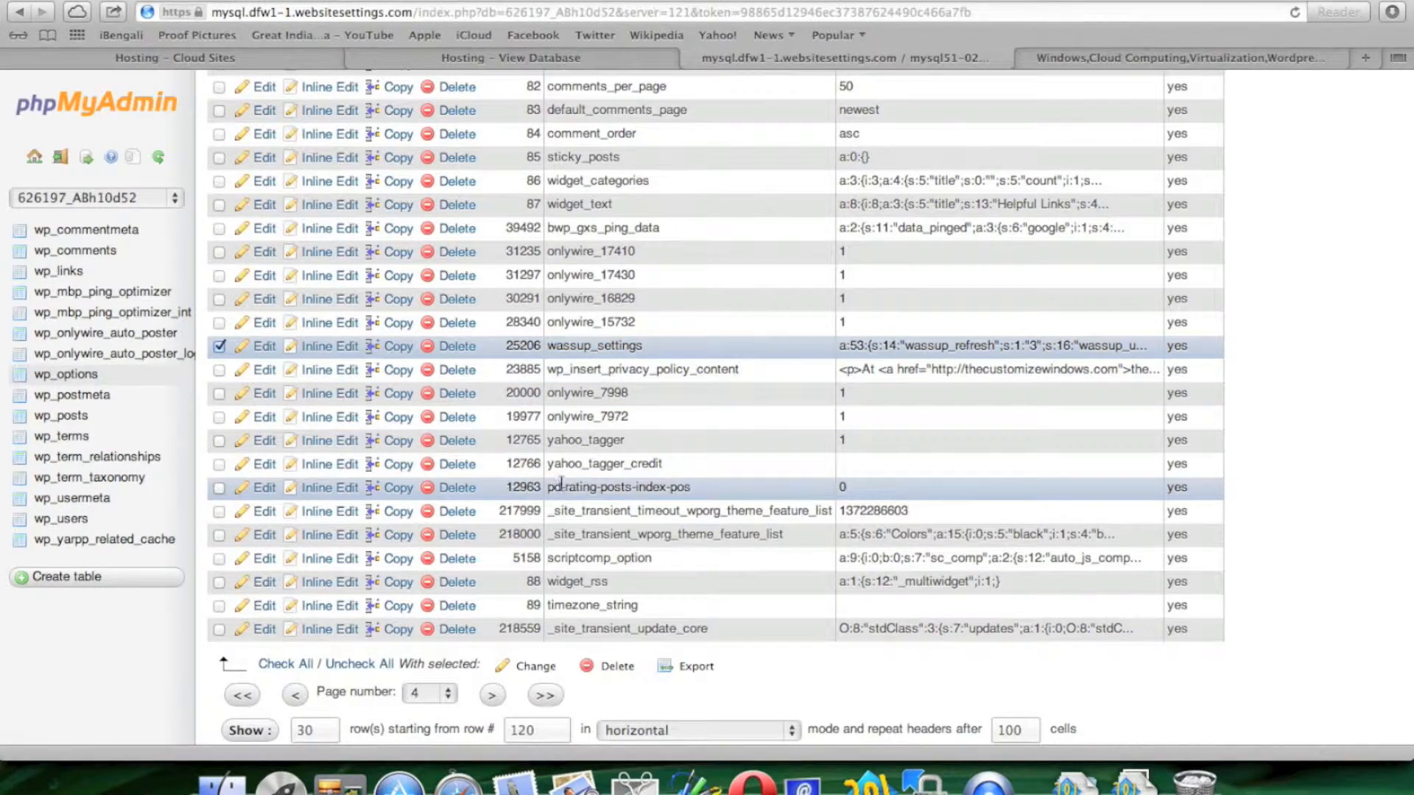
scroll("down", 3)
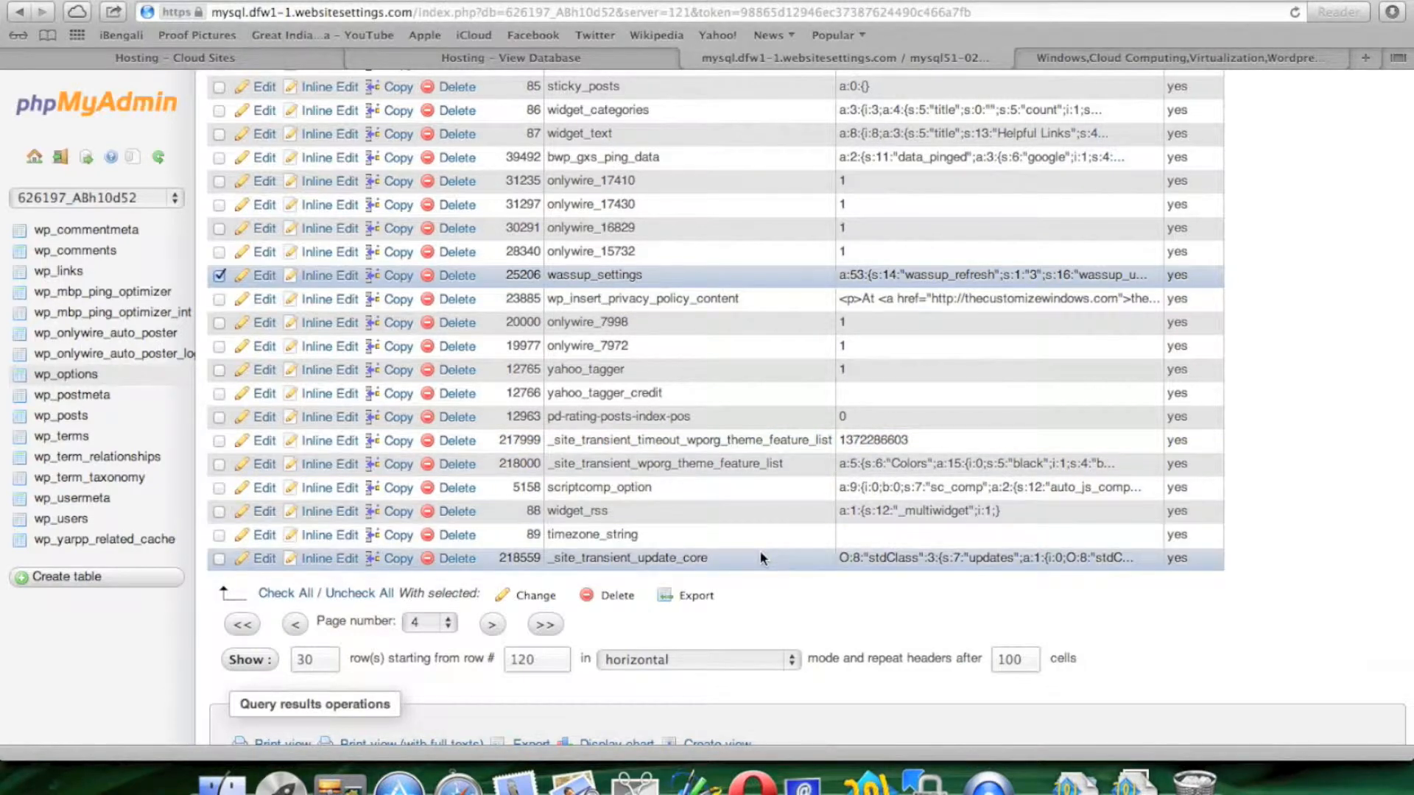
scroll("down", 3)
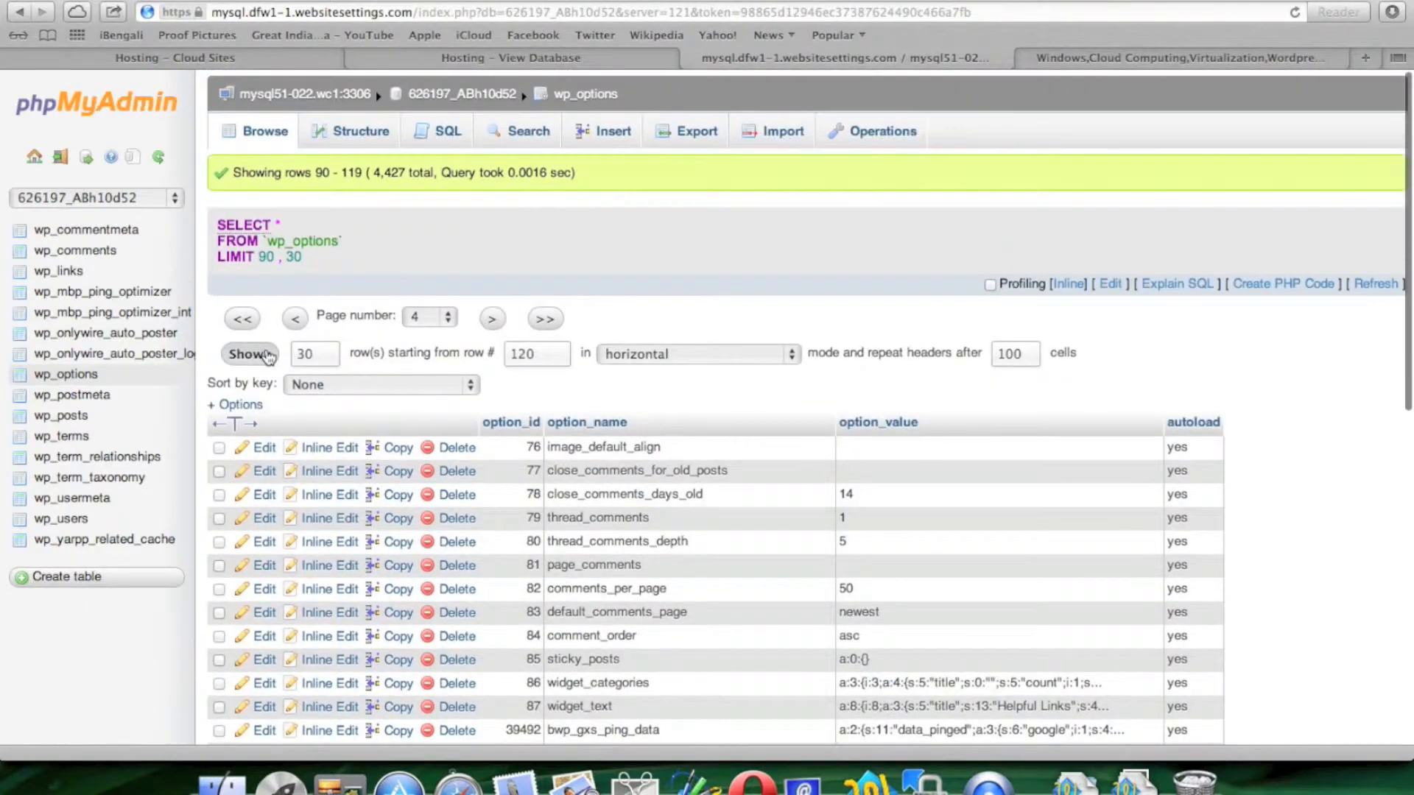
scroll("down", 3)
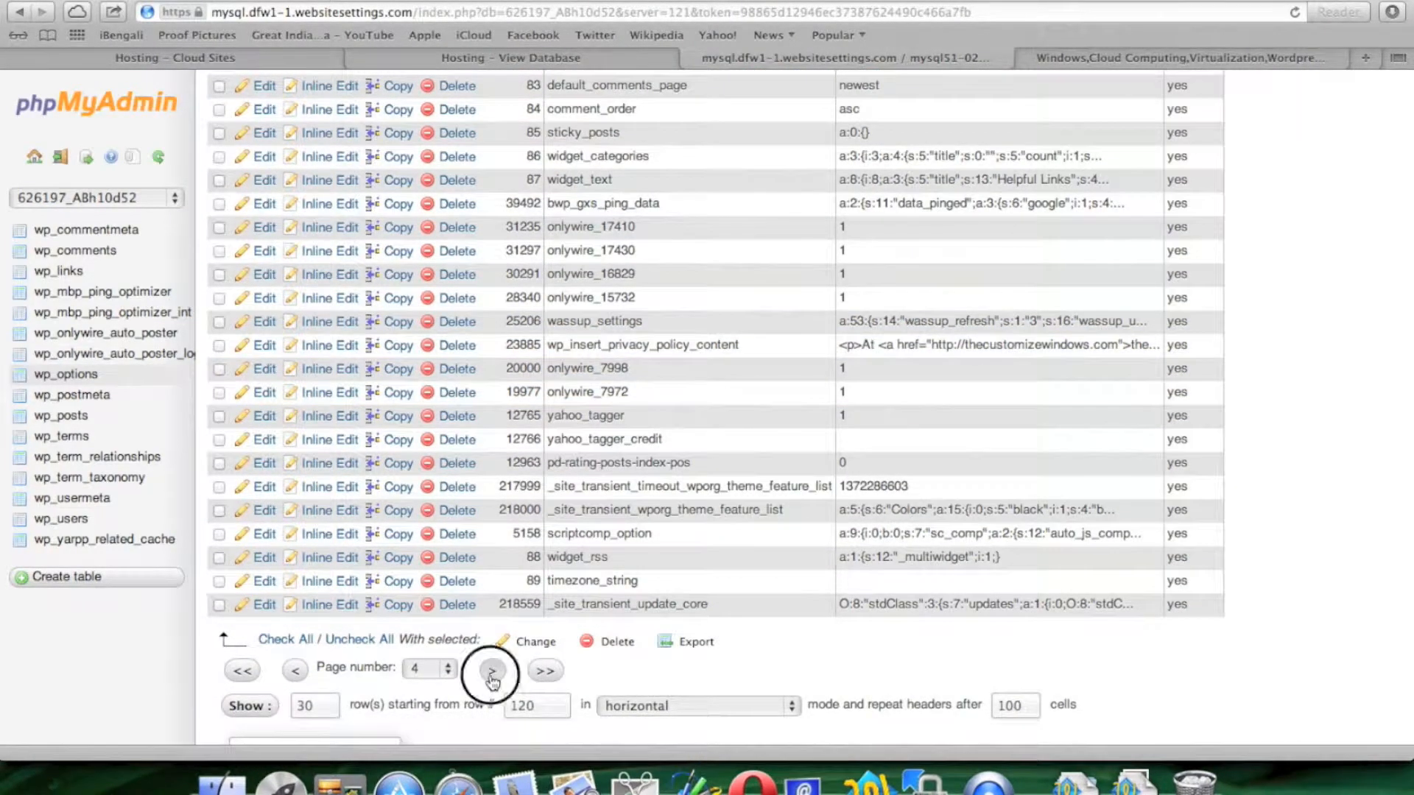
- Keep paging through wp_options until page 7 with the wp_synhighlight rows appears
left_click(491, 670)
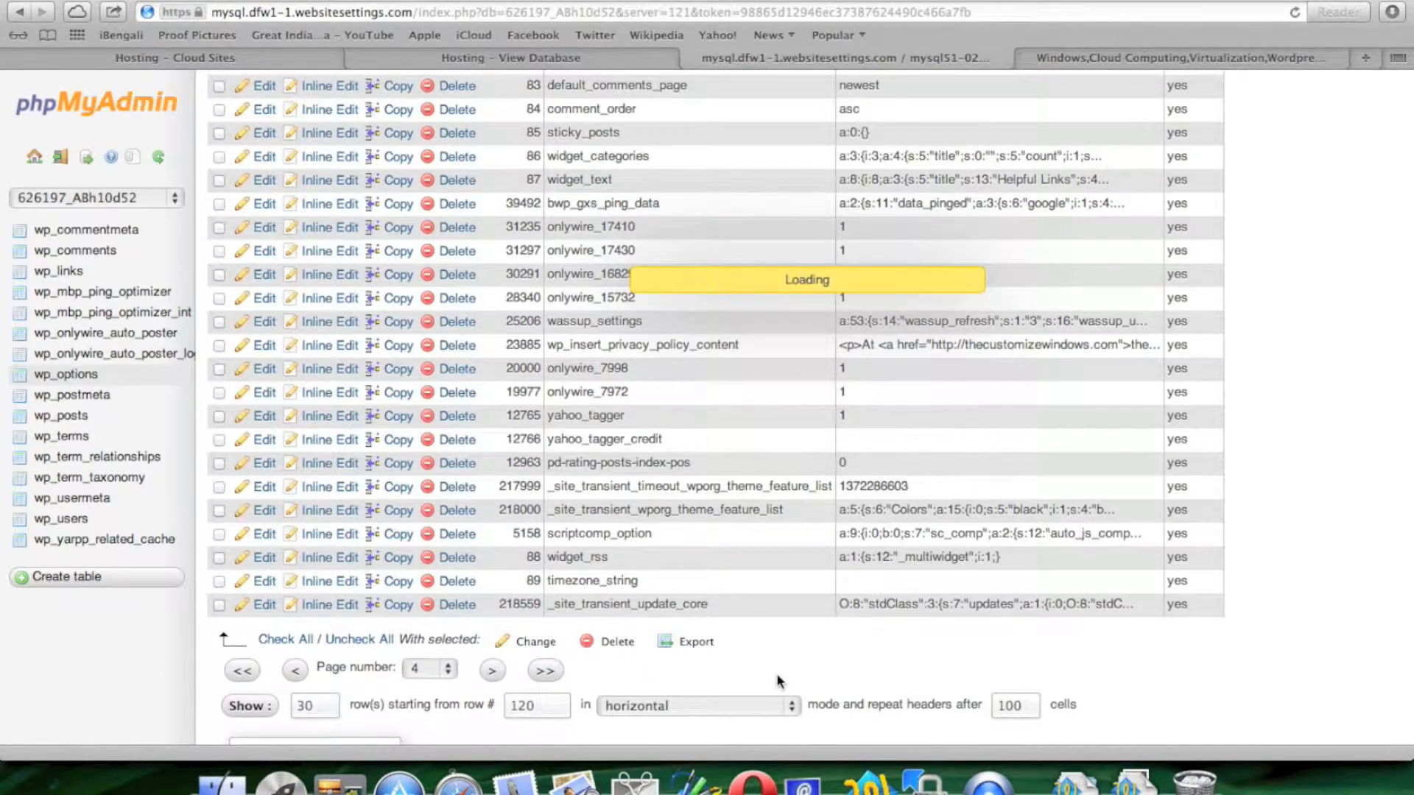
mouse_move(799, 659)
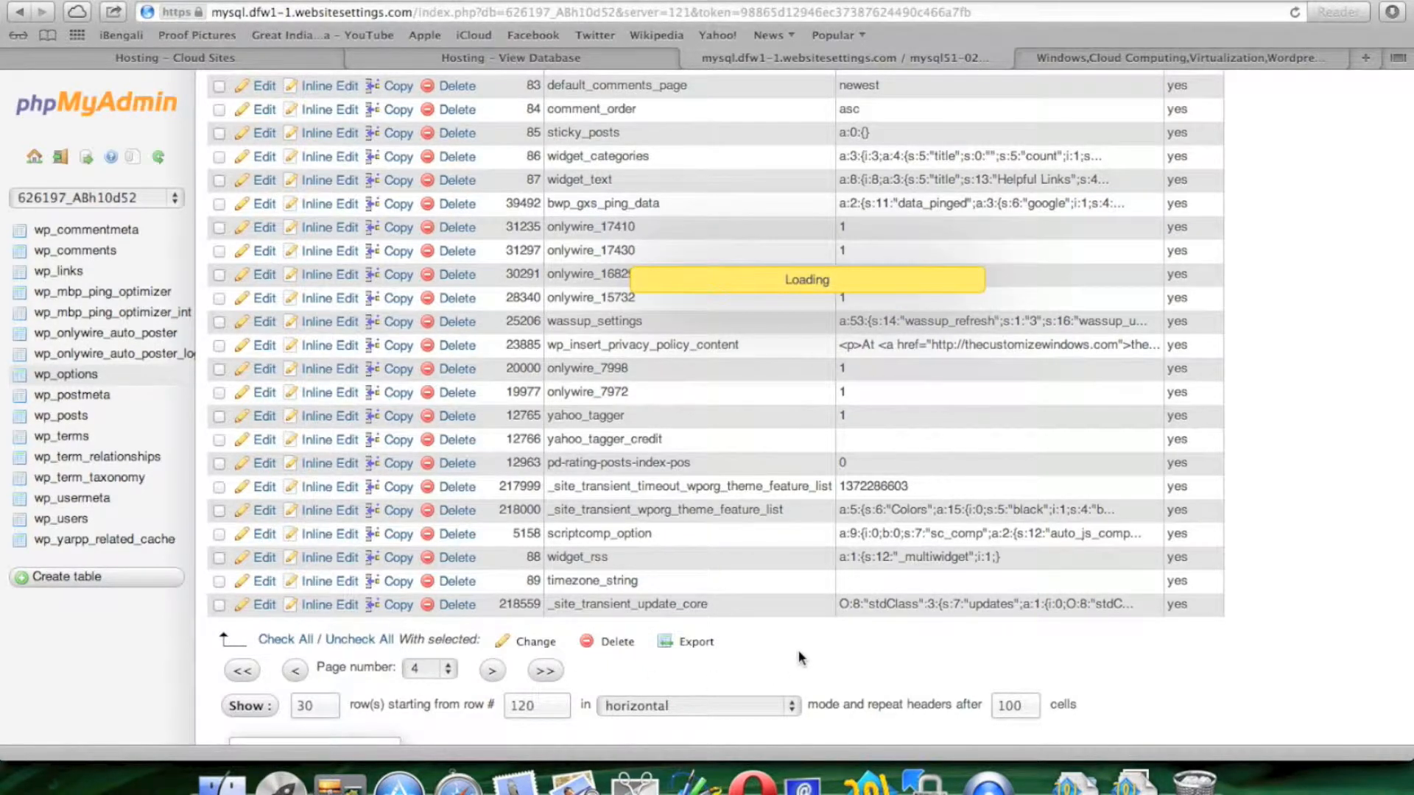
left_click(491, 670)
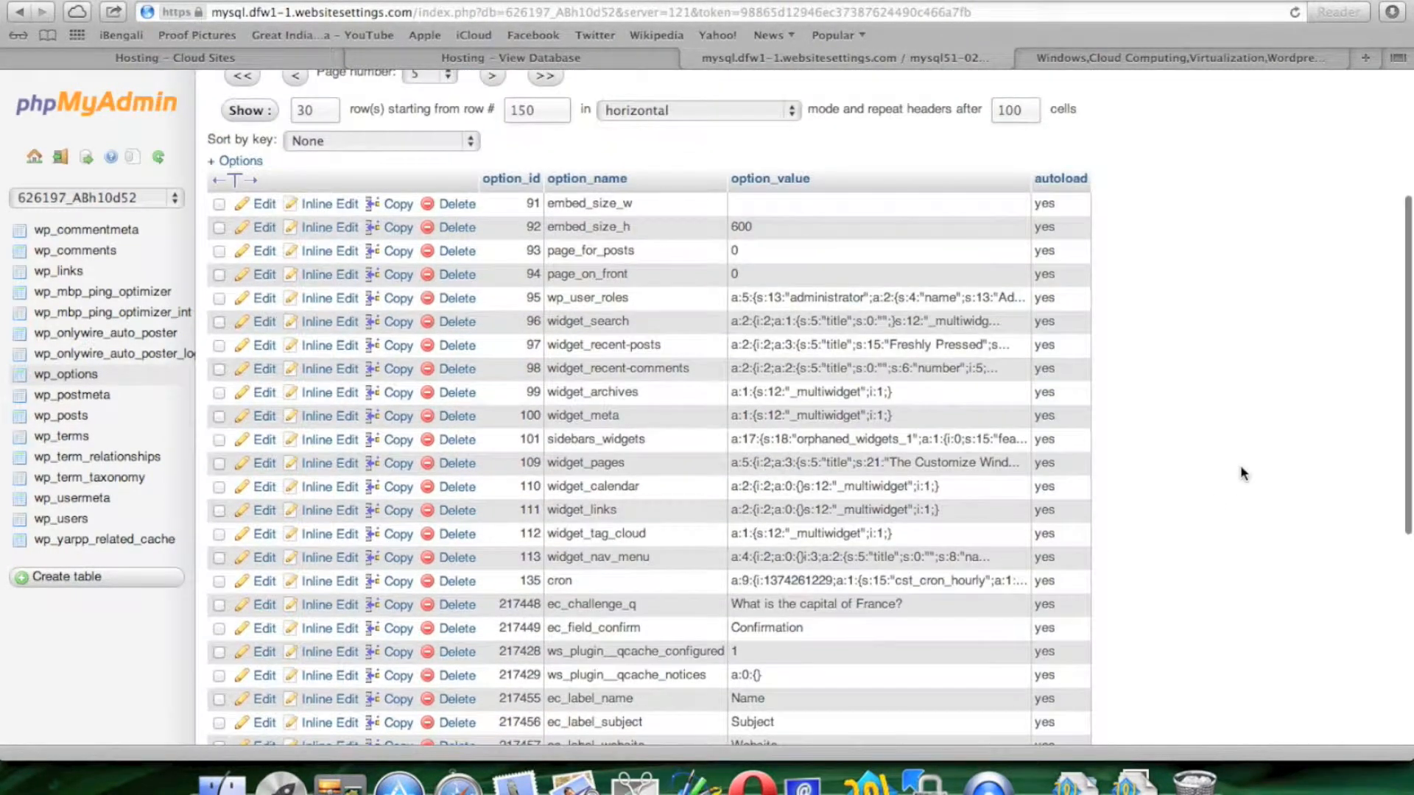
scroll("down", 3)
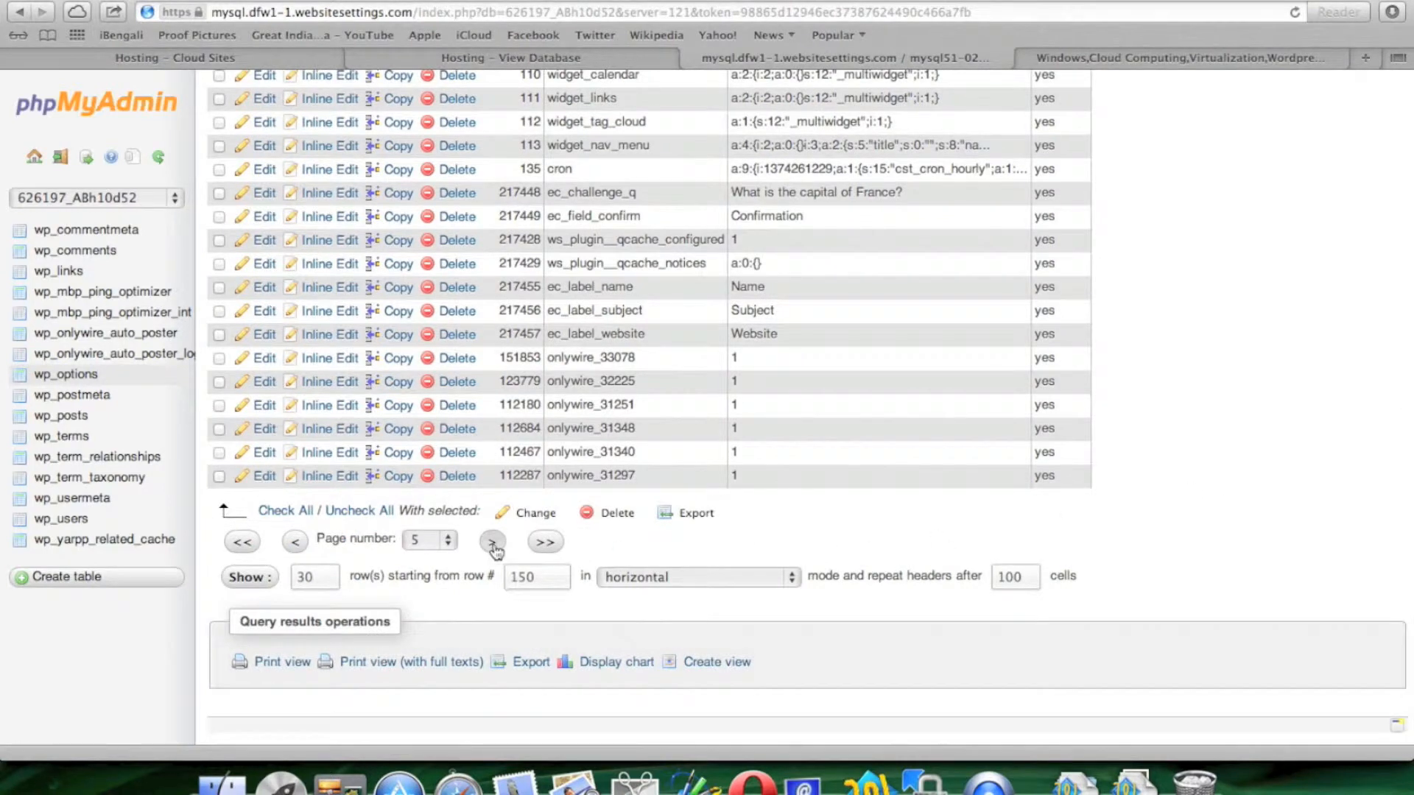
left_click(493, 541)
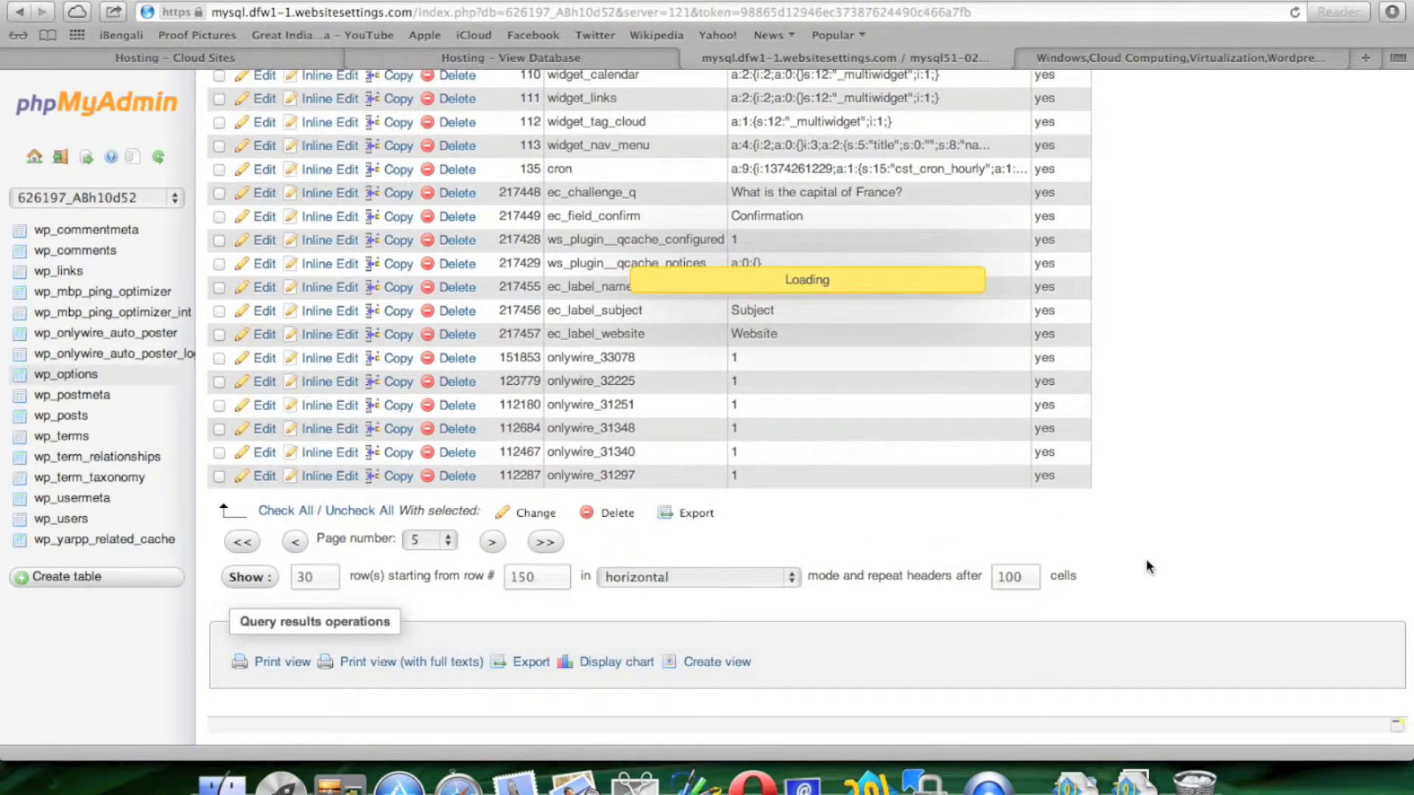
left_click(492, 541)
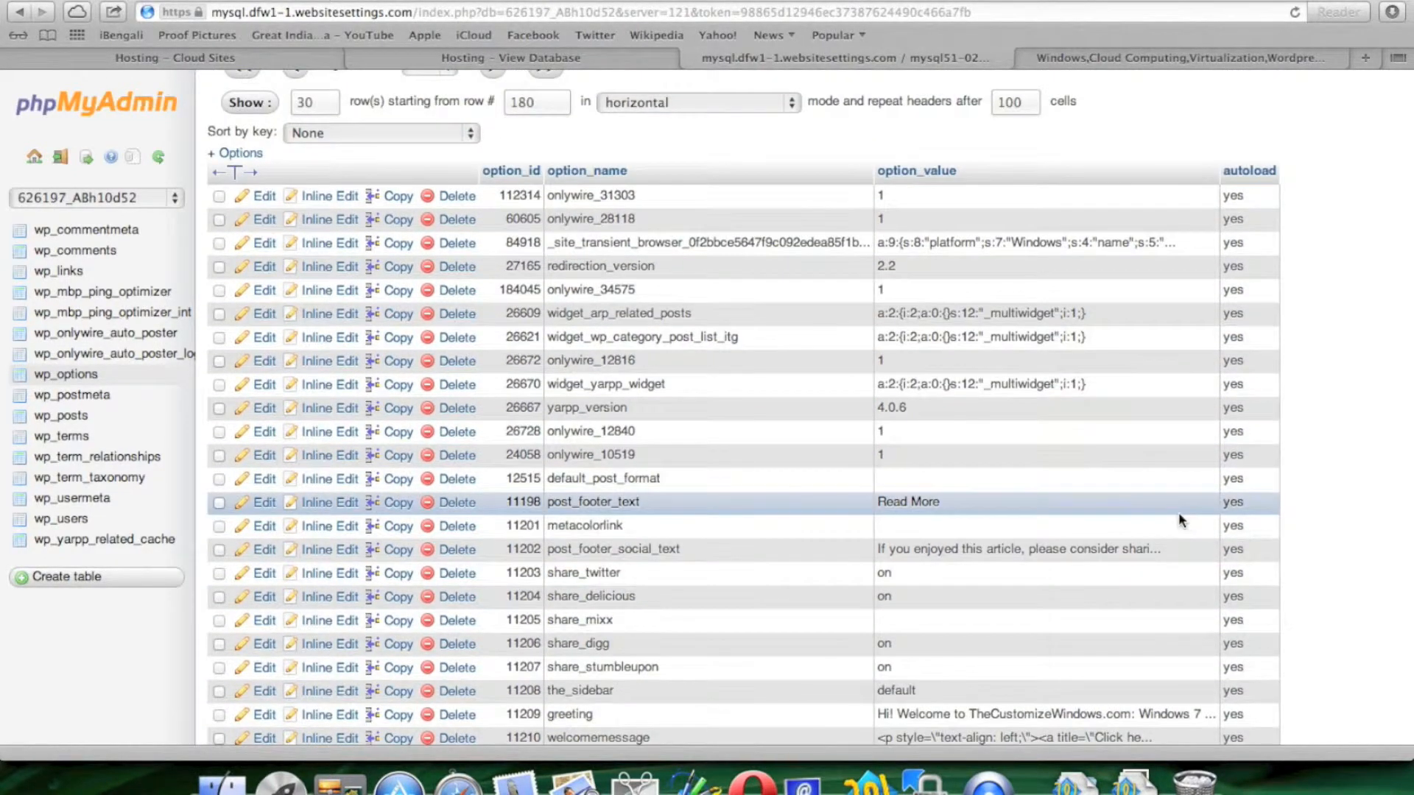
scroll("down", 3)
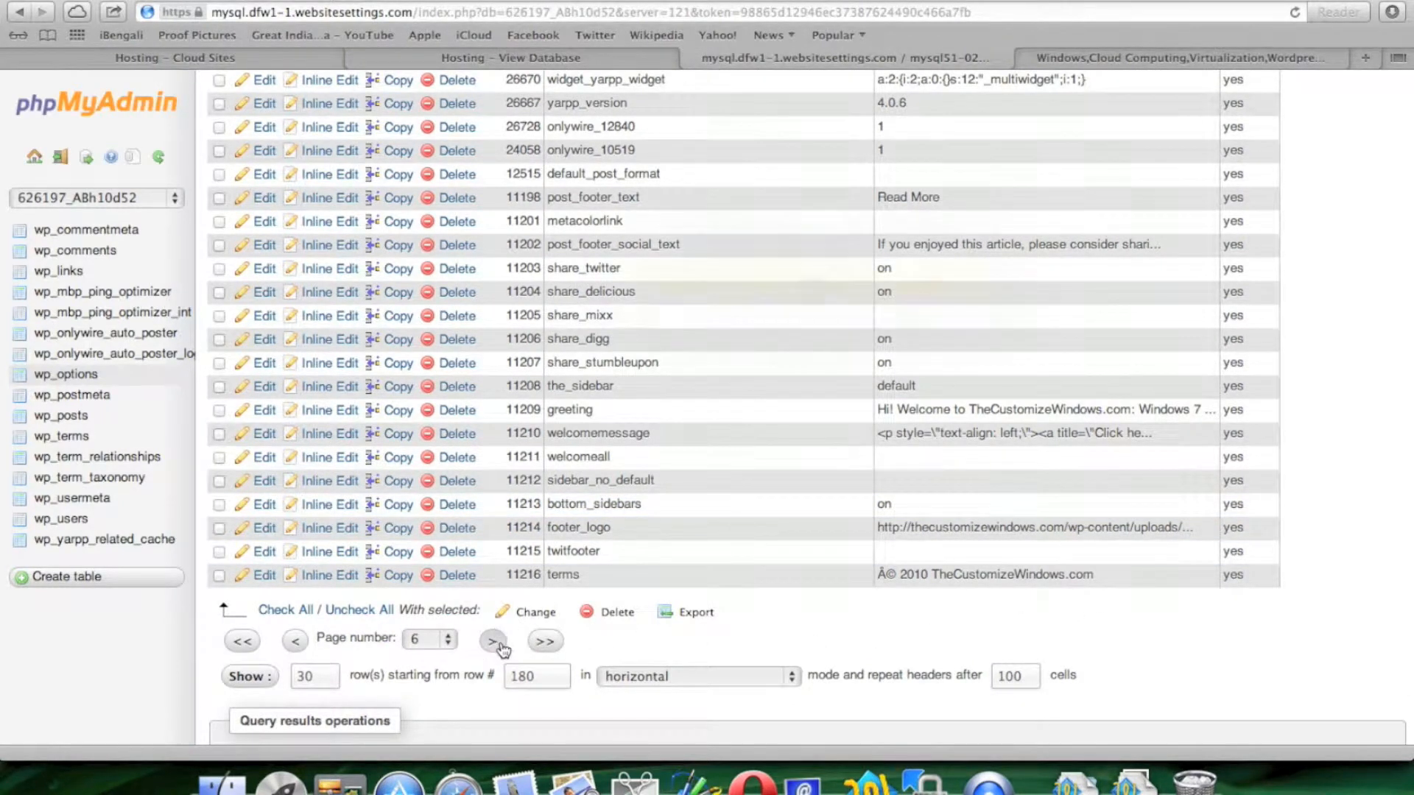
left_click(493, 642)
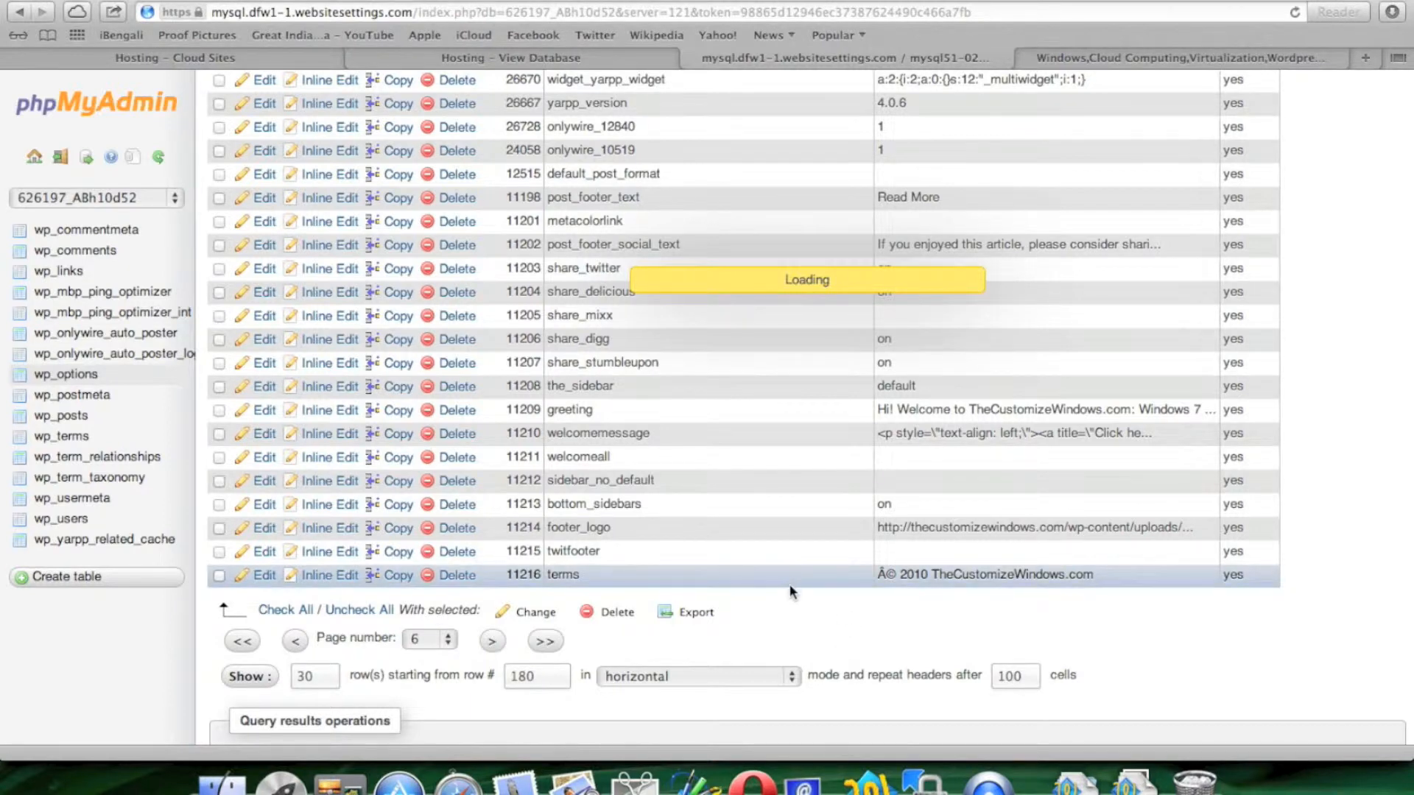
left_click(491, 640)
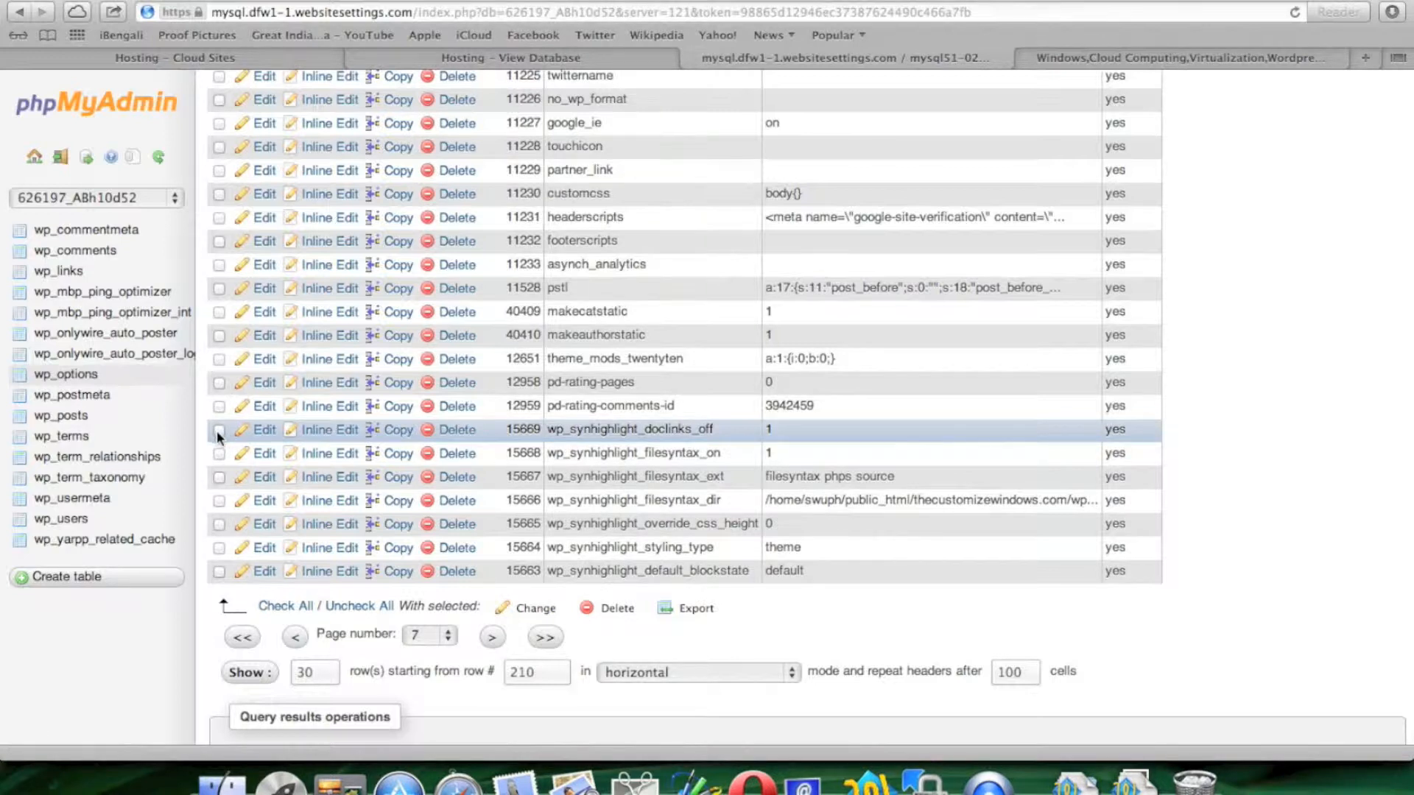
- Mark wp_synhighlight rows 15663–15669, such as doclinks_off and filesyntax_on, and delete them
left_click(219, 430)
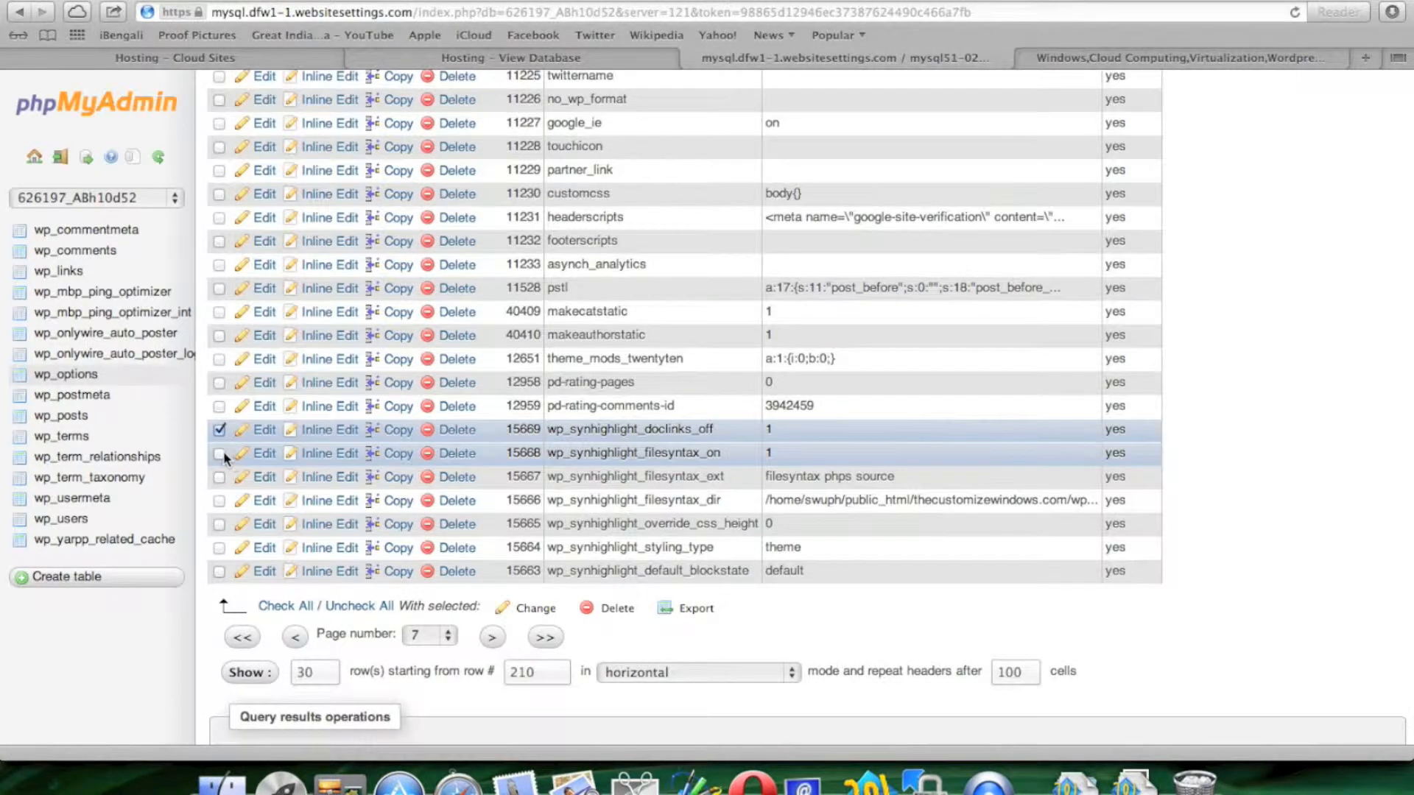
left_click(220, 477)
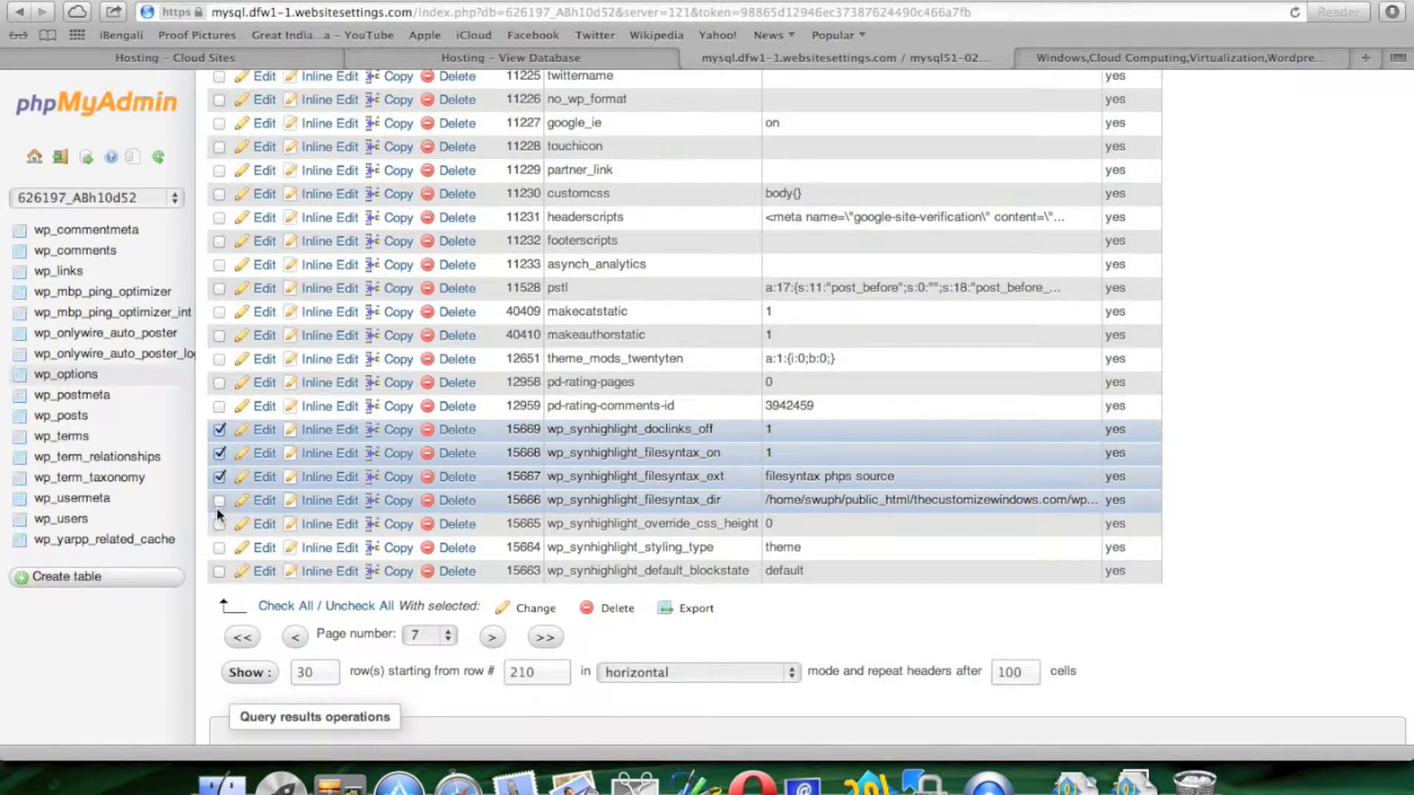
left_click(218, 524)
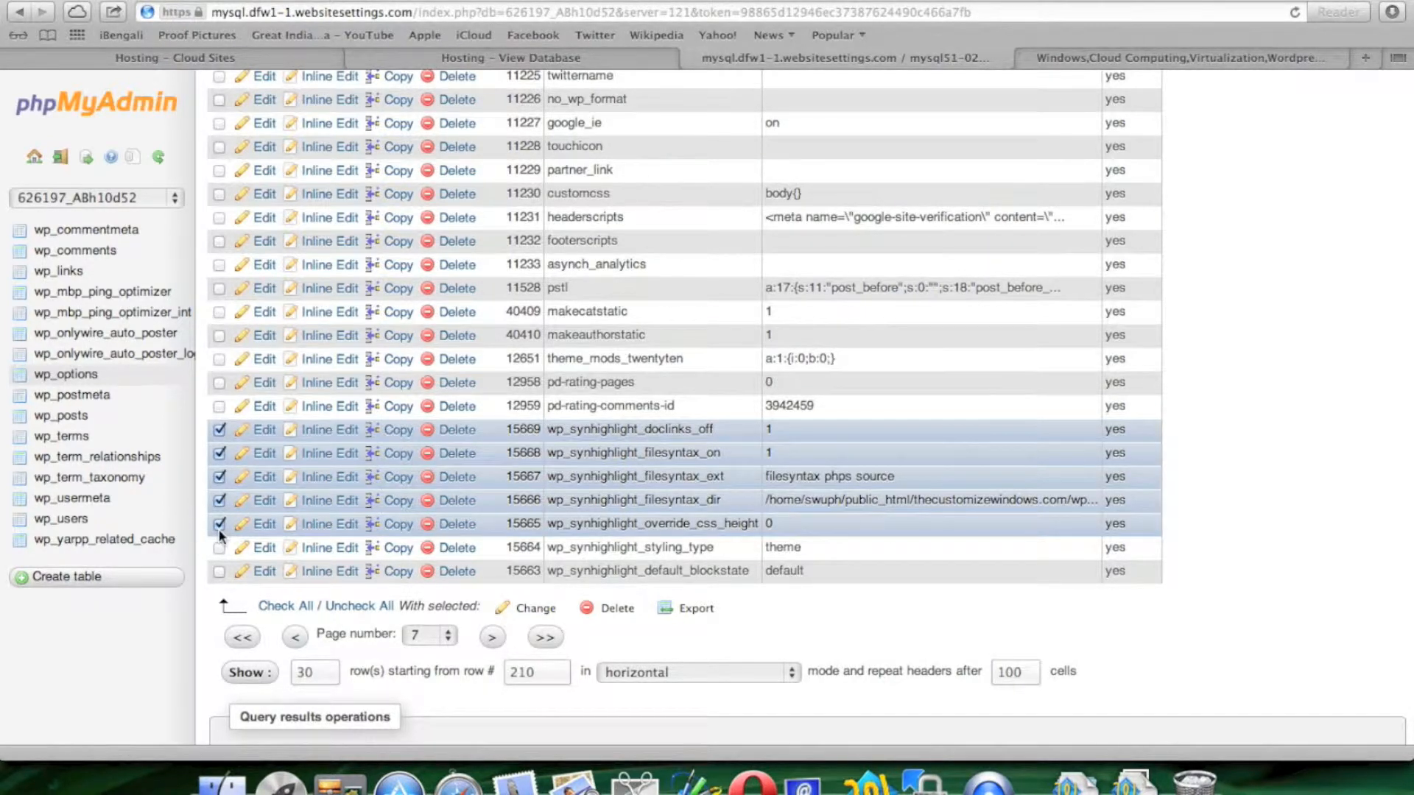
left_click(220, 571)
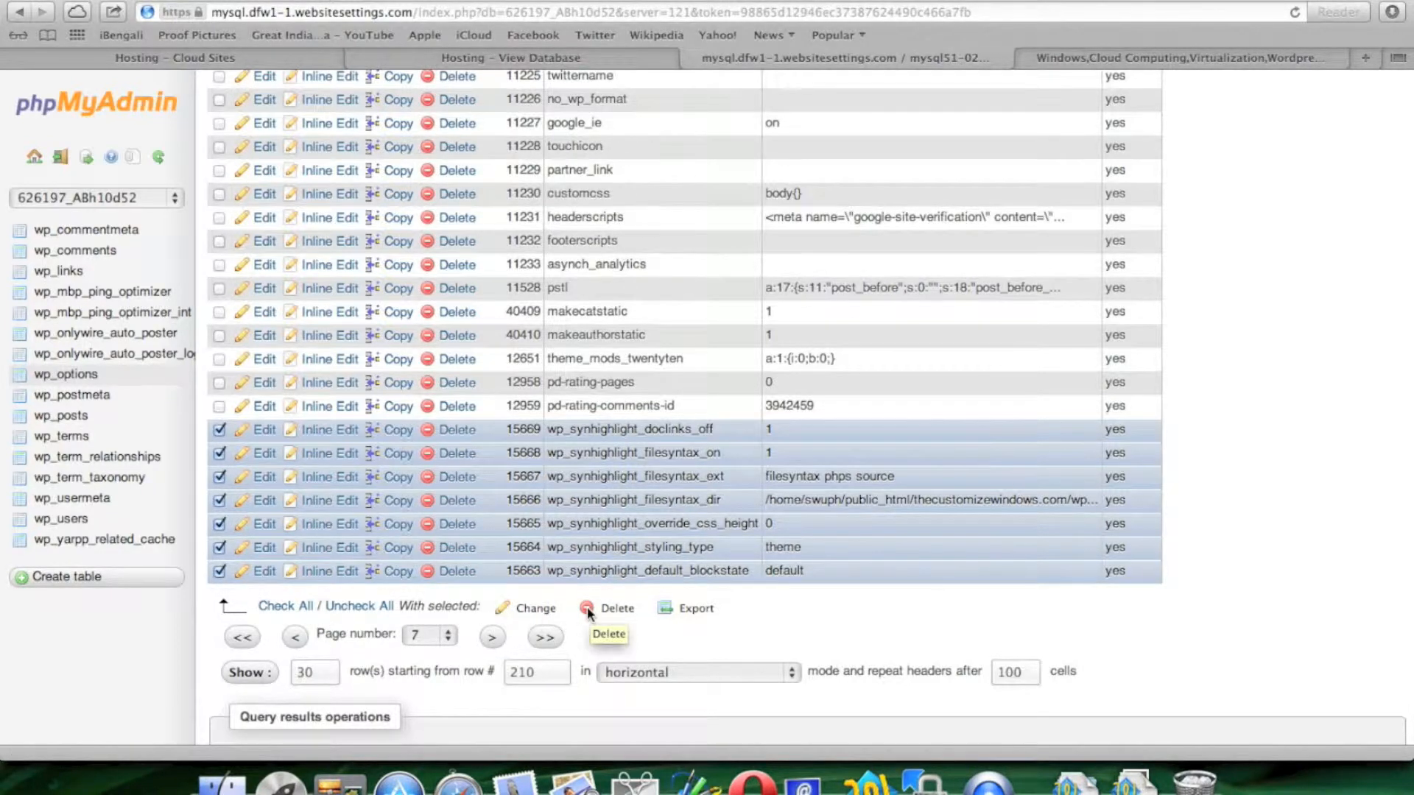
scroll("down", 3)
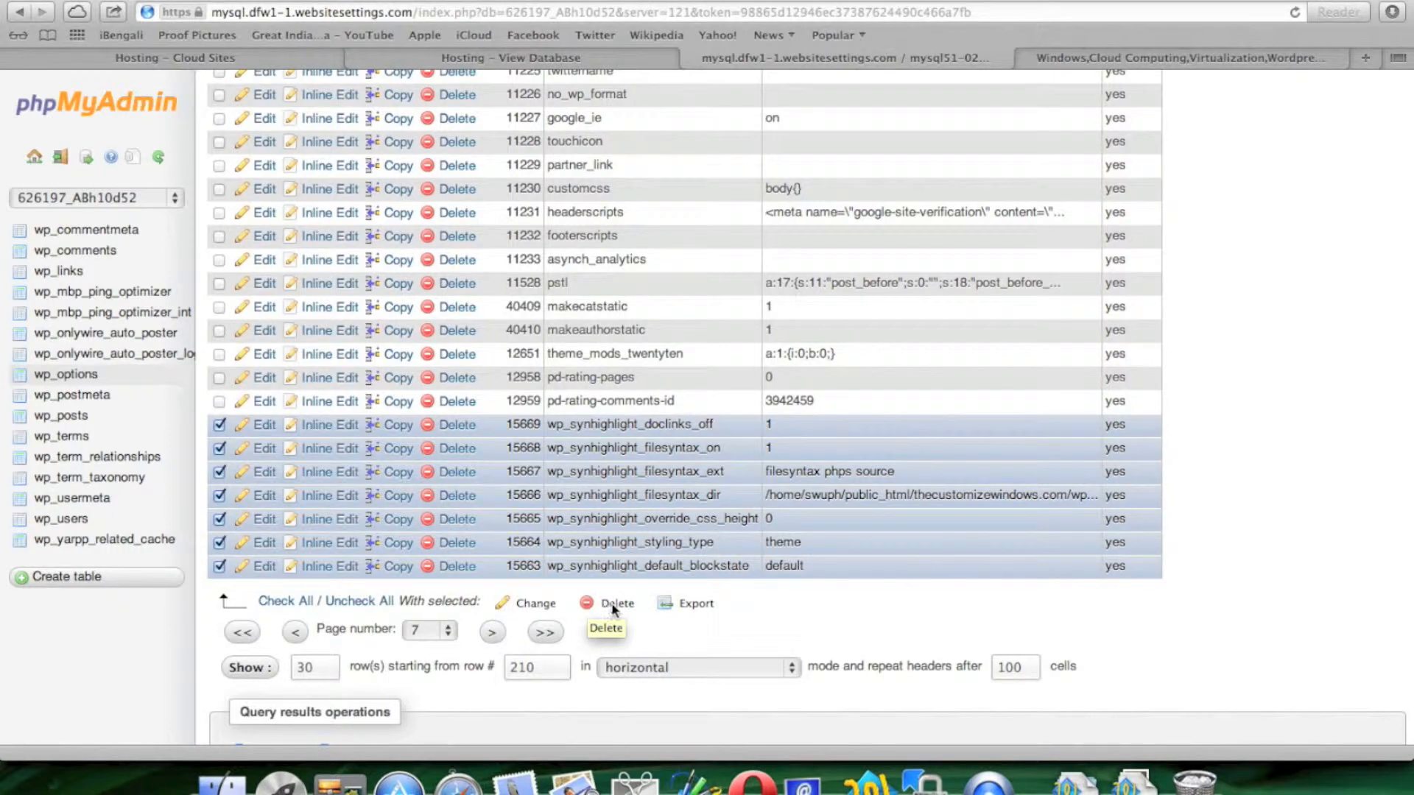
mouse_move(609, 626)
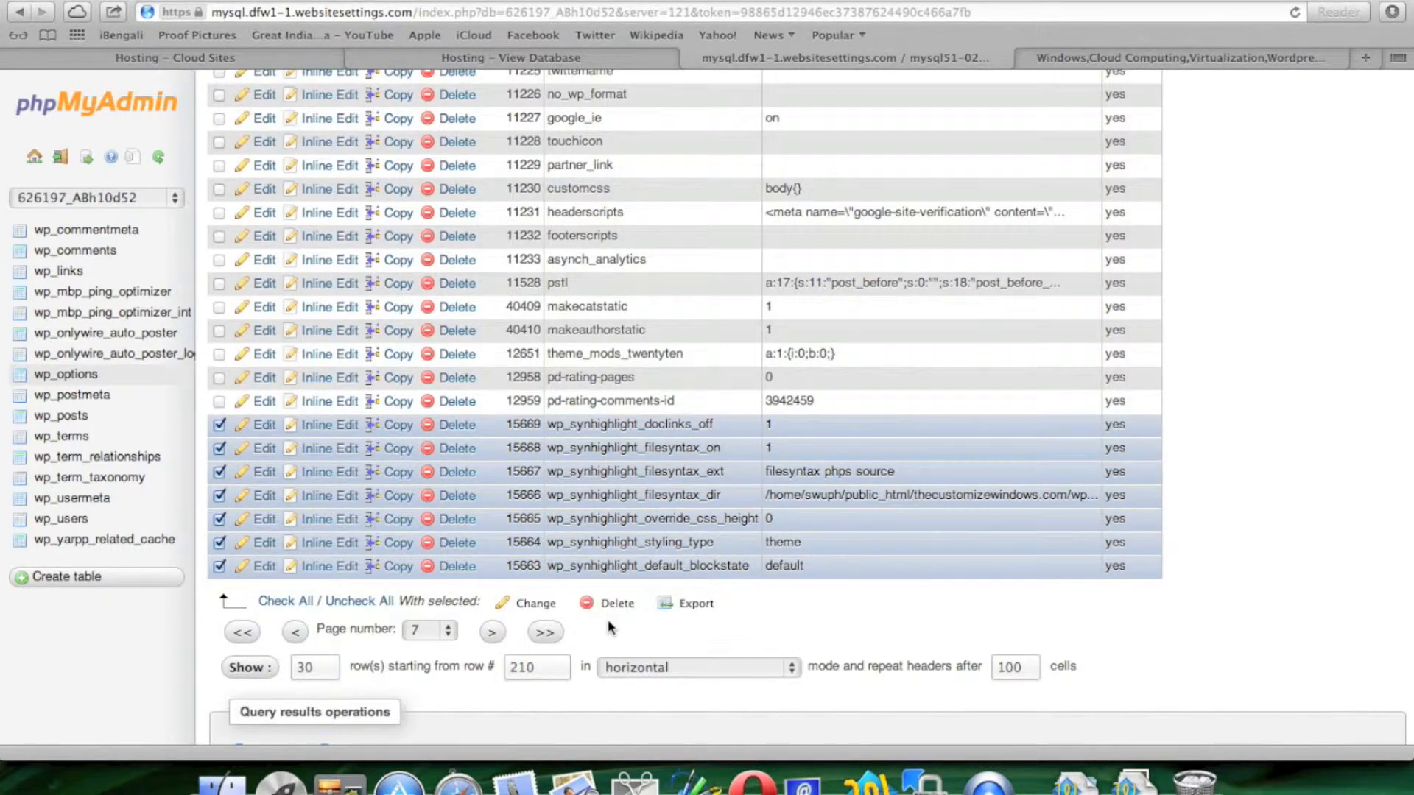
left_click(617, 603)
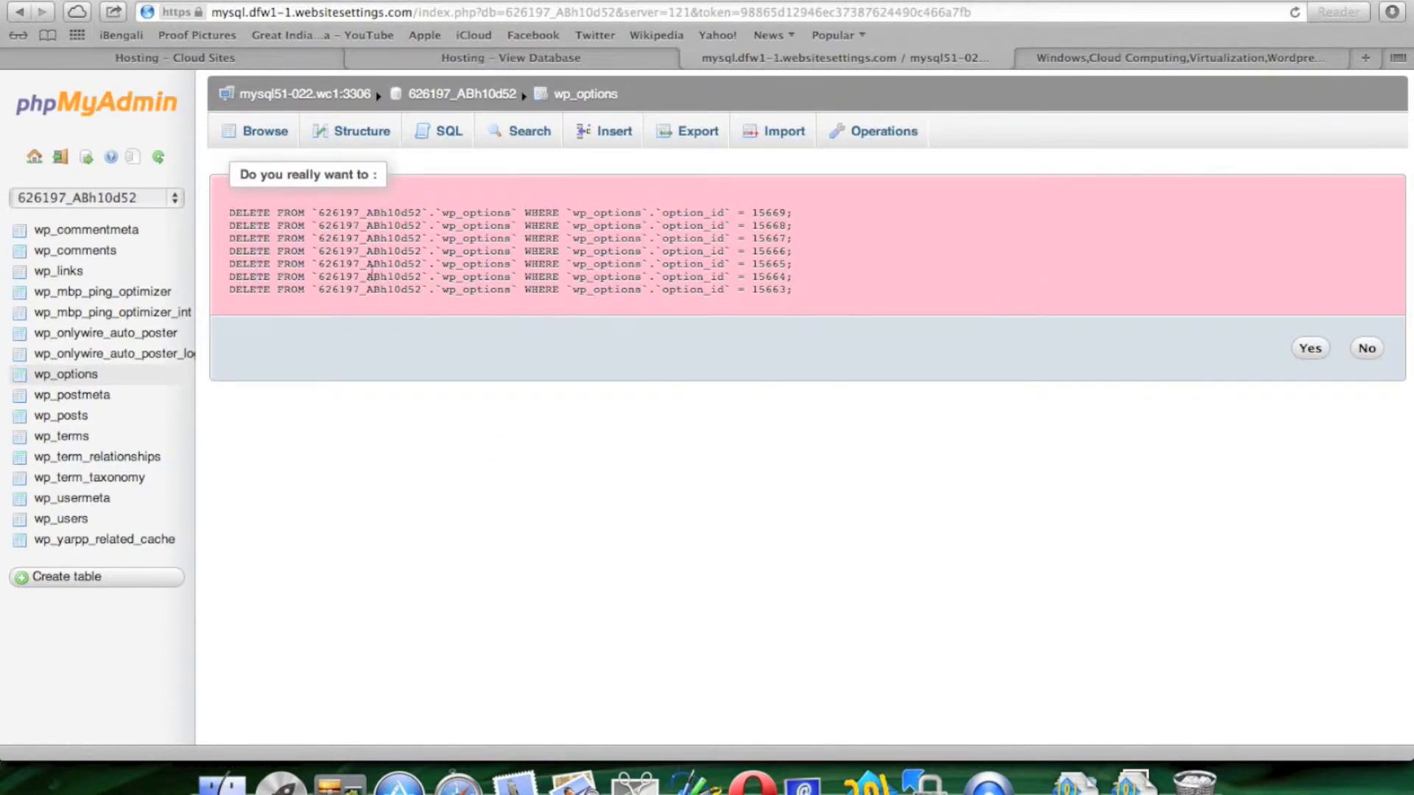
mouse_move(800, 360)
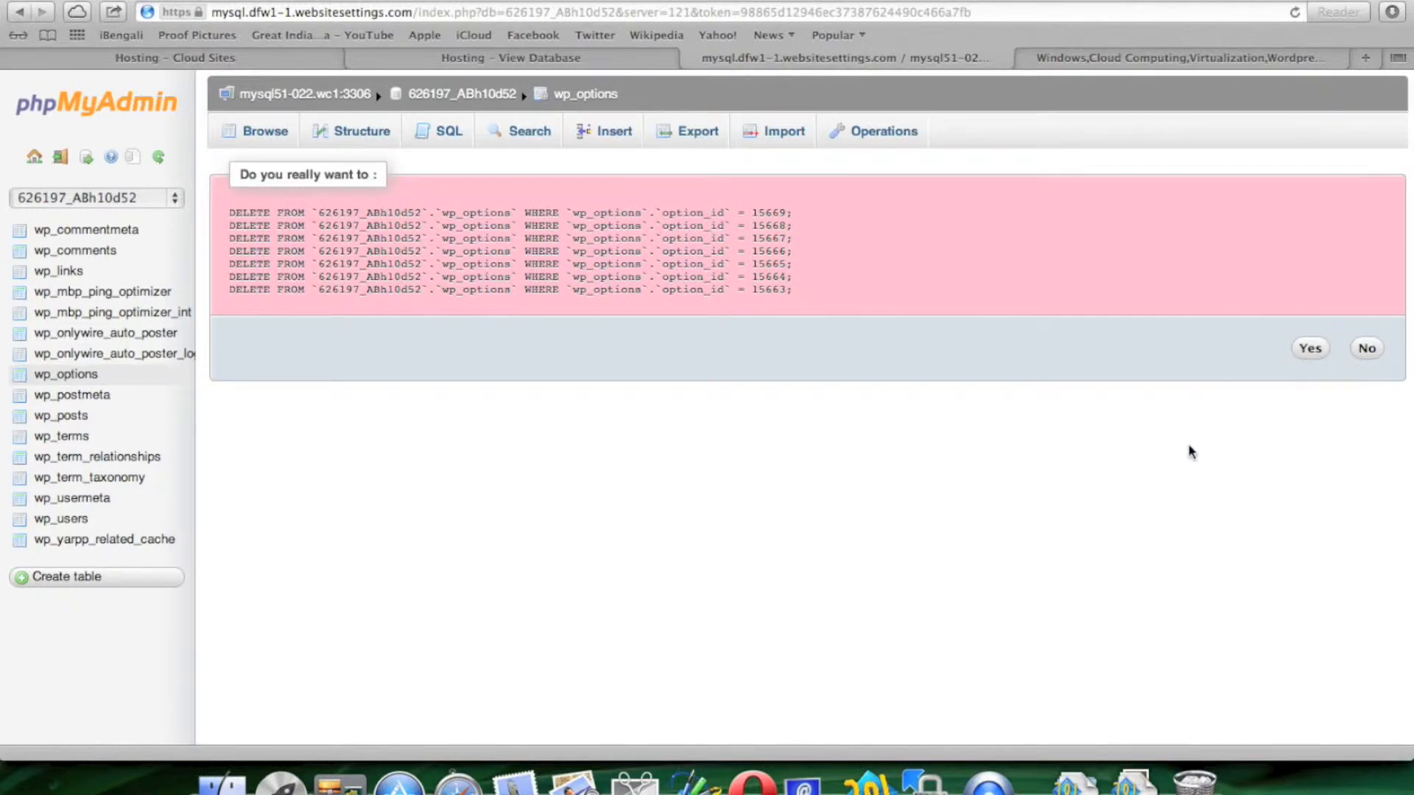
left_click(1310, 349)
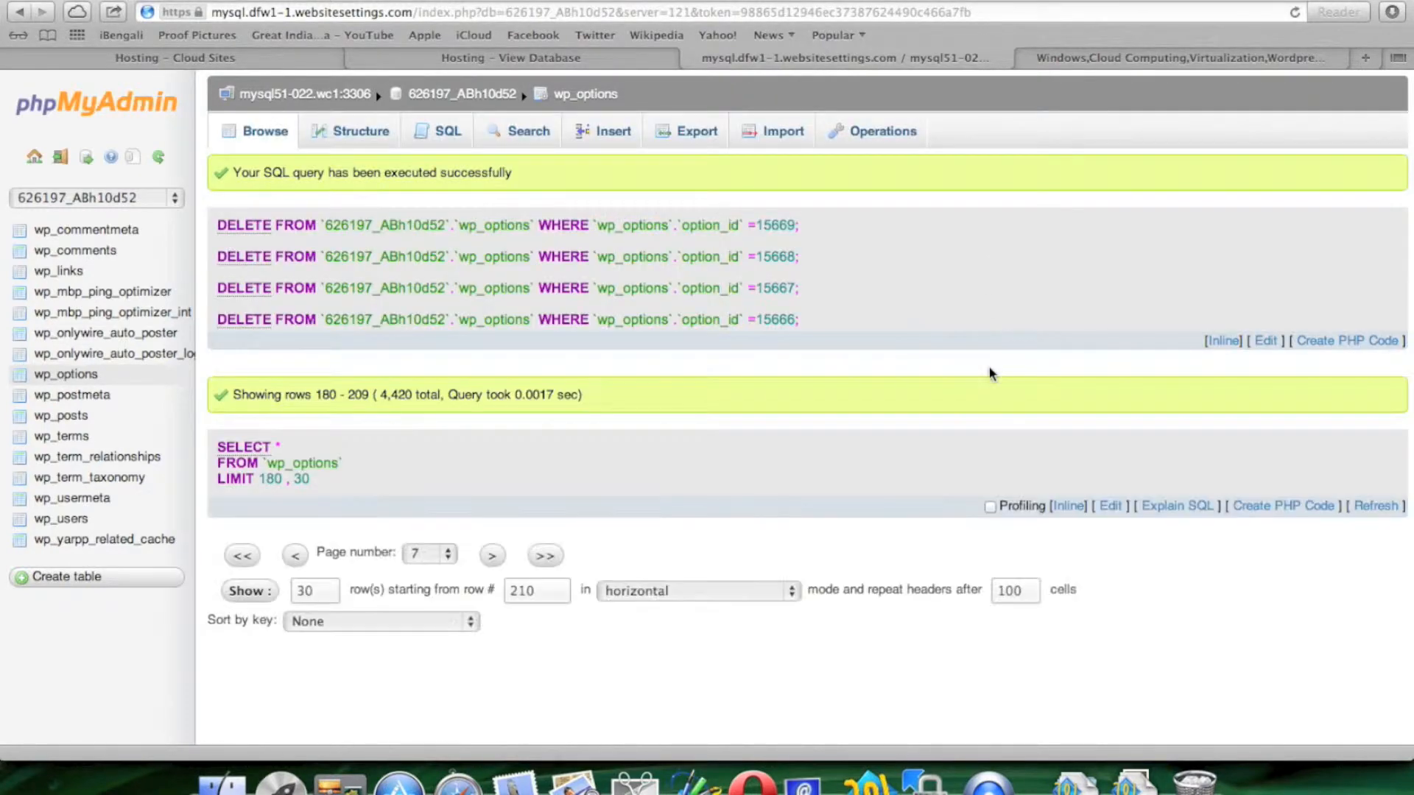
scroll("down", 3)
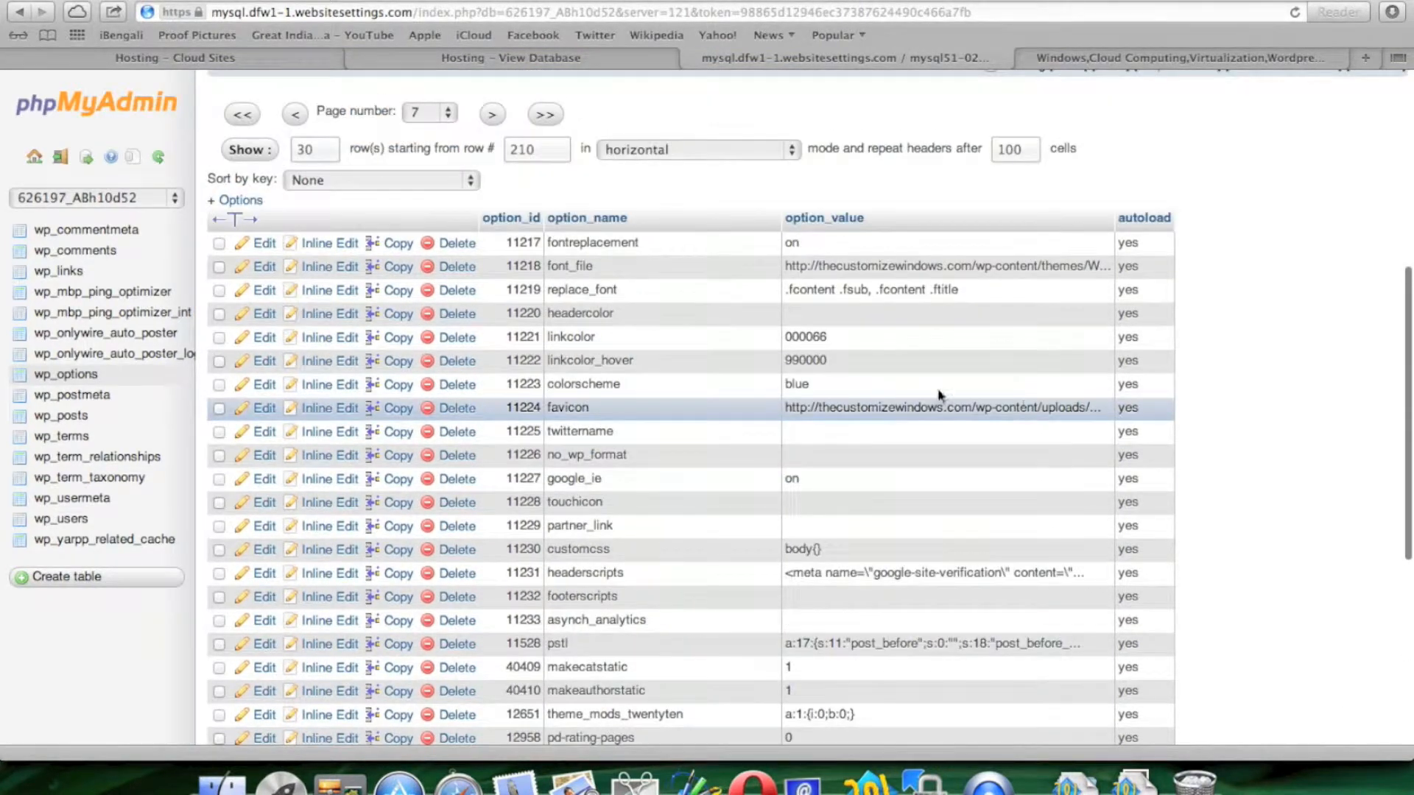
- Mark wp_synhighlight rows 15653–15659, such as process_comments and use_theme, and delete them
scroll("down", 3)
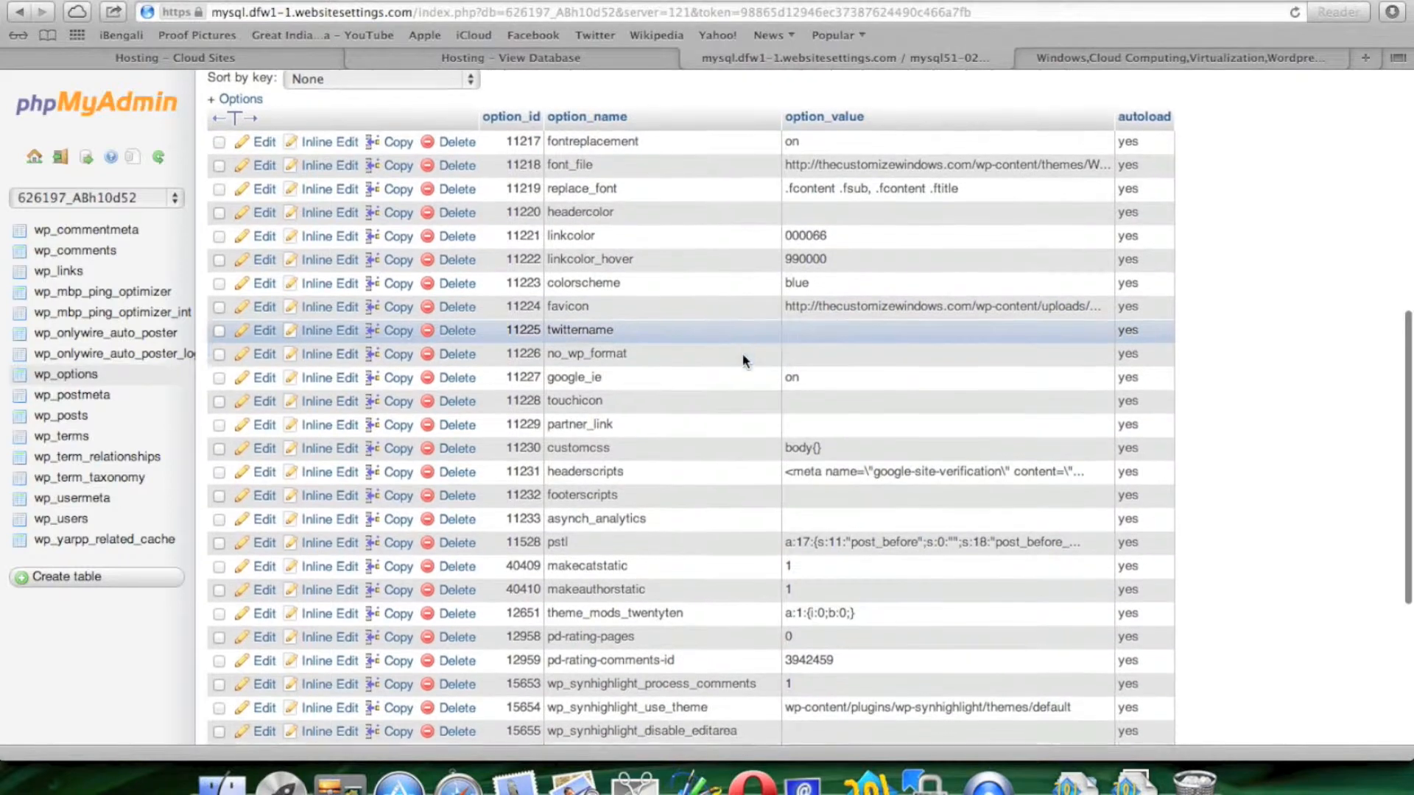
scroll("down", 3)
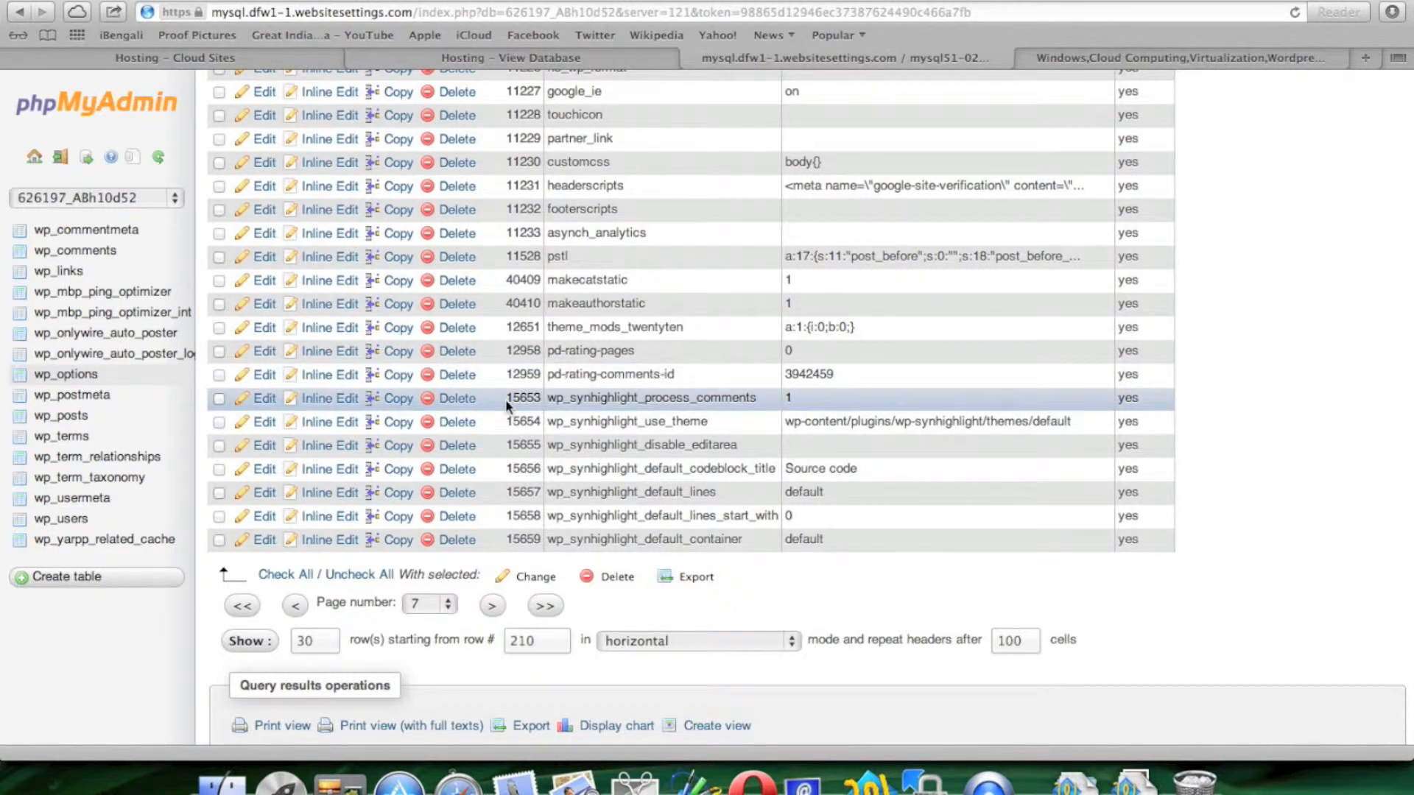
left_click(219, 397)
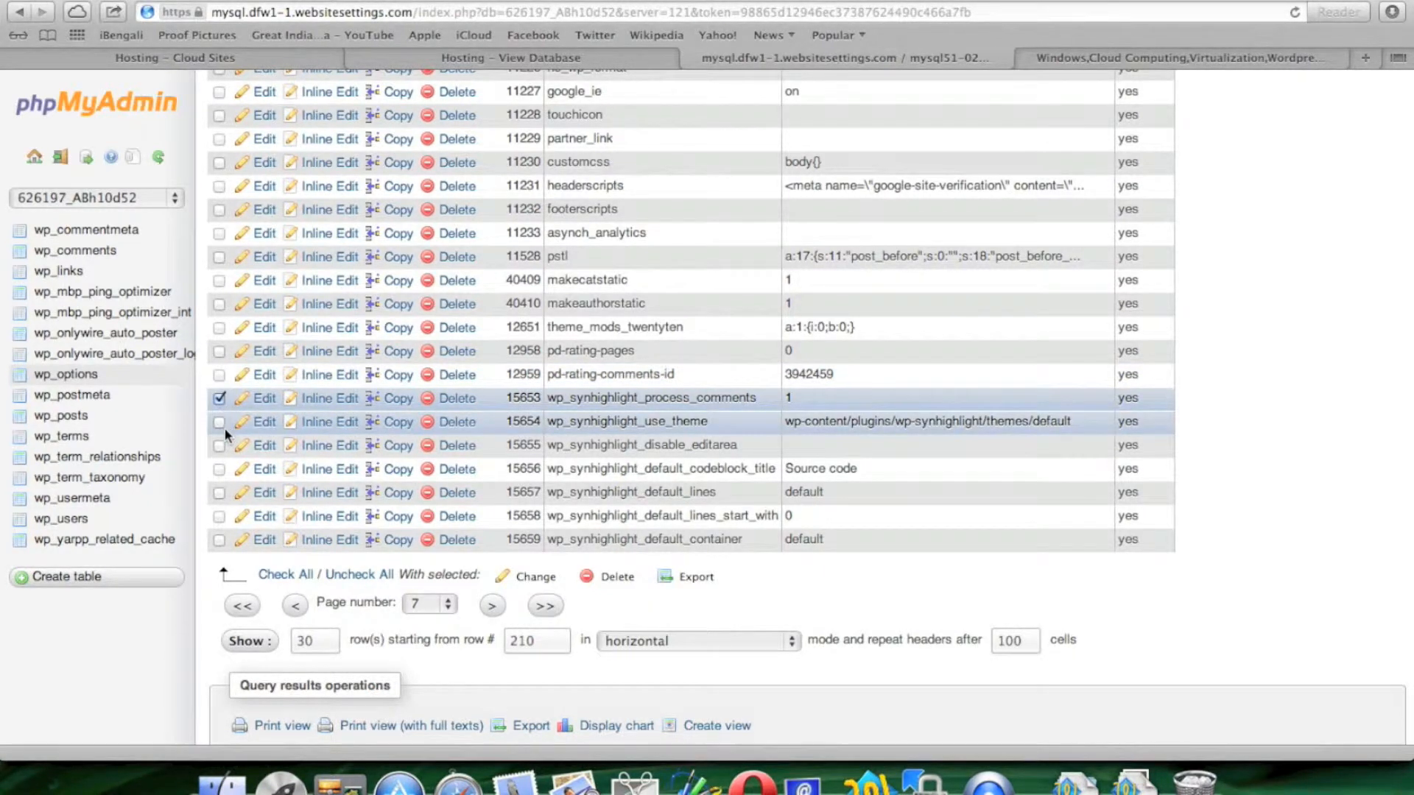
left_click(220, 444)
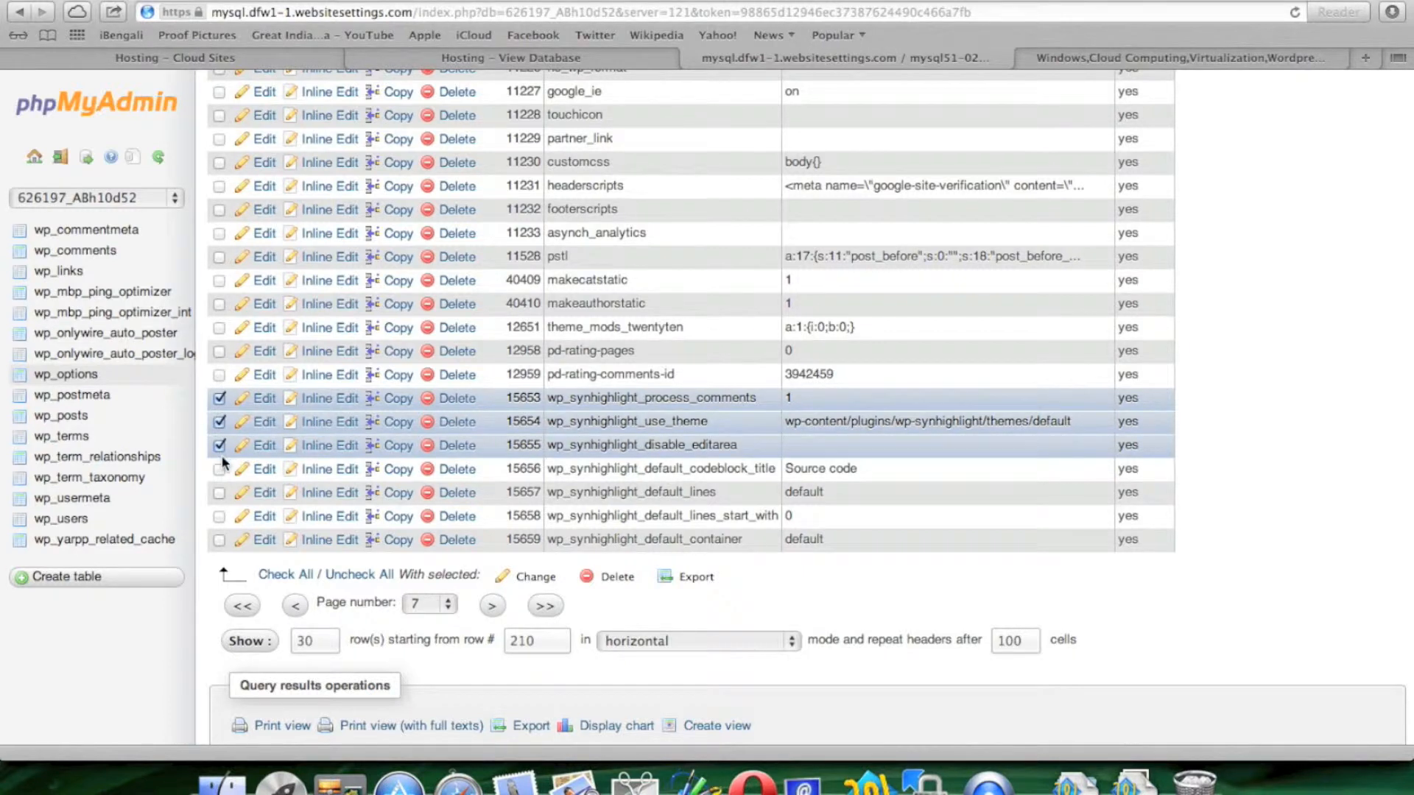
left_click(220, 493)
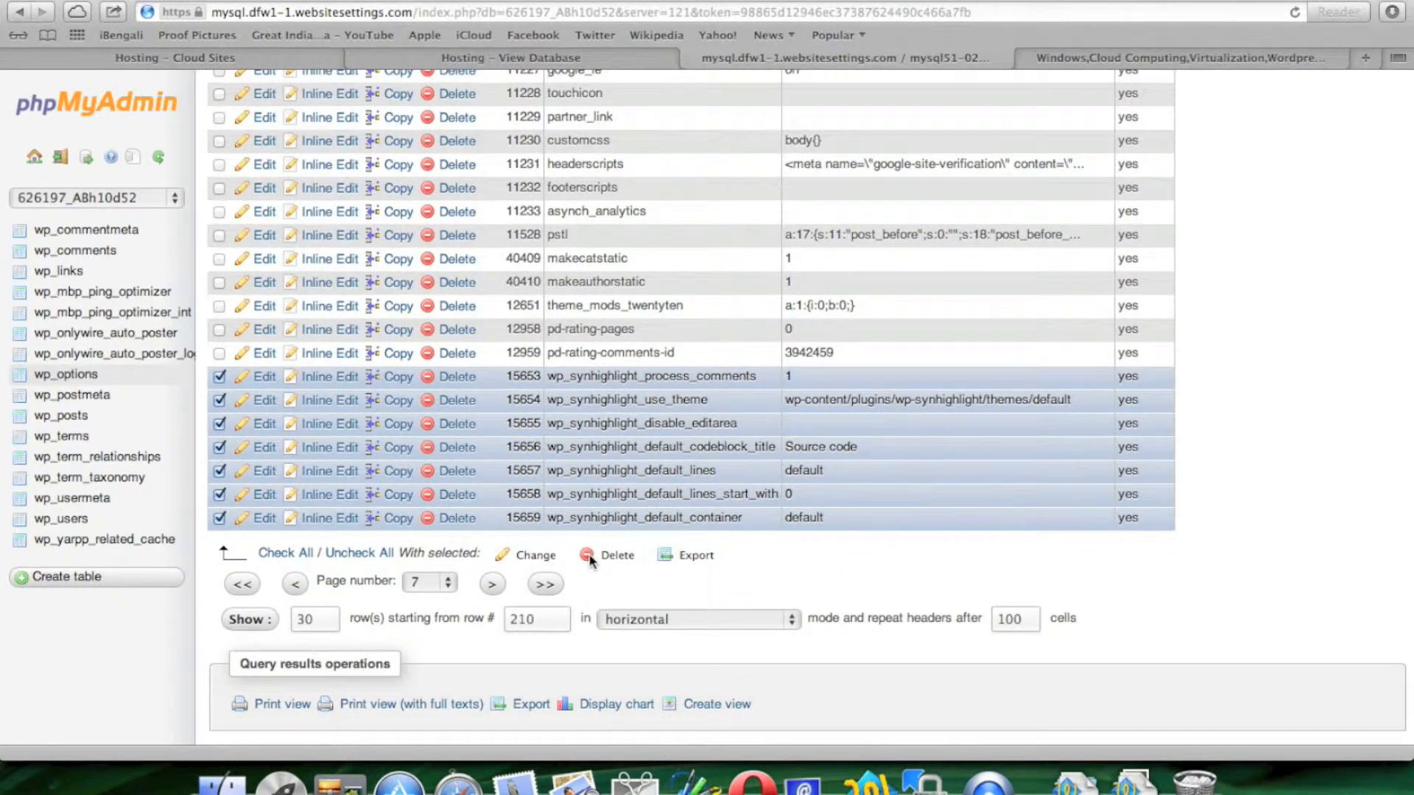
left_click(617, 554)
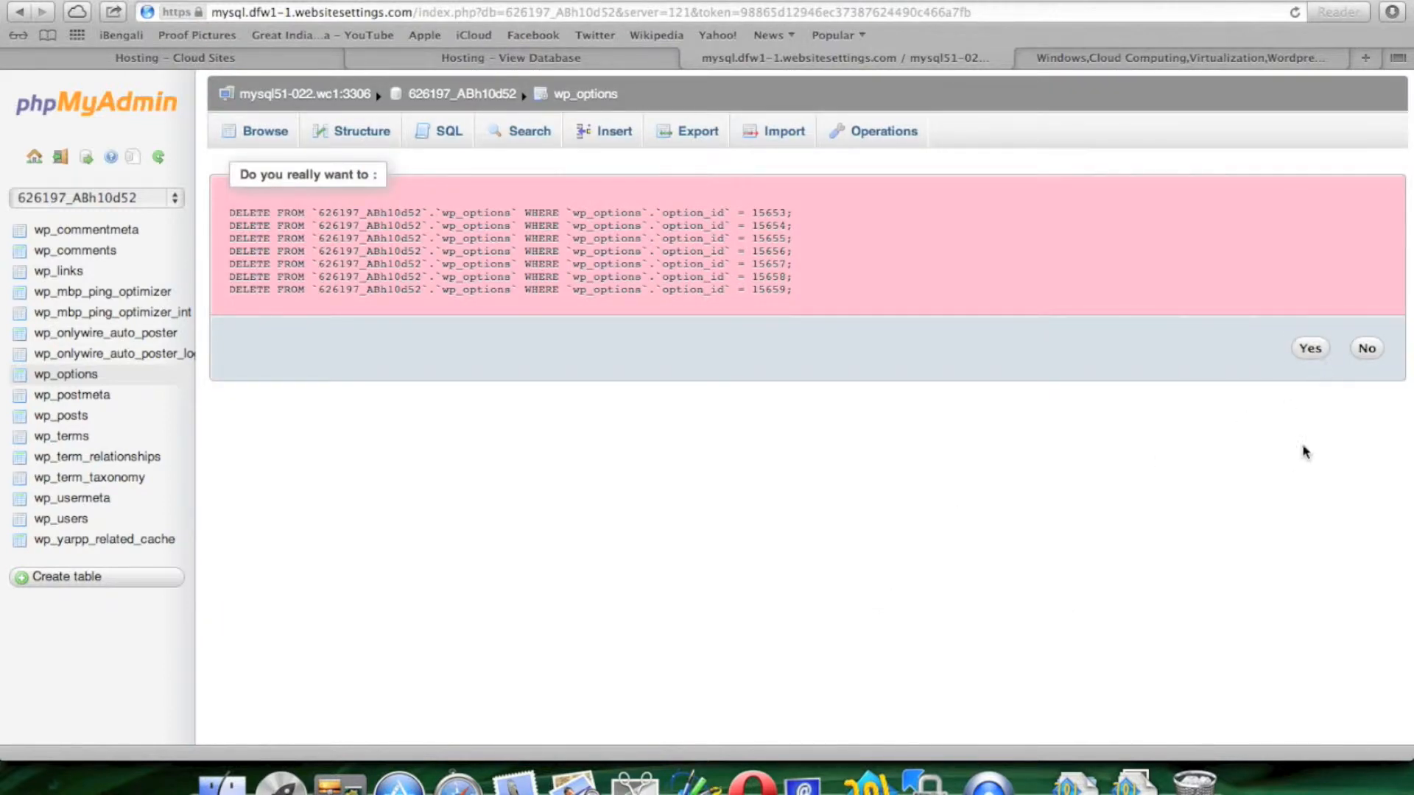
left_click(1309, 349)
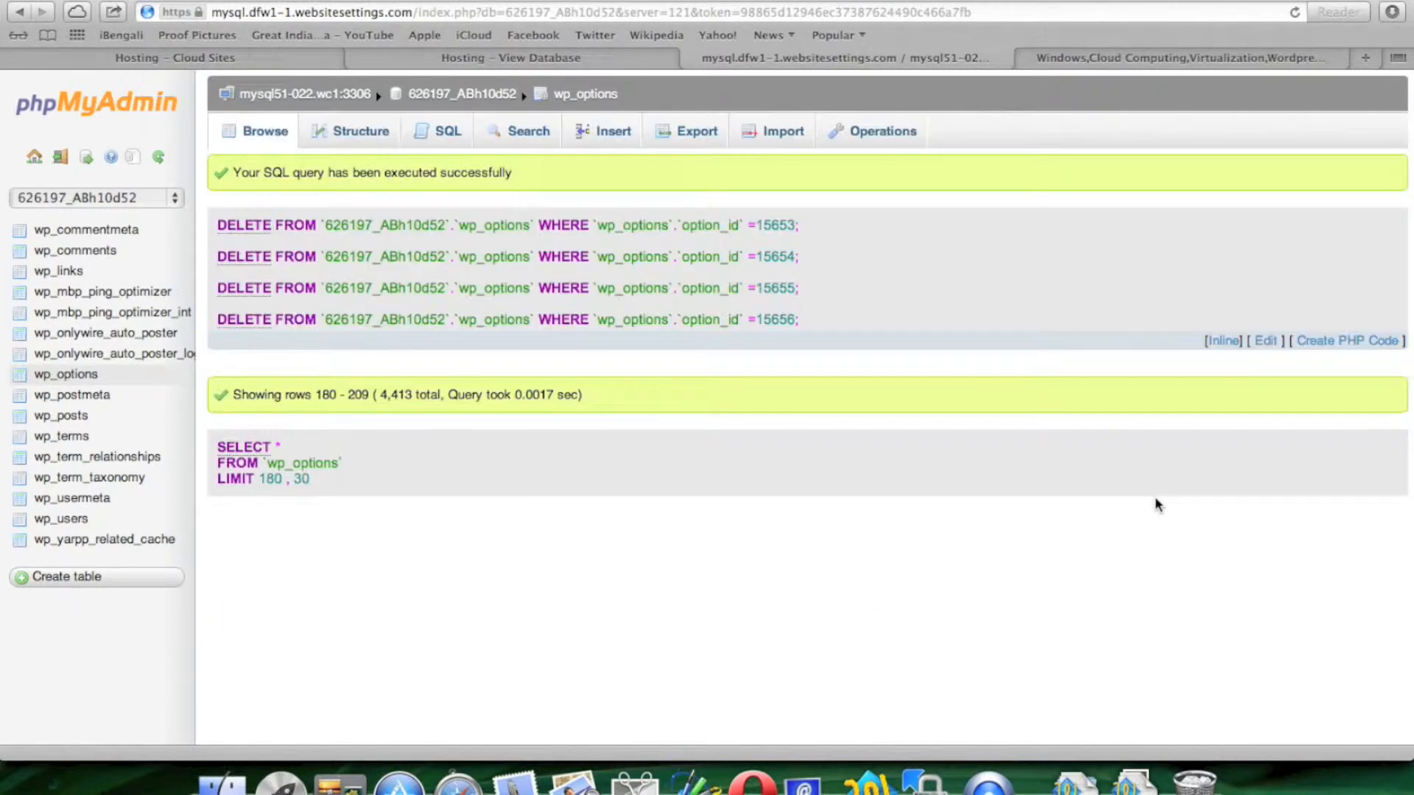
scroll("down", 3)
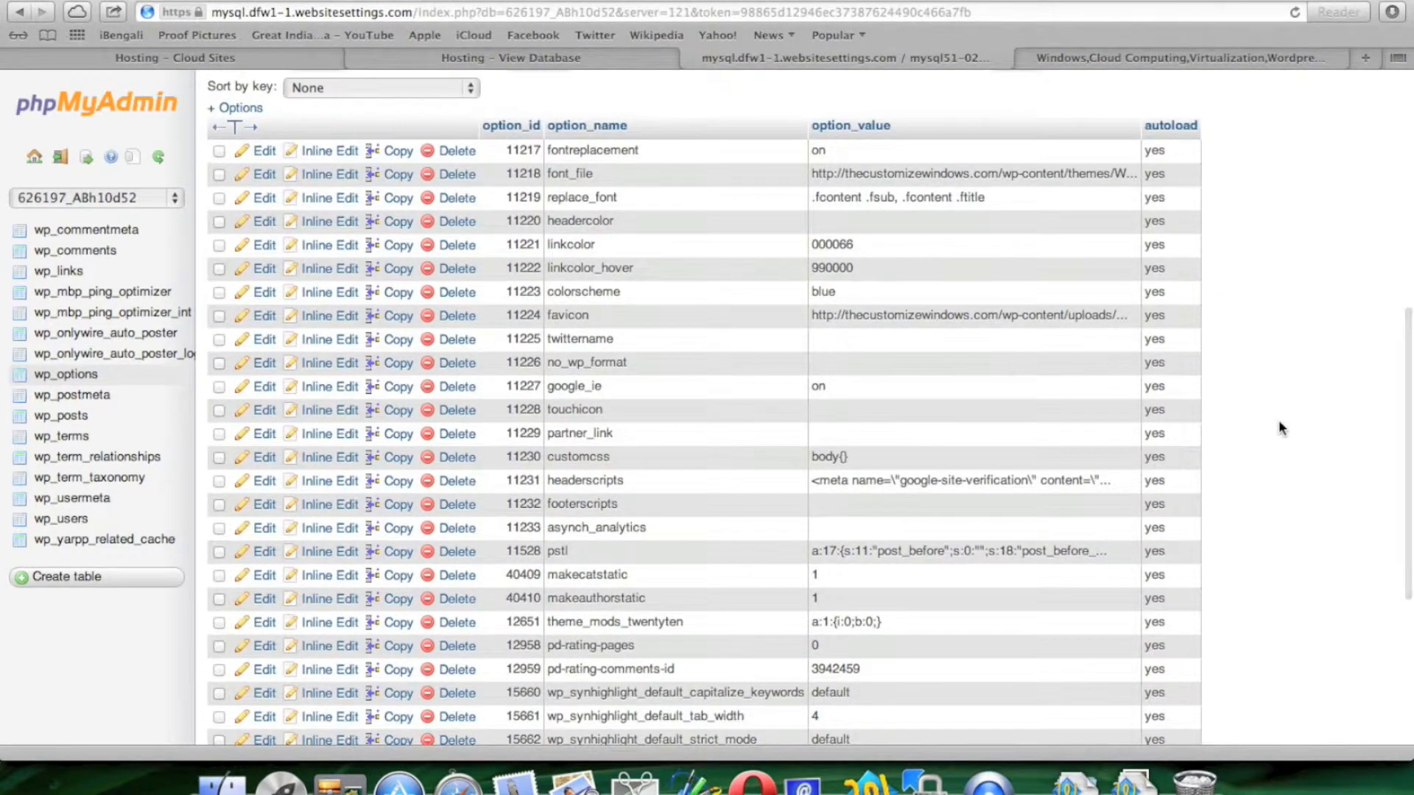
scroll("down", 3)
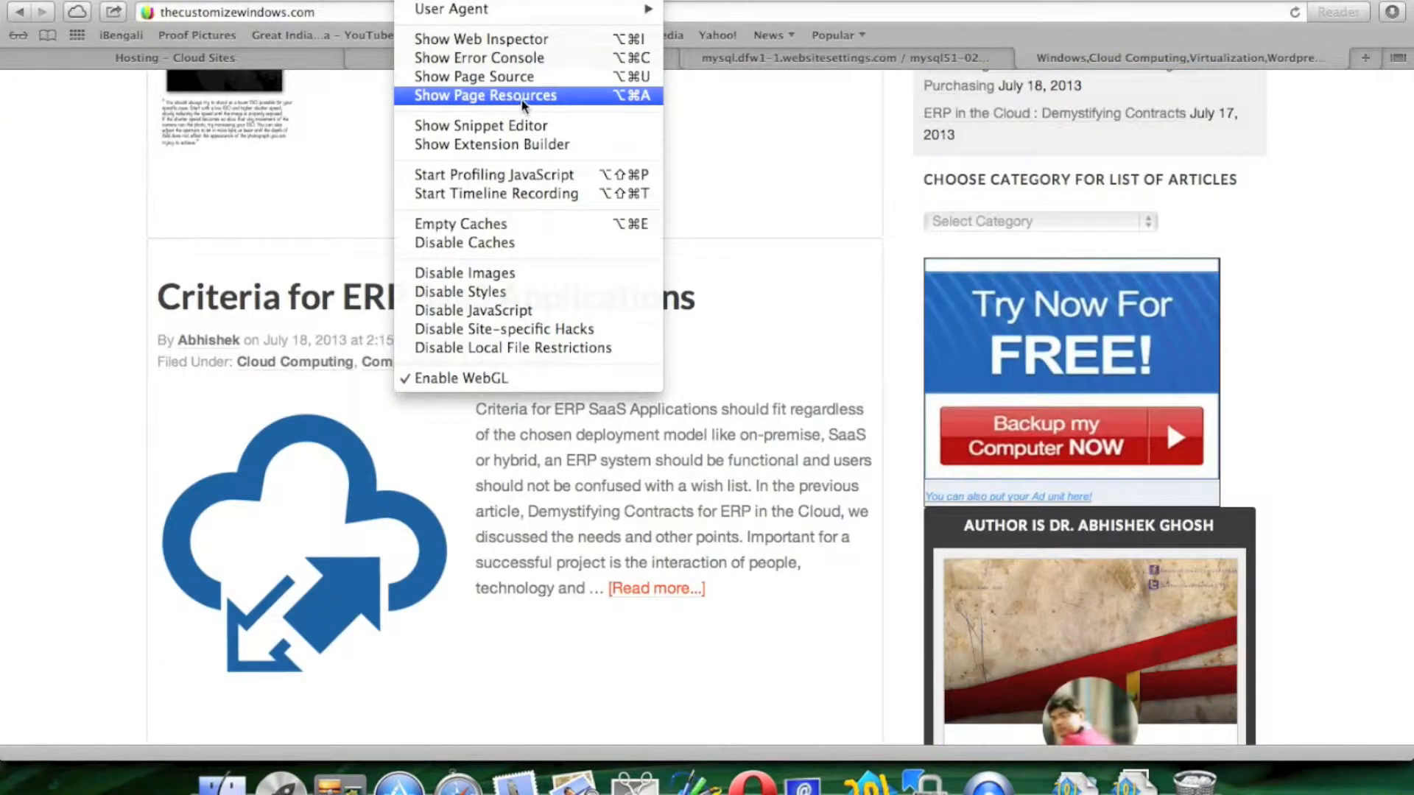
- Choose Show Page Resources from Safari's Develop menu for the blog page
left_click(473, 76)
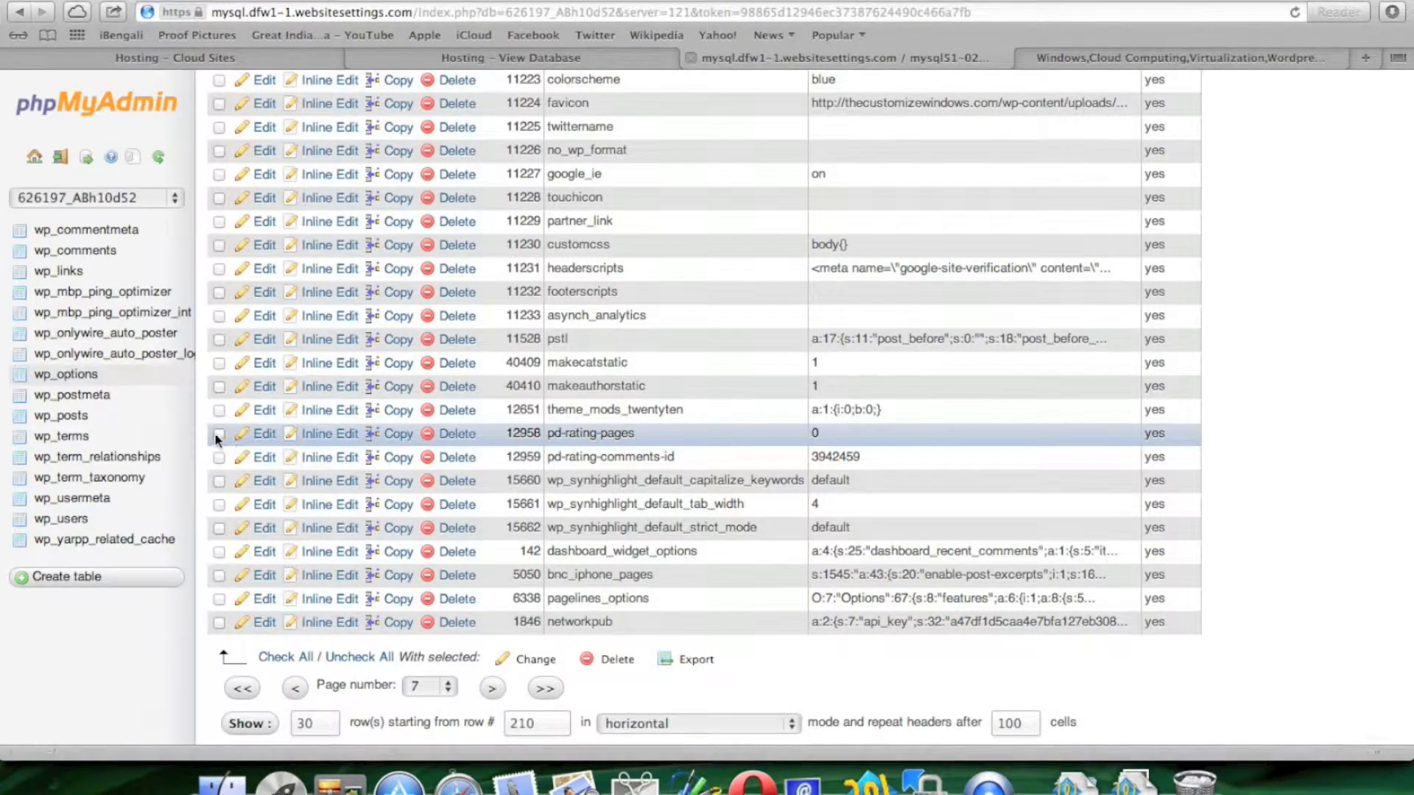
- Delete the pd-rating, wp_synhighlight, pagelines_options and bnc_iphone_pages option rows
left_click(219, 433)
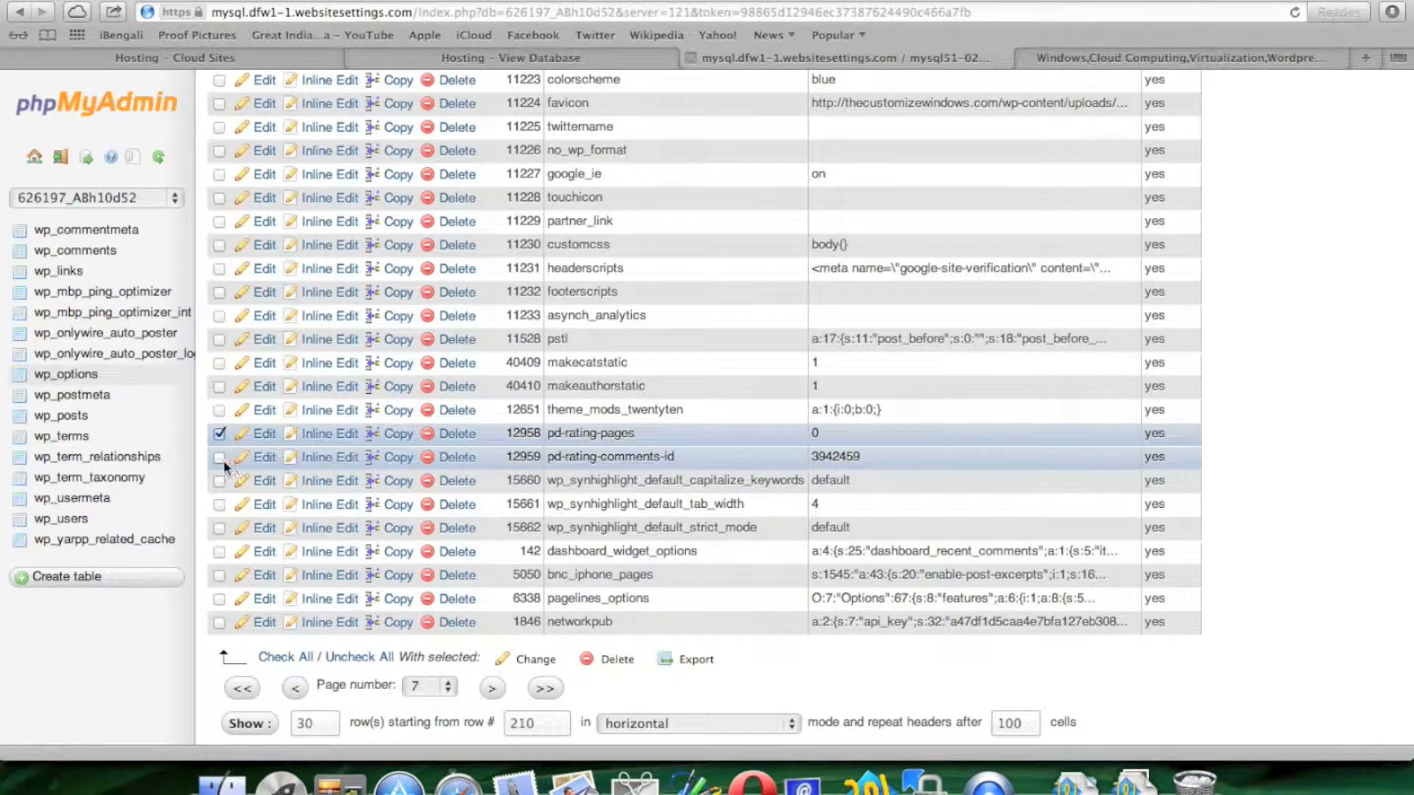
left_click(220, 481)
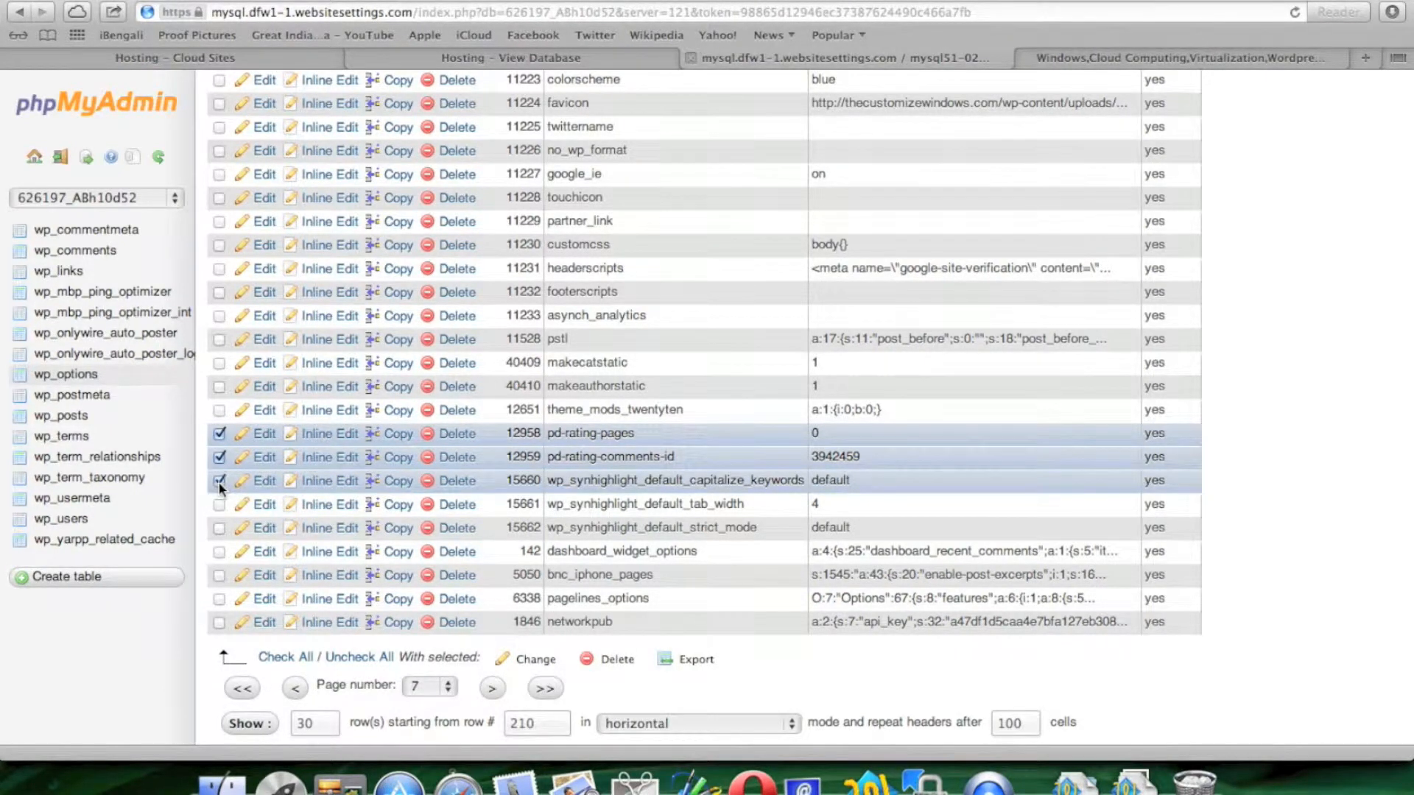
left_click(219, 503)
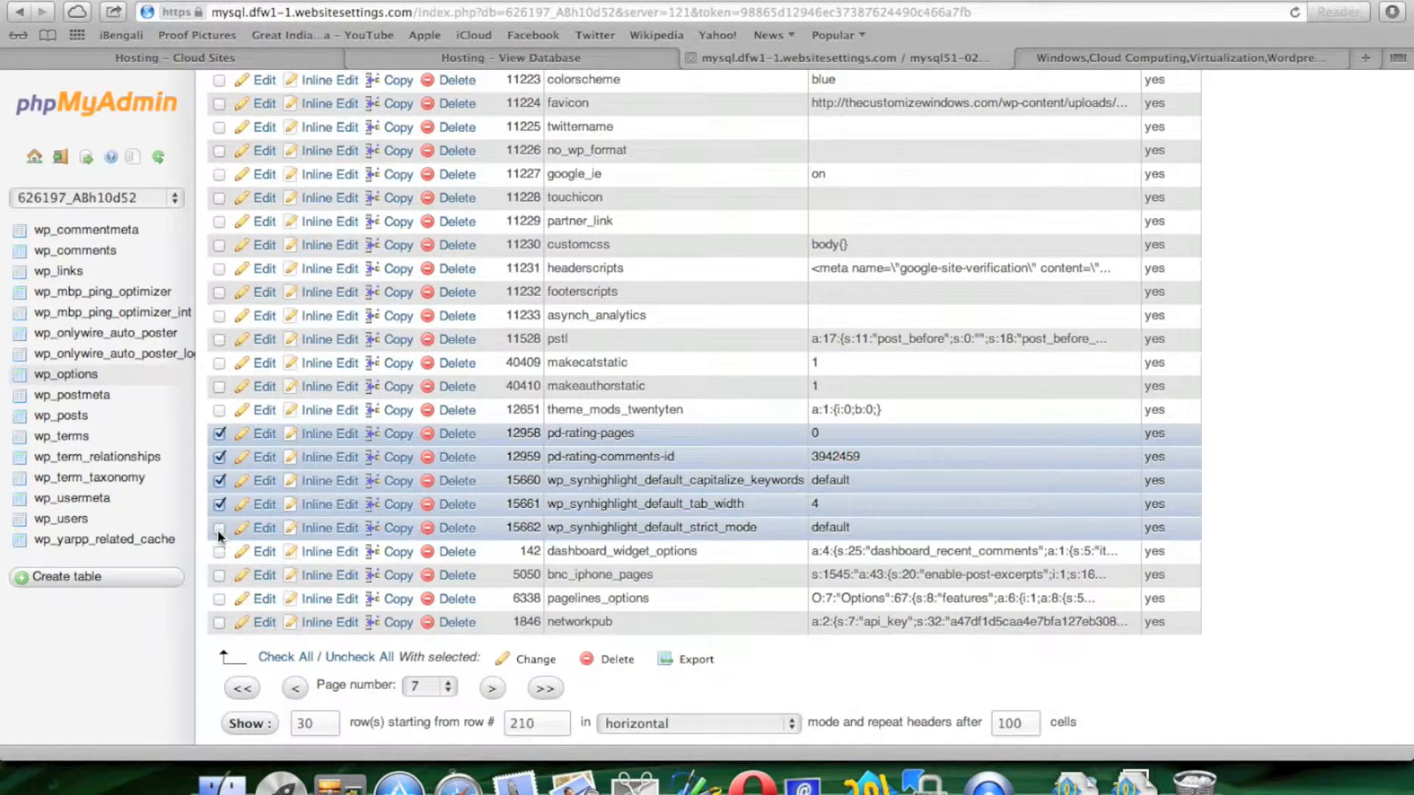
left_click(220, 528)
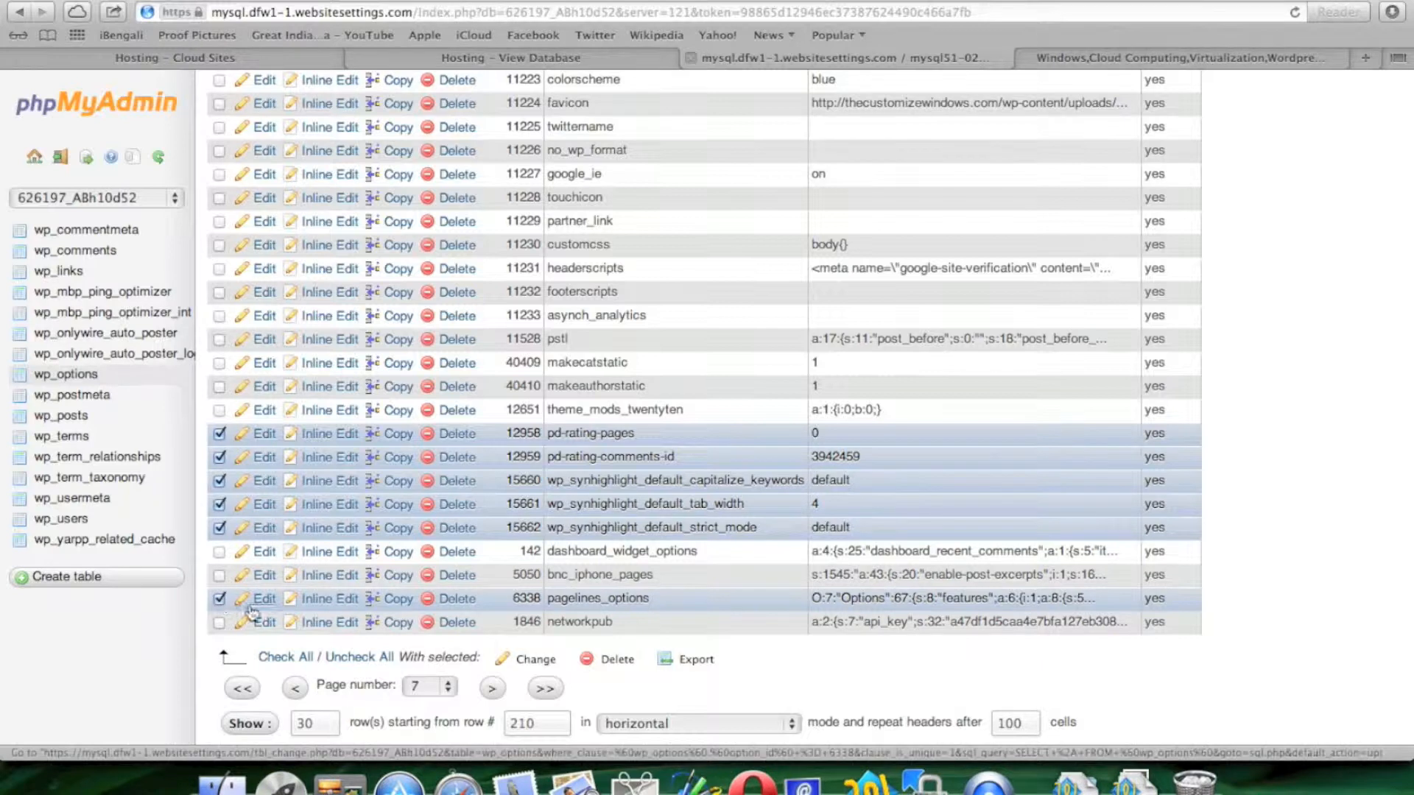
left_click(219, 575)
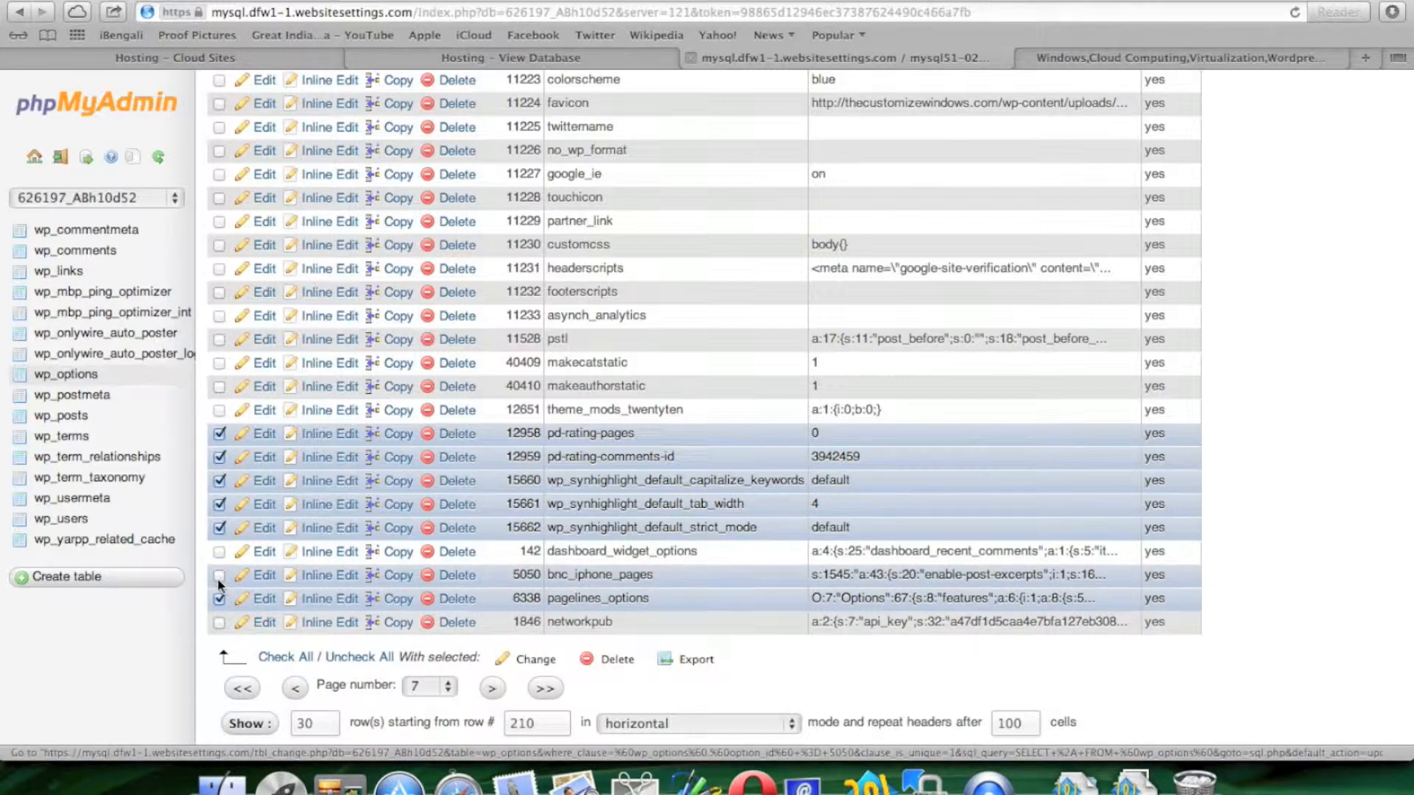
left_click(219, 575)
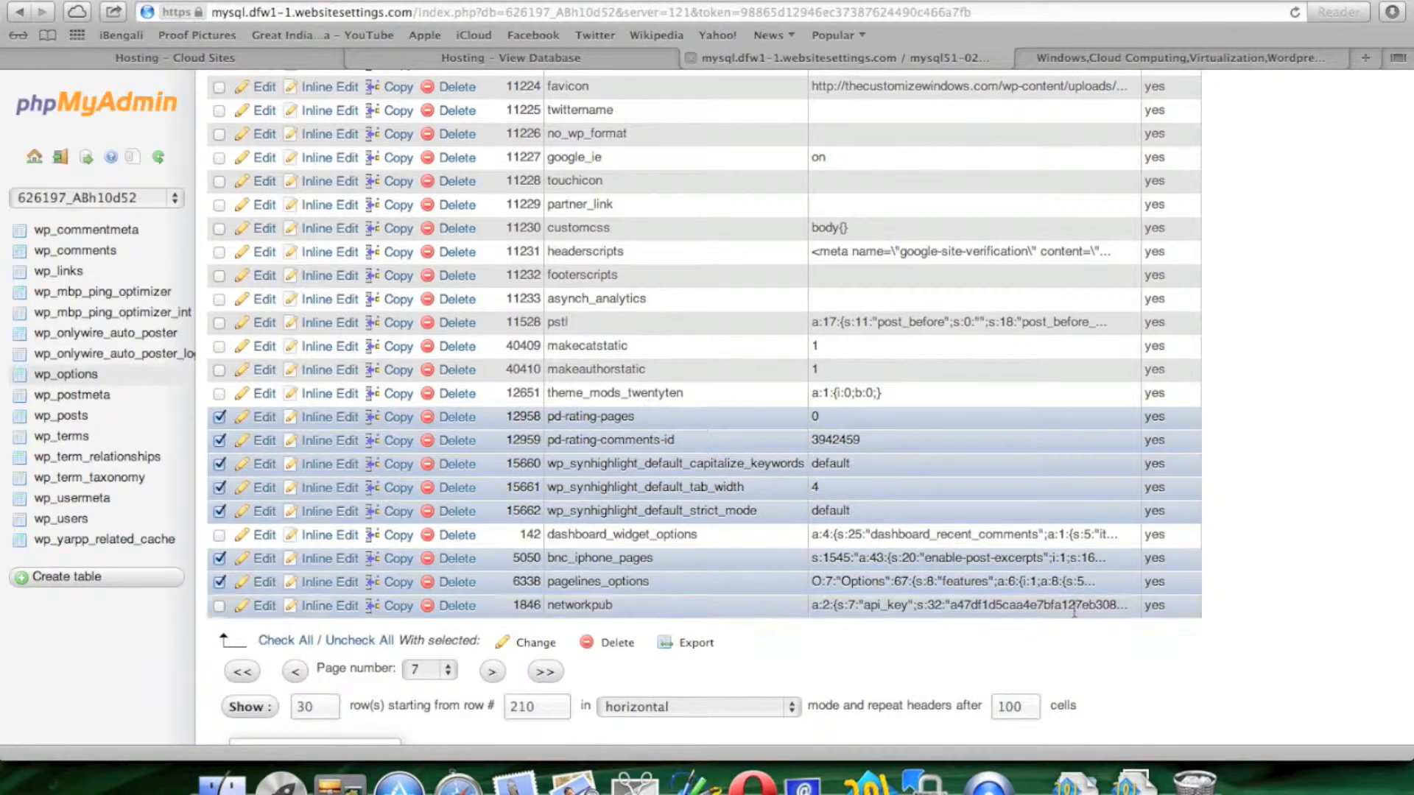
scroll("down", 3)
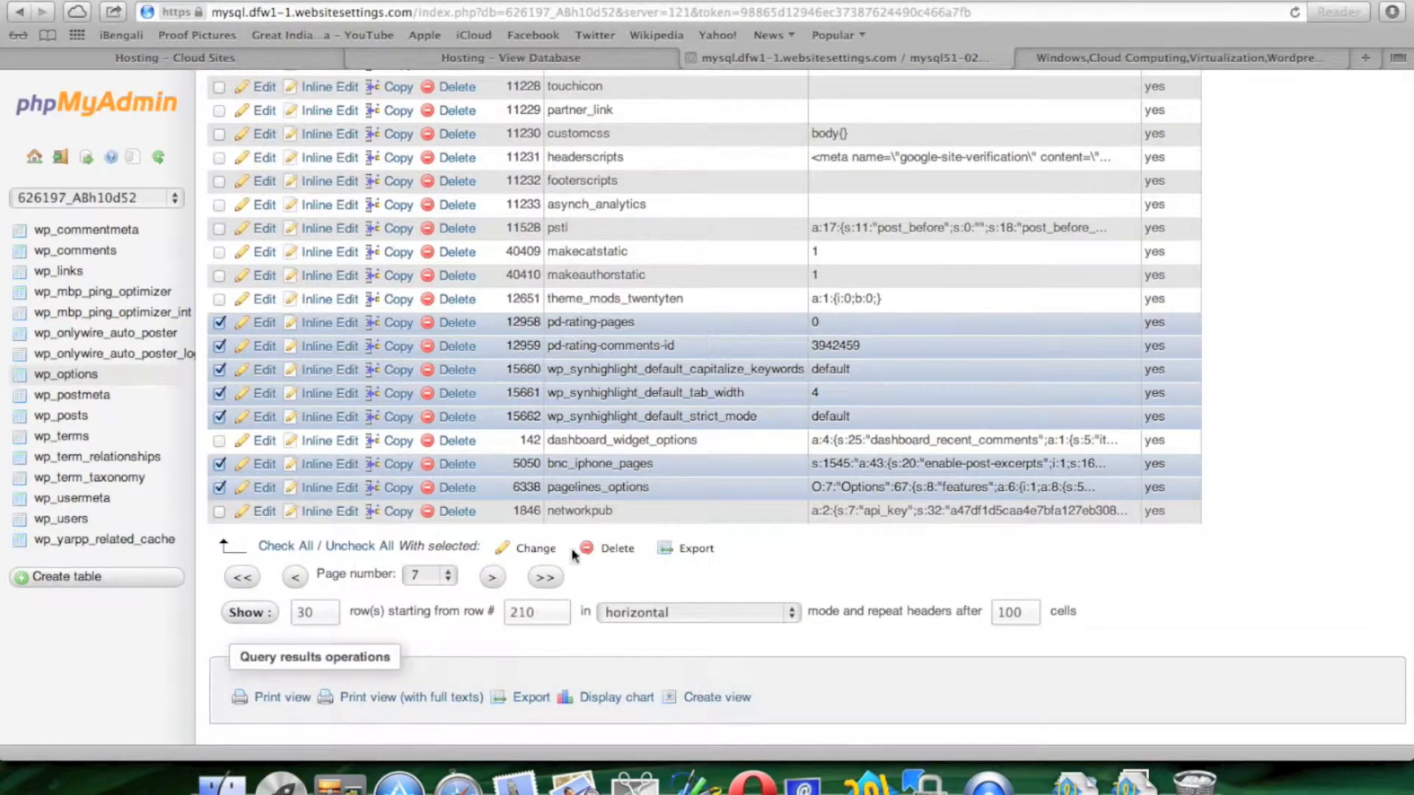
mouse_move(585, 548)
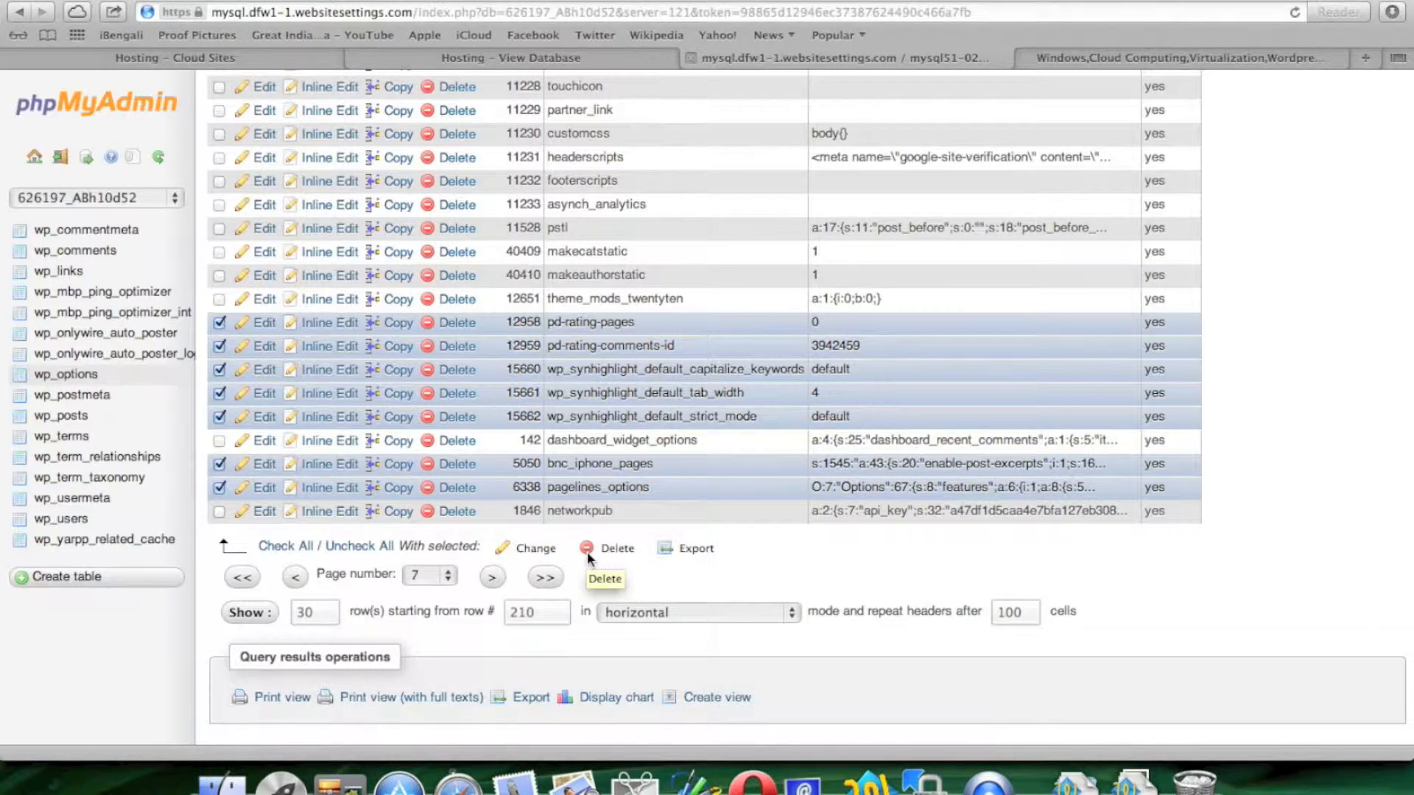
mouse_move(679, 566)
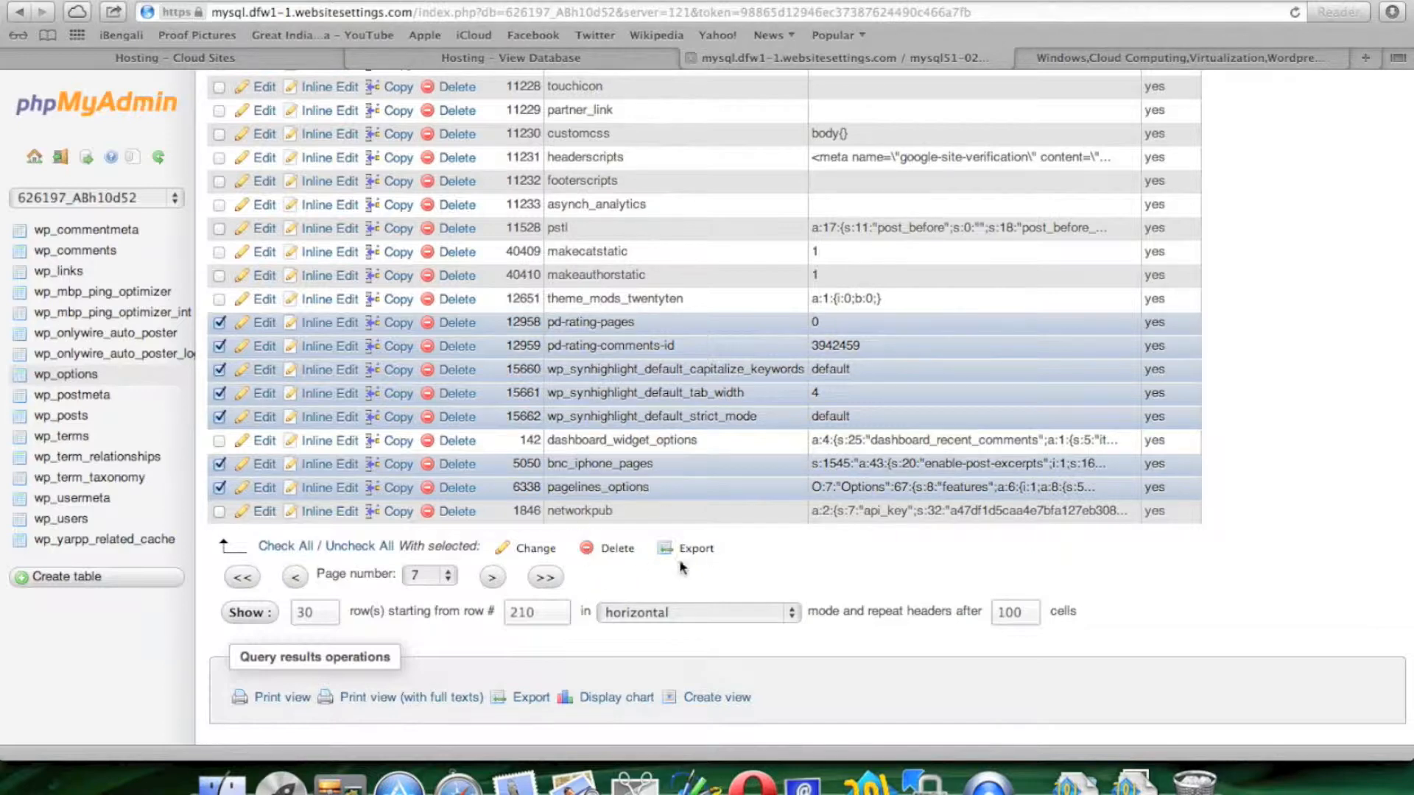
left_click(617, 547)
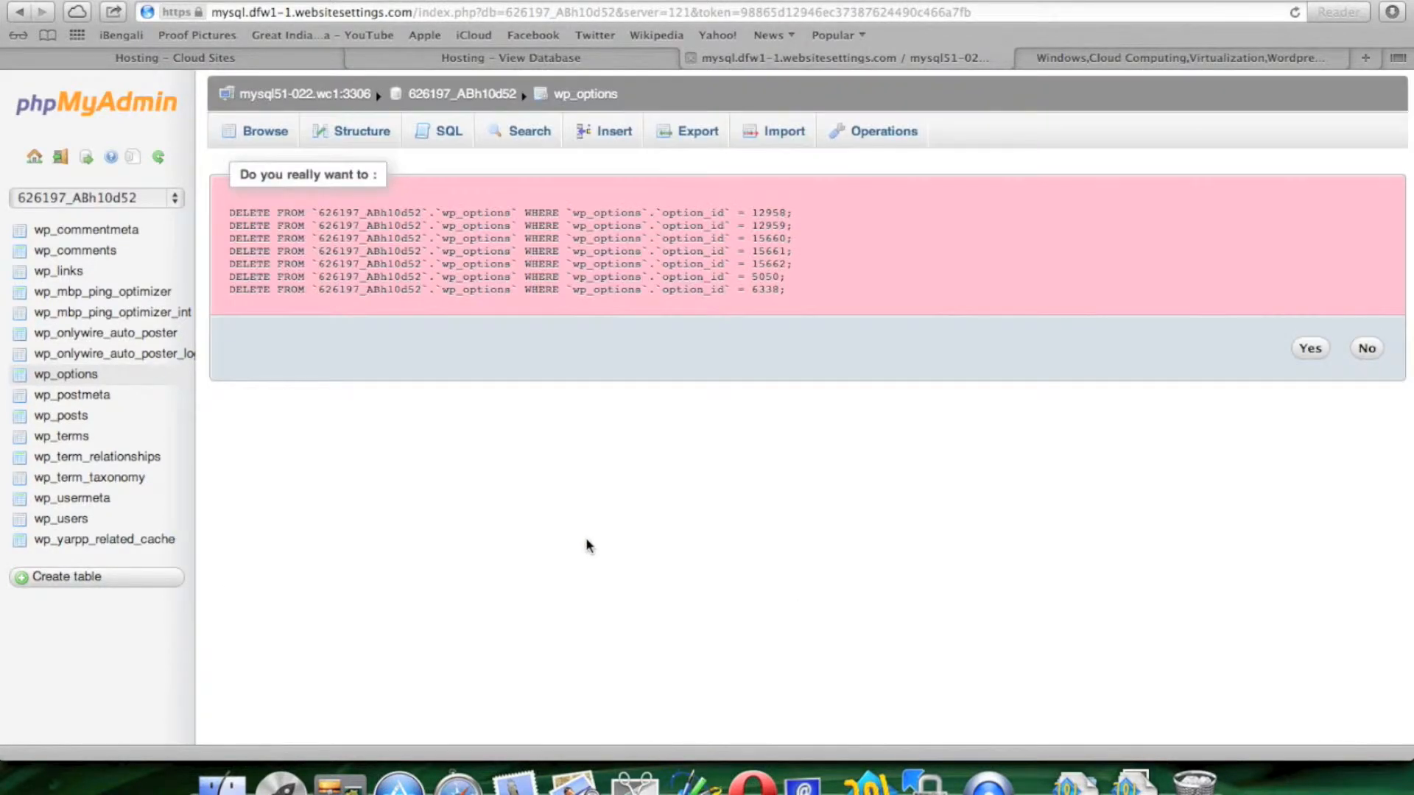
mouse_move(1217, 377)
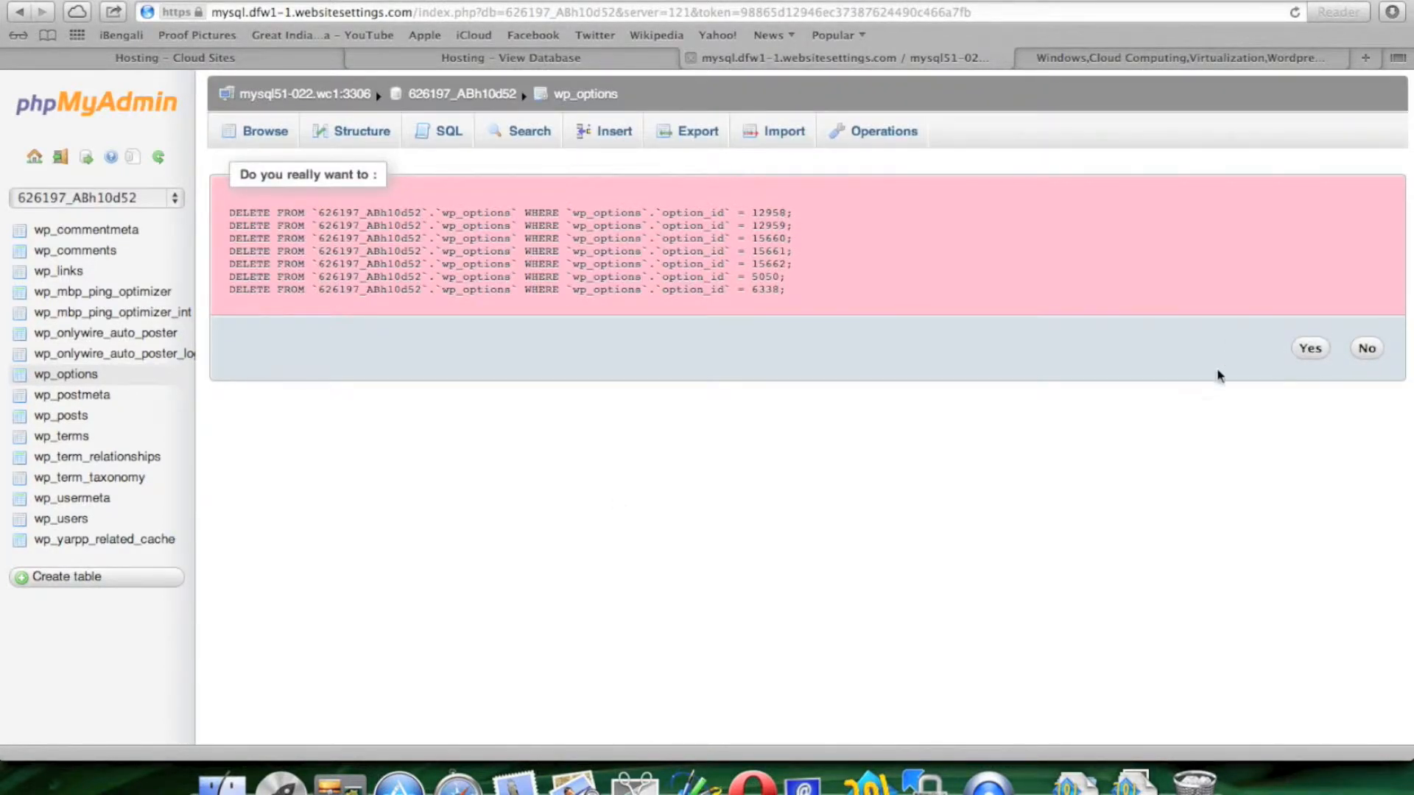
left_click(1309, 348)
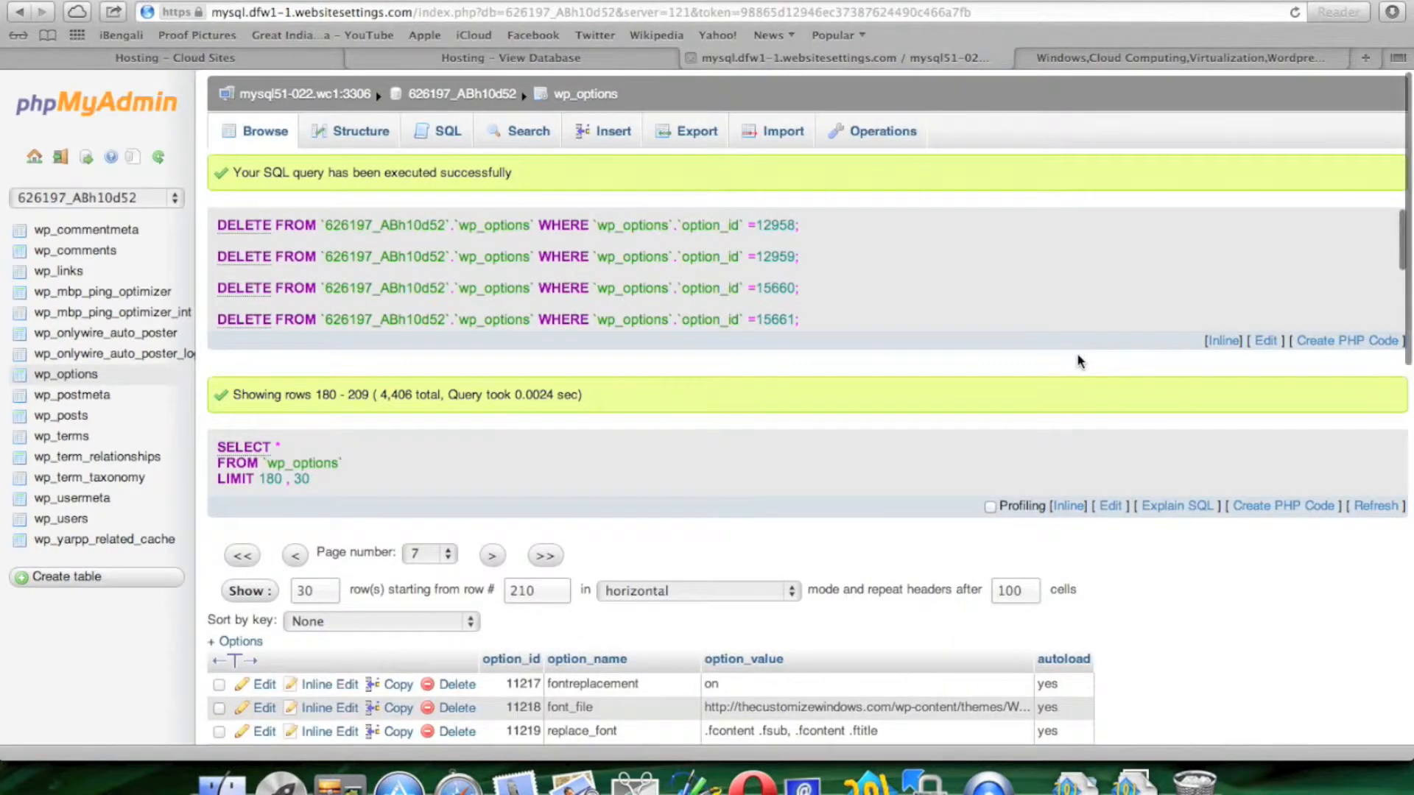
scroll("down", 3)
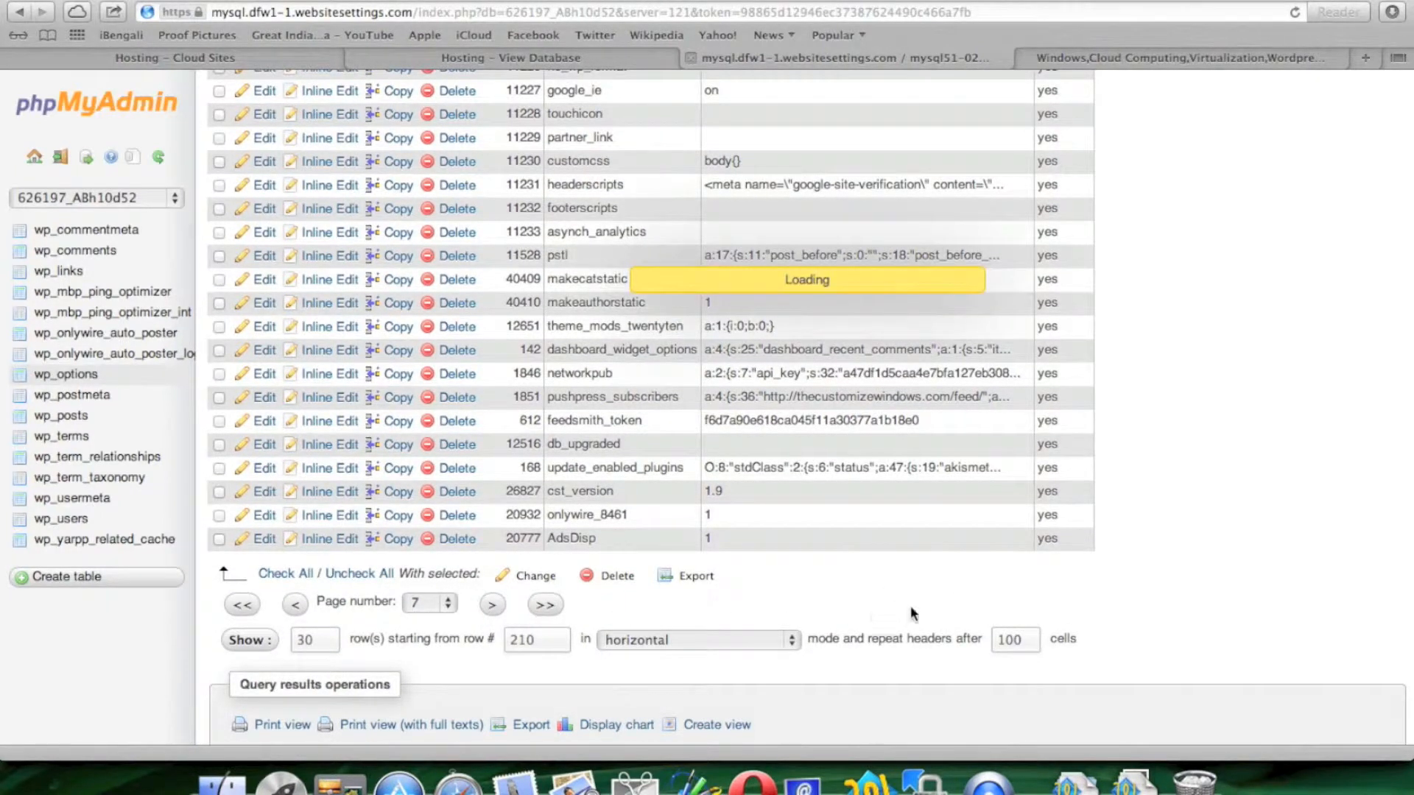
mouse_move(1192, 514)
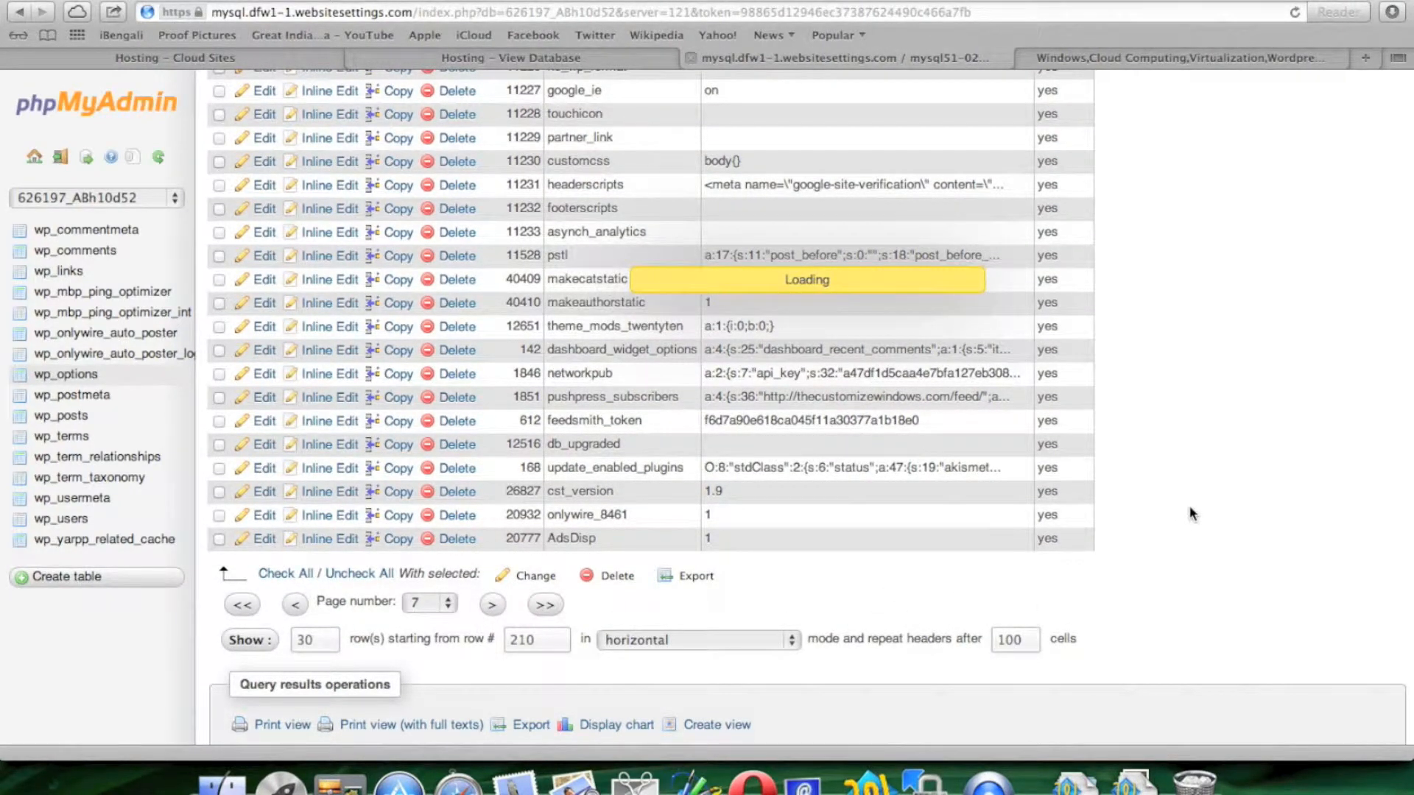
- On the next page, mark and delete the professional_* theme rows, option_id 175–189
left_click(491, 604)
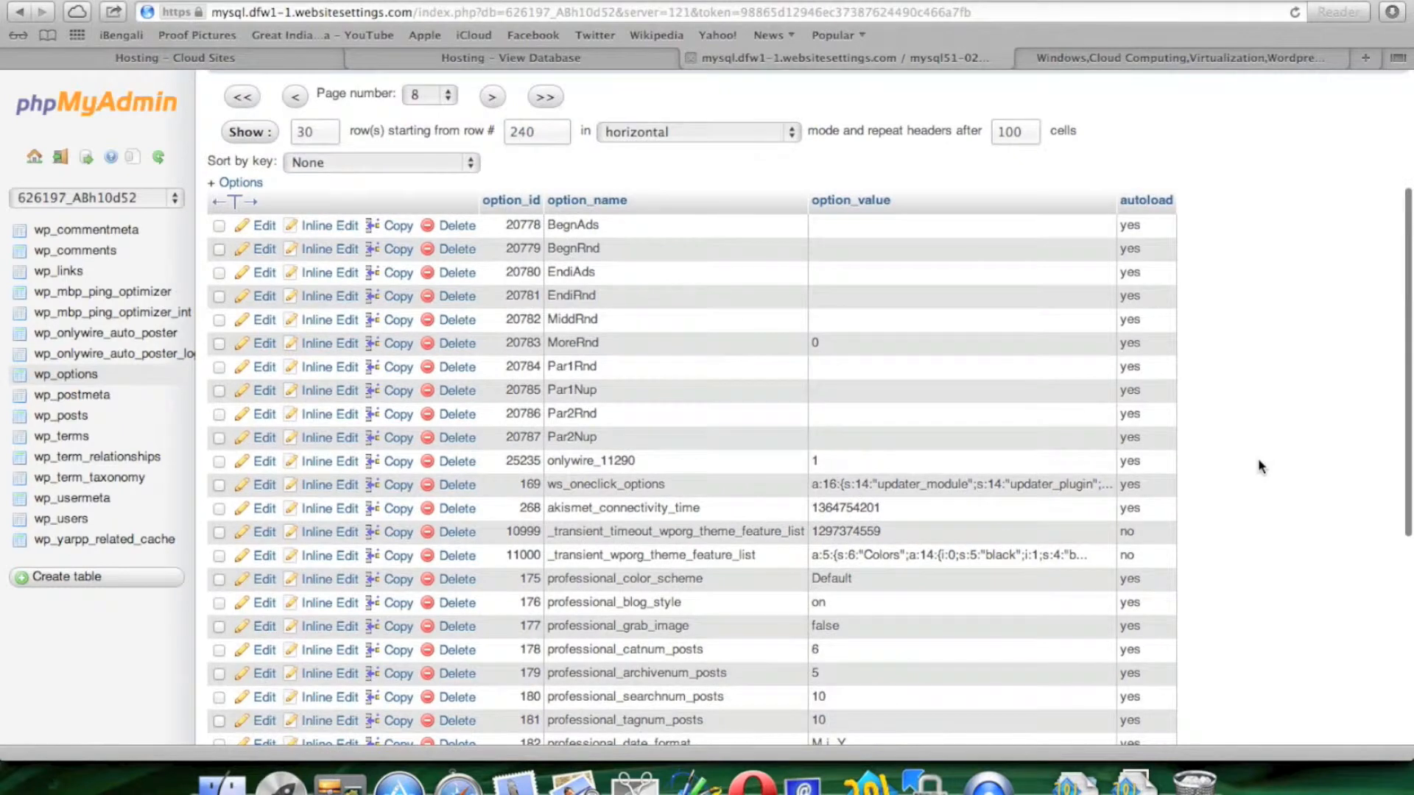
scroll("down", 3)
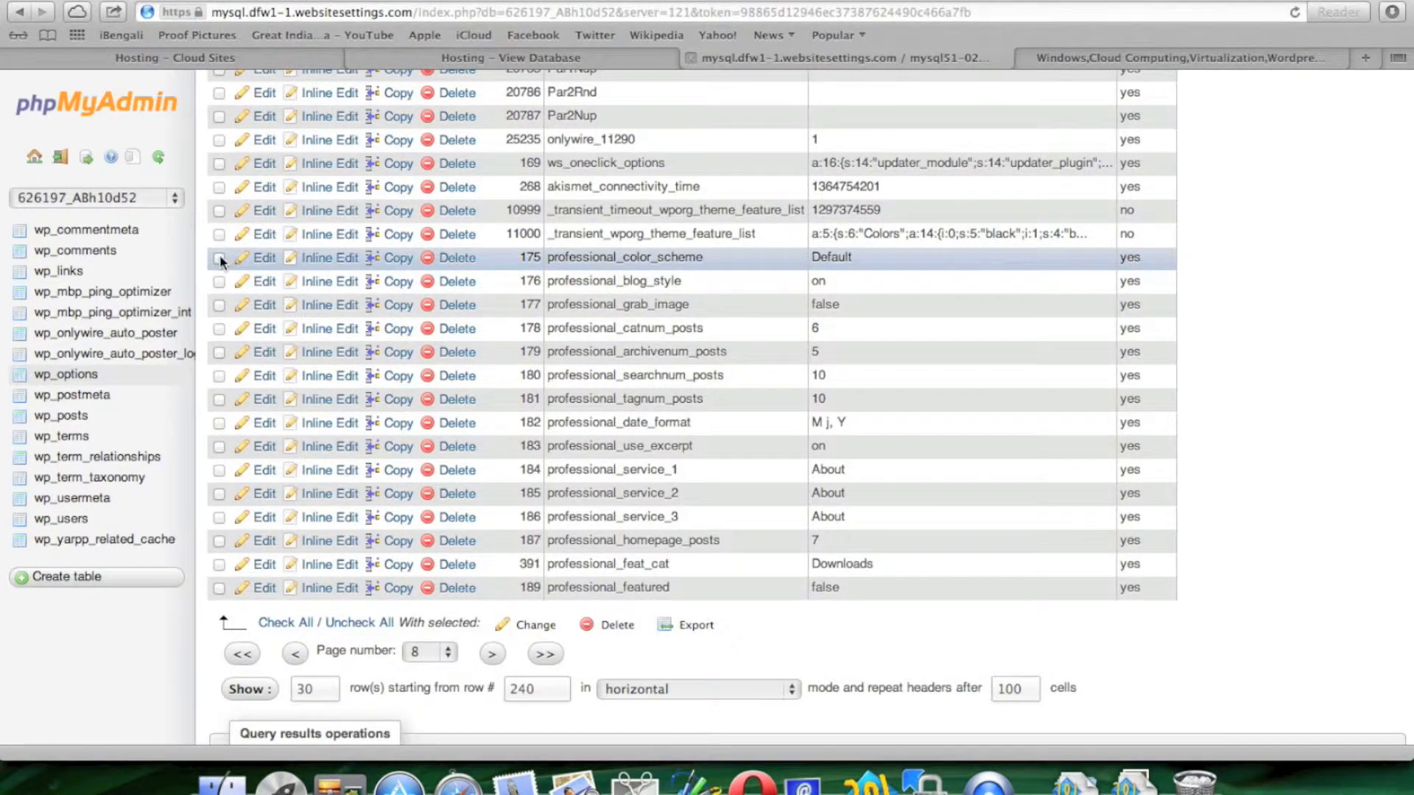
left_click(220, 281)
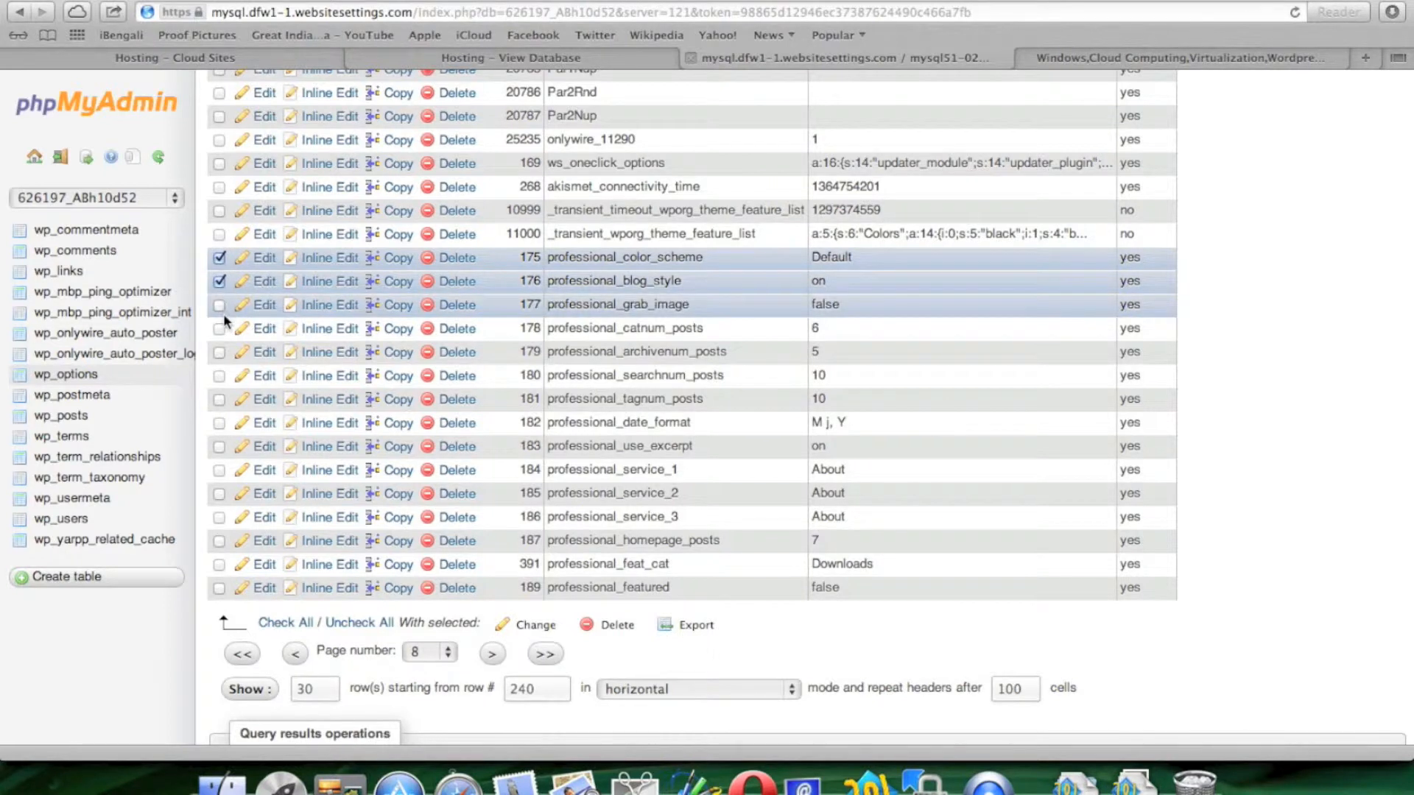
left_click(219, 304)
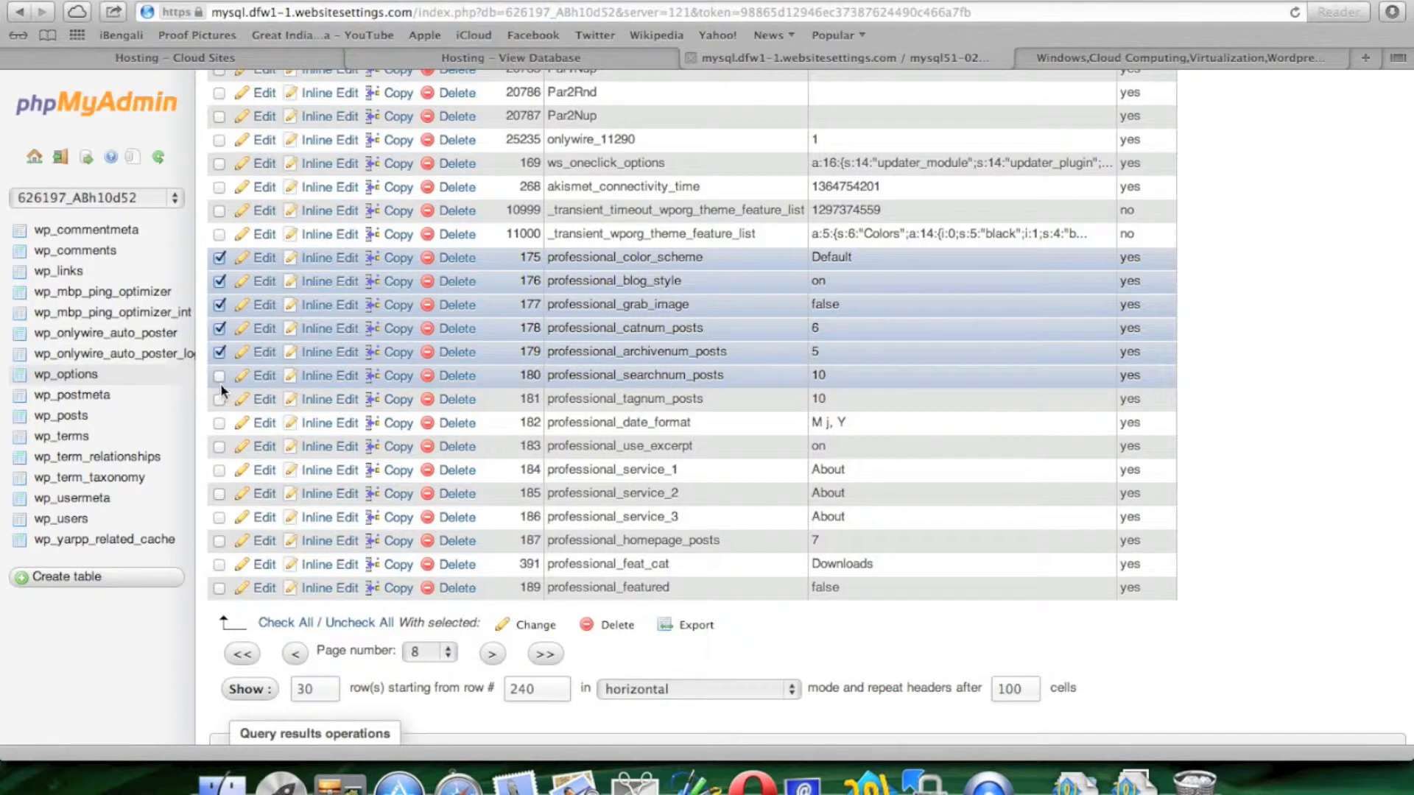
left_click(220, 398)
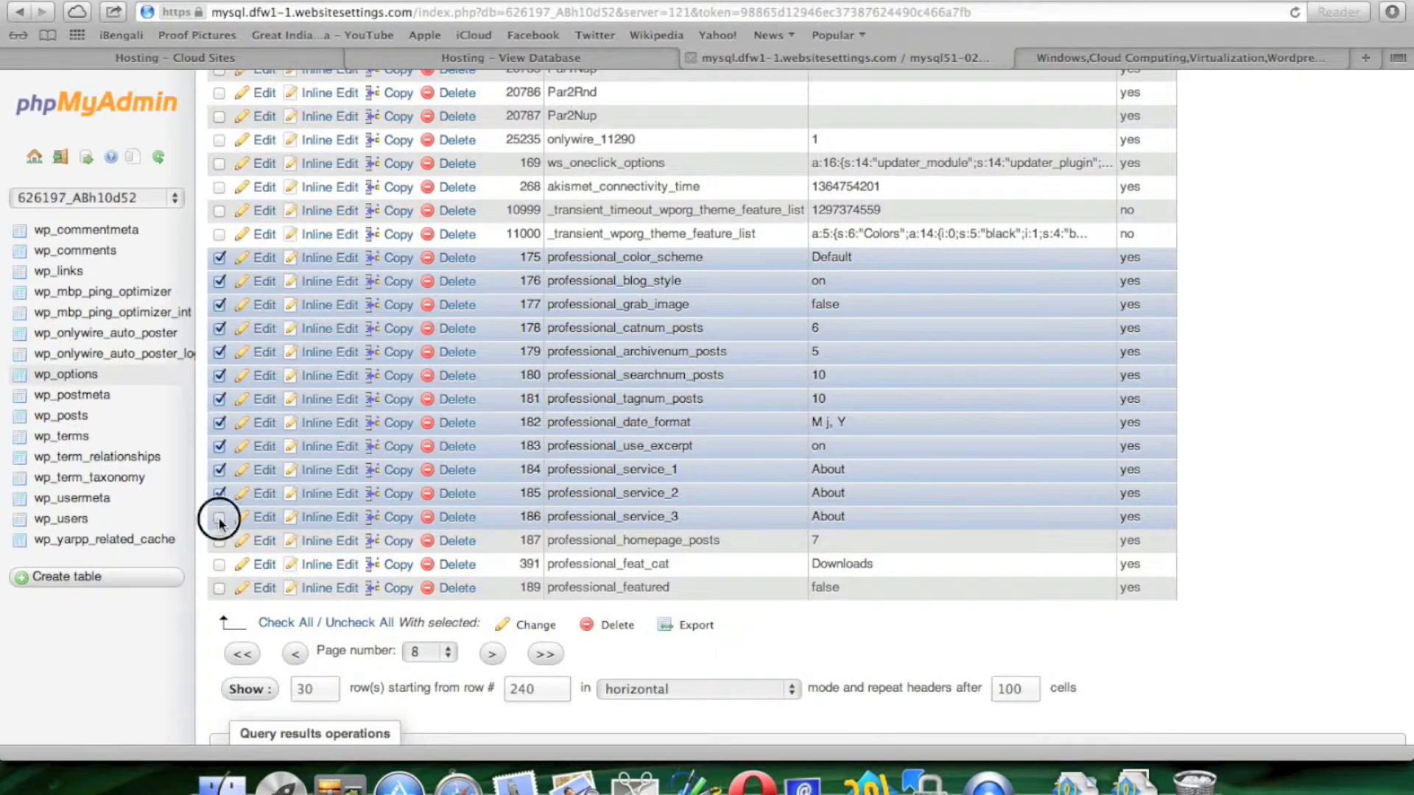
left_click(220, 539)
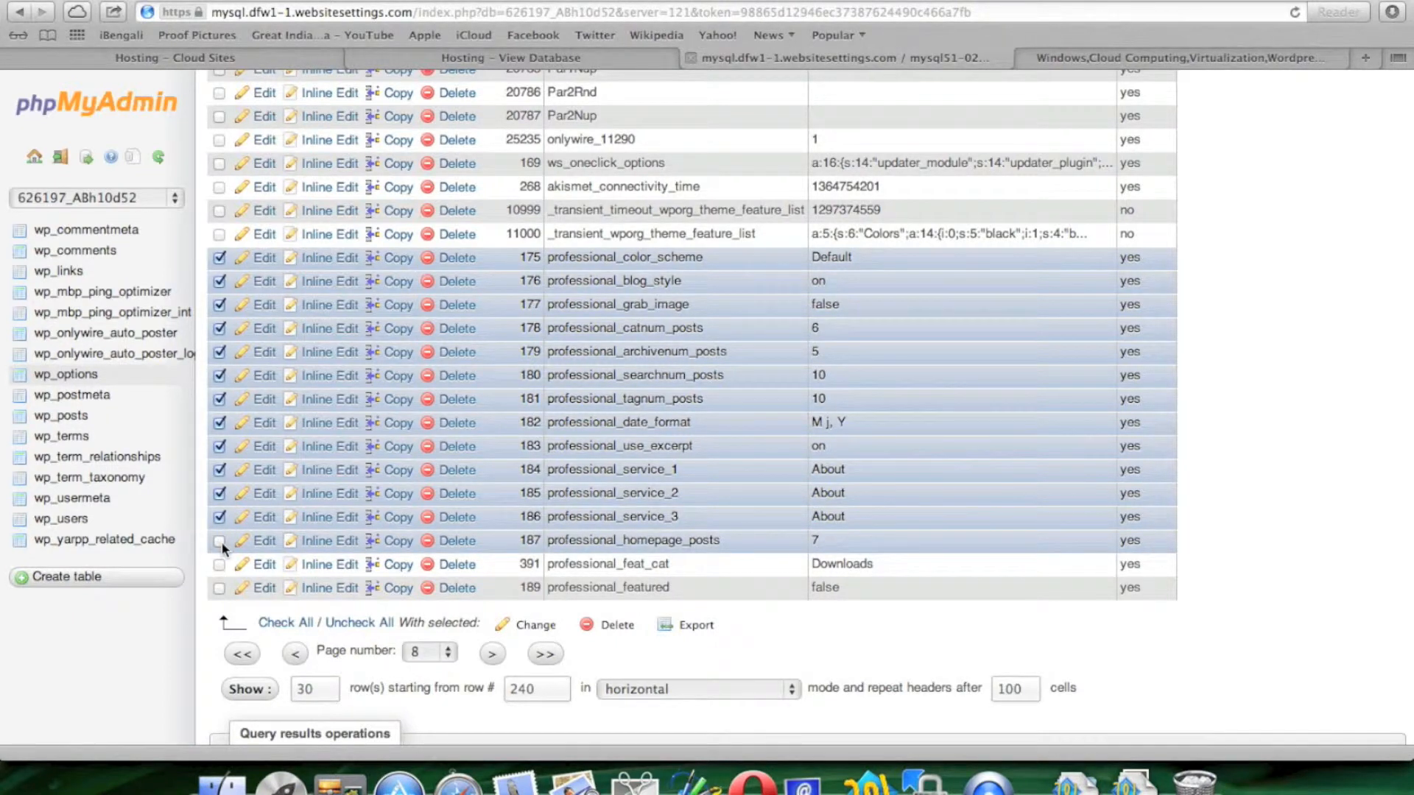
left_click(220, 563)
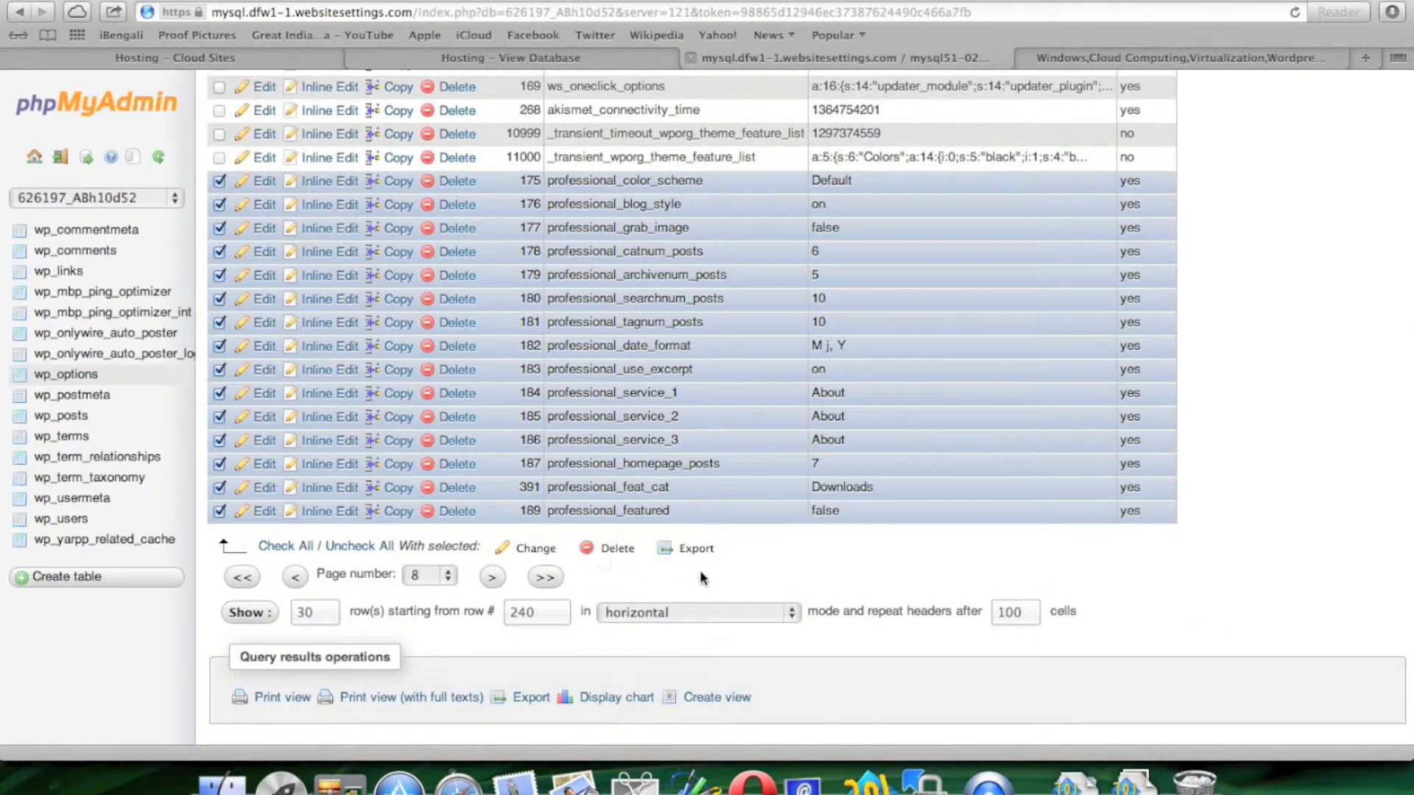
left_click(618, 548)
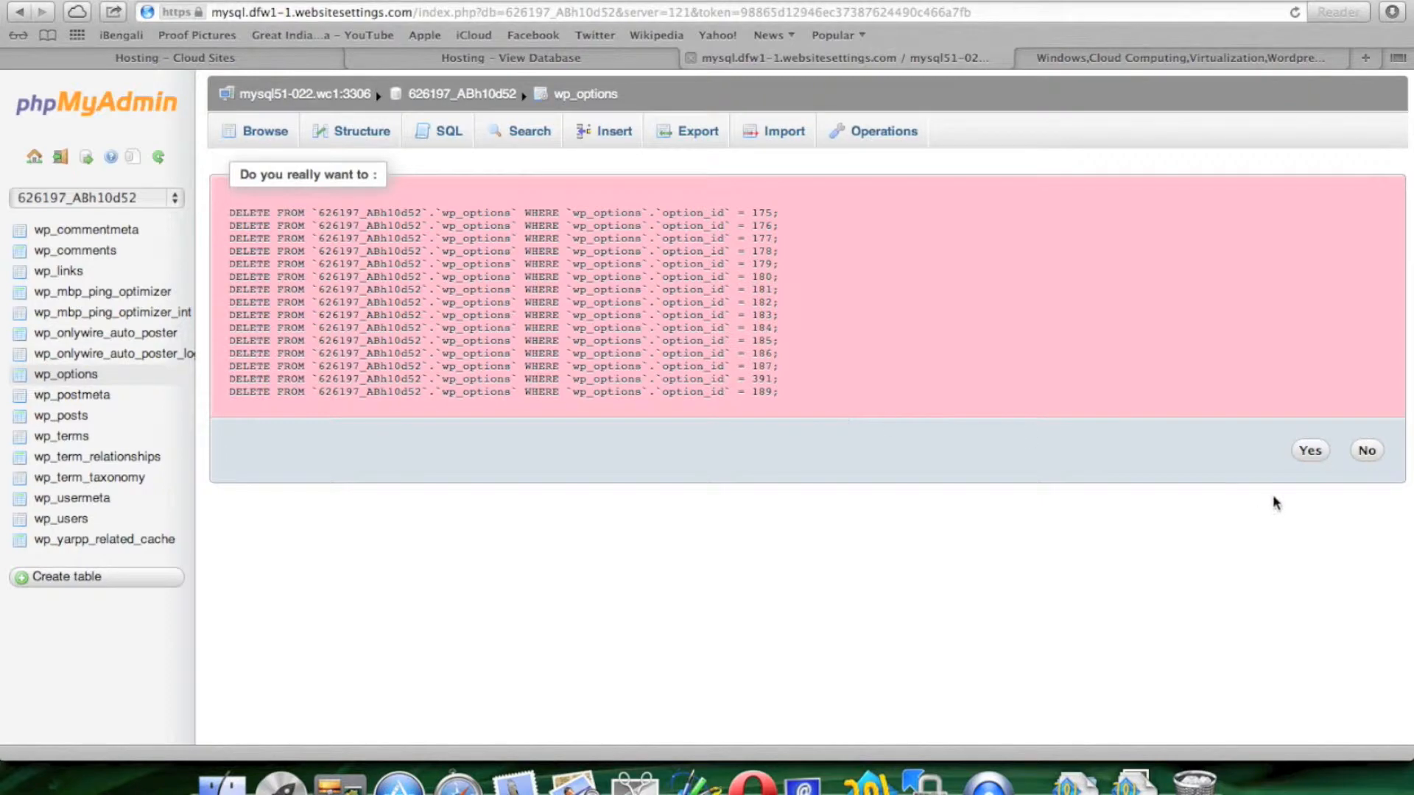
mouse_move(983, 498)
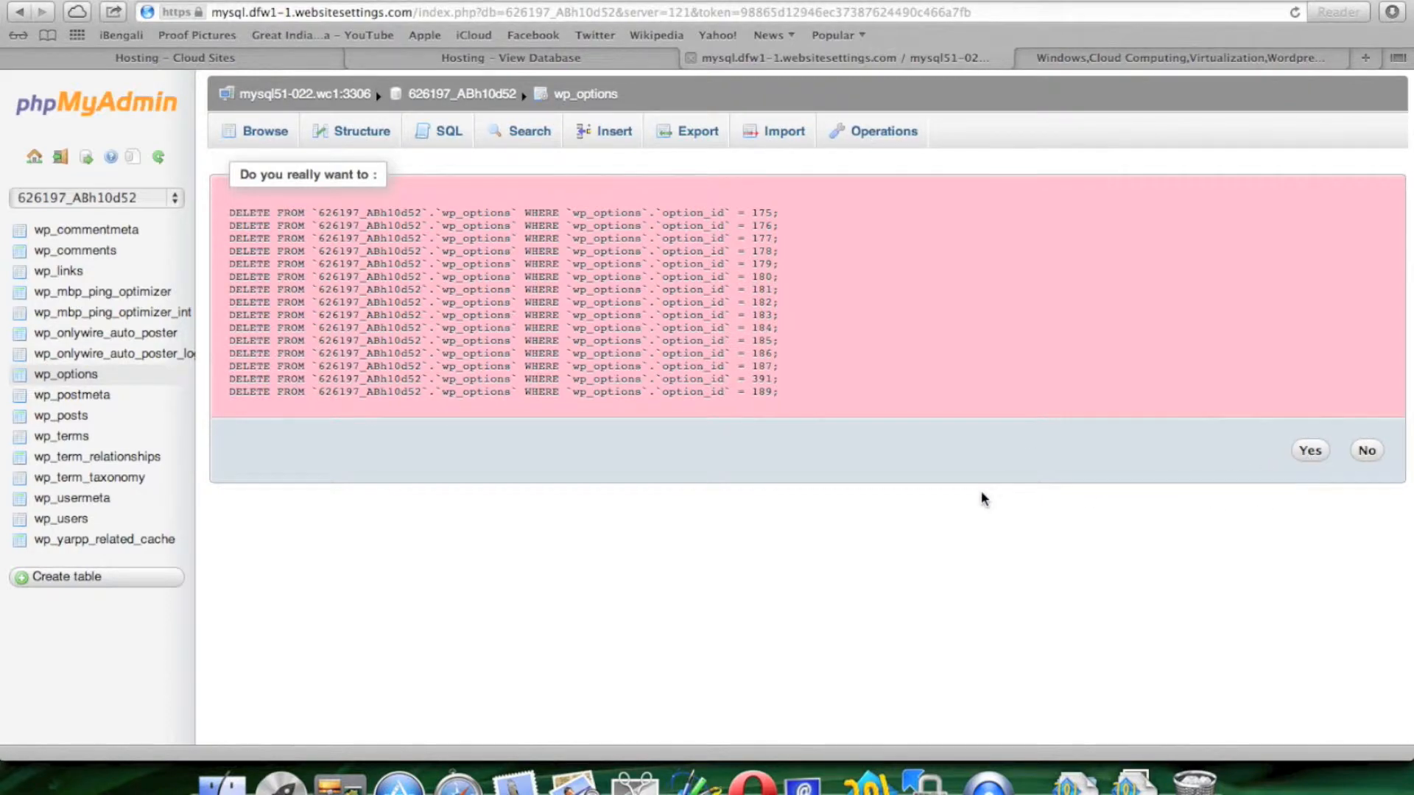
left_click(1308, 450)
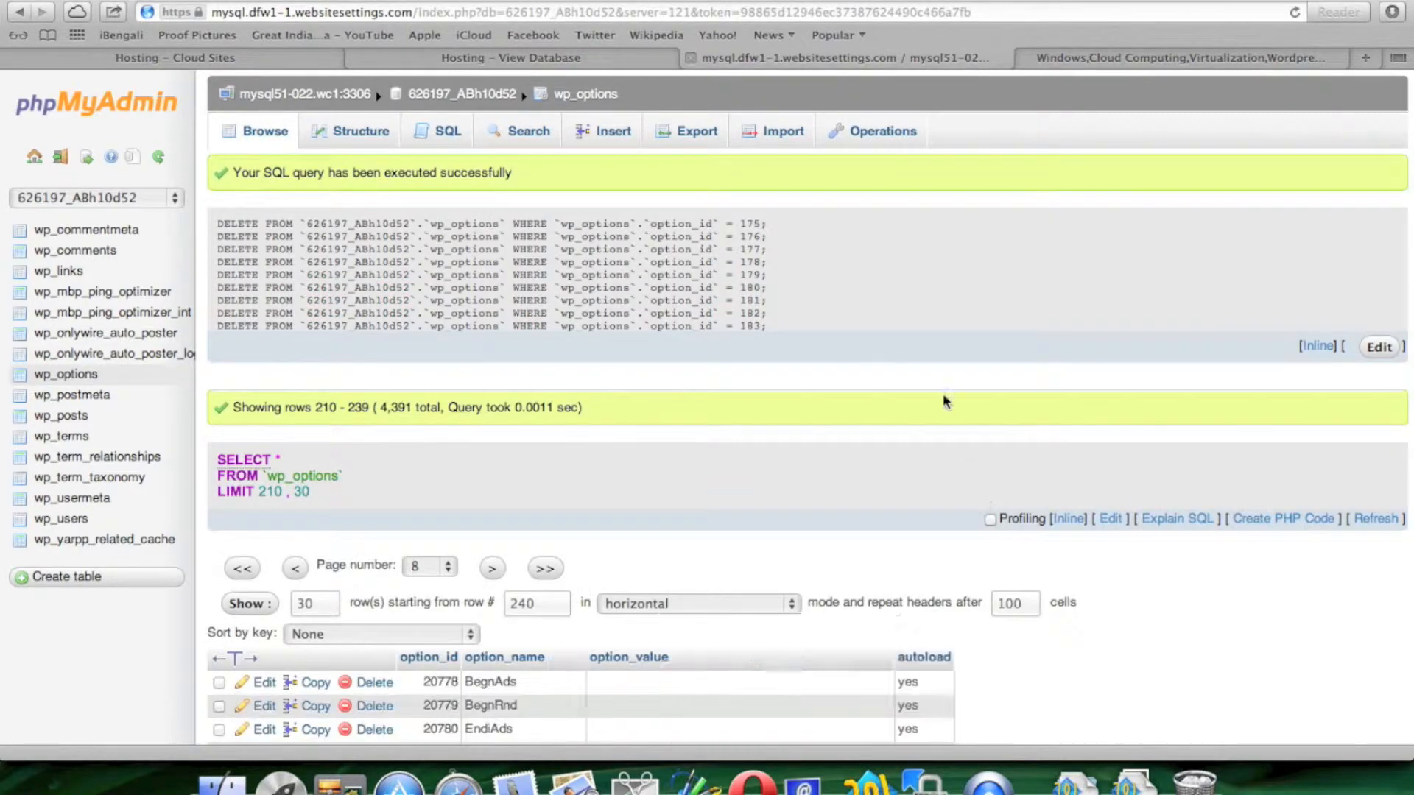
- Mark professional_* rows 190–207, from professional_duplicate to sort_pages, and confirm deletion
scroll("down", 3)
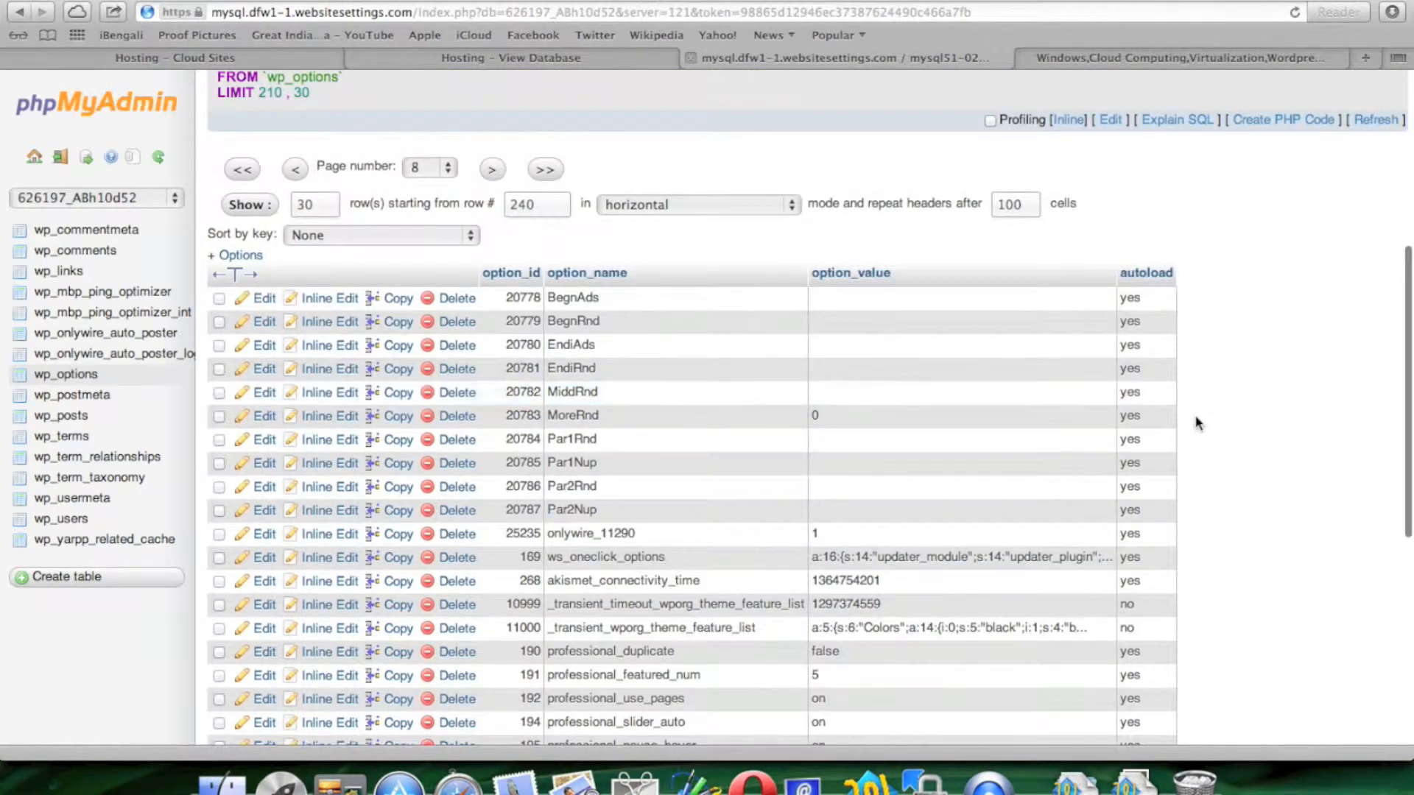
scroll("down", 3)
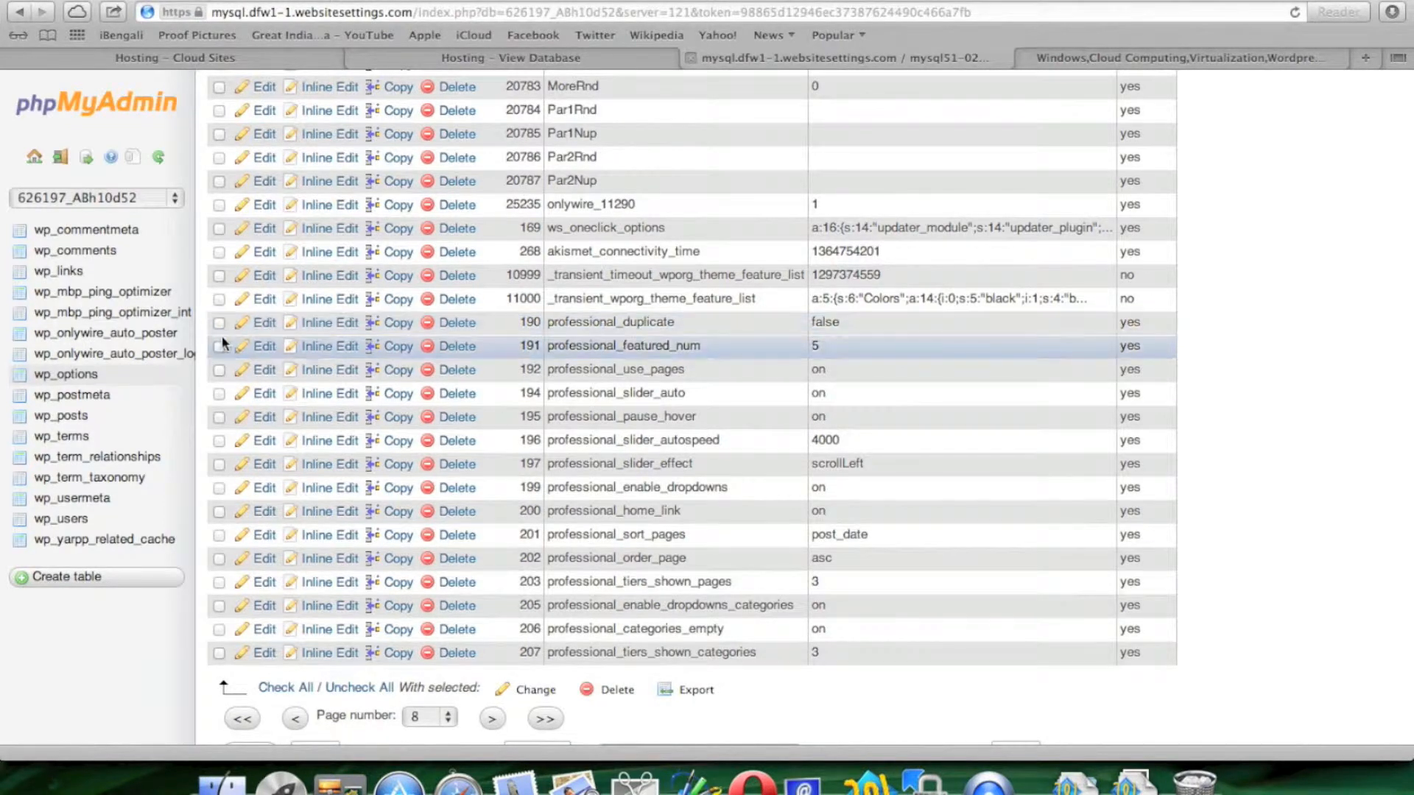
left_click(219, 322)
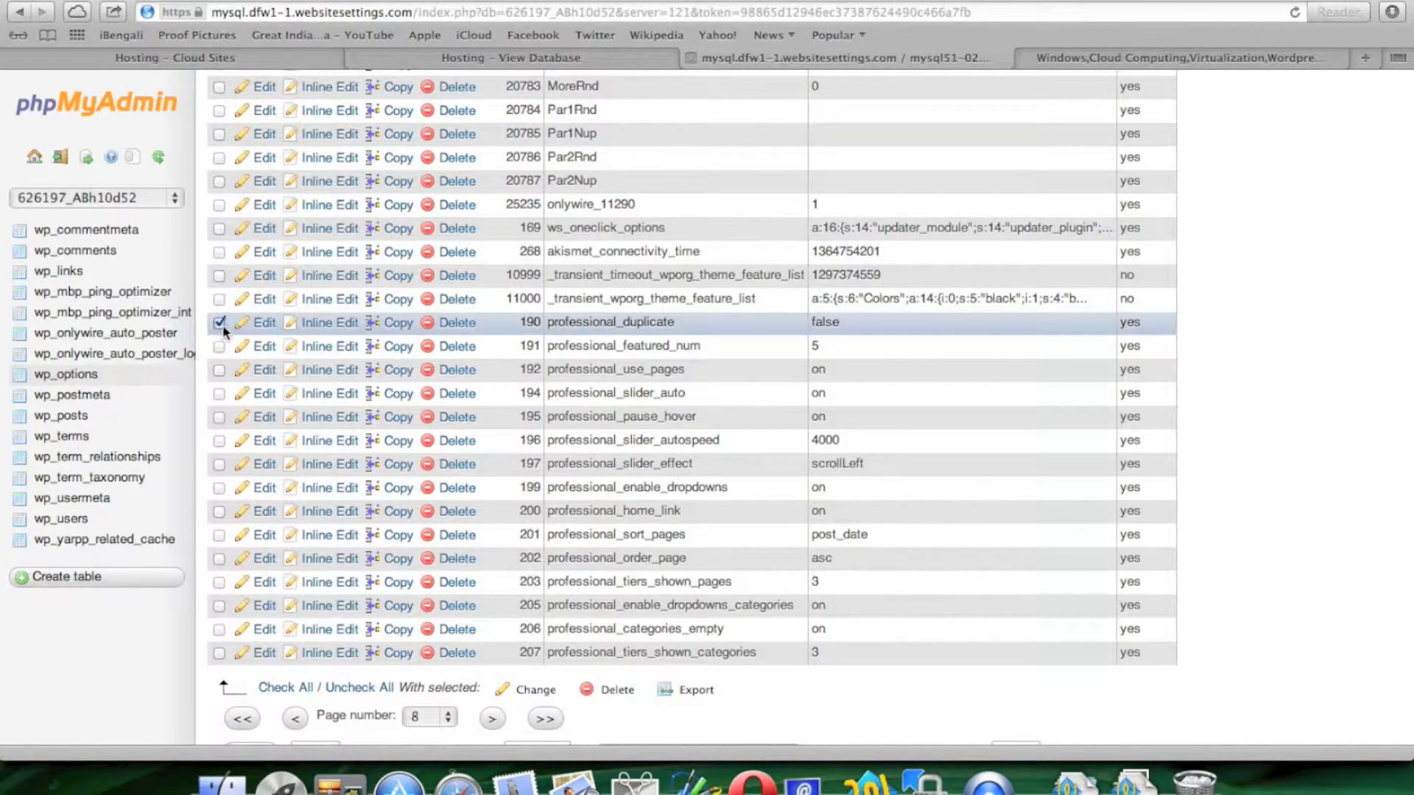
left_click(220, 347)
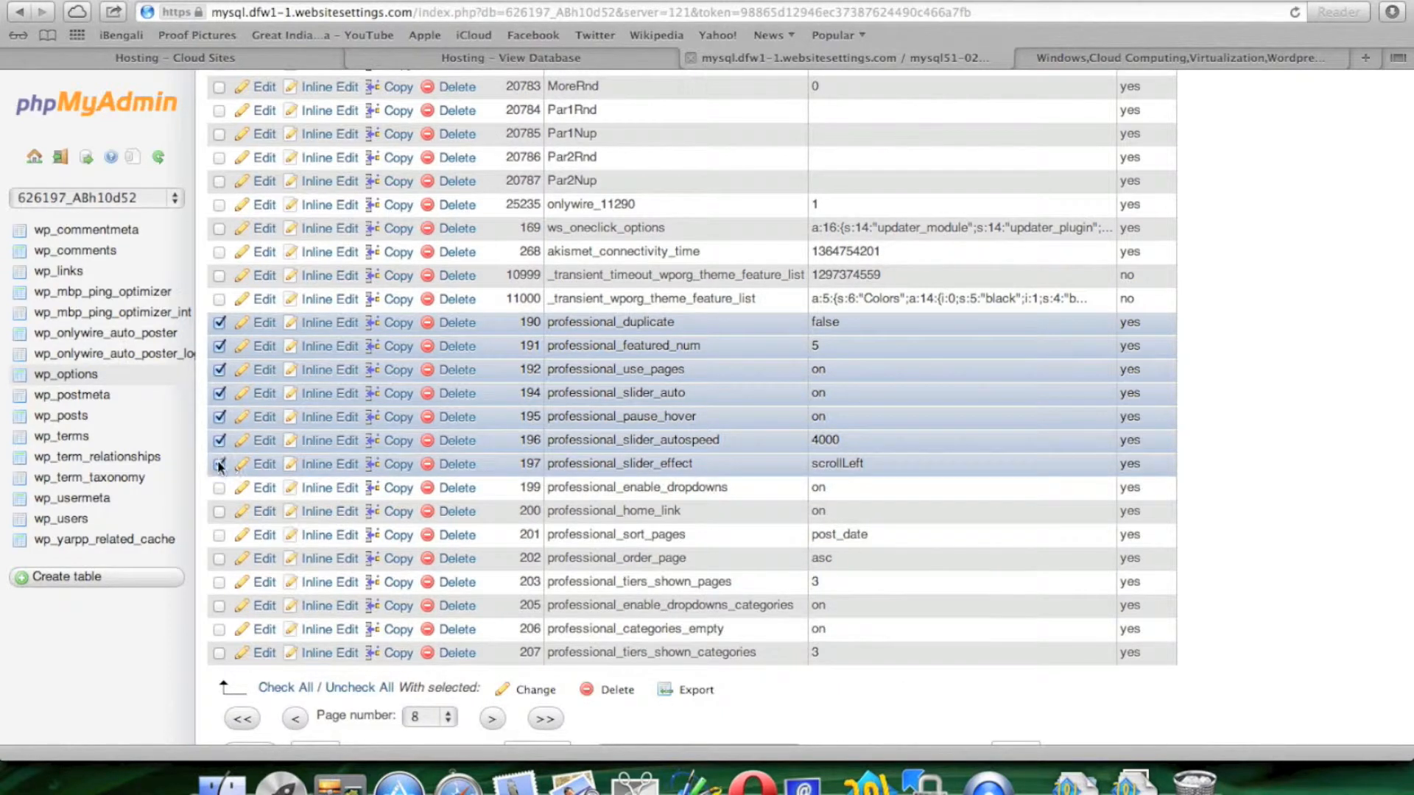
left_click(220, 486)
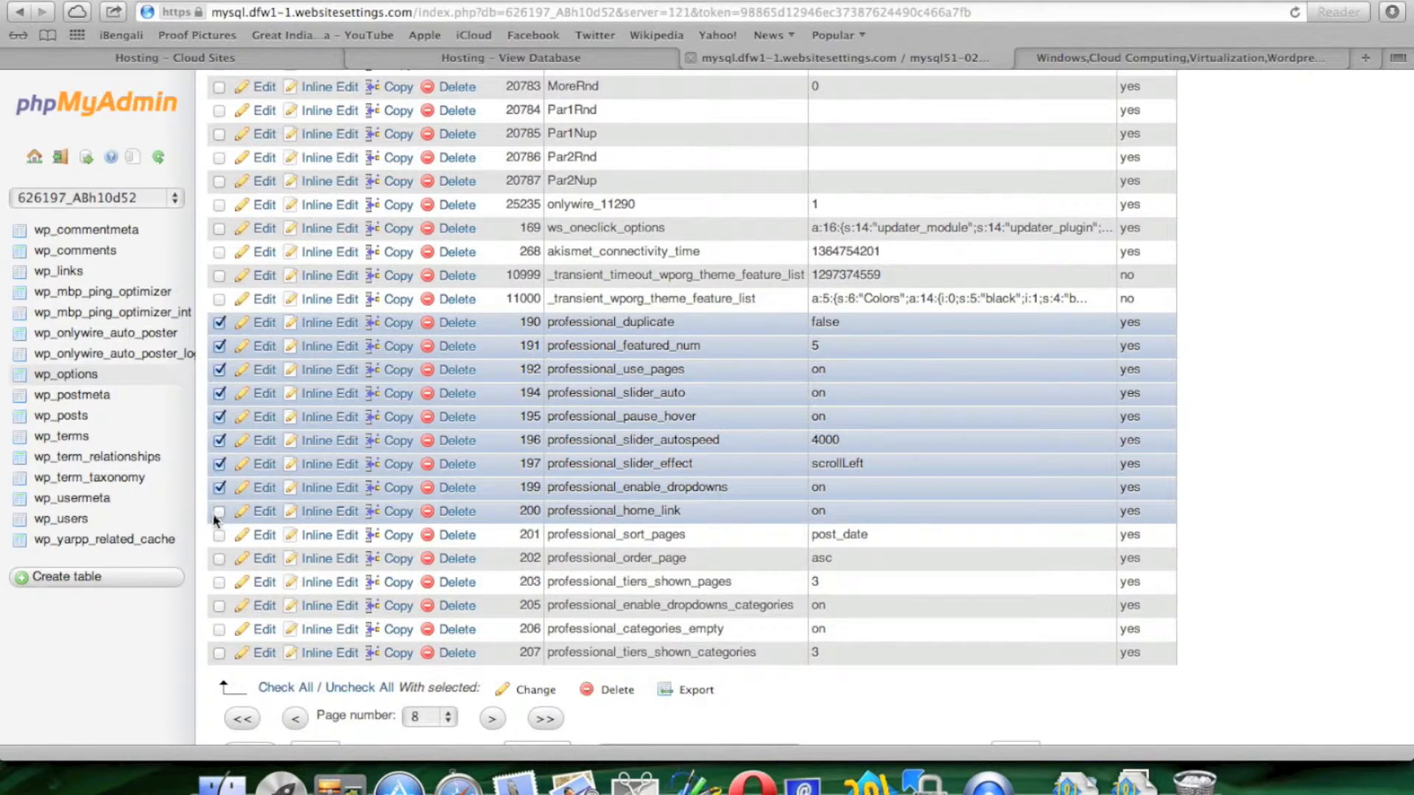
left_click(220, 533)
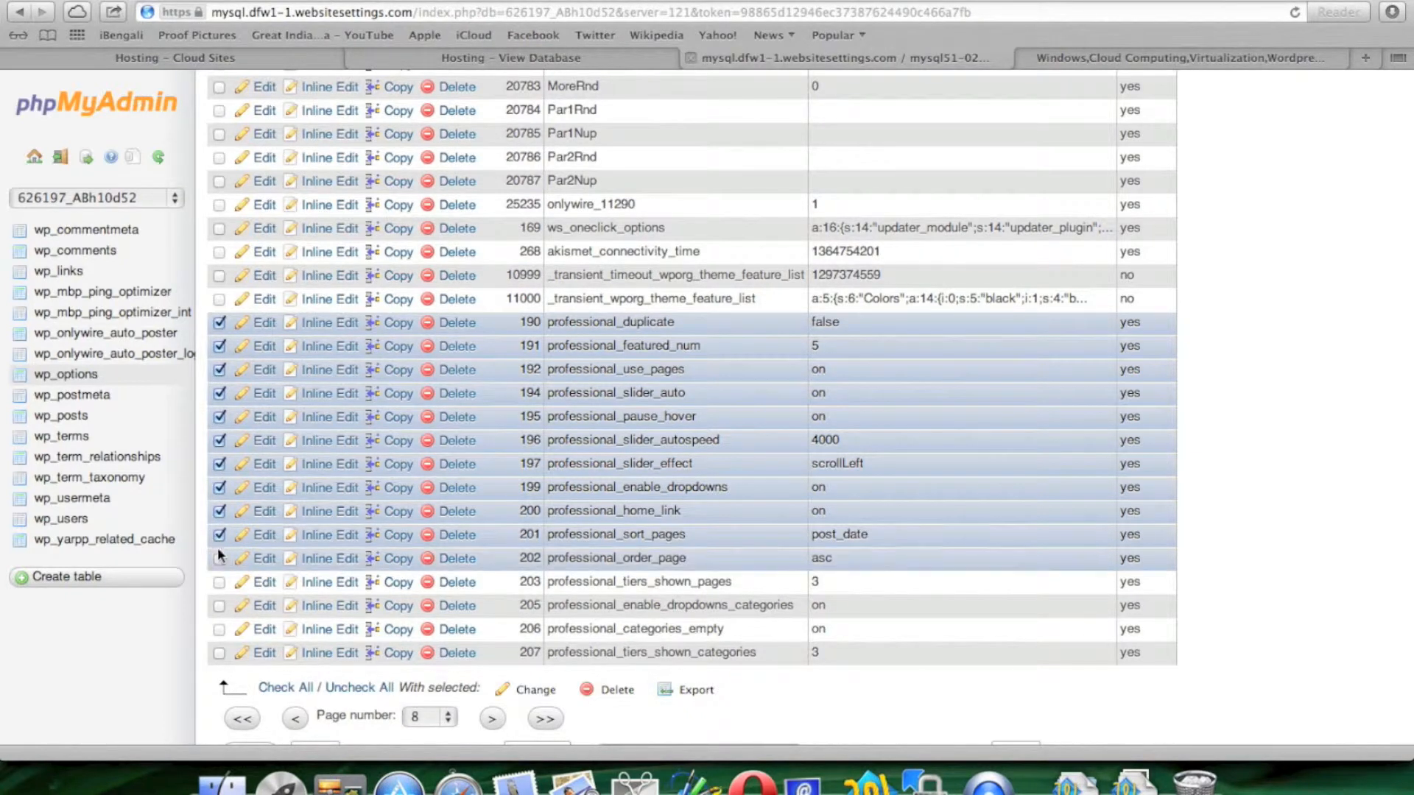
left_click(219, 558)
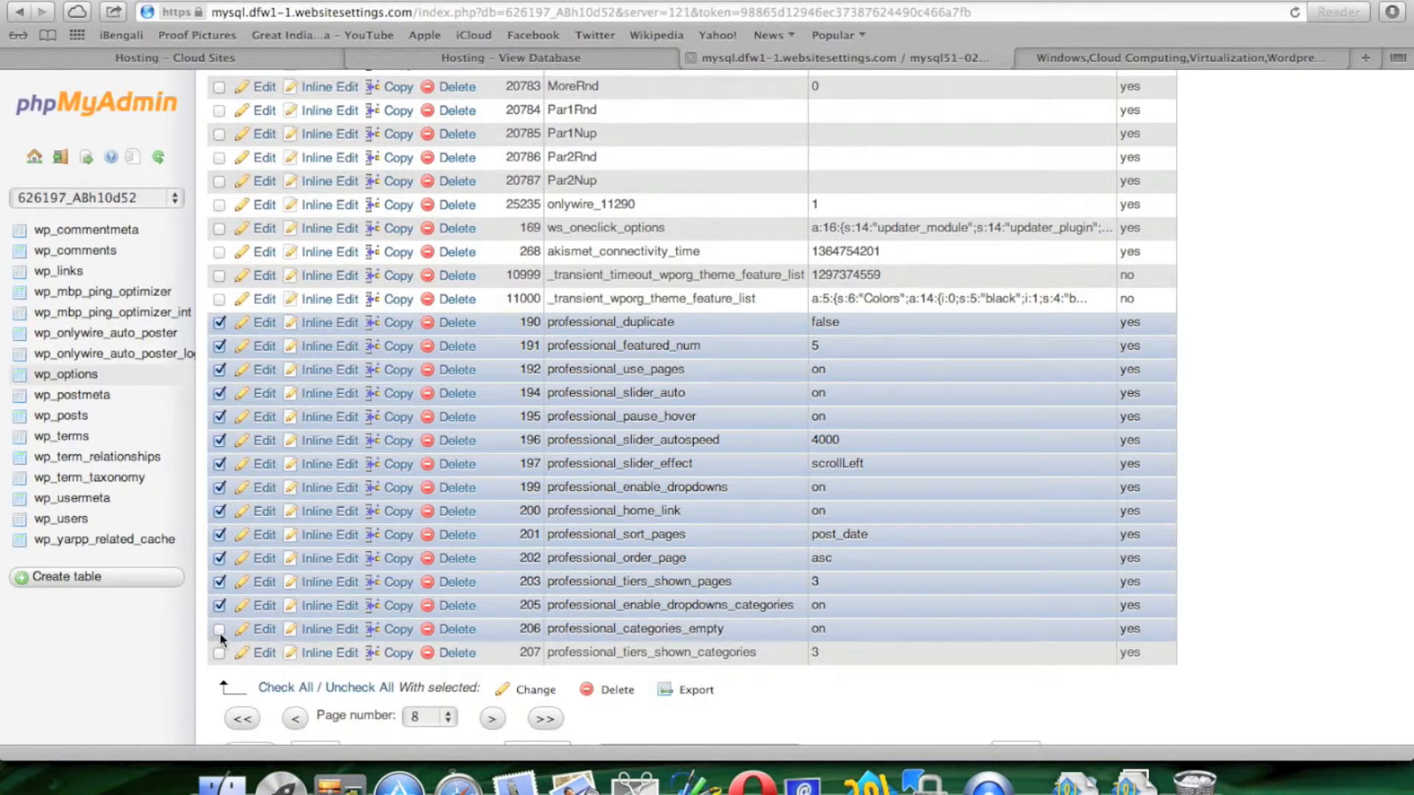
left_click(221, 628)
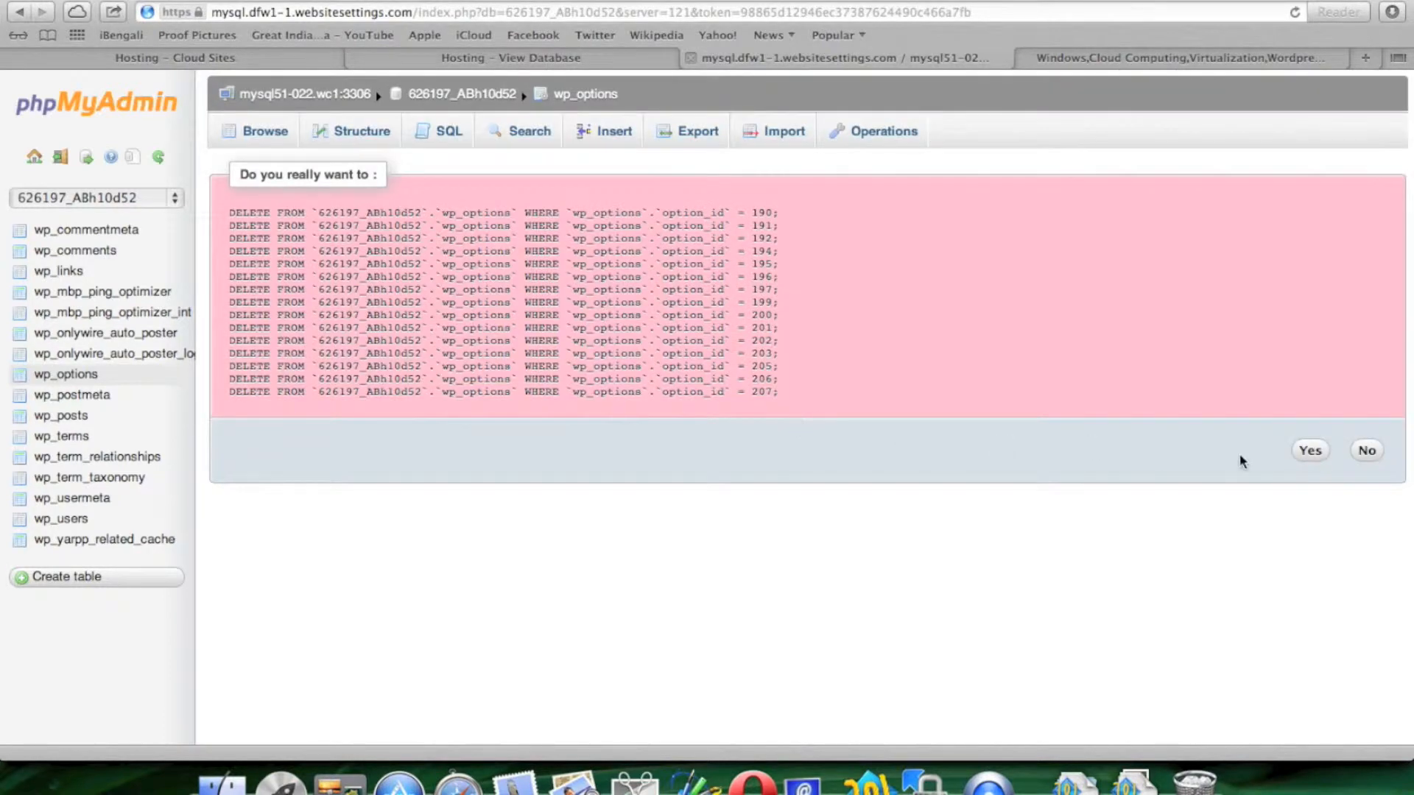
mouse_move(909, 471)
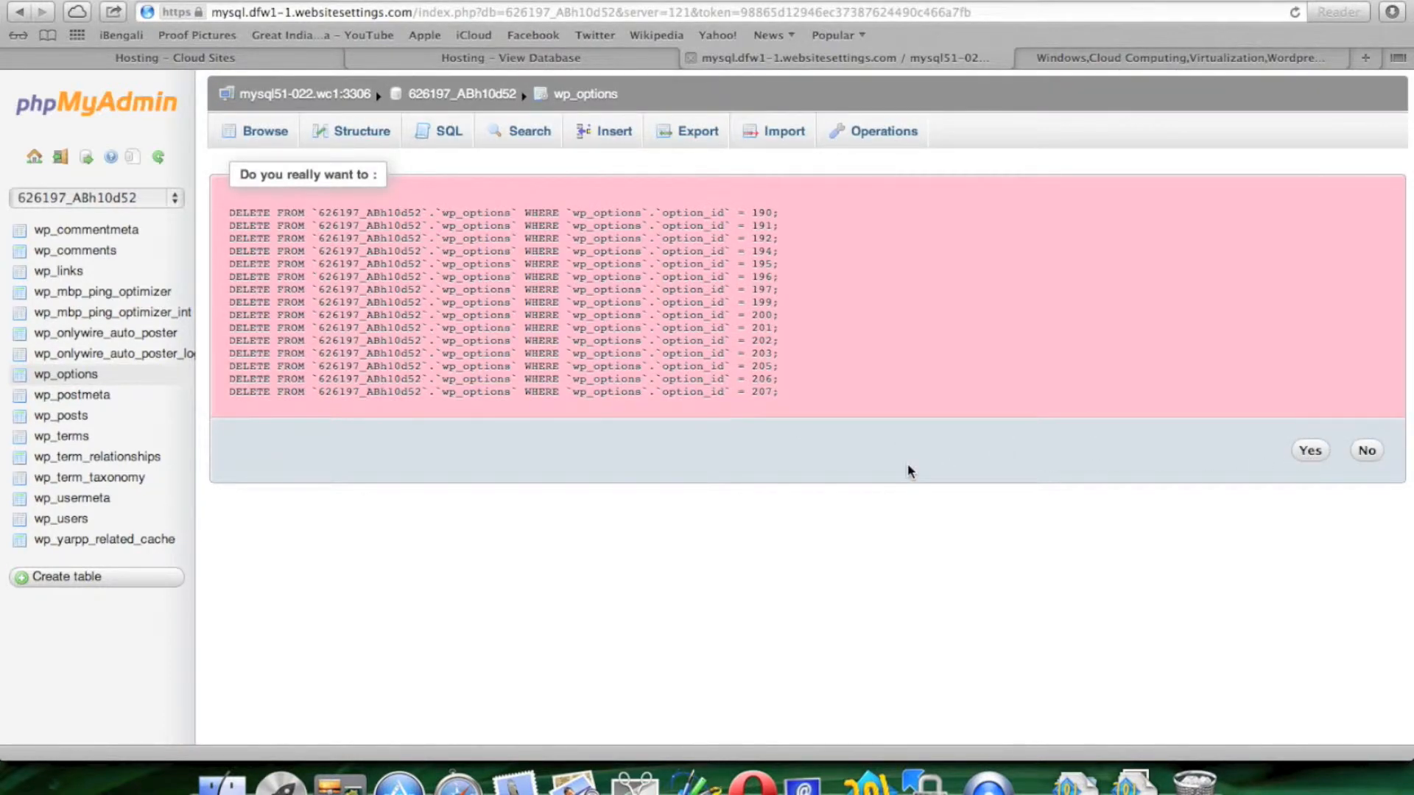
left_click(1309, 450)
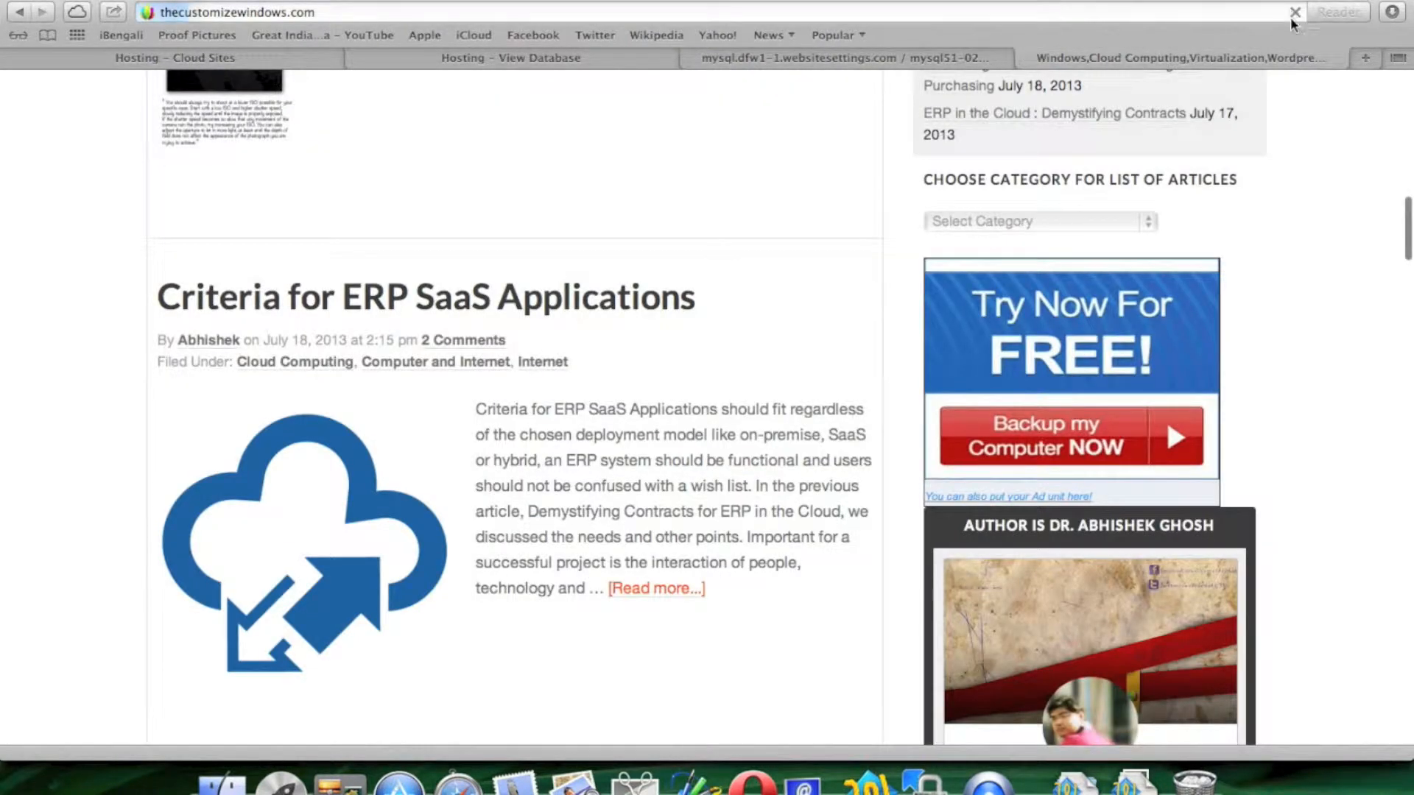
mouse_move(1324, 168)
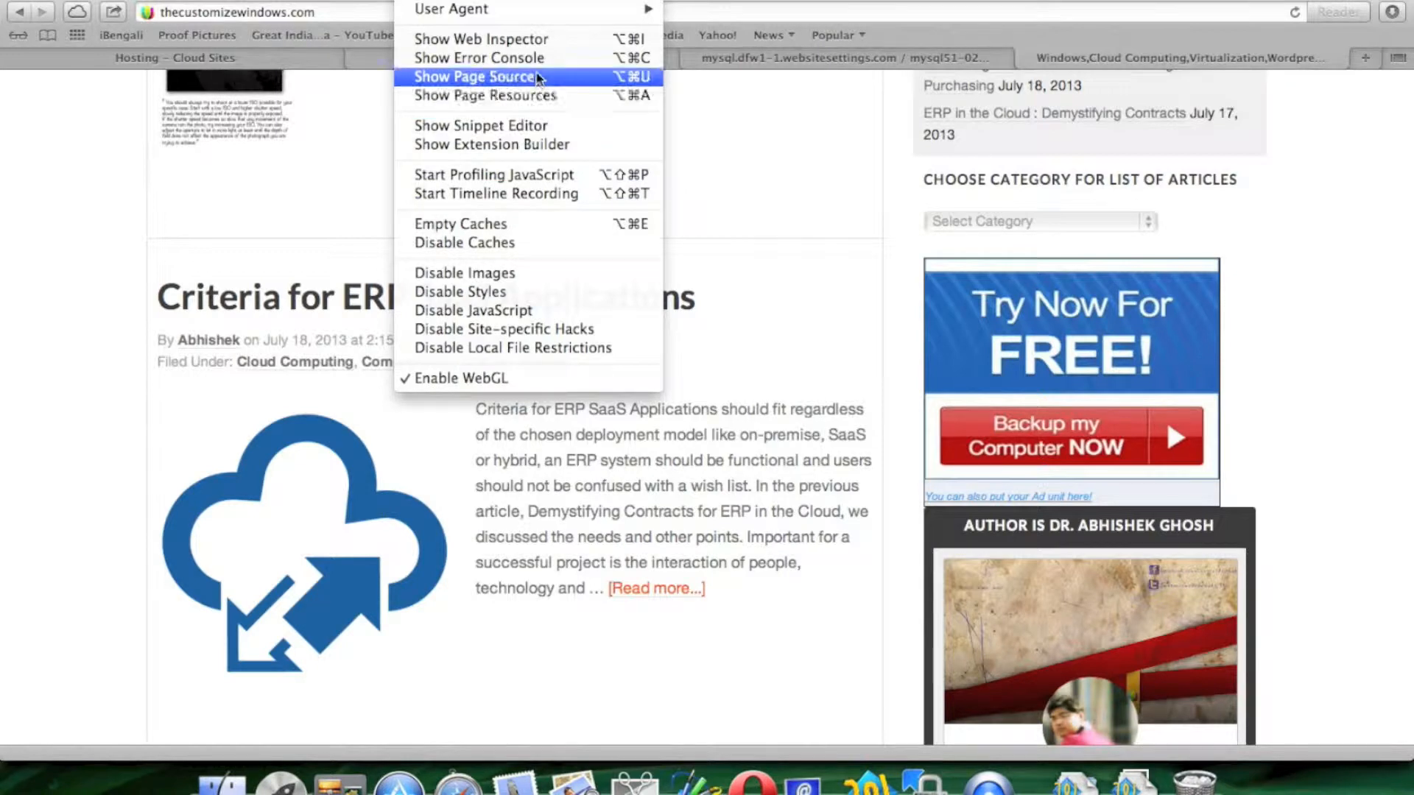
- View the blog homepage's page source in Safari, then return to page 8 of wp_options
left_click(475, 77)
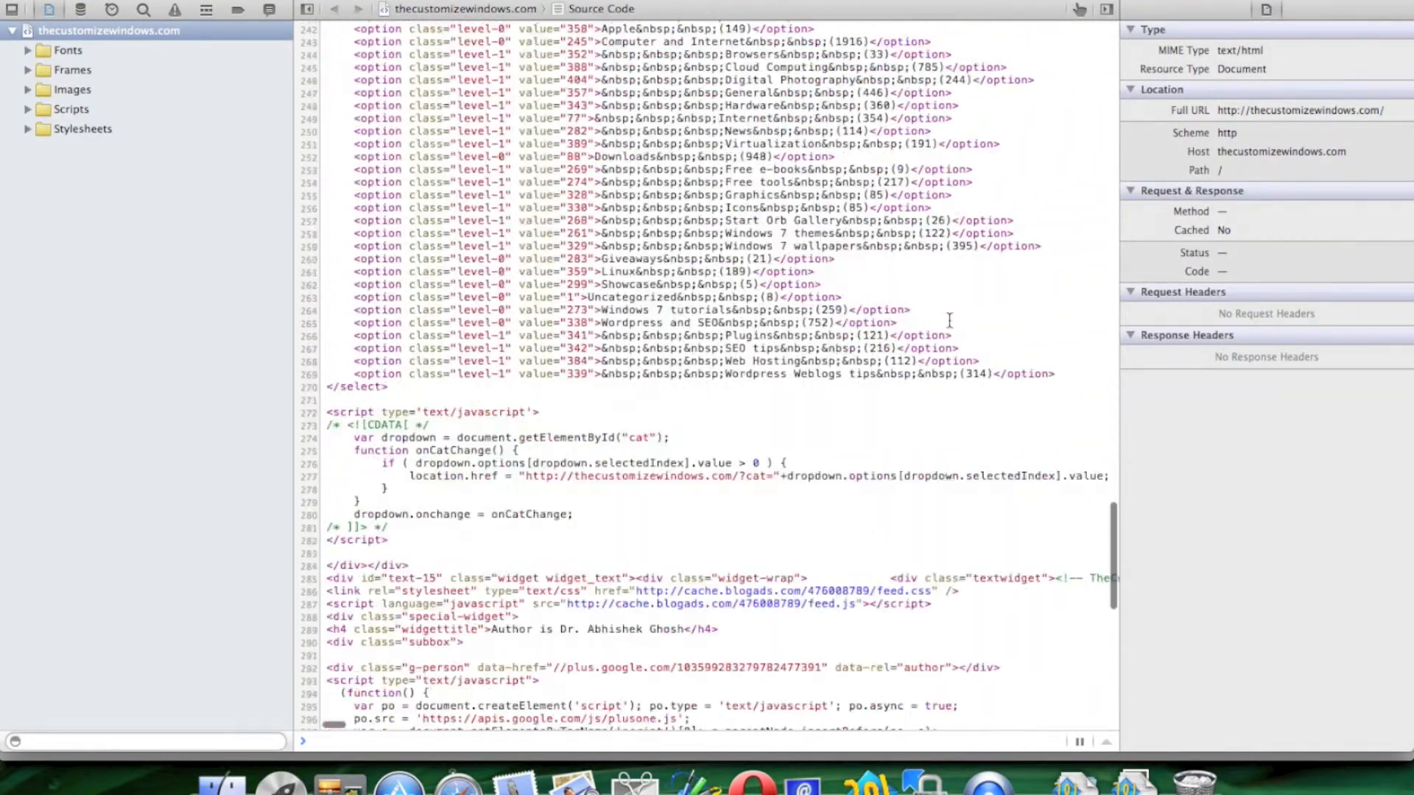
scroll("down", 3)
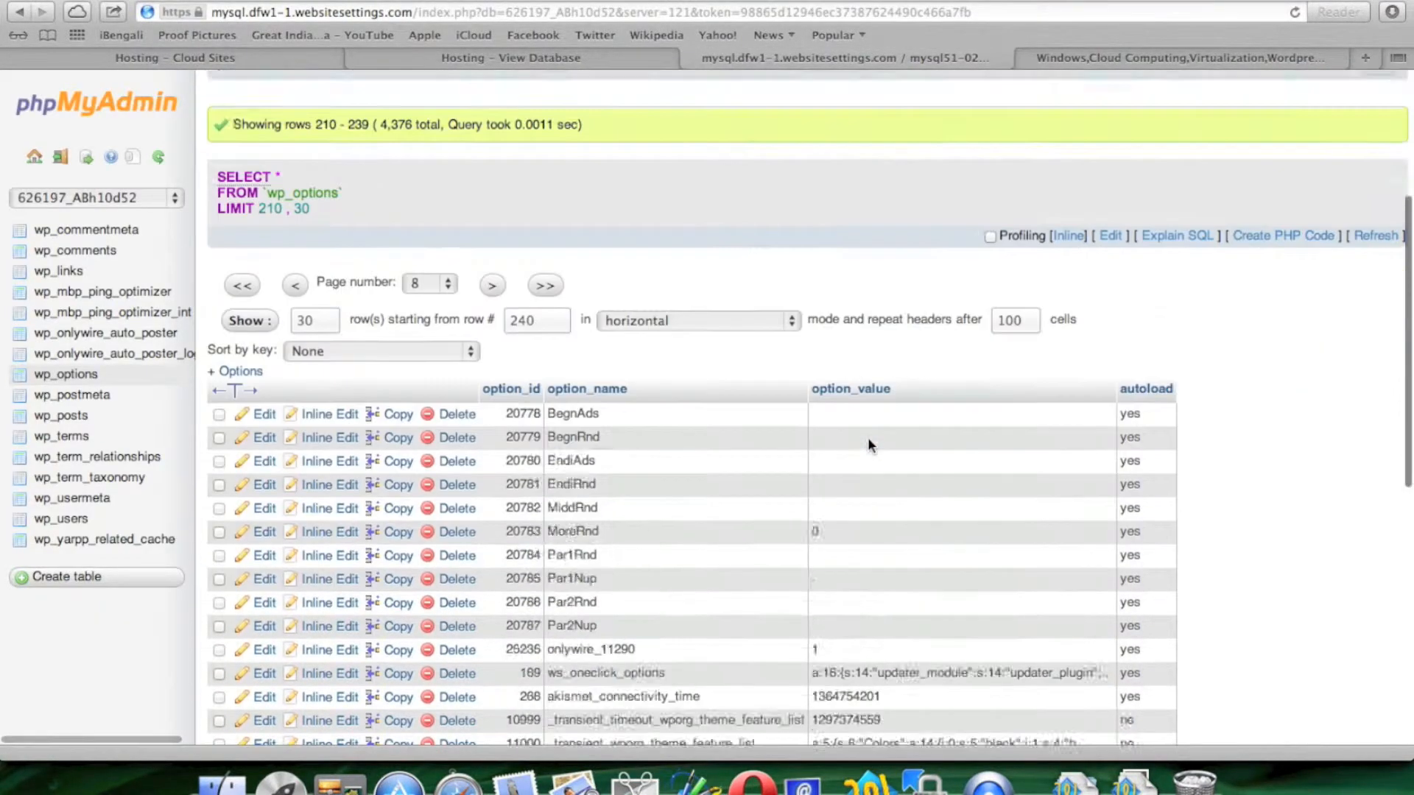
- Delete option rows 208–222, from professional_sort_cat through professional_custom_colors, leaving 4,361 rows
scroll("down", 3)
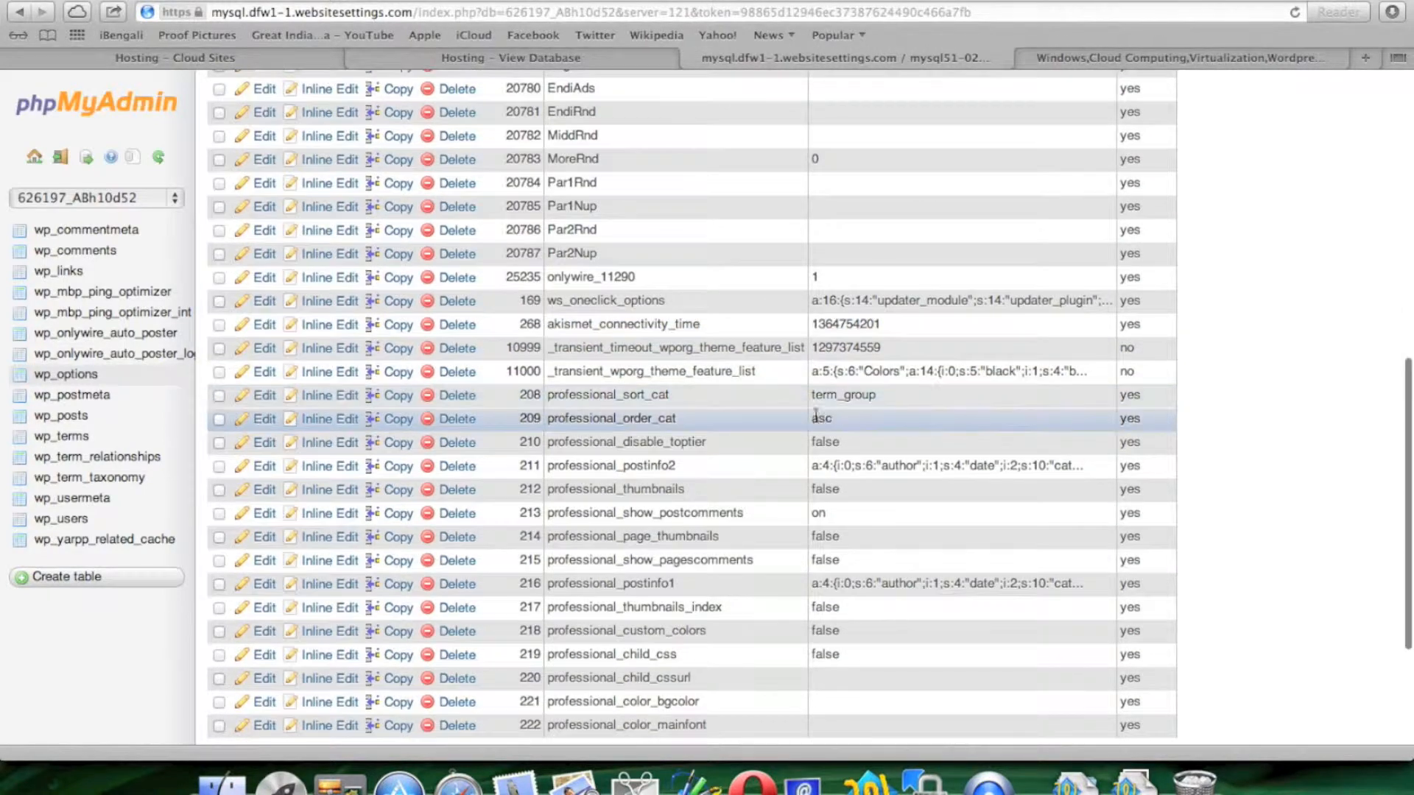
scroll("down", 3)
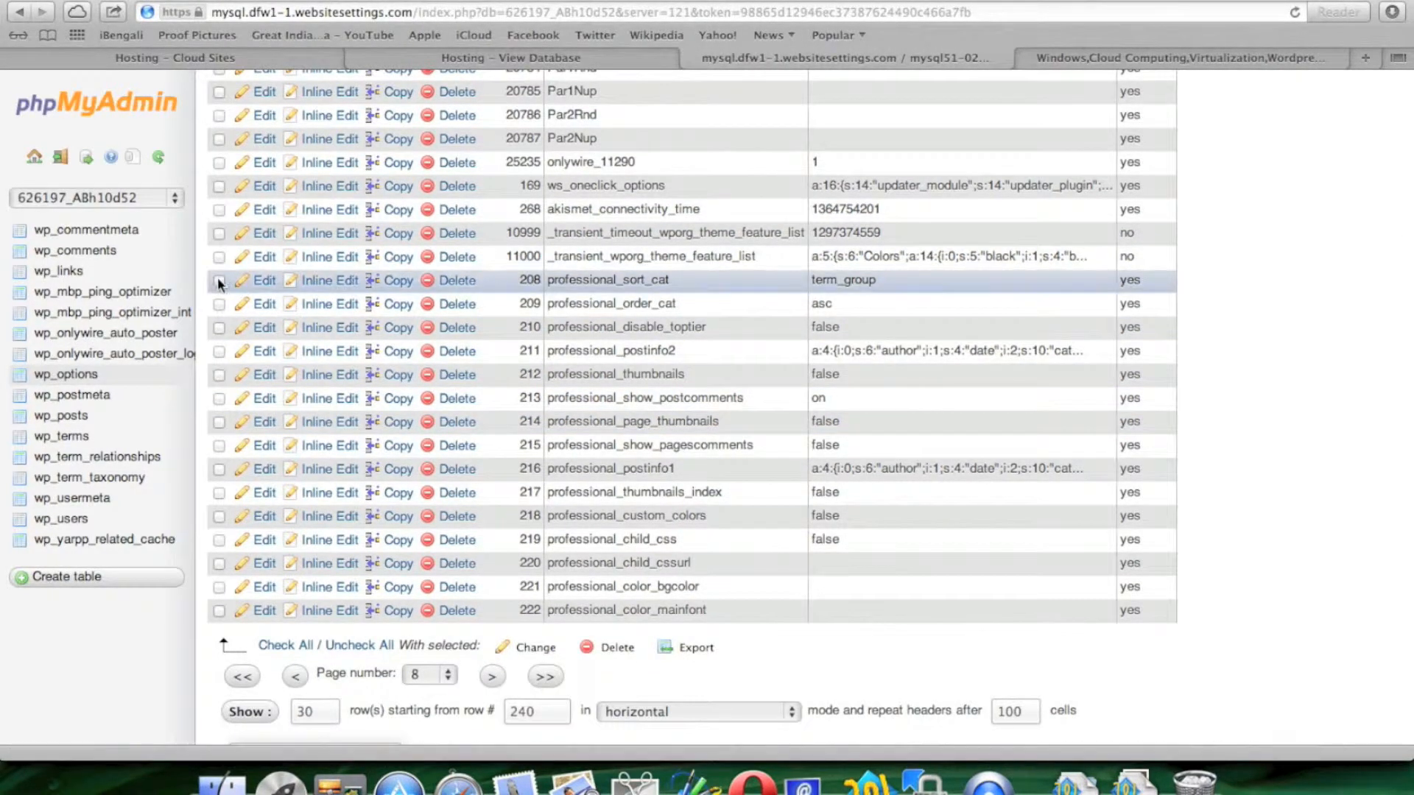
left_click(220, 303)
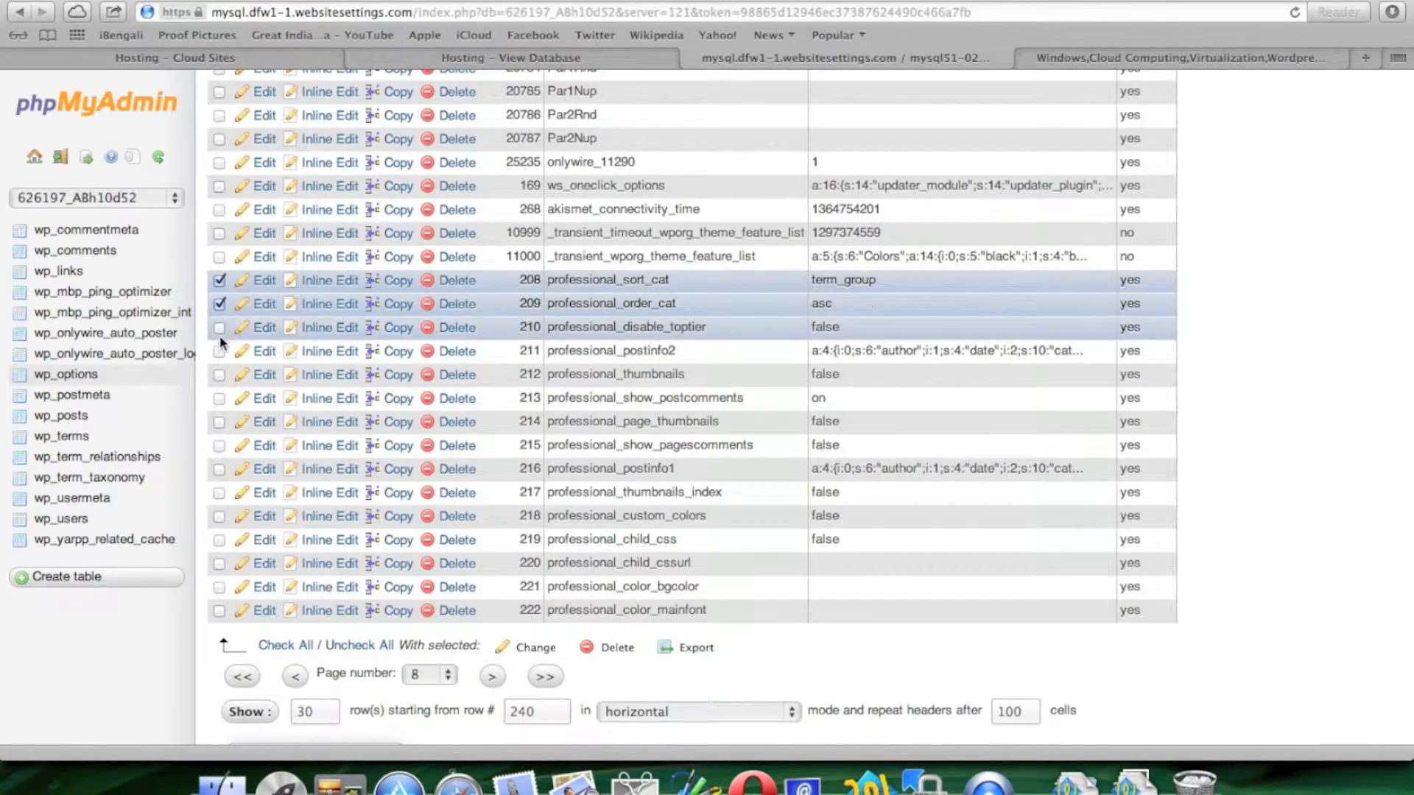
left_click(219, 326)
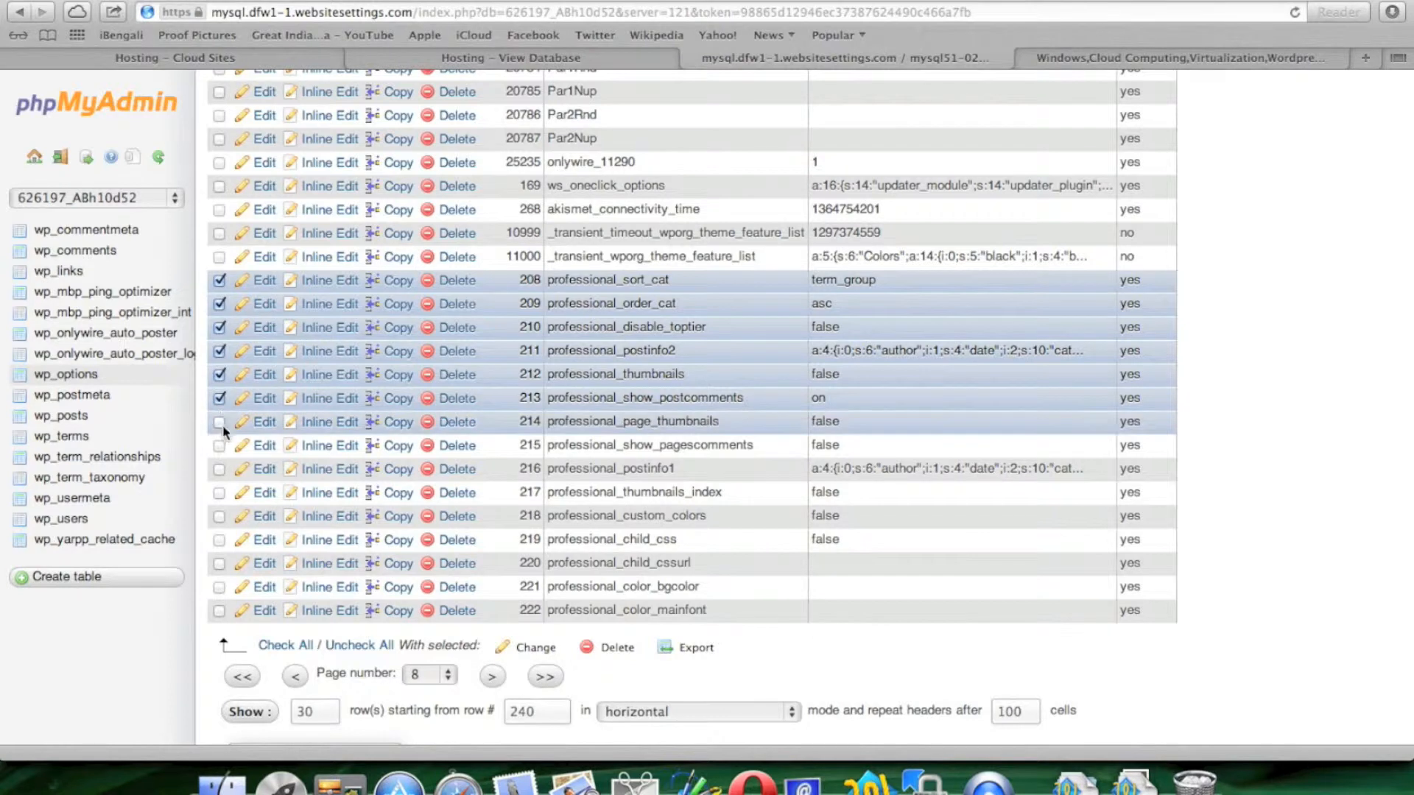
left_click(220, 445)
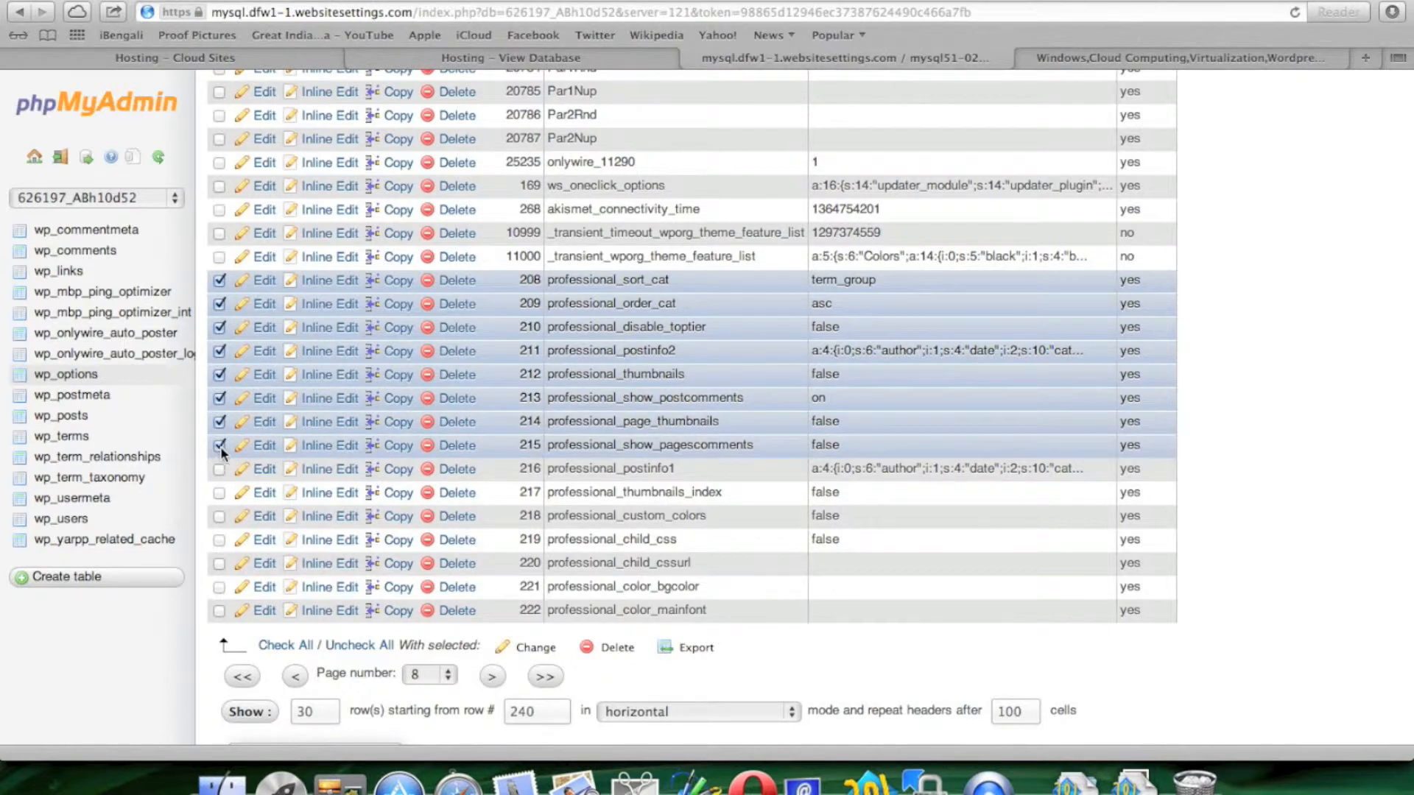
left_click(220, 469)
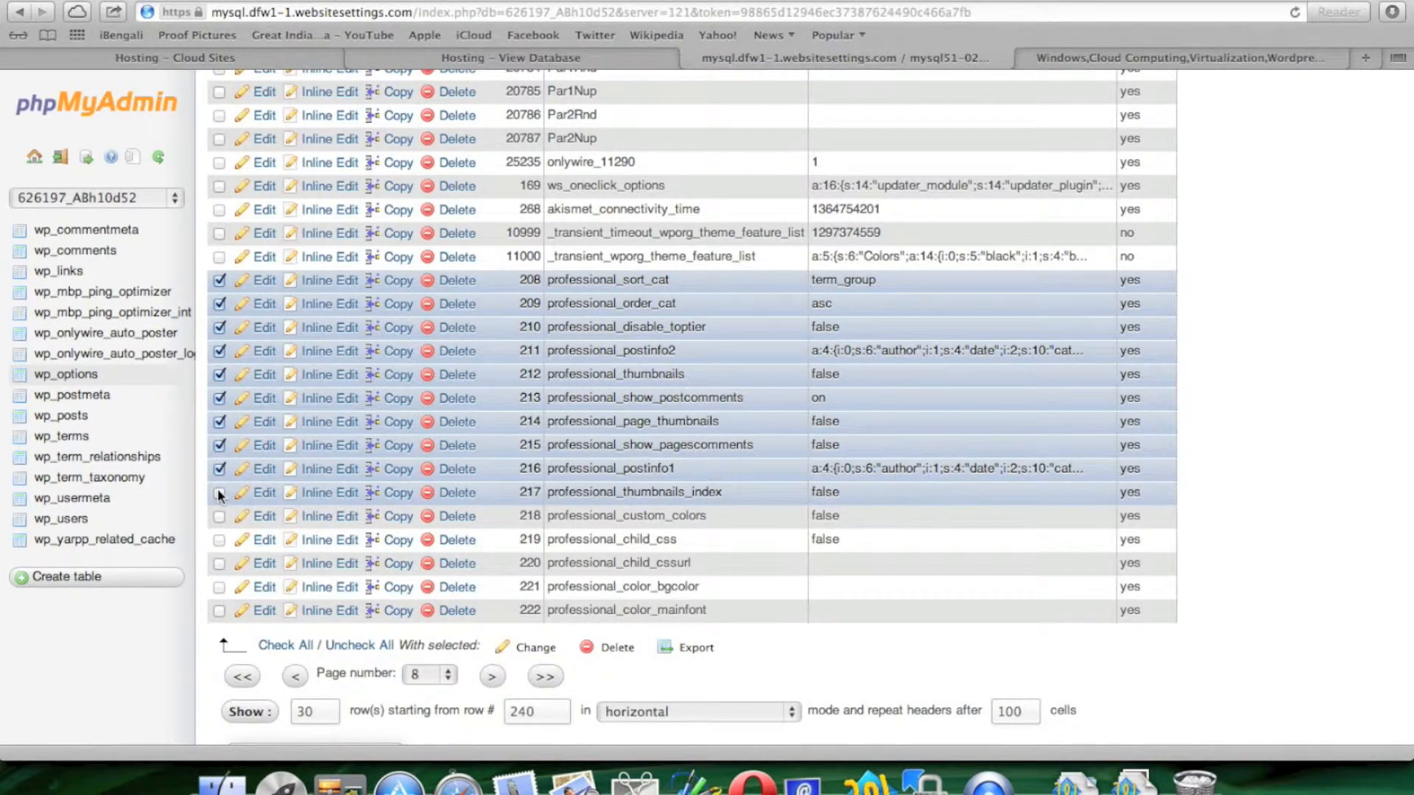
left_click(219, 516)
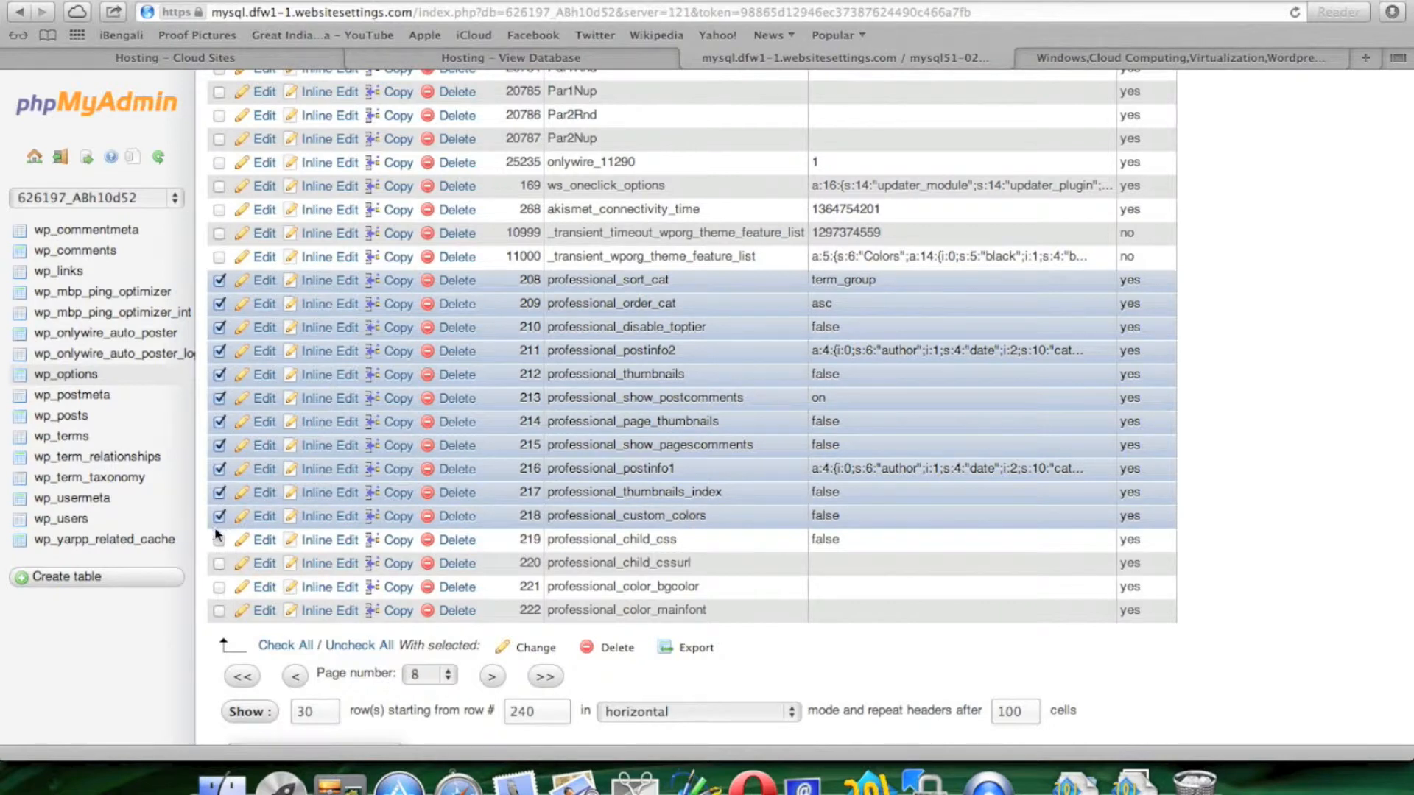
left_click(219, 539)
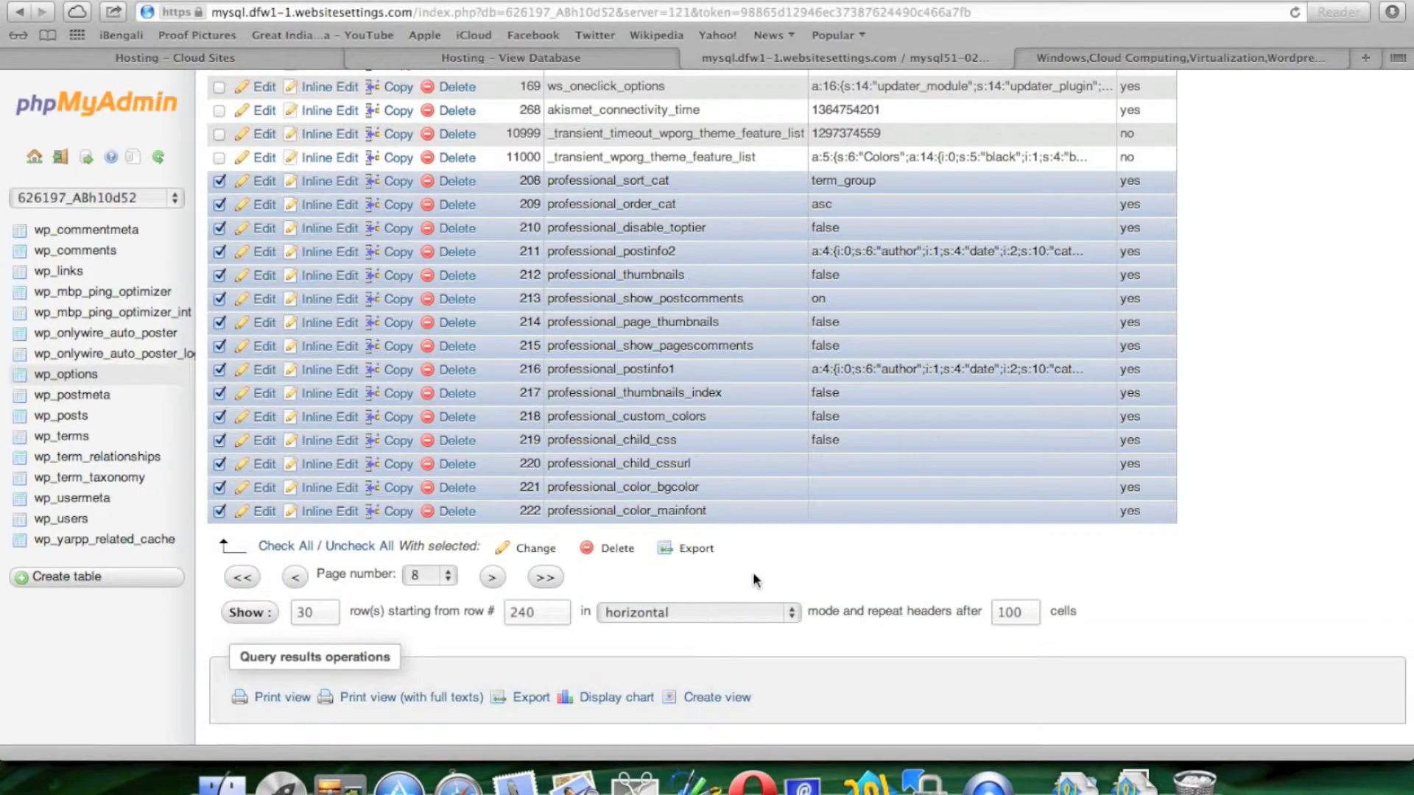
left_click(617, 548)
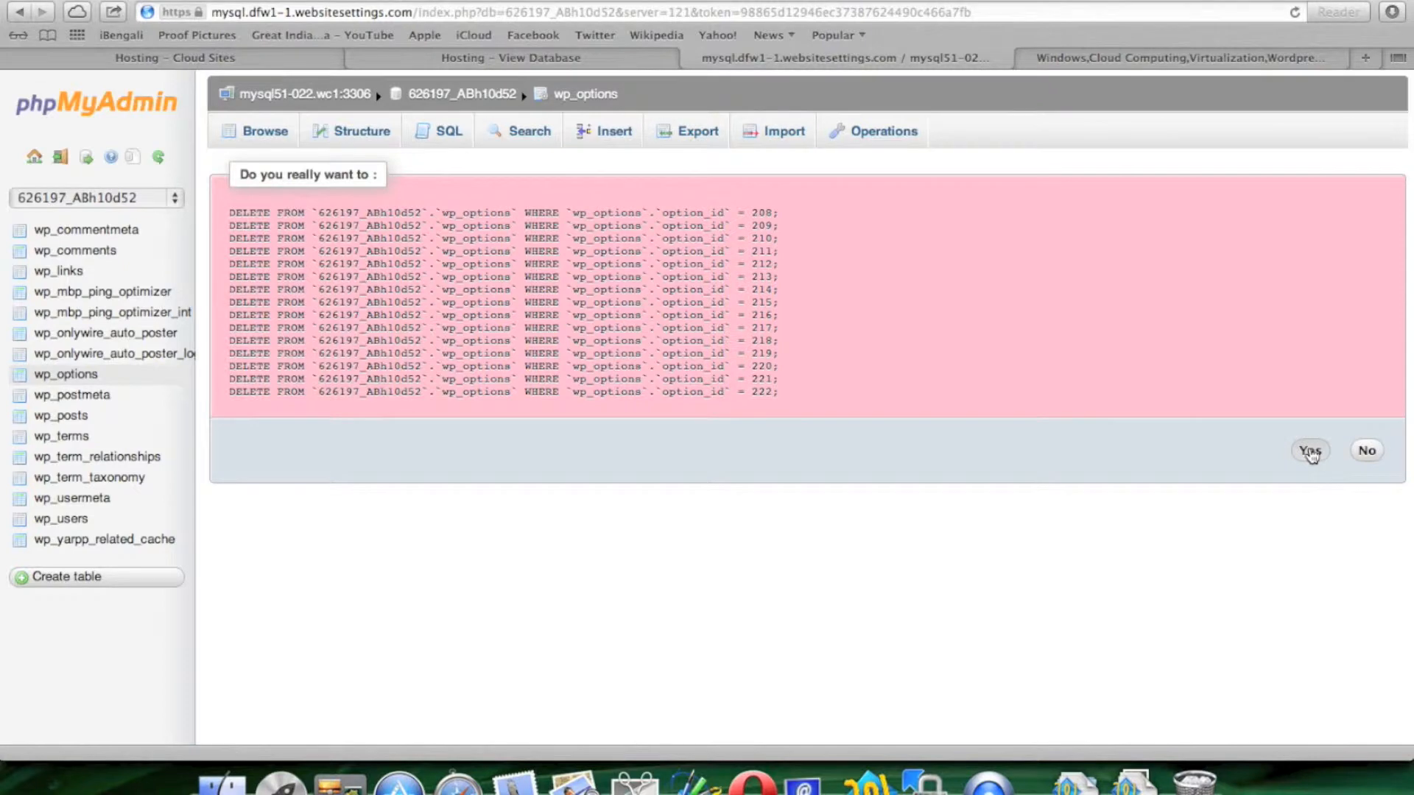
left_click(1309, 451)
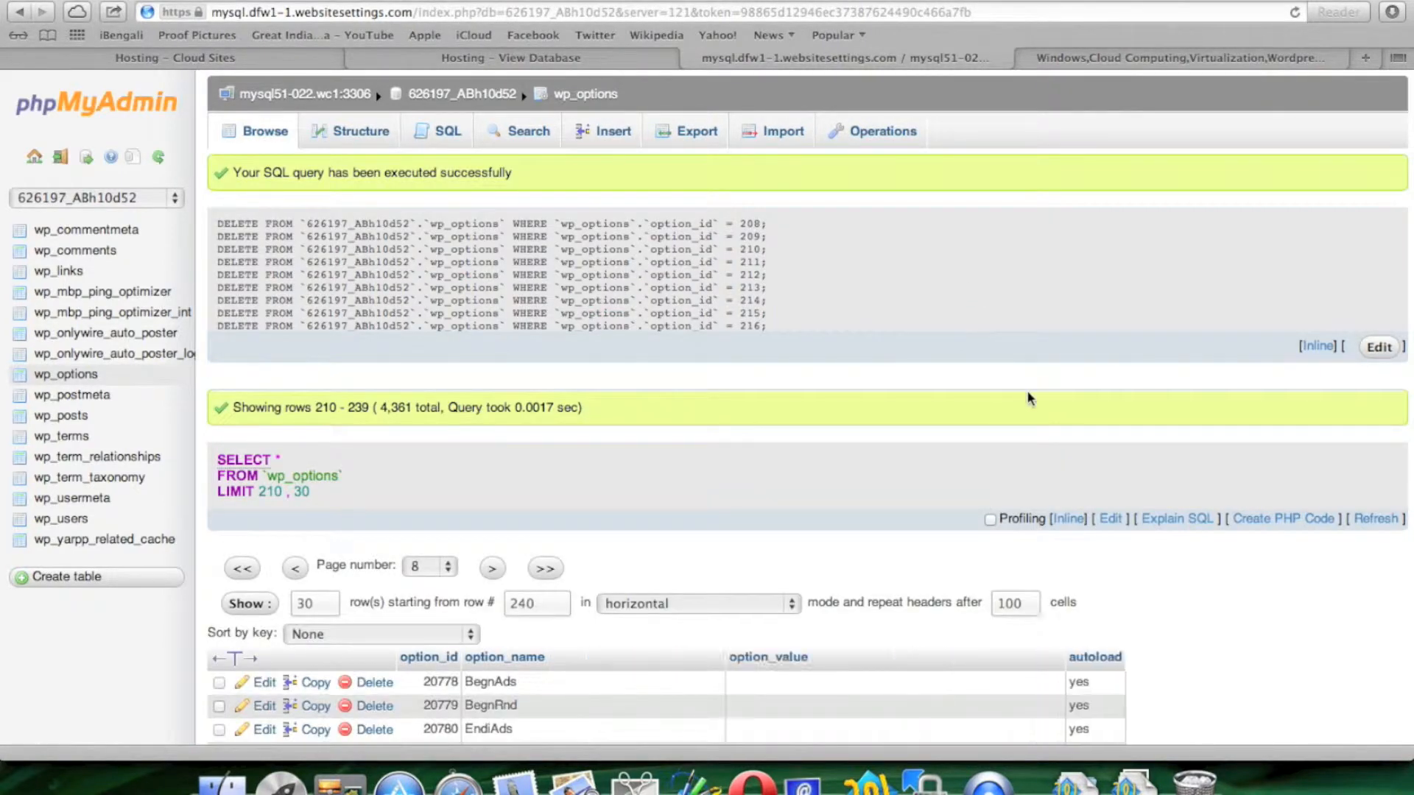
- Delete option rows 223–237, including professional_color_mainlink and professional_seo_home settings, leaving 4,346 rows
scroll("down", 3)
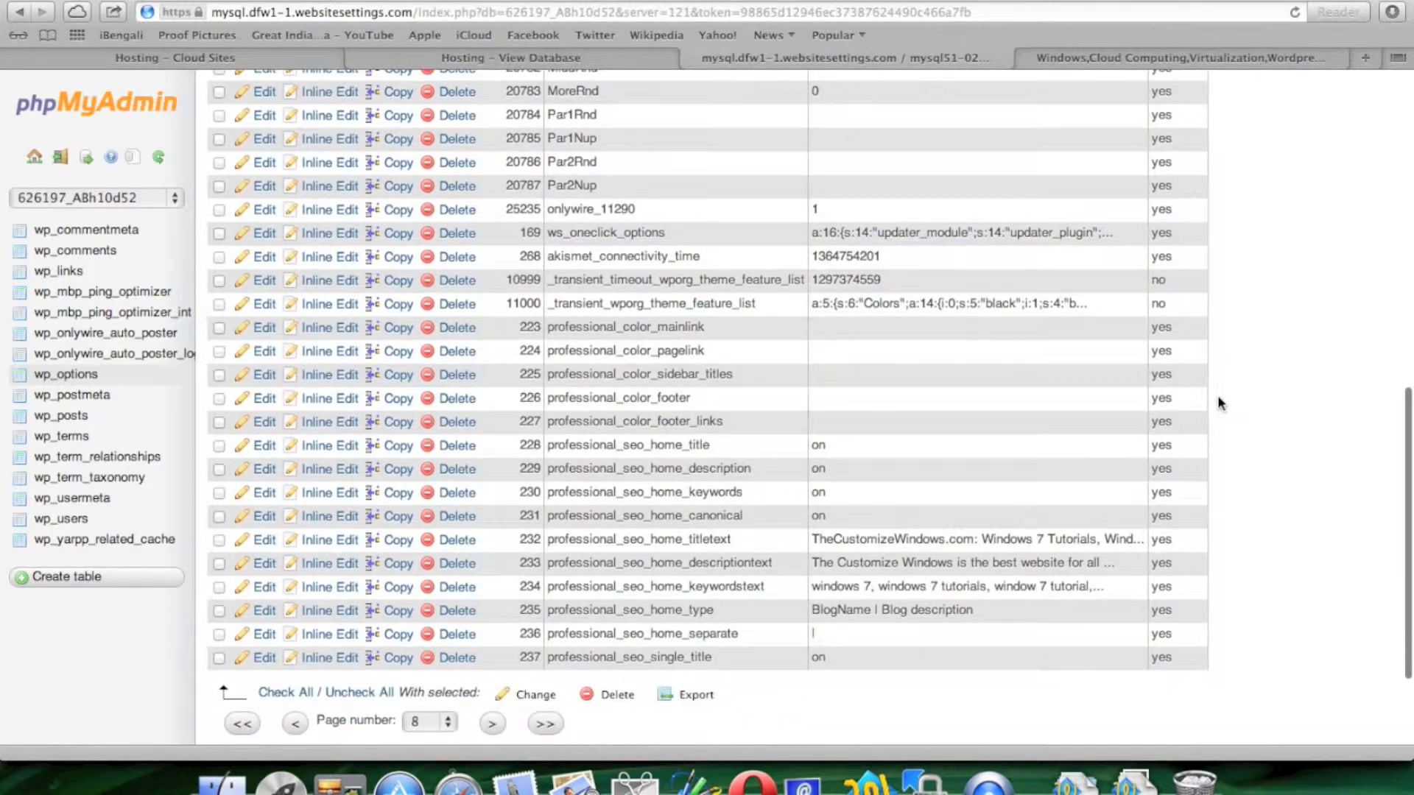
left_click(220, 327)
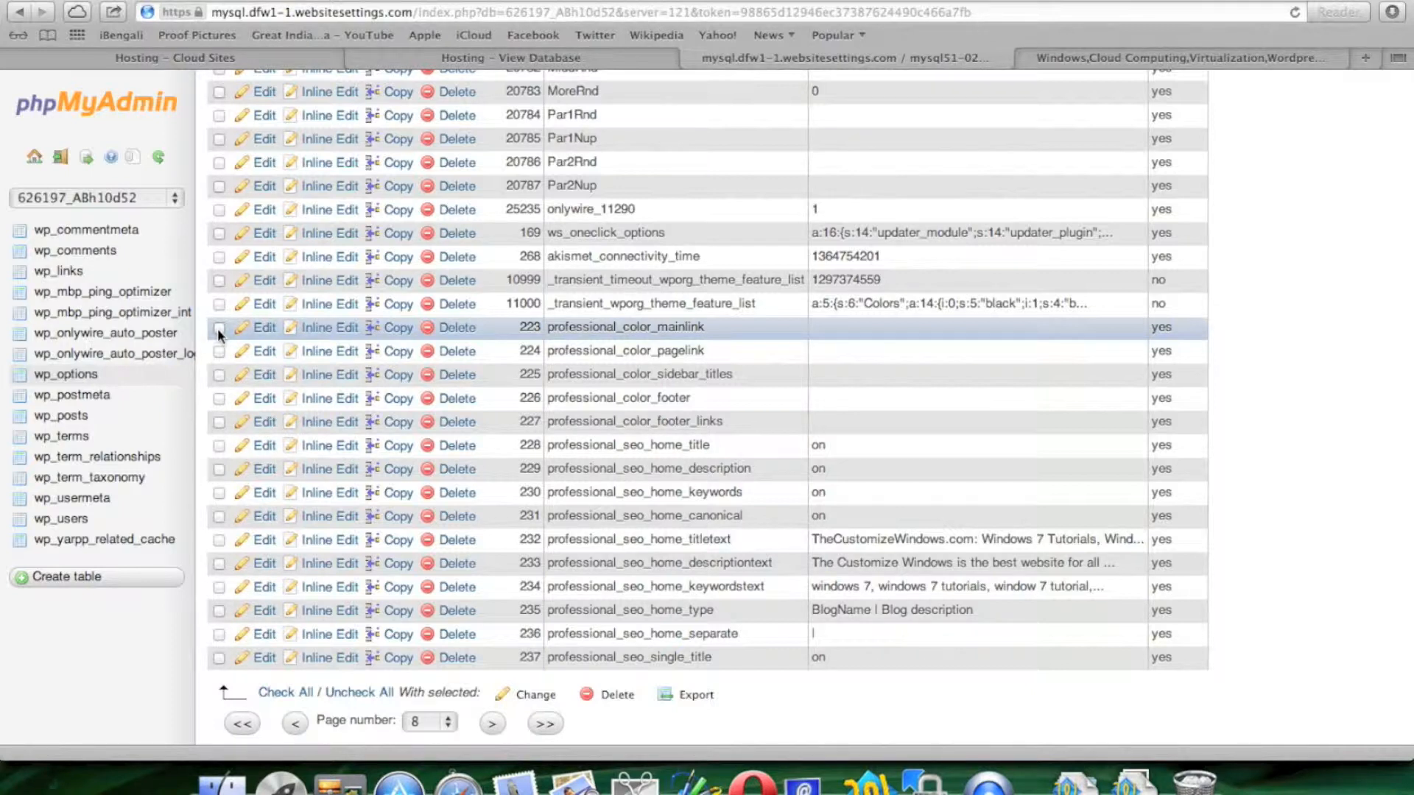
left_click(220, 351)
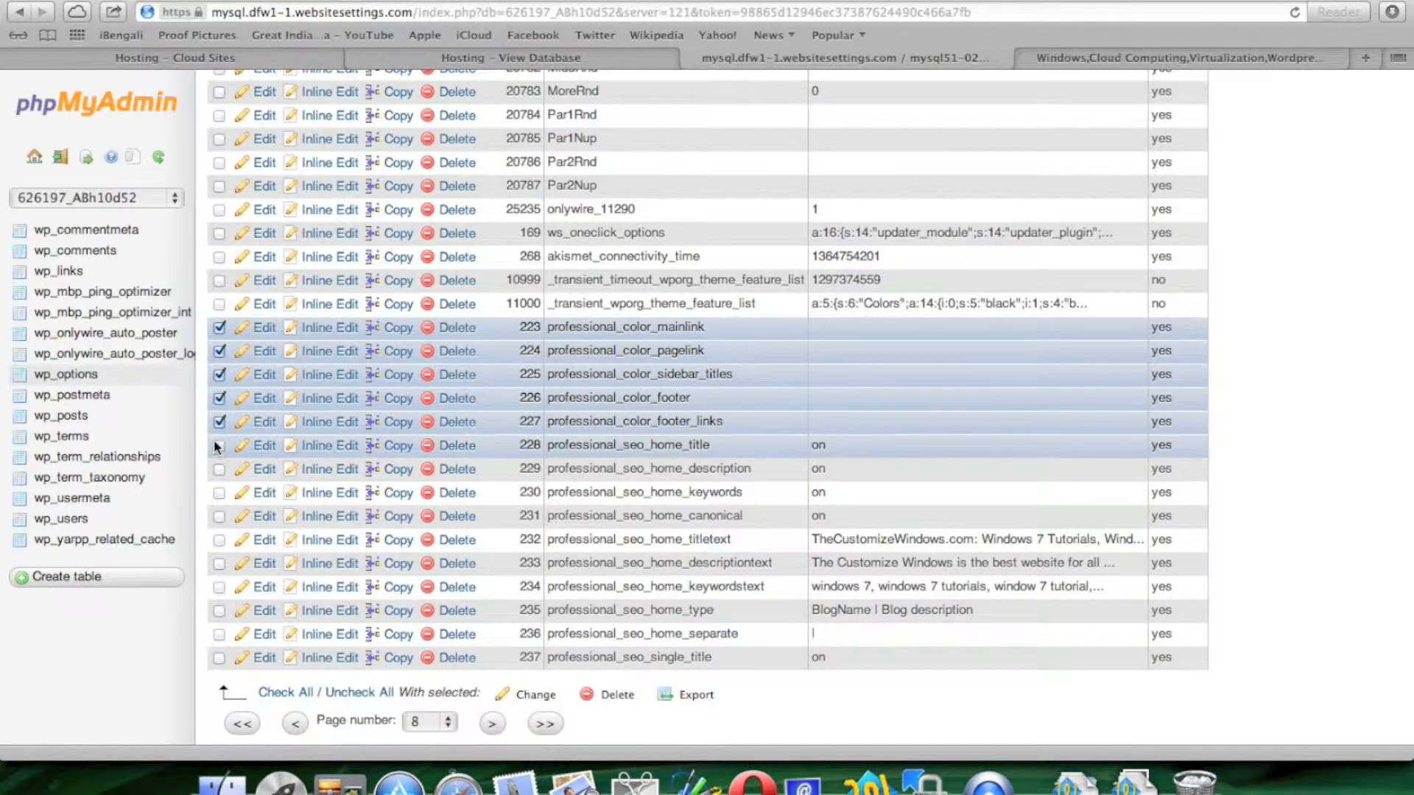
left_click(220, 468)
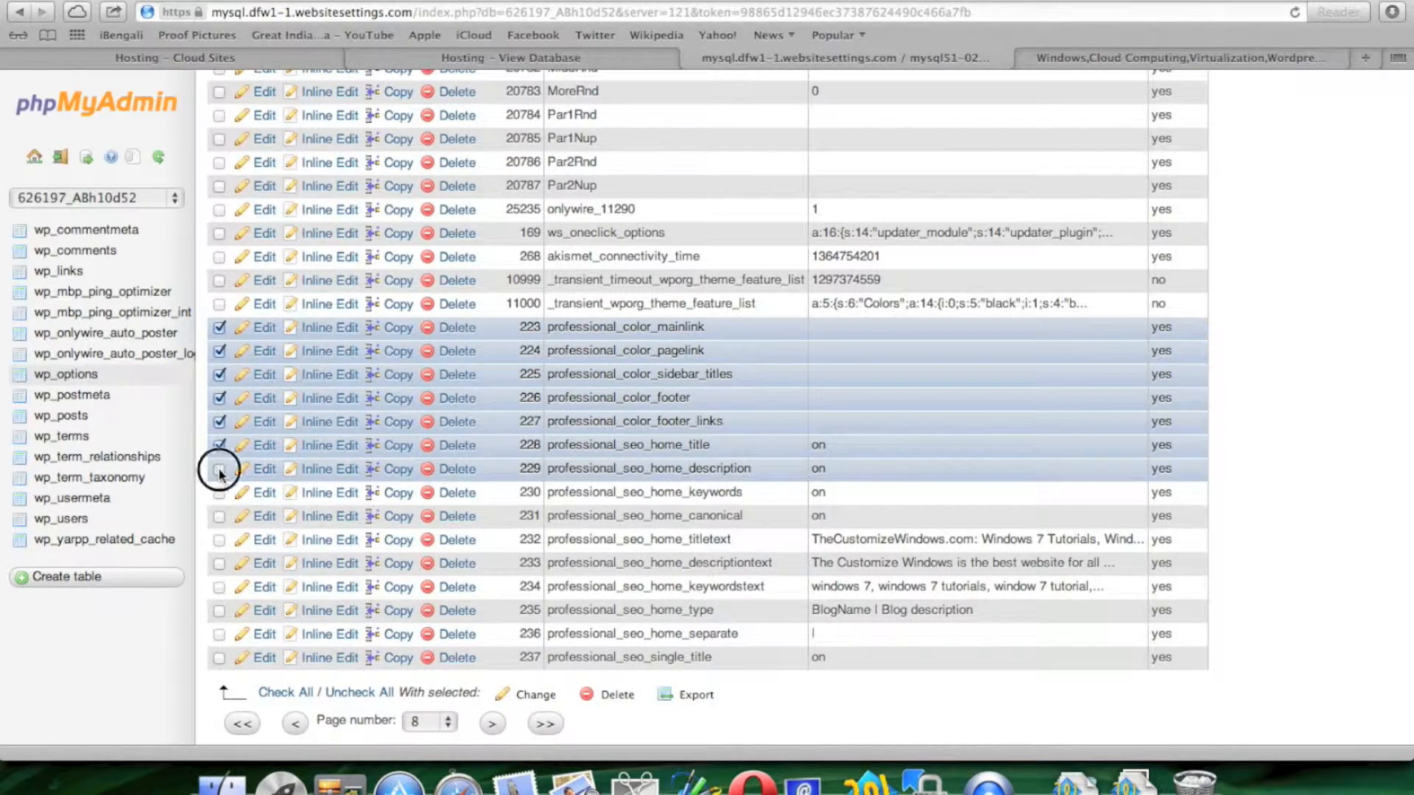
left_click(220, 491)
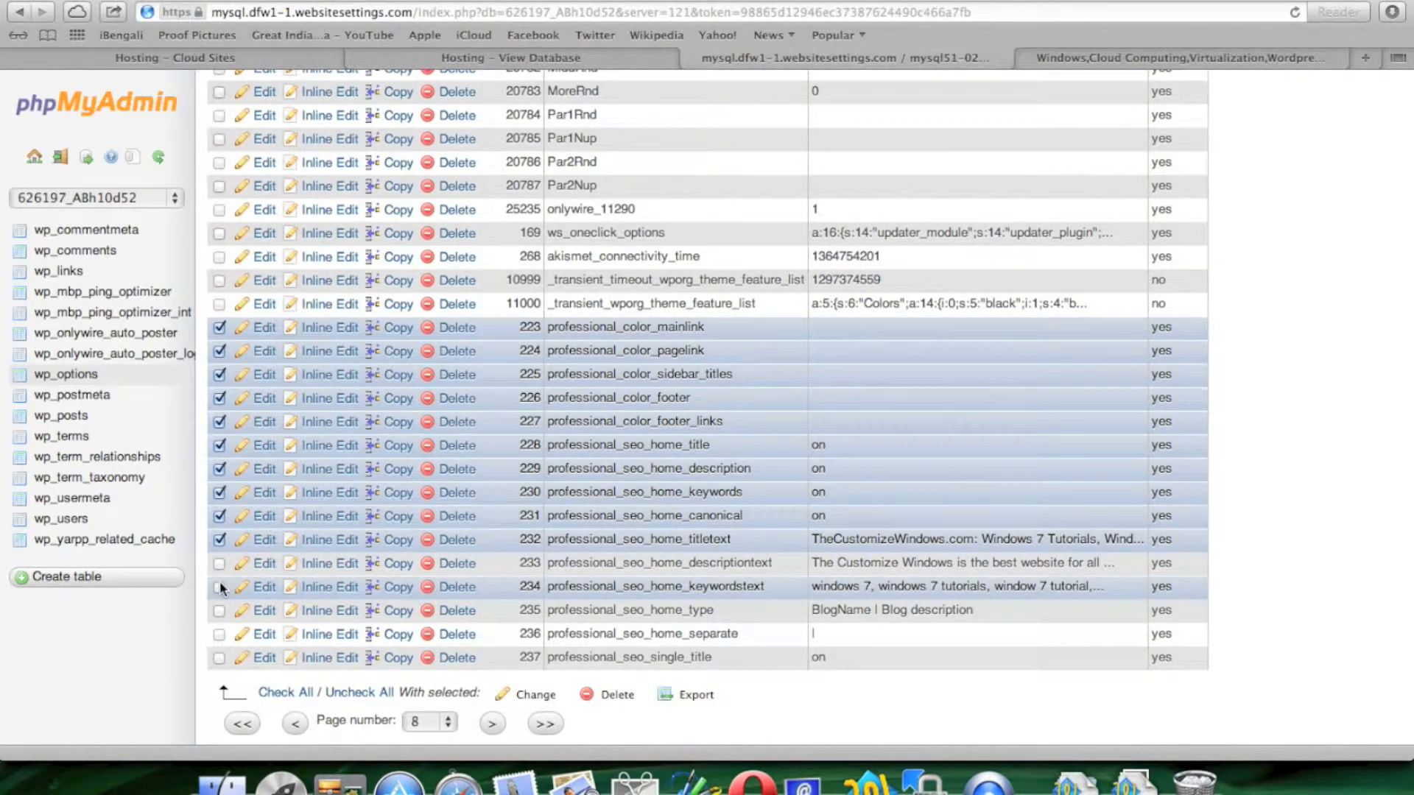
left_click(220, 562)
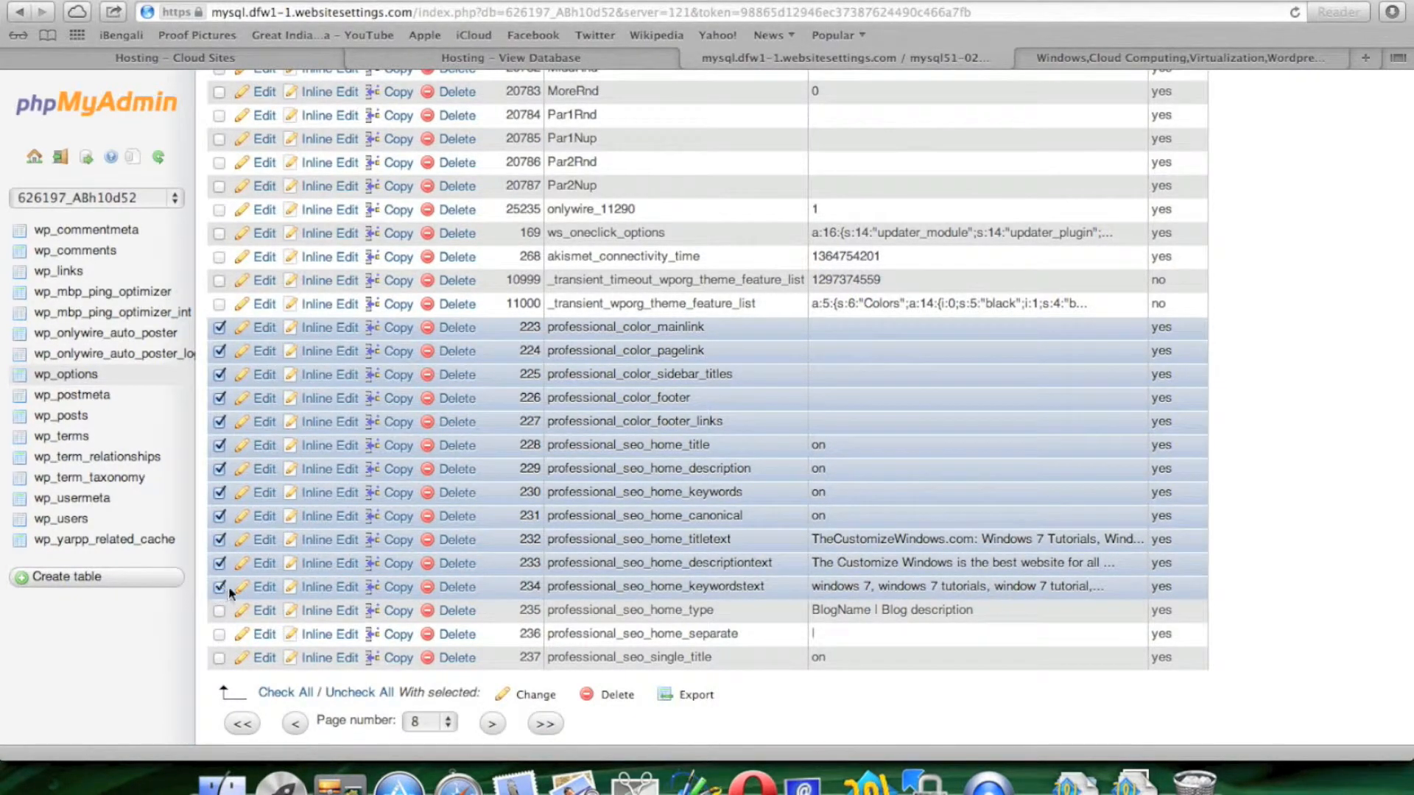
left_click(220, 610)
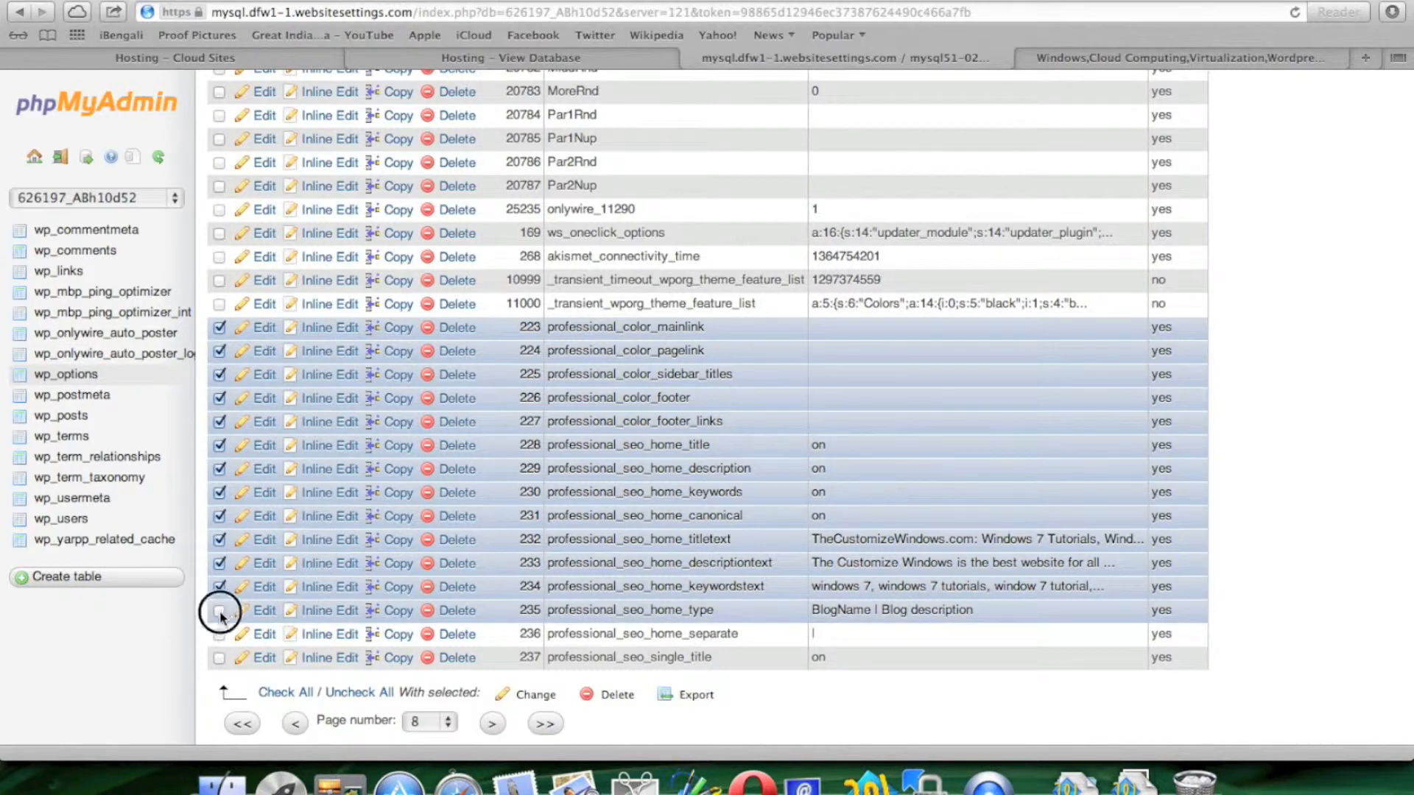
left_click(221, 610)
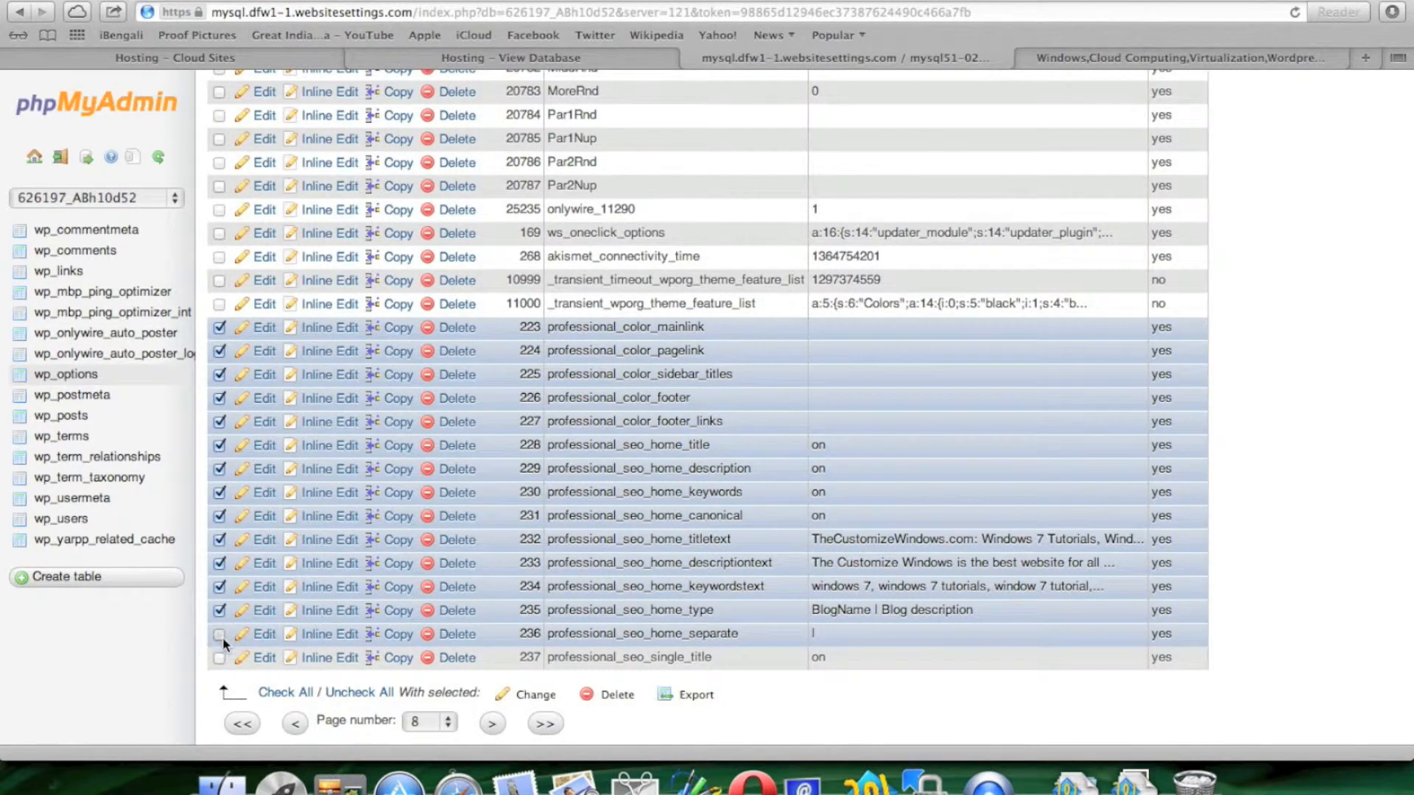
left_click(220, 658)
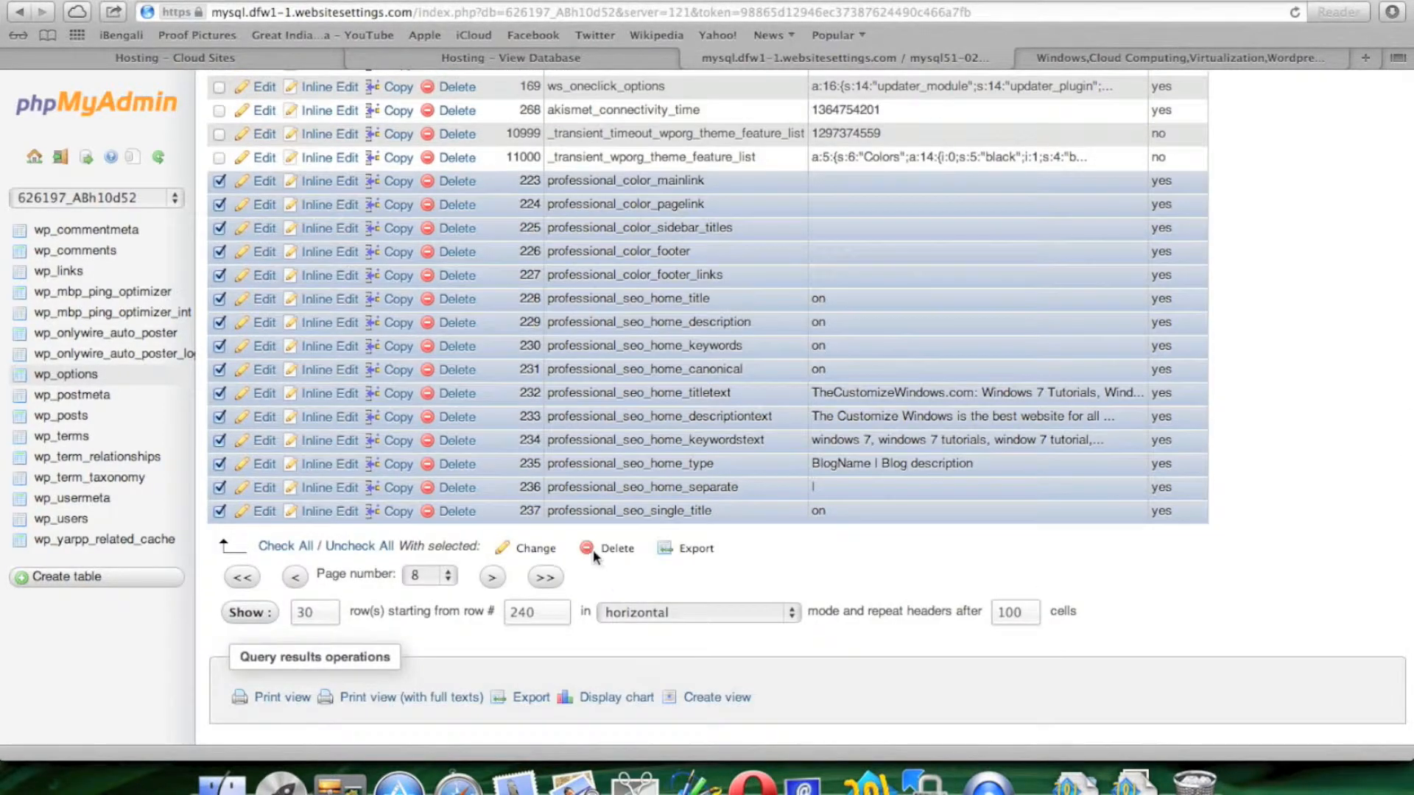
left_click(617, 548)
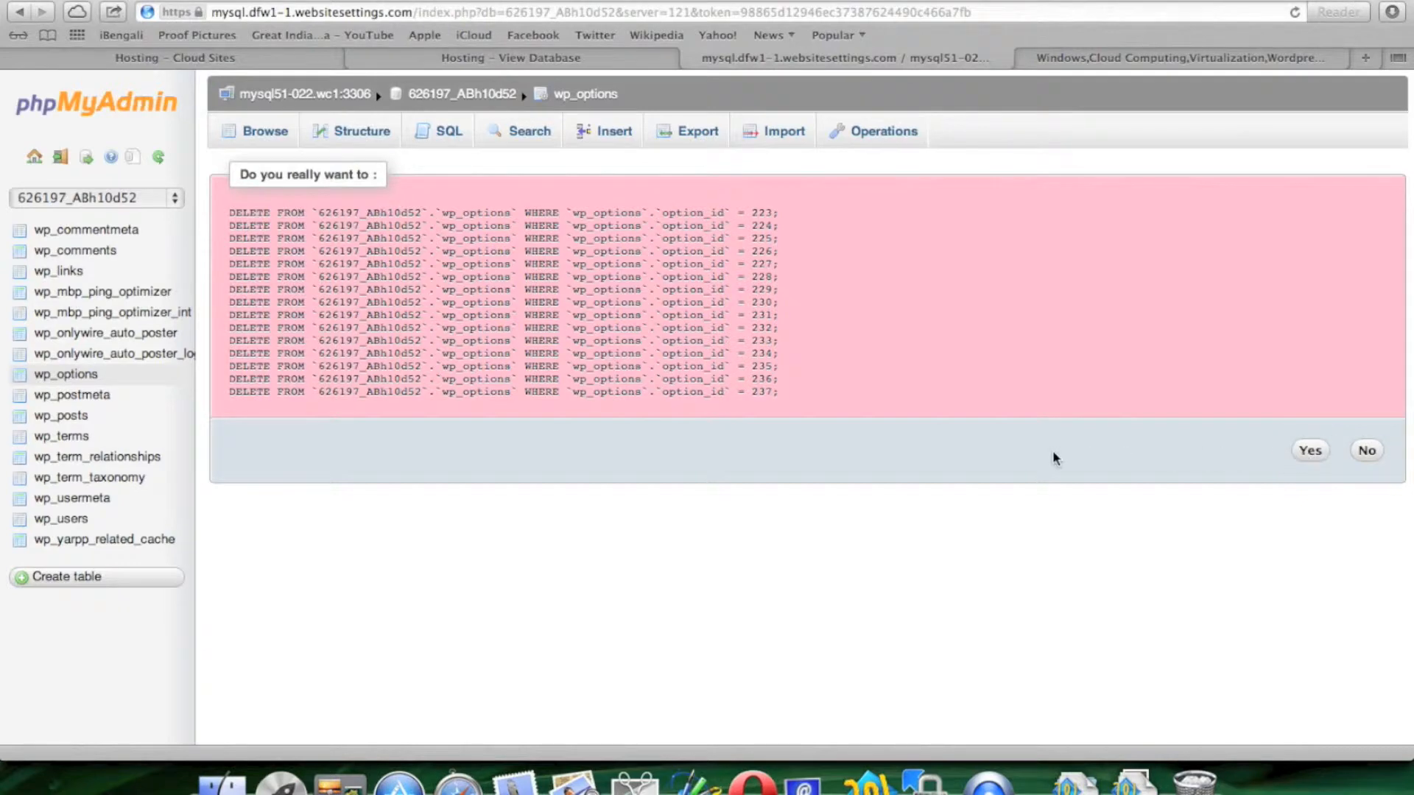
left_click(1309, 450)
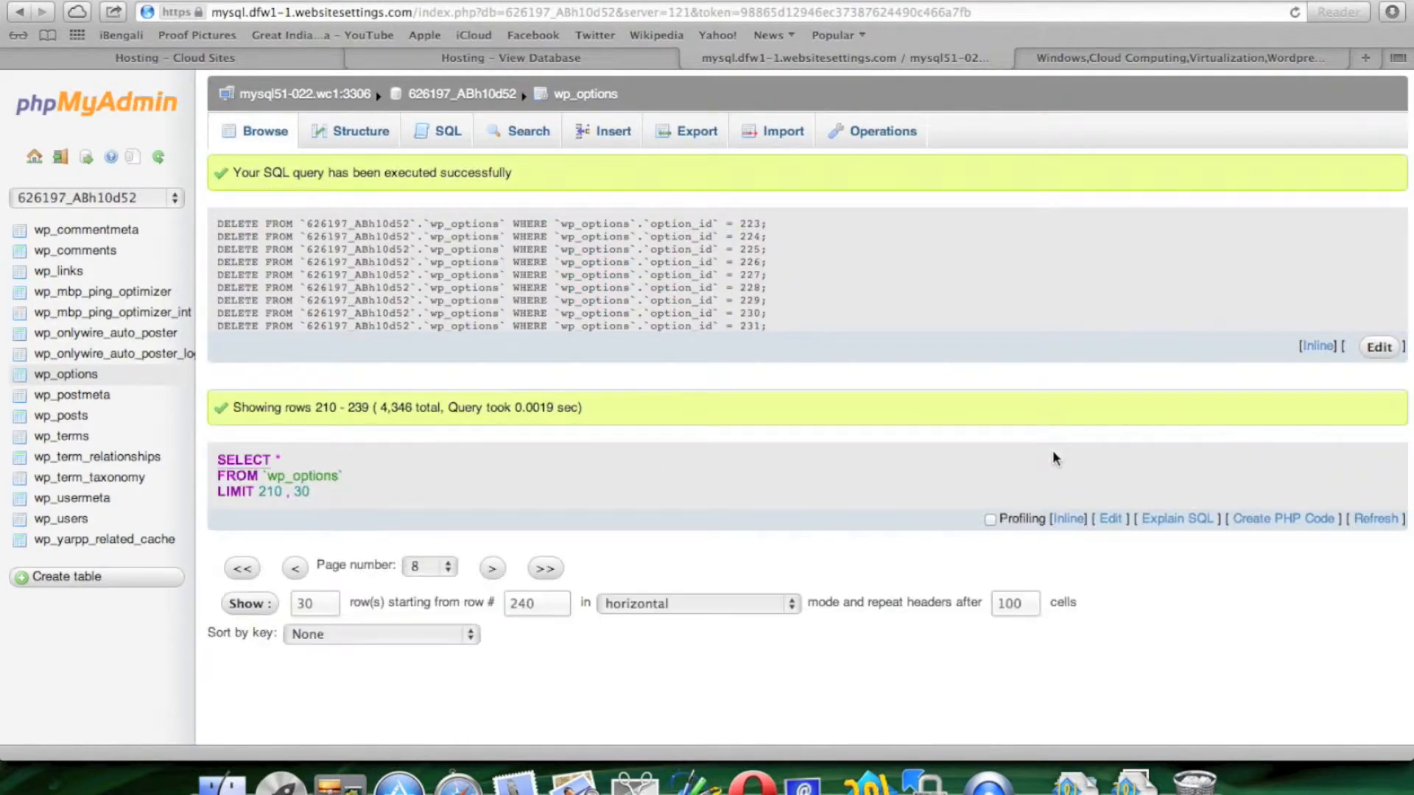
- Delete wp_options rows 238 through 252, bringing the table to 4,330 rows
scroll("down", 3)
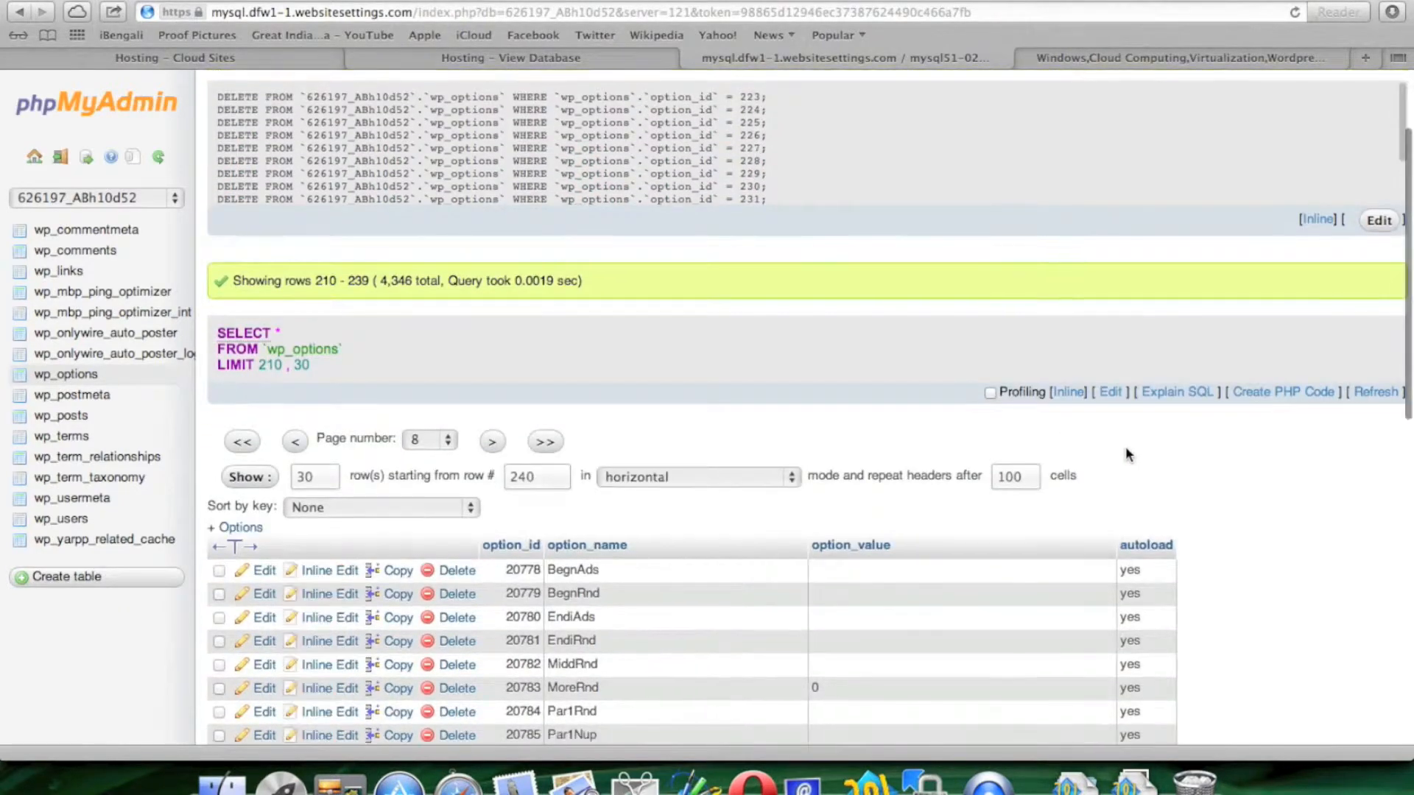
scroll("down", 3)
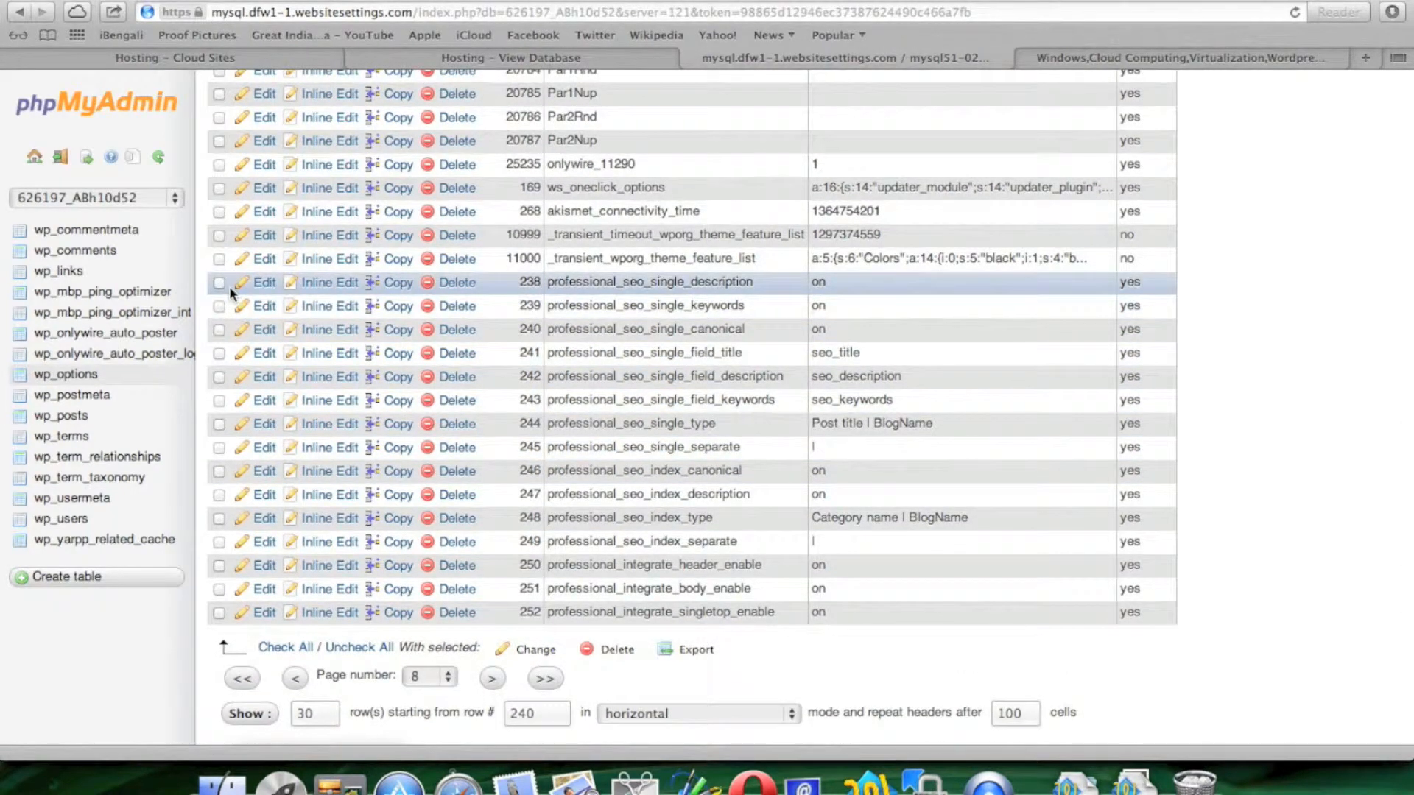
left_click(219, 282)
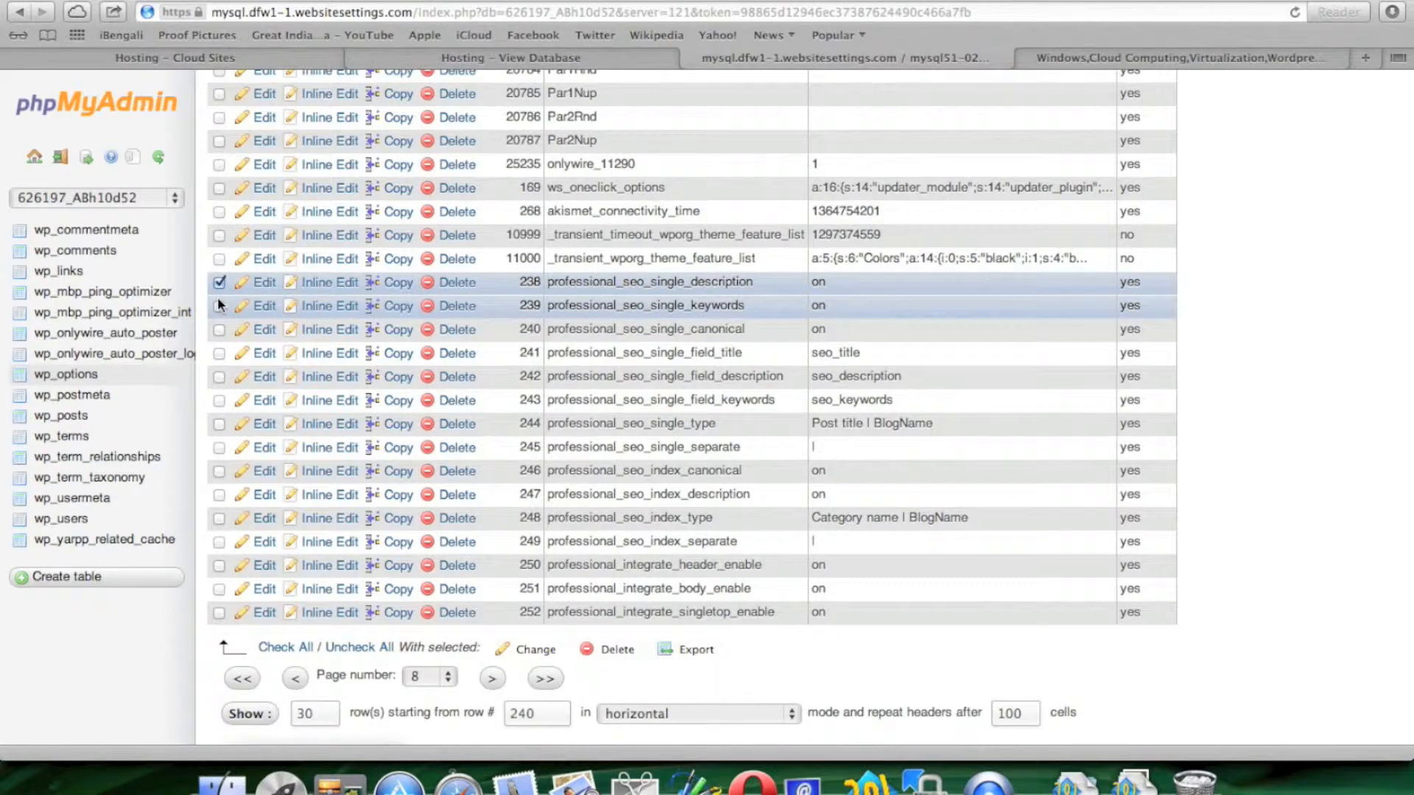
left_click(220, 329)
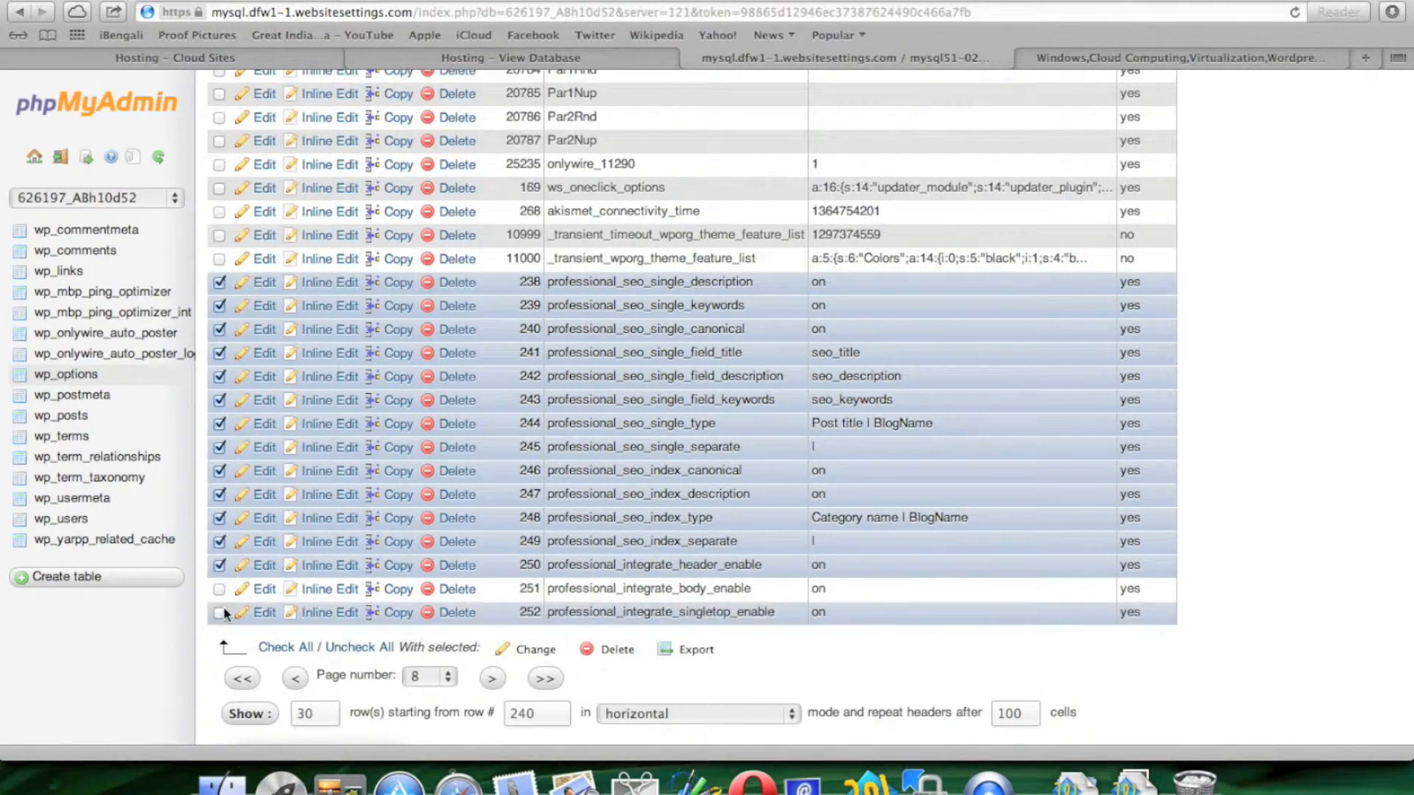
left_click(220, 589)
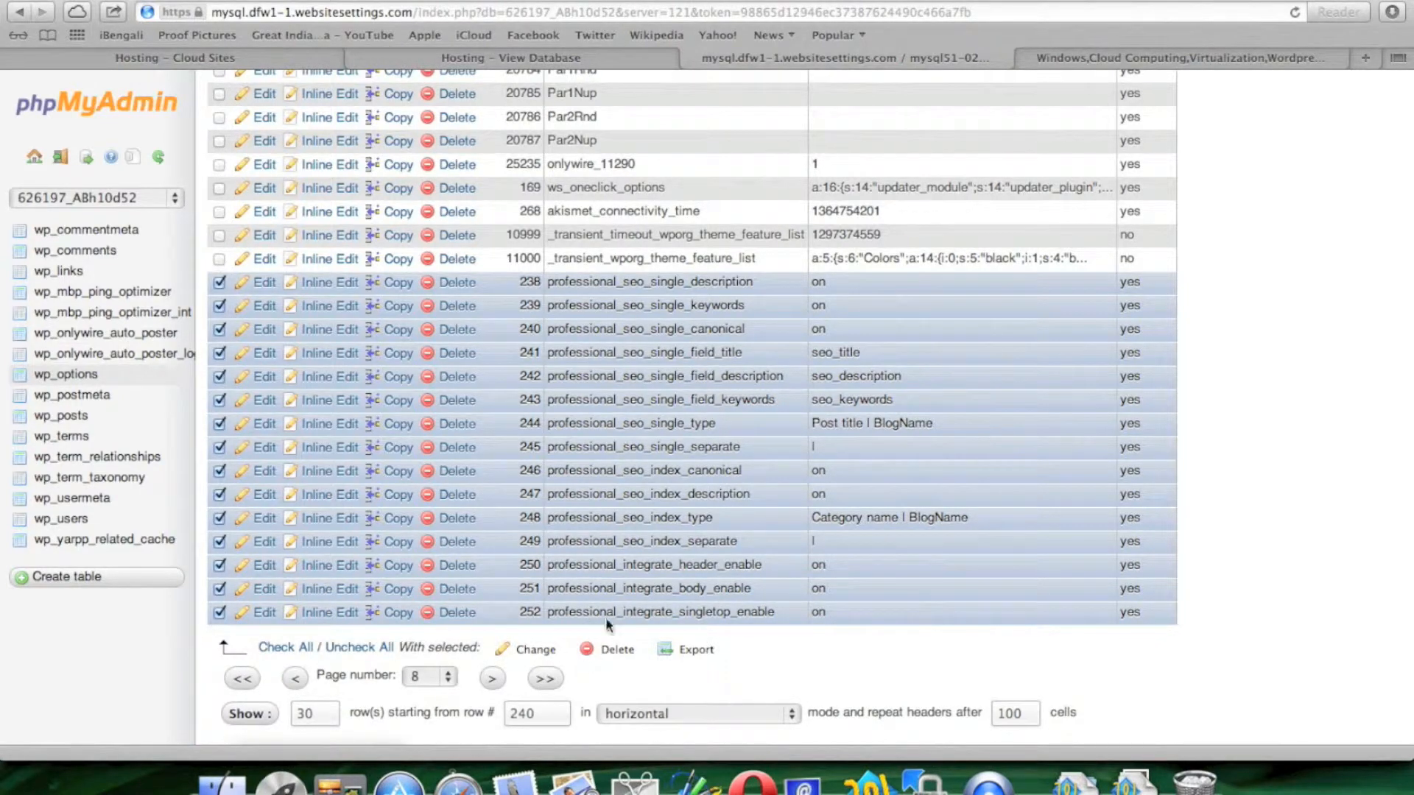
left_click(617, 649)
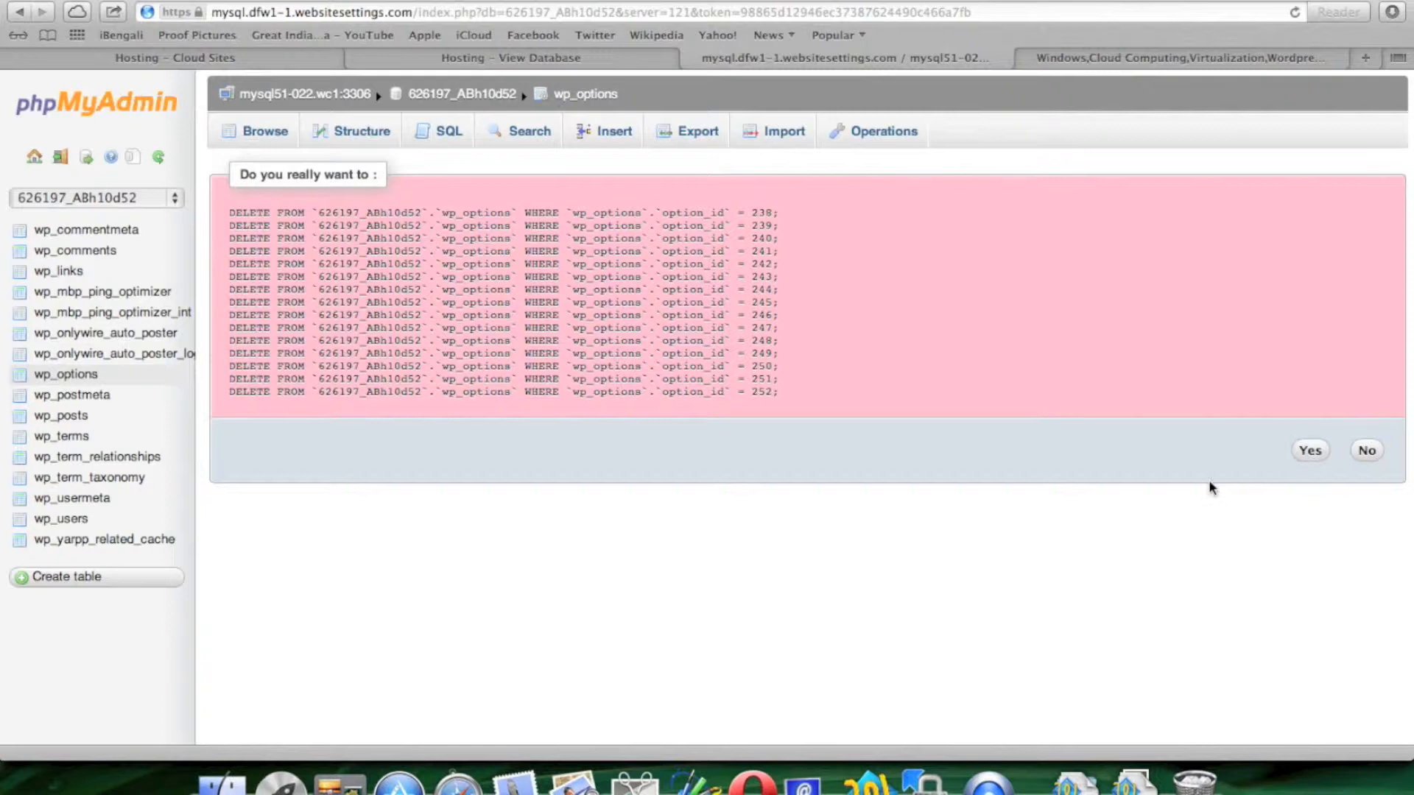
left_click(1309, 450)
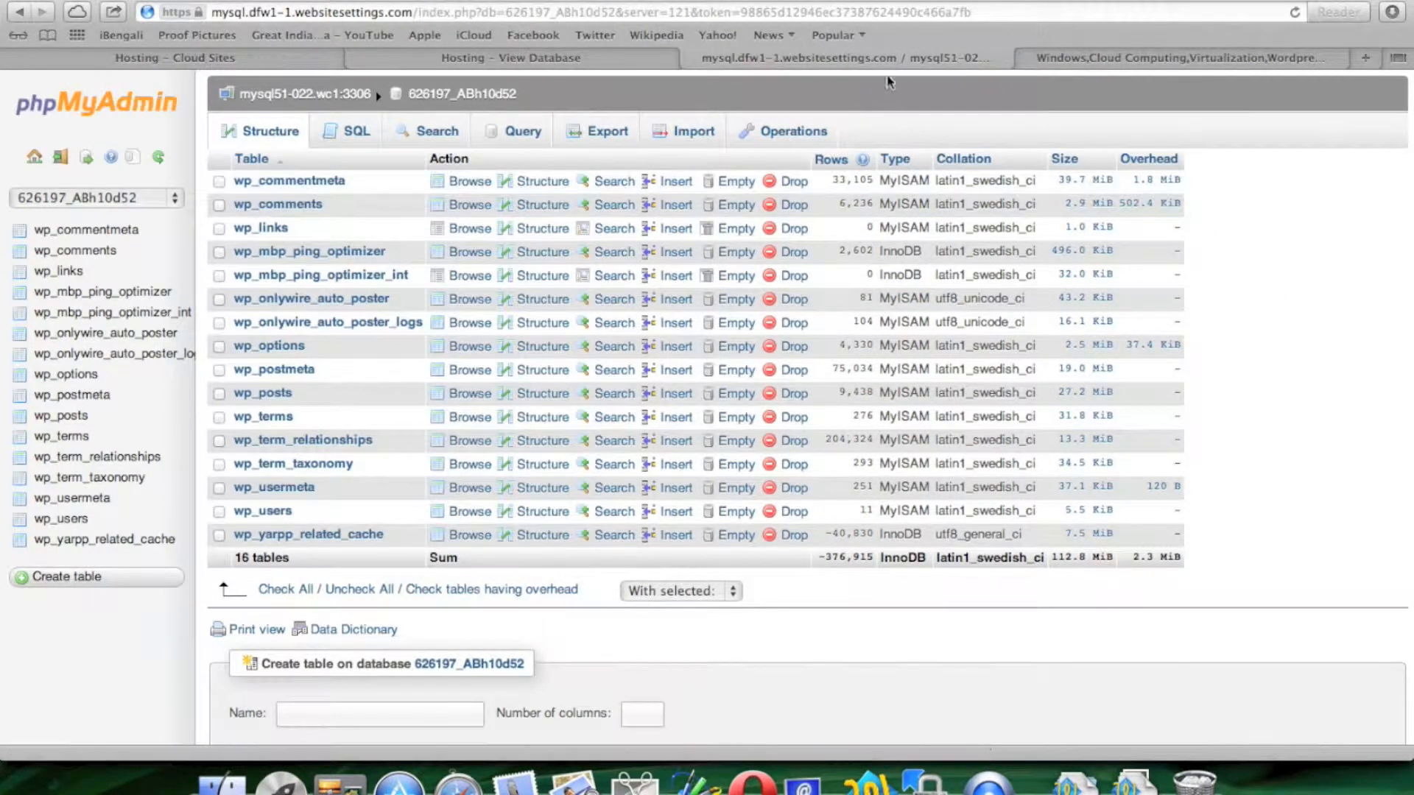
- Search the Customize Windows blog sidebar for 'akismet comment'
left_click(1172, 58)
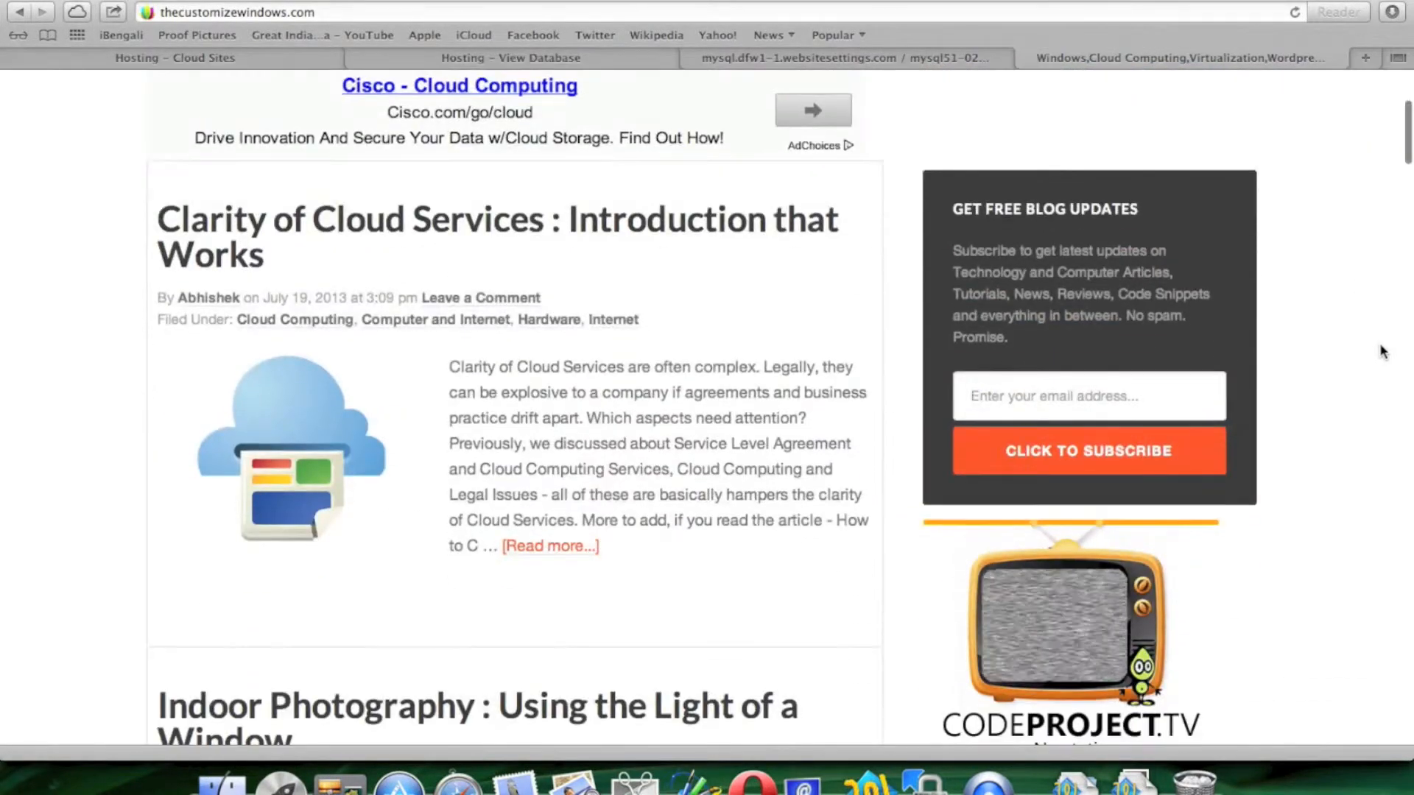
scroll("down", 3)
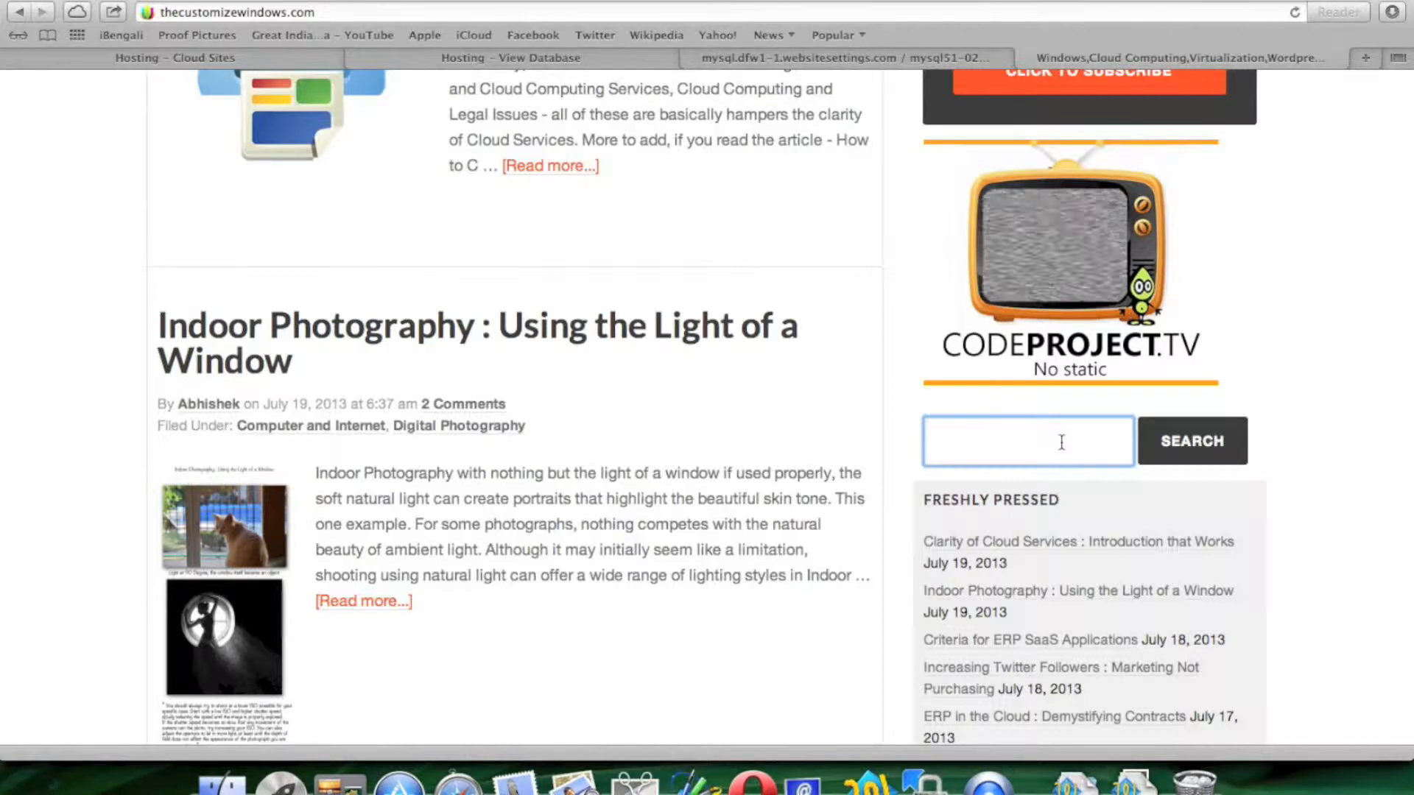
type("w")
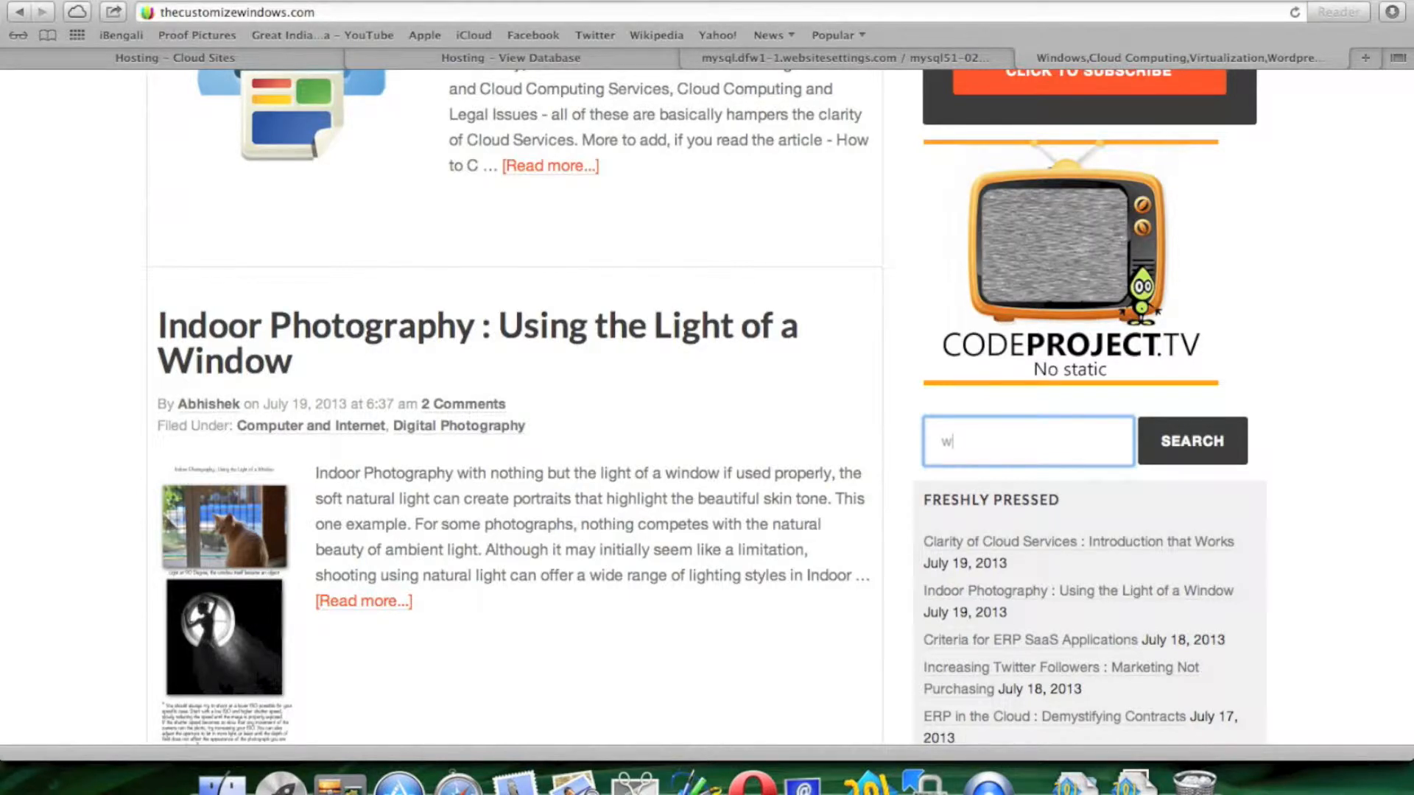
type("w")
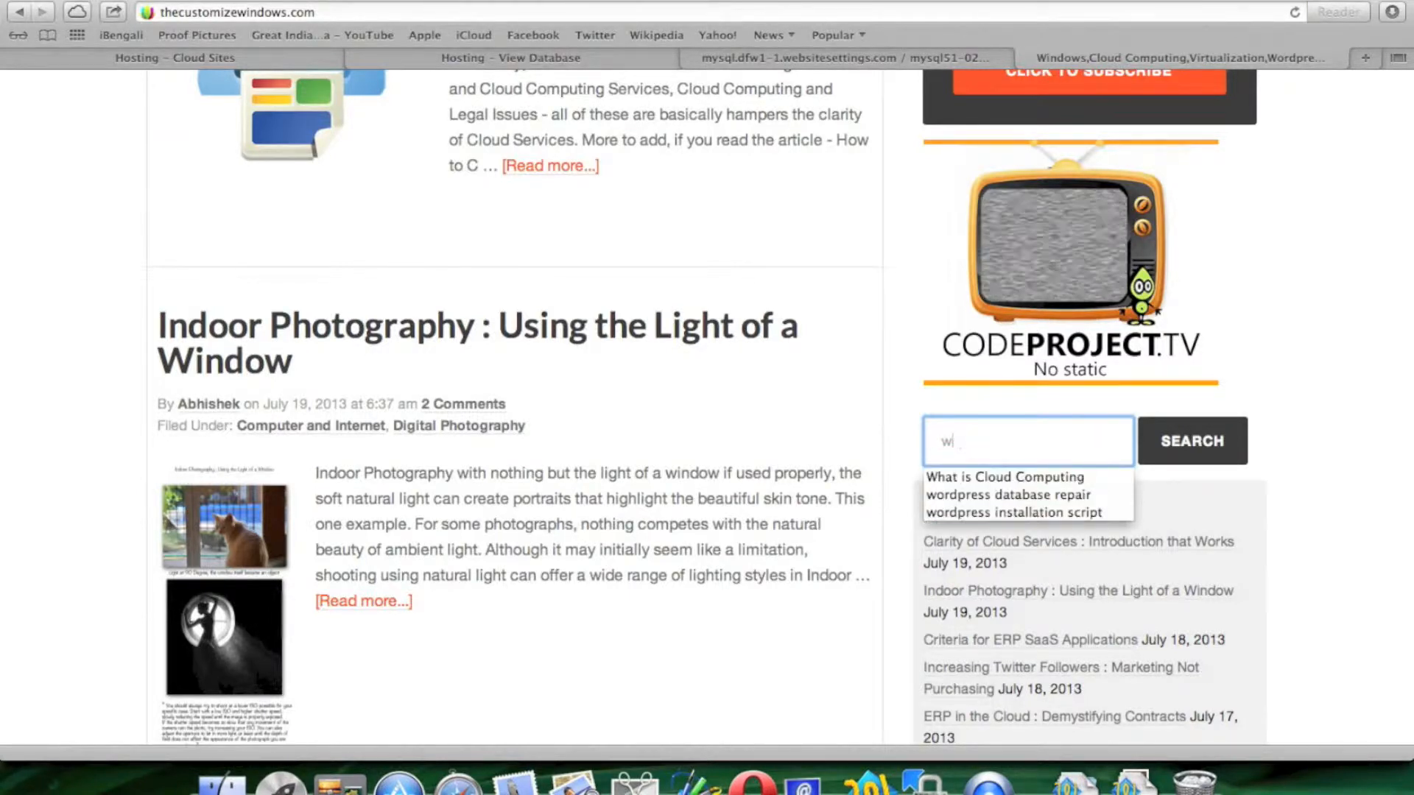
type("akismet")
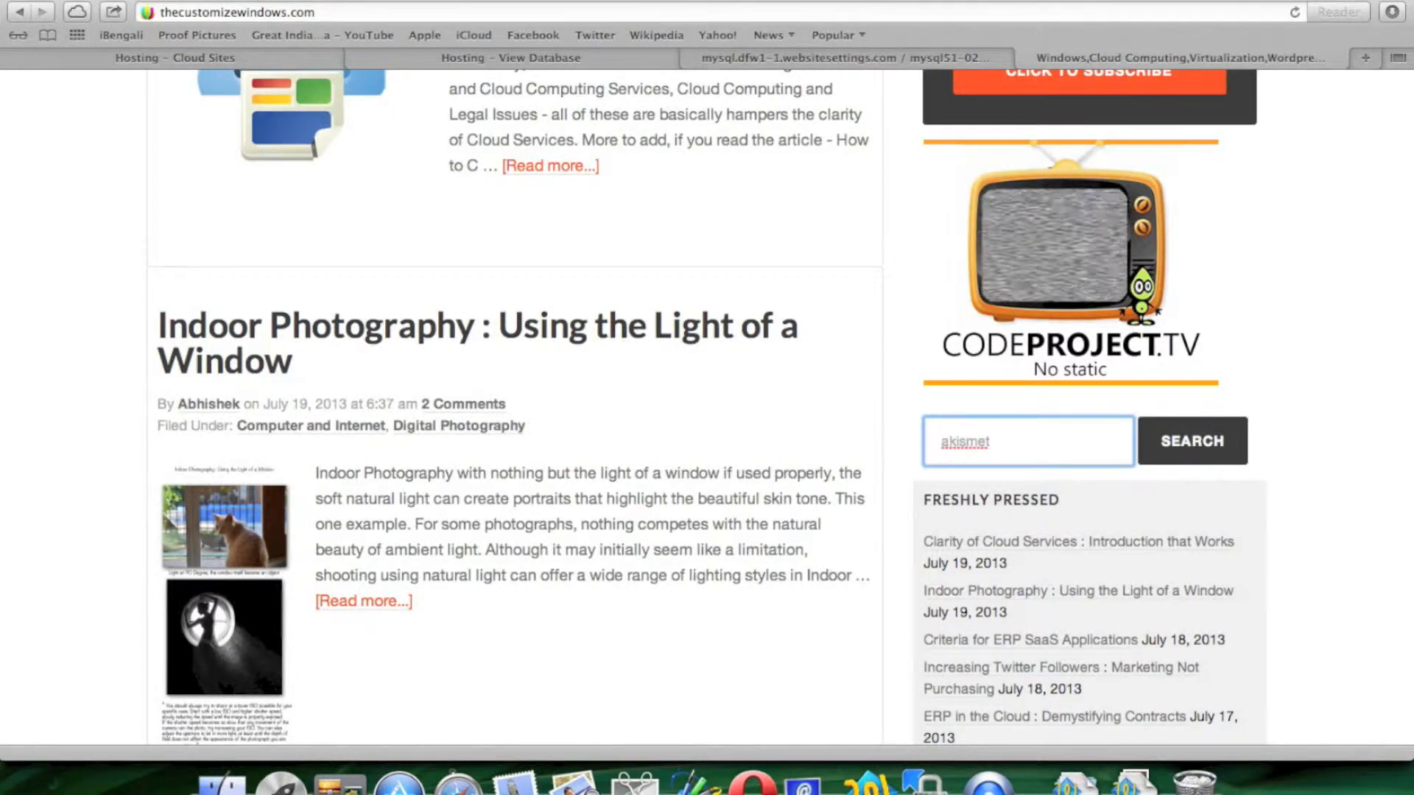
type("come")
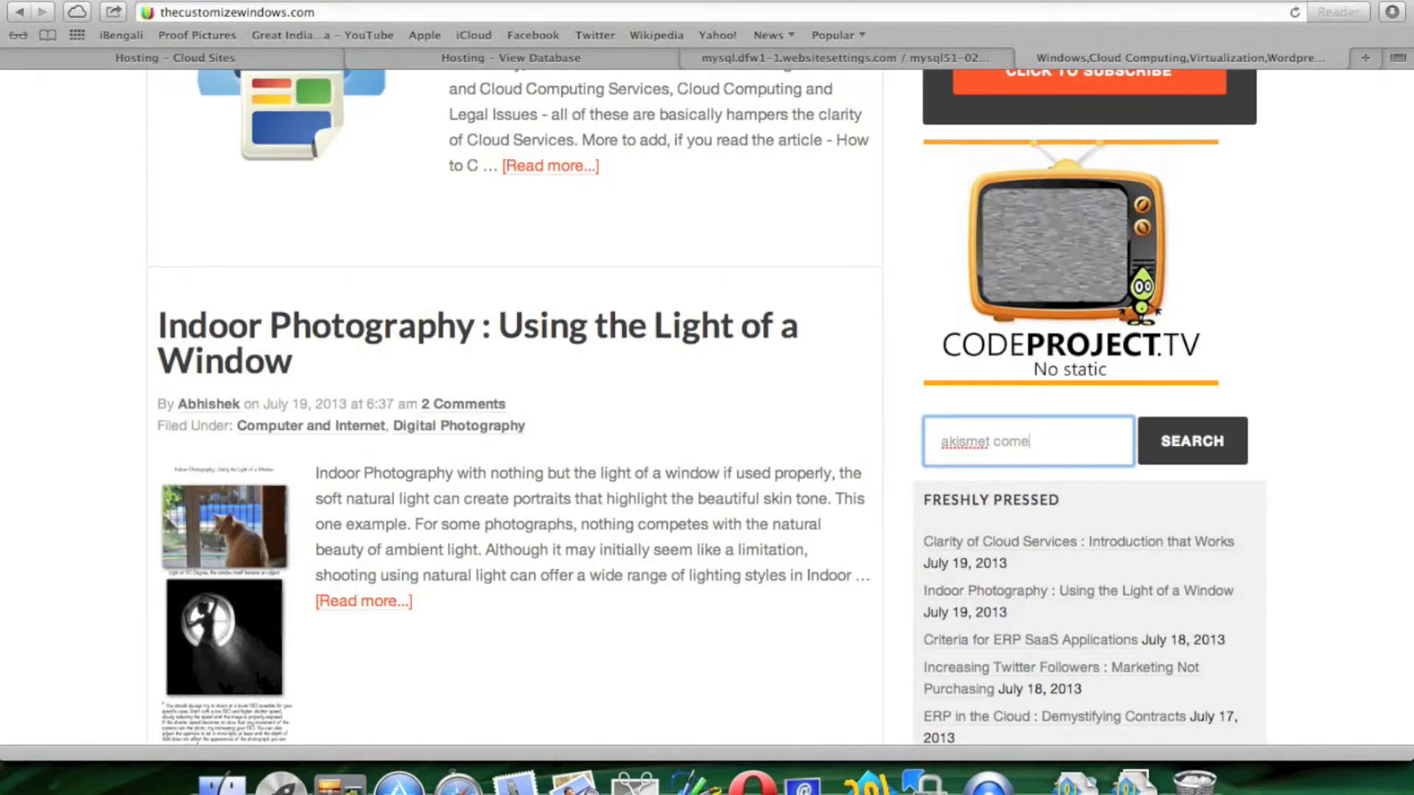
type("nt")
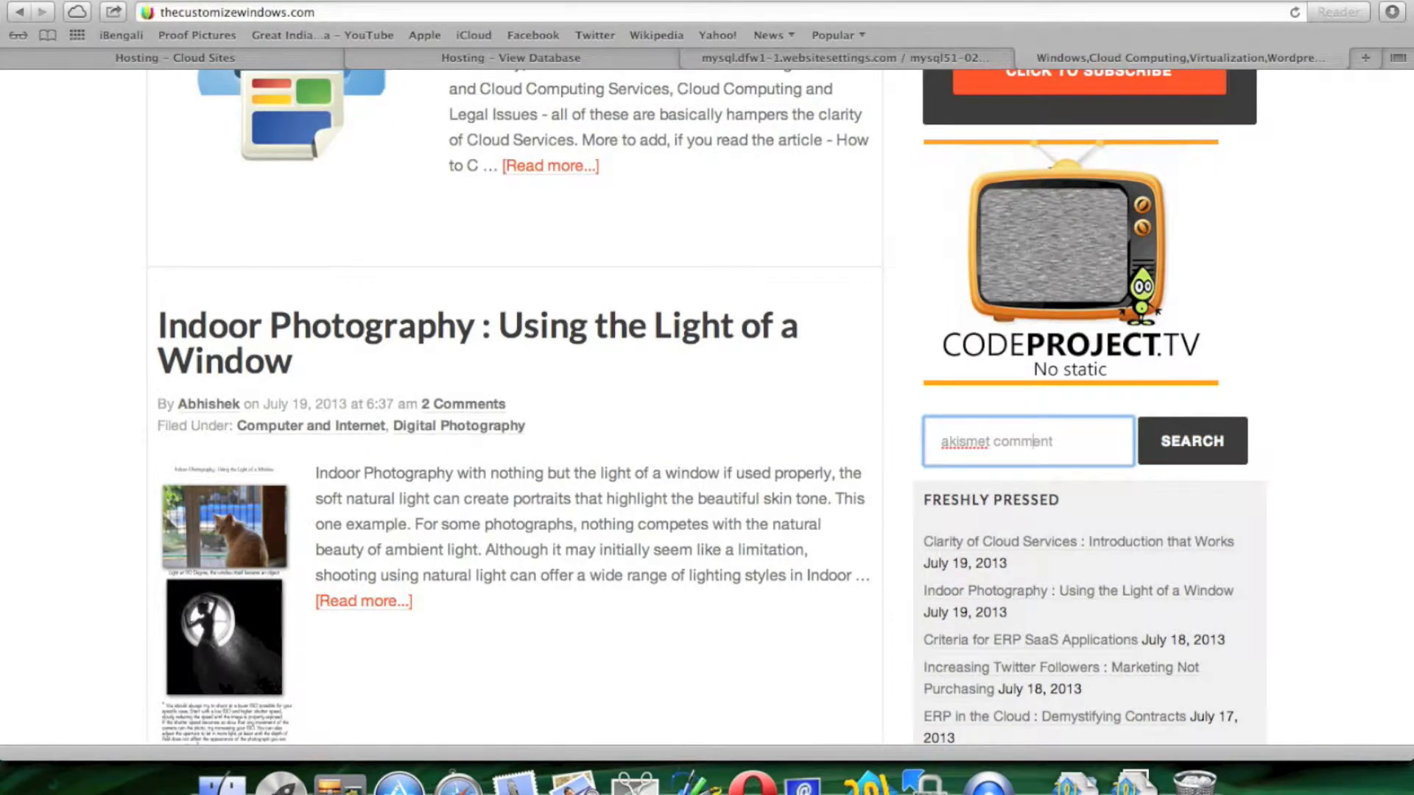
left_click(1190, 441)
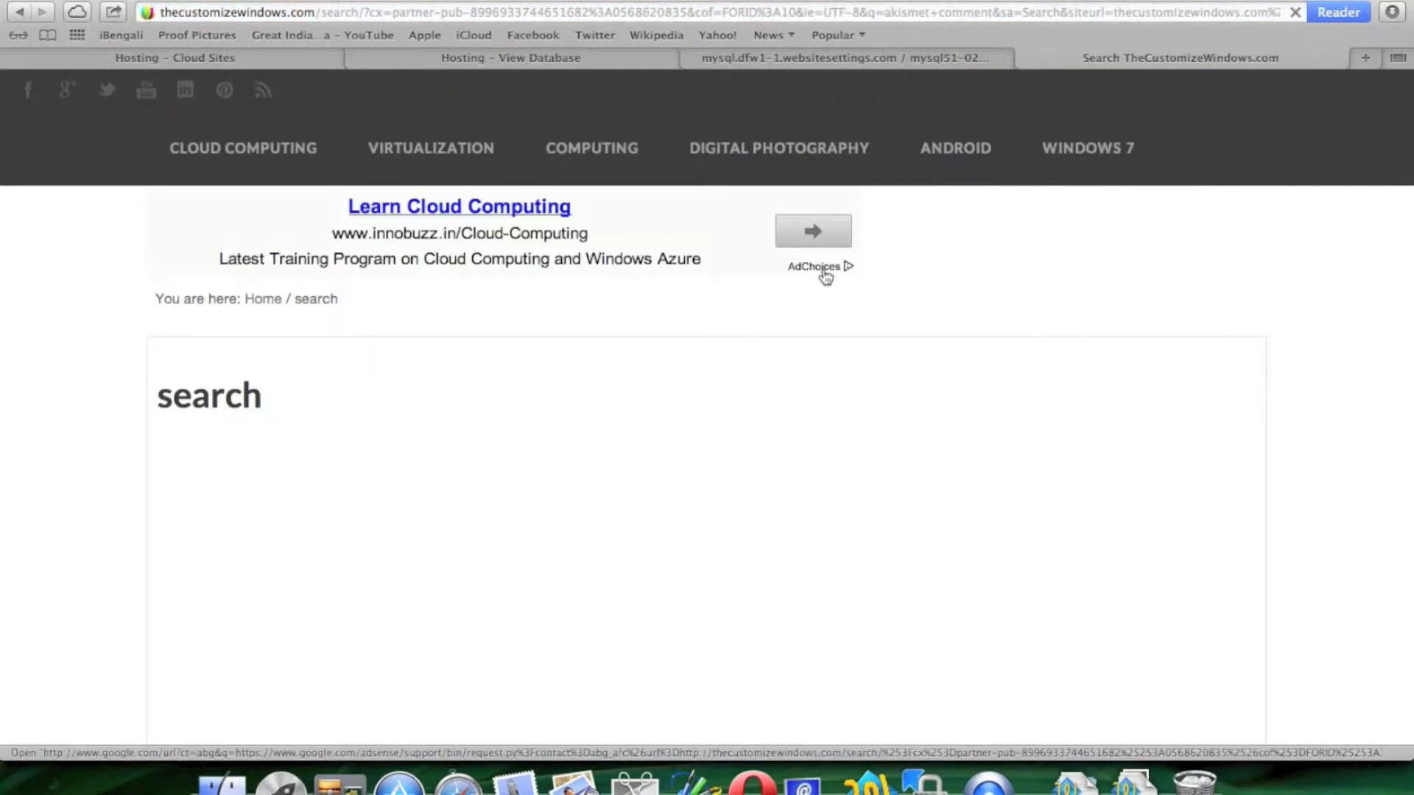
- Open the 'Reduce WP_commentmeta Table Database Size' article from the search results
scroll("down", 3)
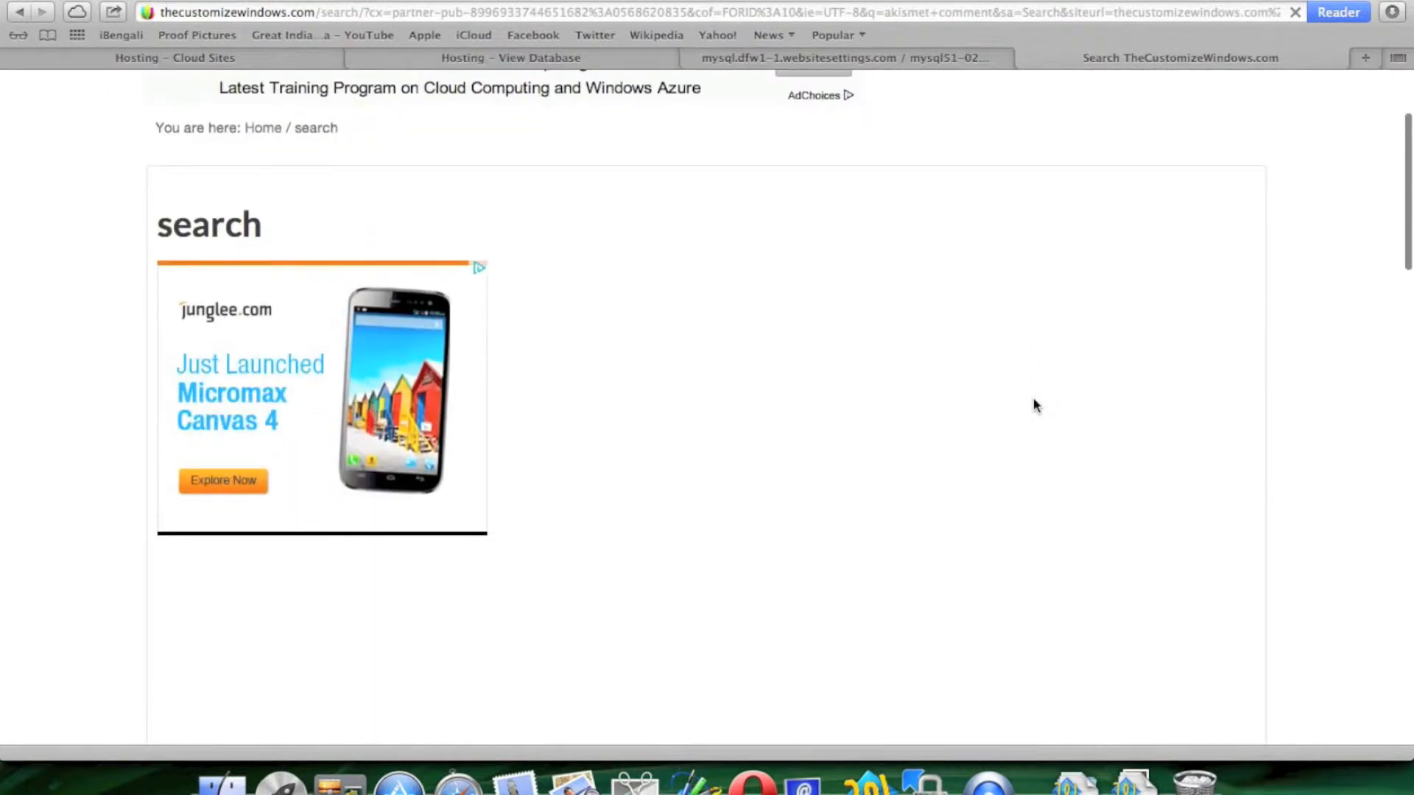
scroll("down", 3)
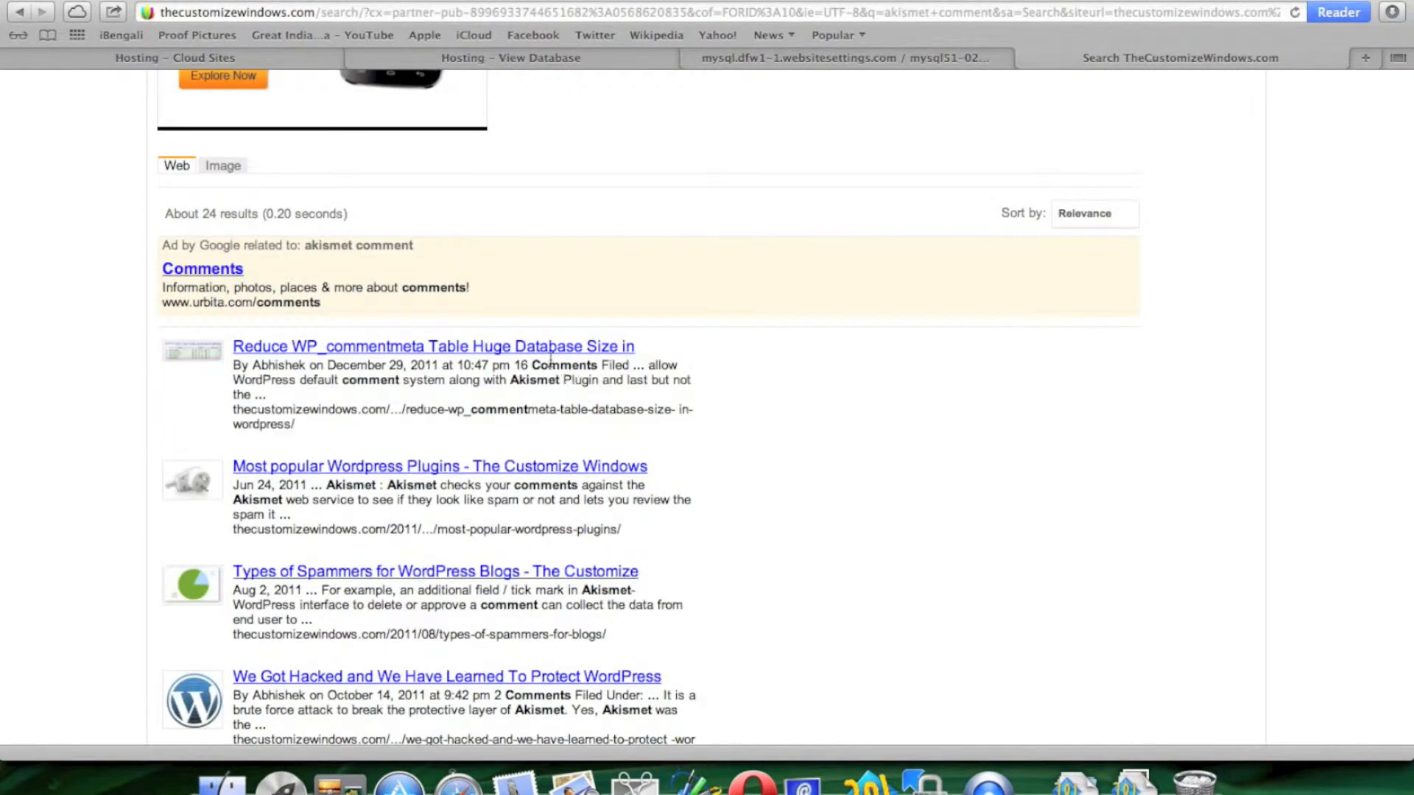
left_click(433, 346)
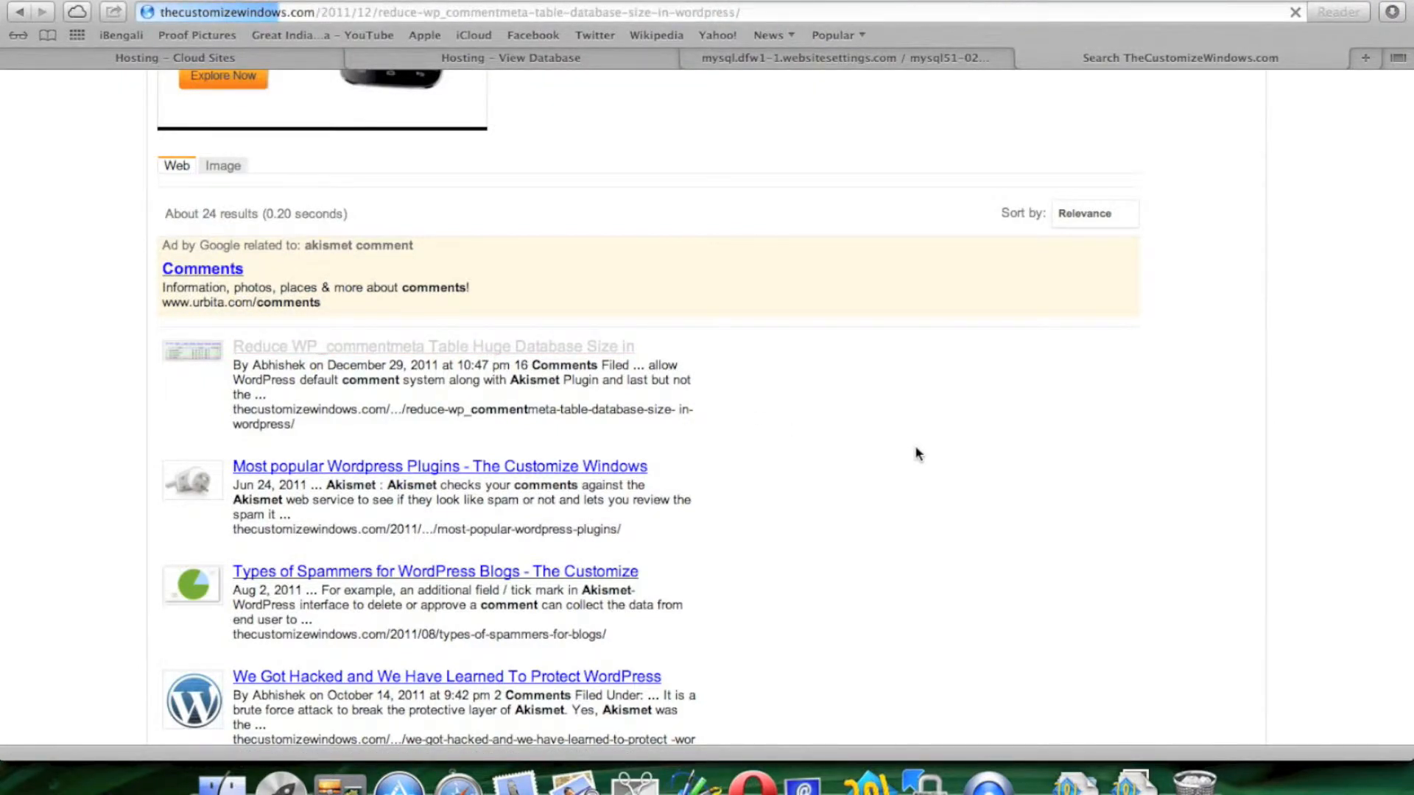
left_click(433, 346)
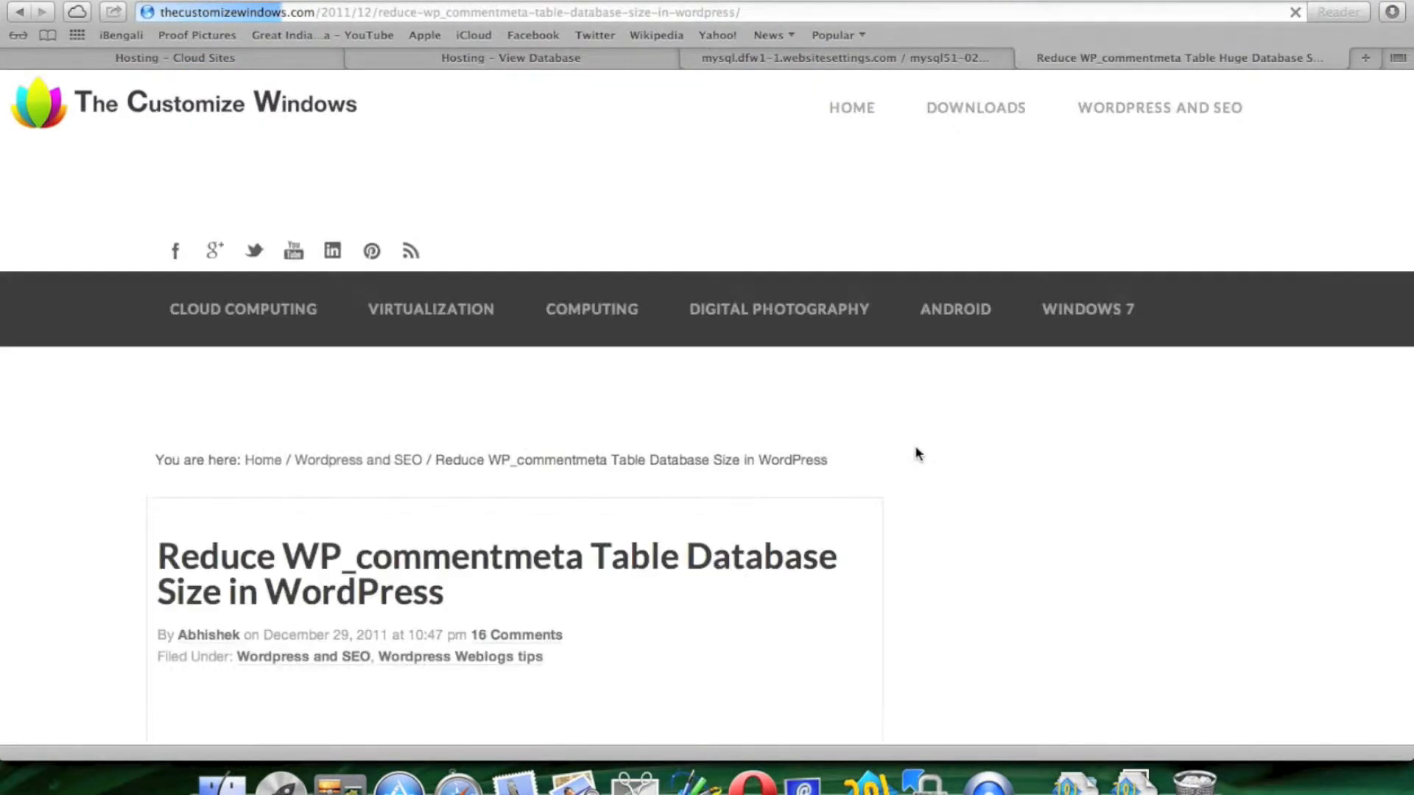
- Copy the article's SELECT query for orphaned wp_commentmeta rows and return to phpMyAdmin
scroll("down", 3)
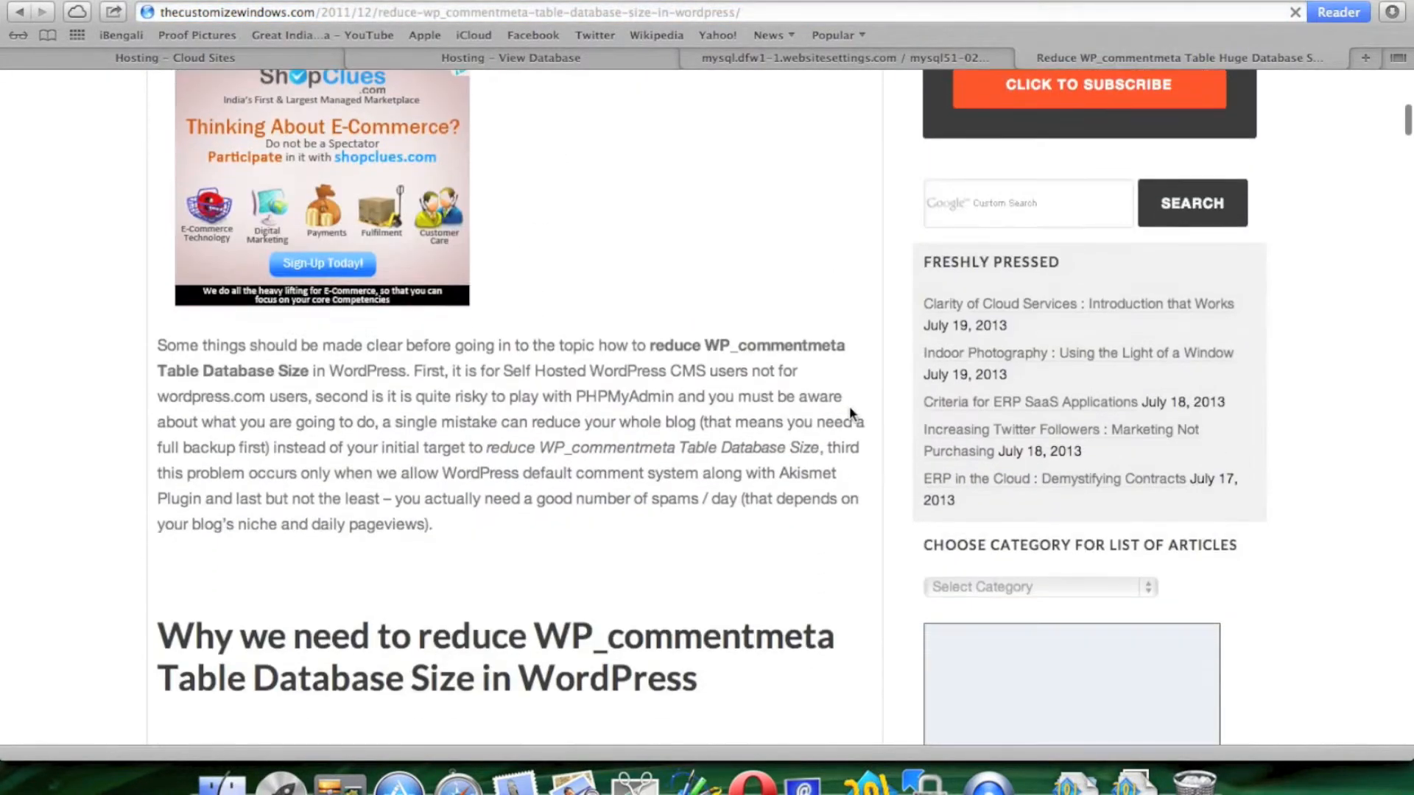
scroll("down", 3)
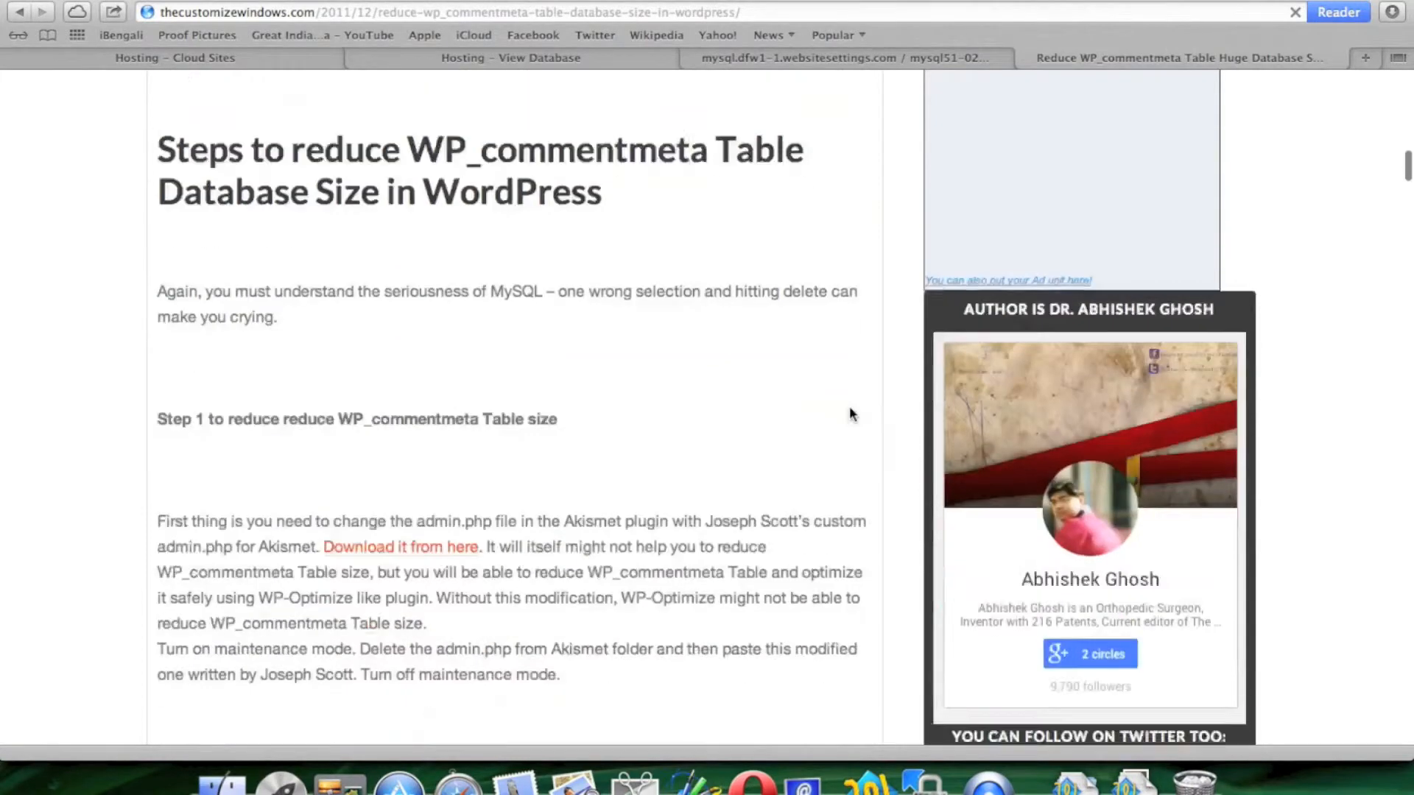
scroll("down", 3)
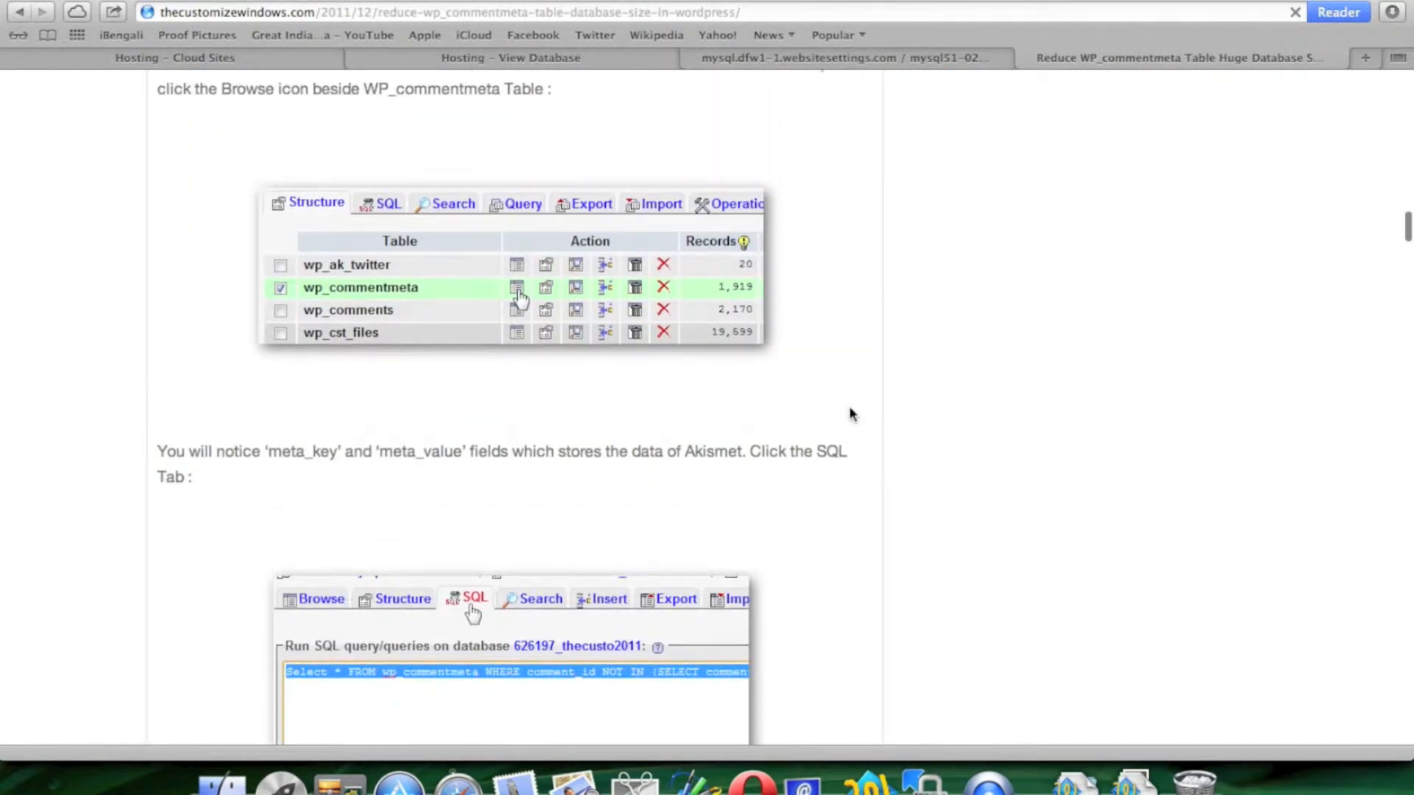
scroll("down", 3)
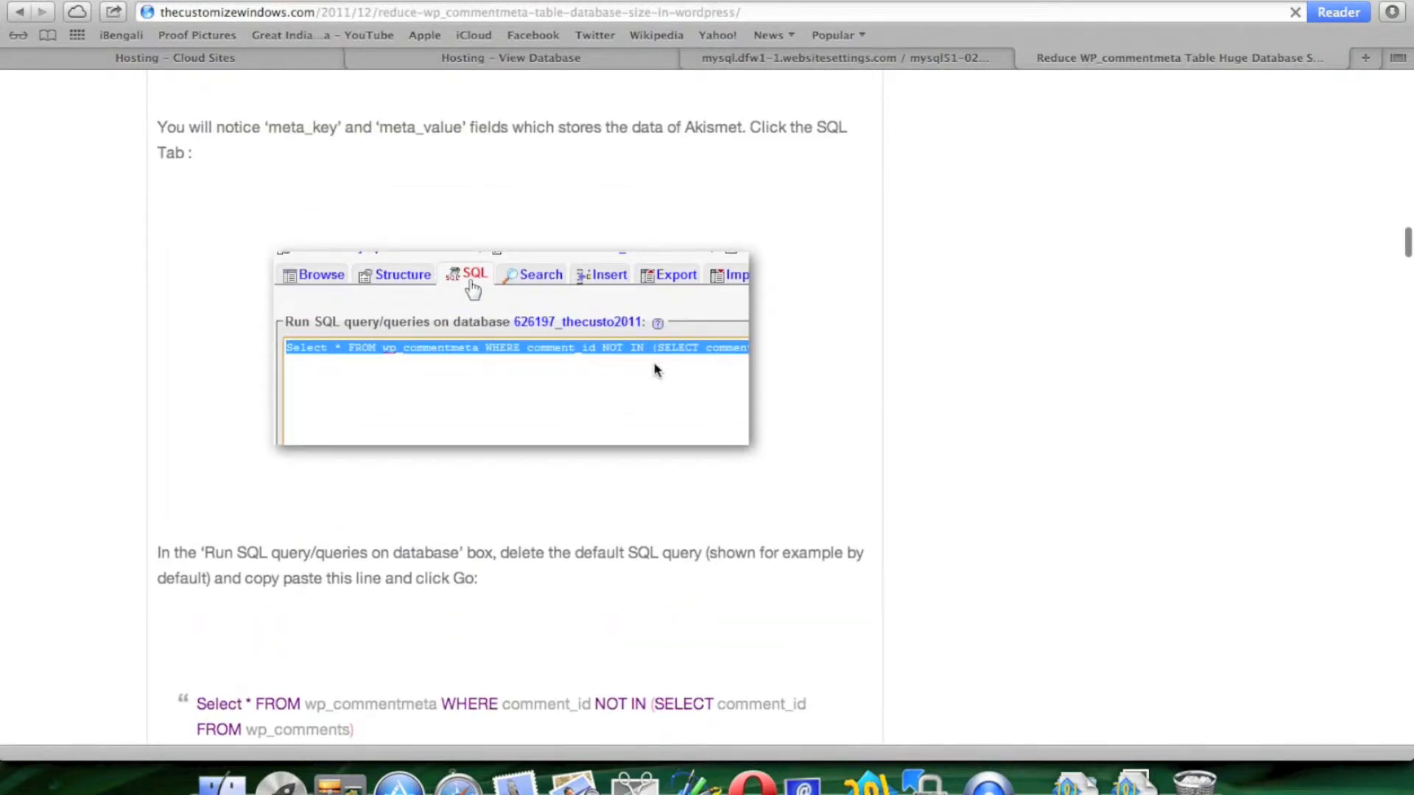
scroll("down", 3)
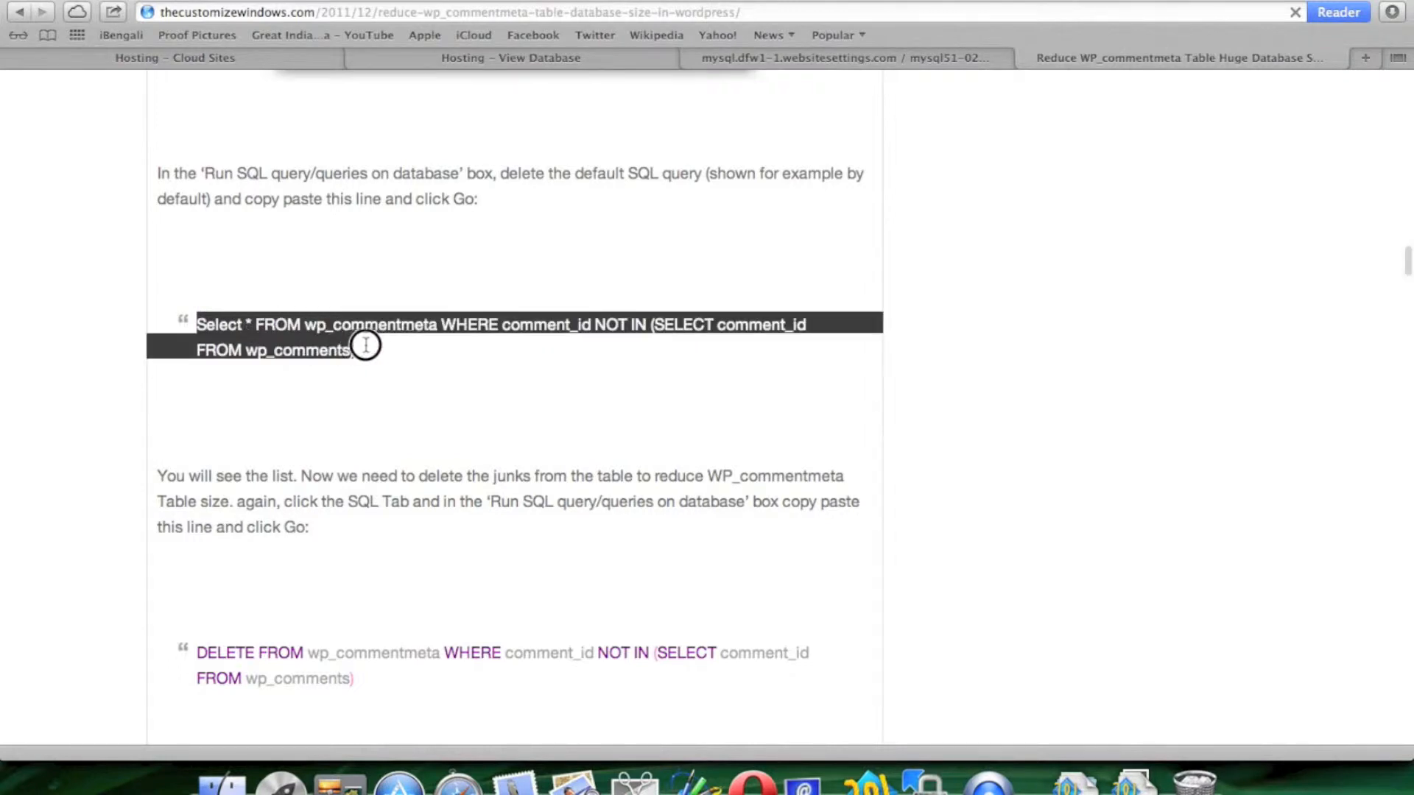
right_click(365, 346)
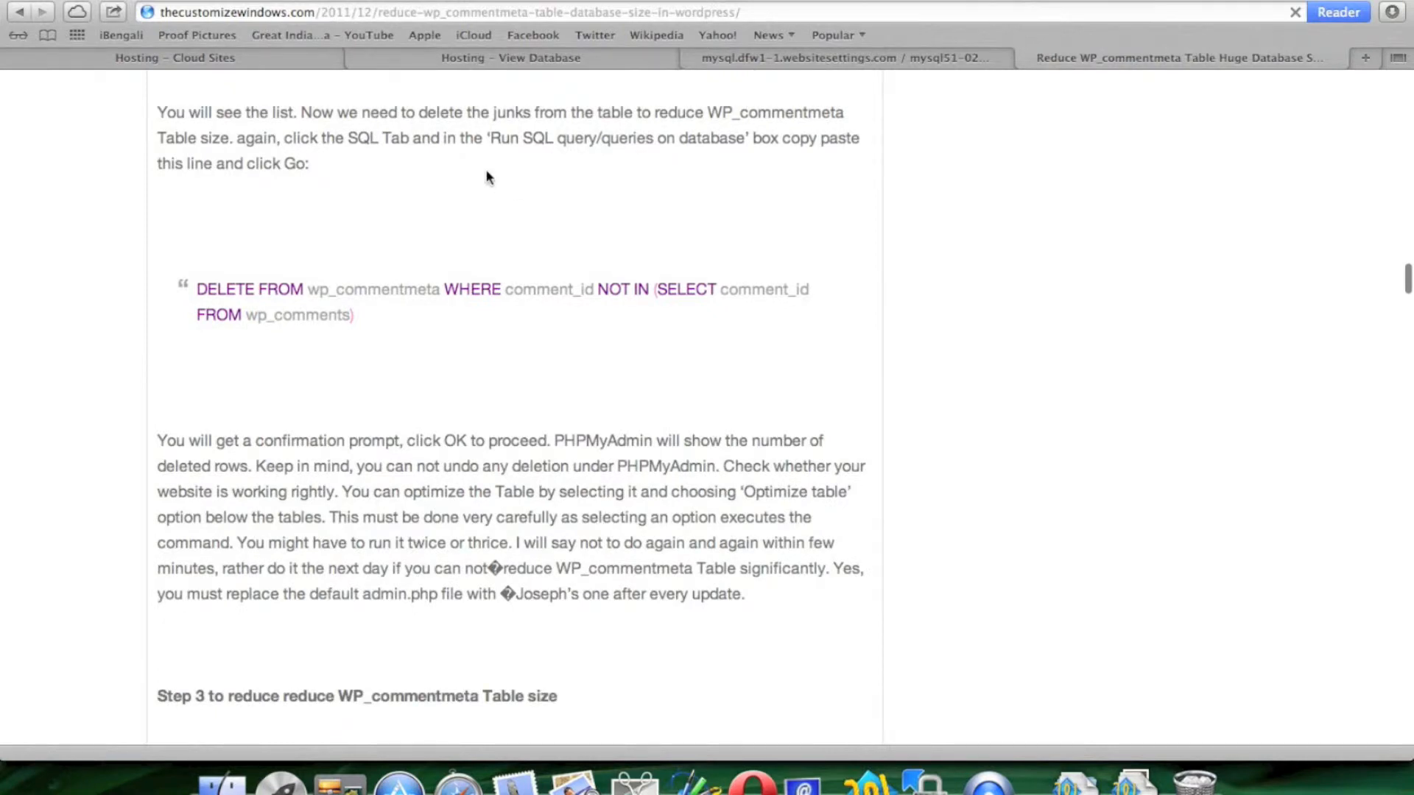
left_click(824, 57)
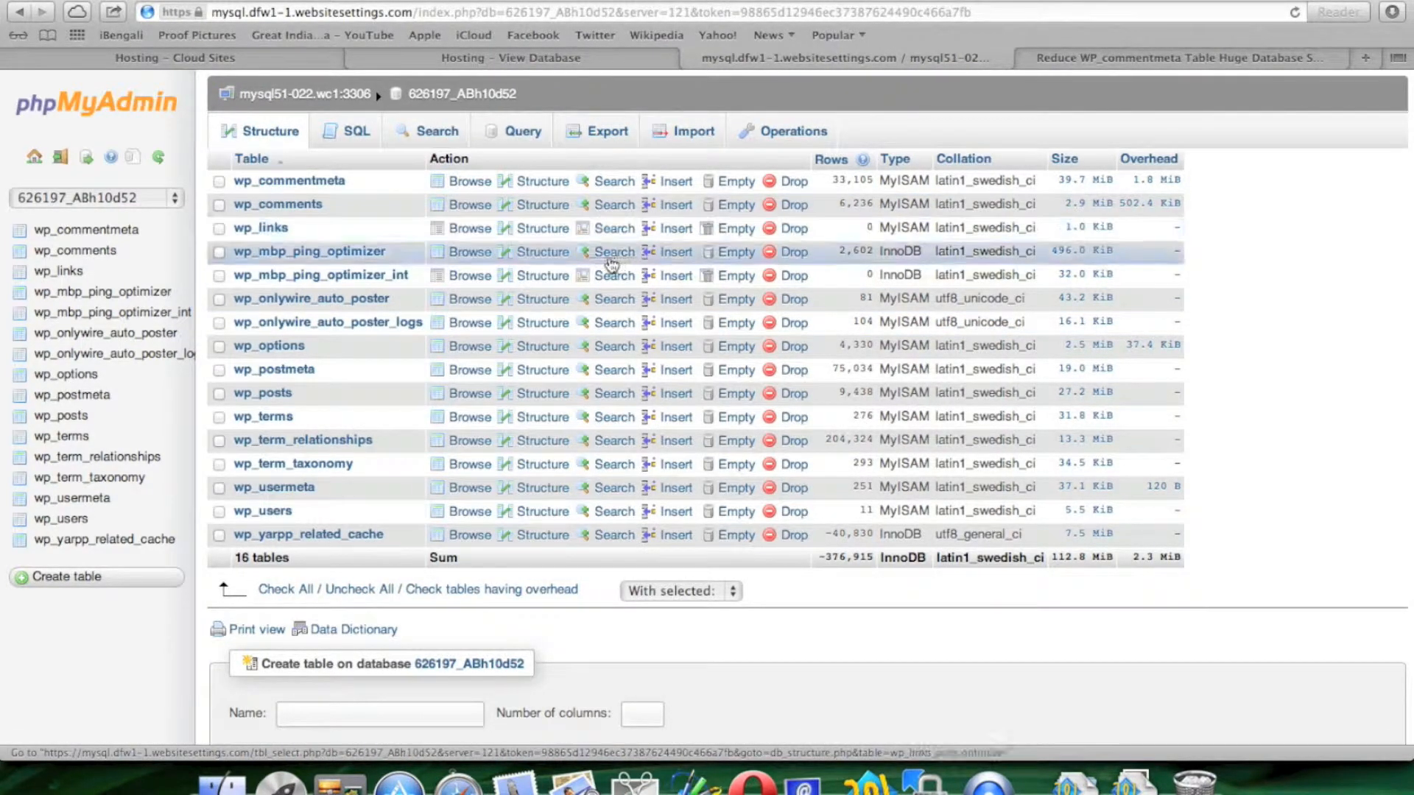
- Paste the orphaned-wp_commentmeta SELECT query, strip attribution text, and run it, returning 19,462 rows
left_click(437, 131)
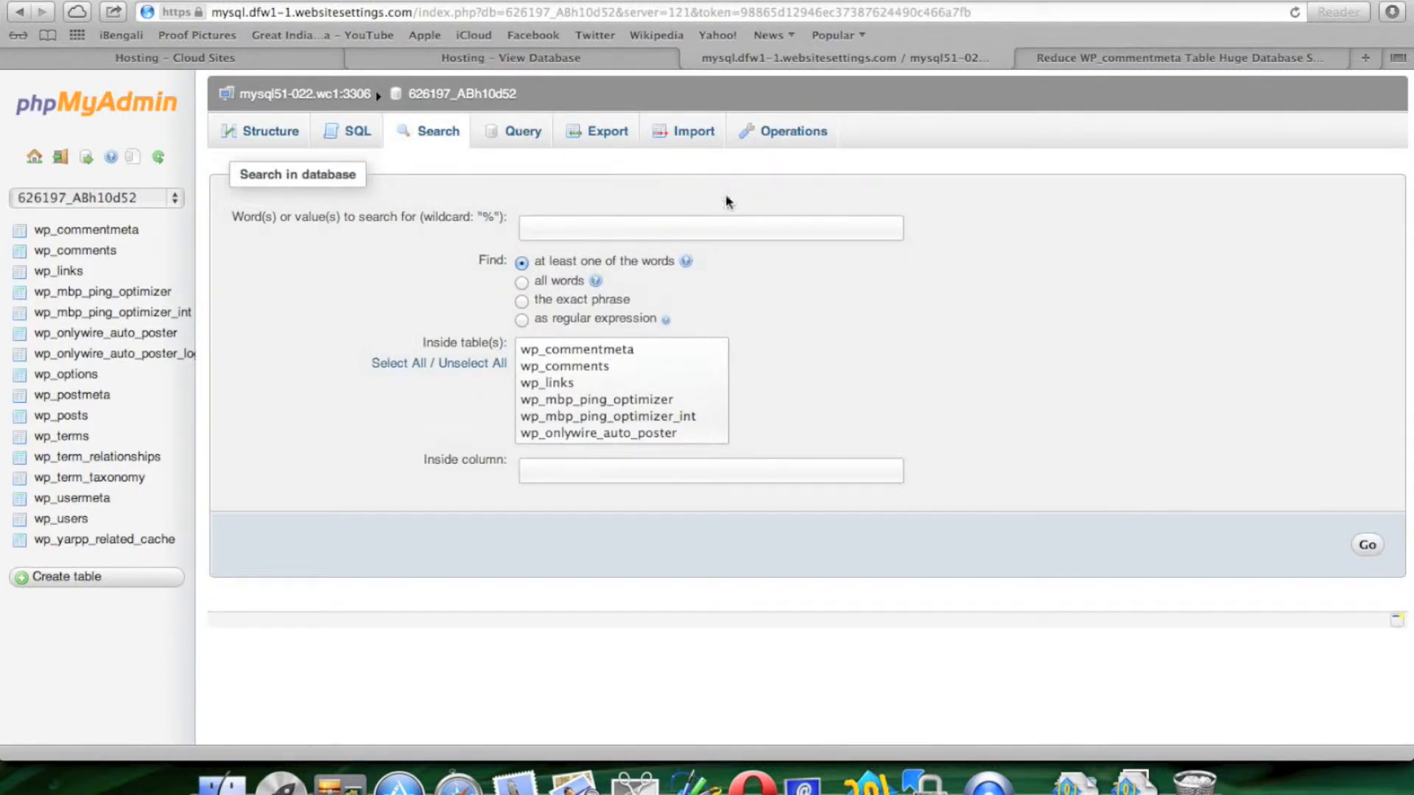
left_click(522, 131)
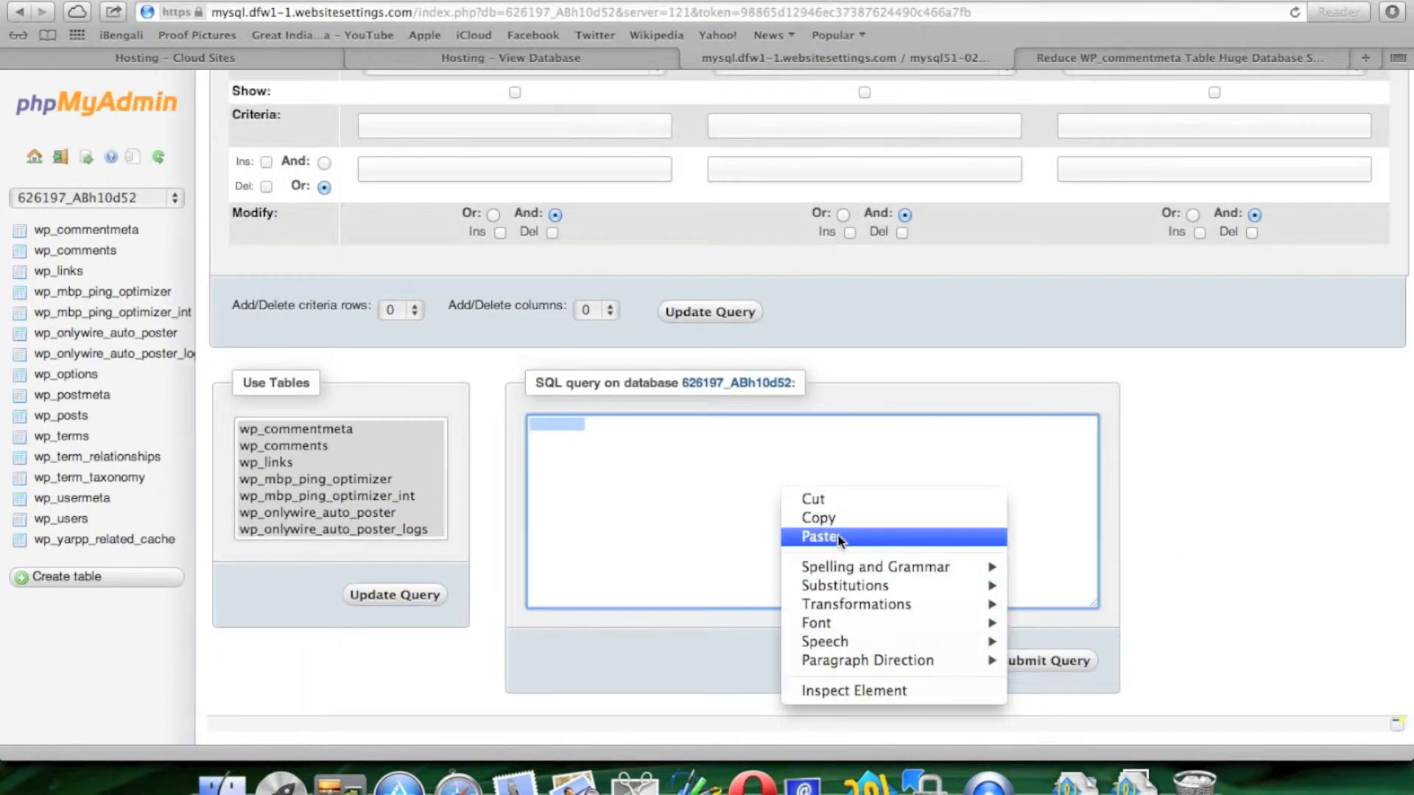
left_click(820, 537)
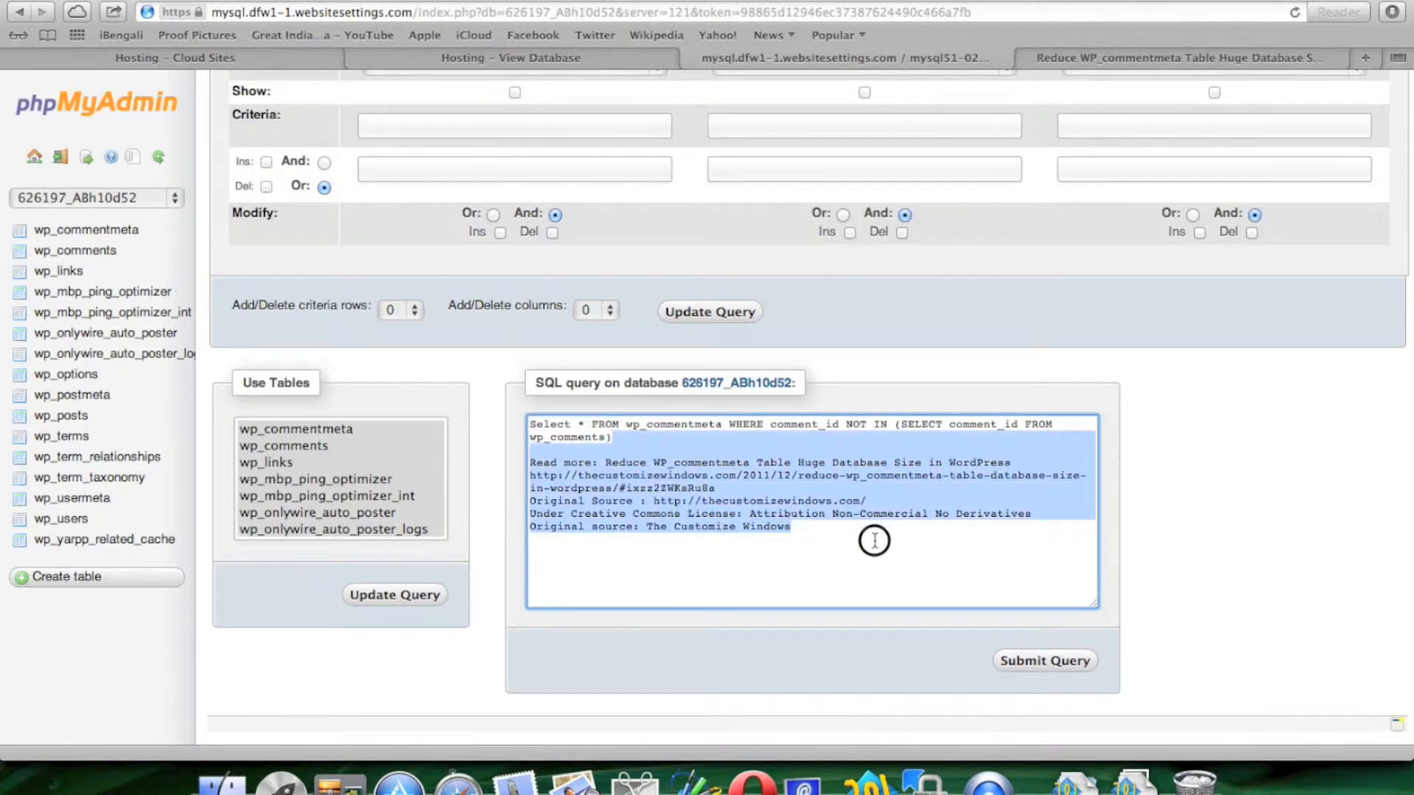
key("Delete")
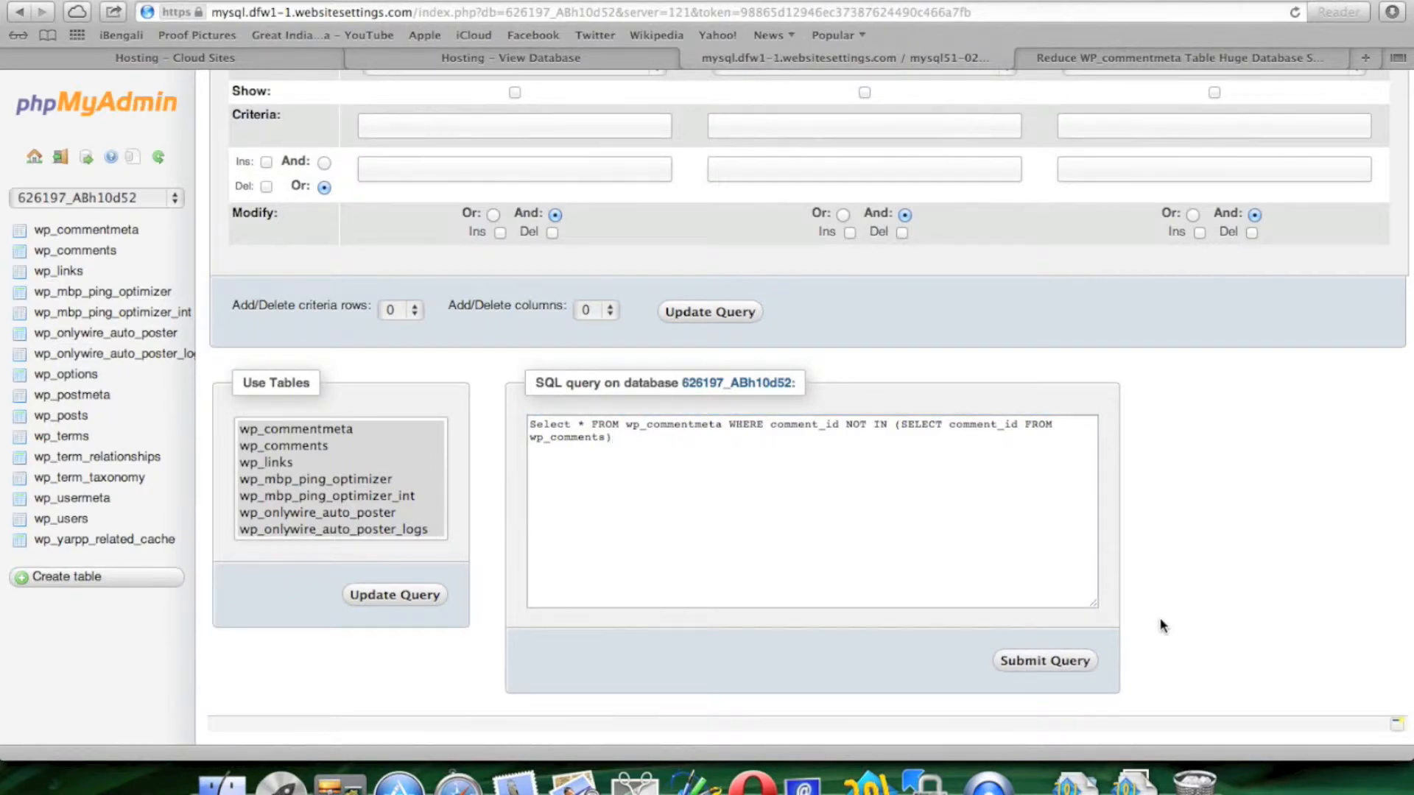
left_click(1044, 660)
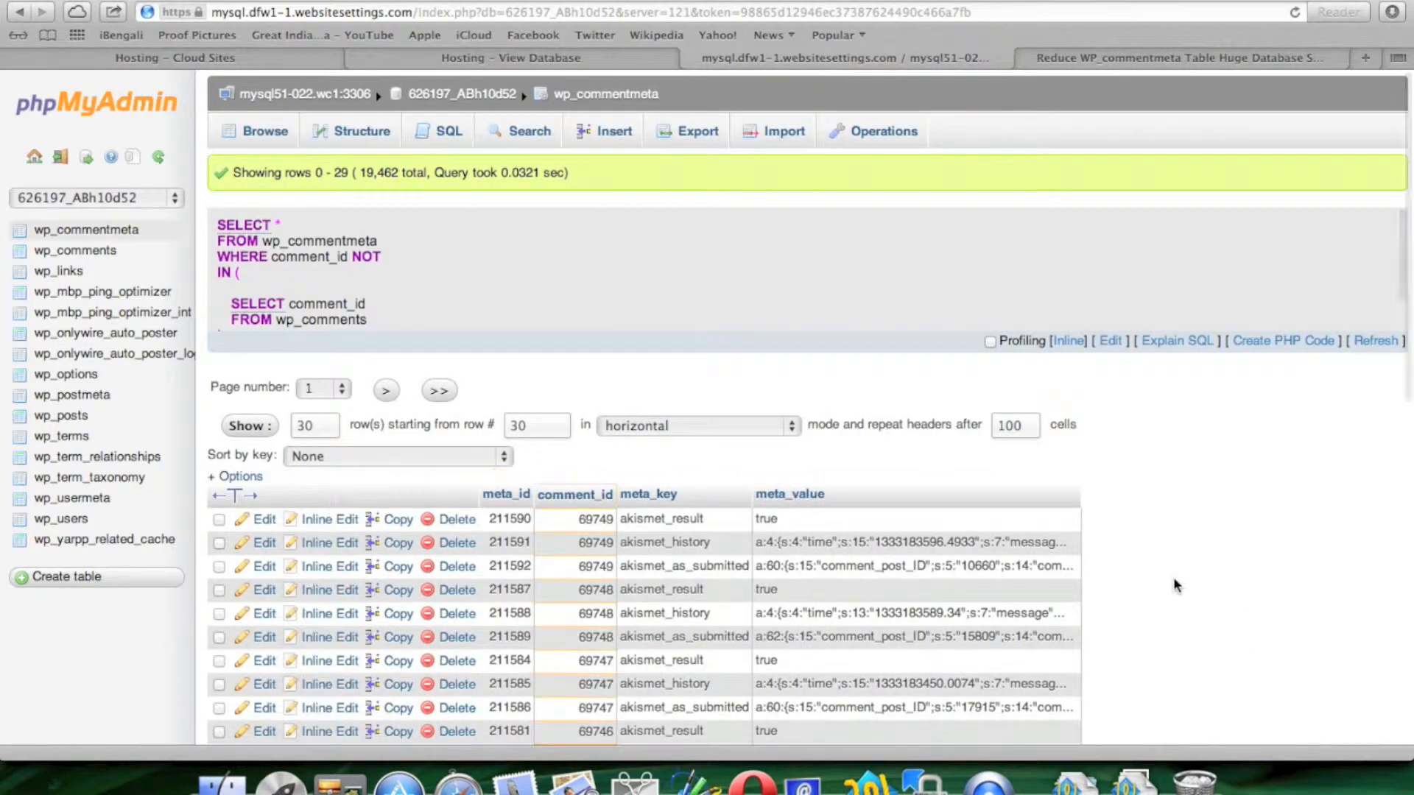
- Scroll through the 19,462 orphaned comment-meta results, then return to the tutorial article
scroll("down", 3)
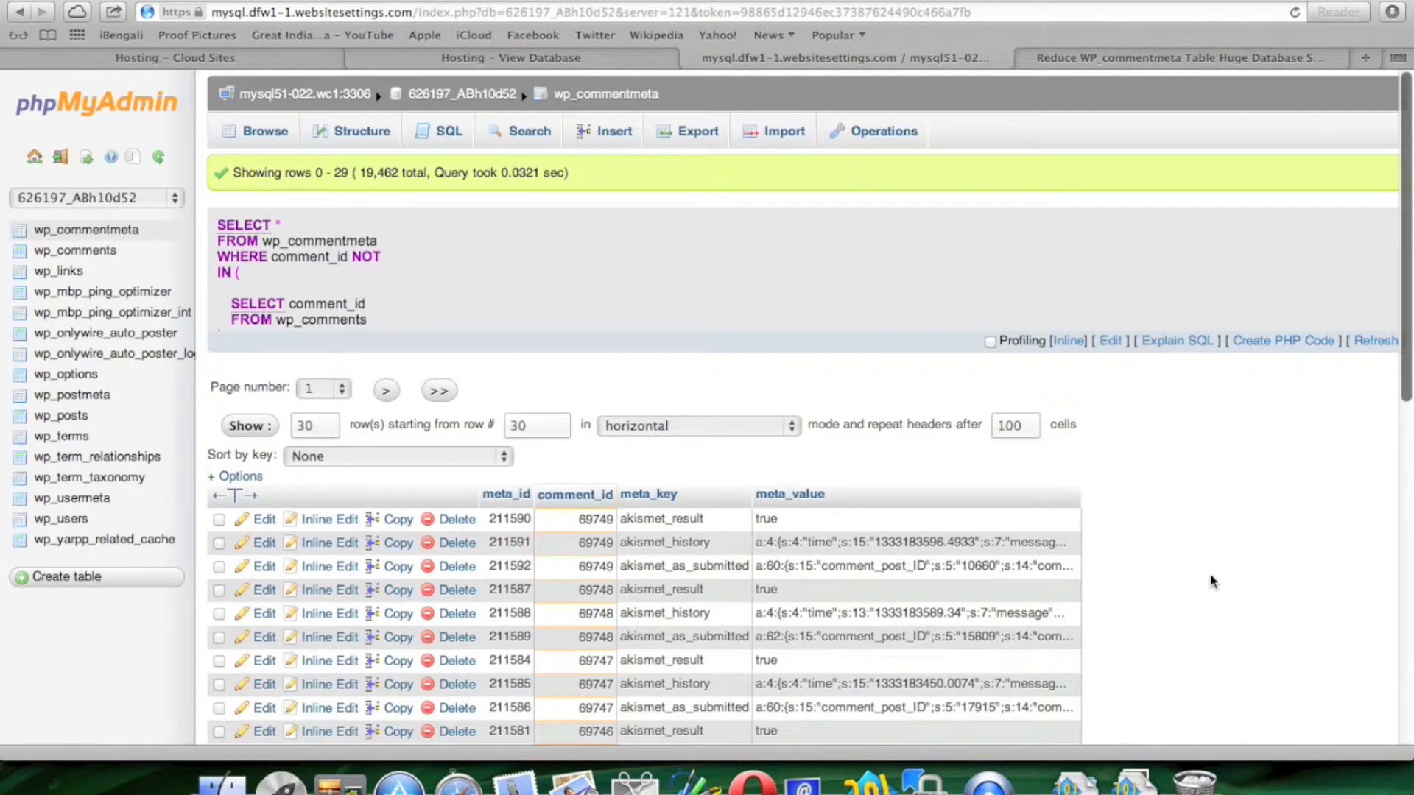
scroll("down", 3)
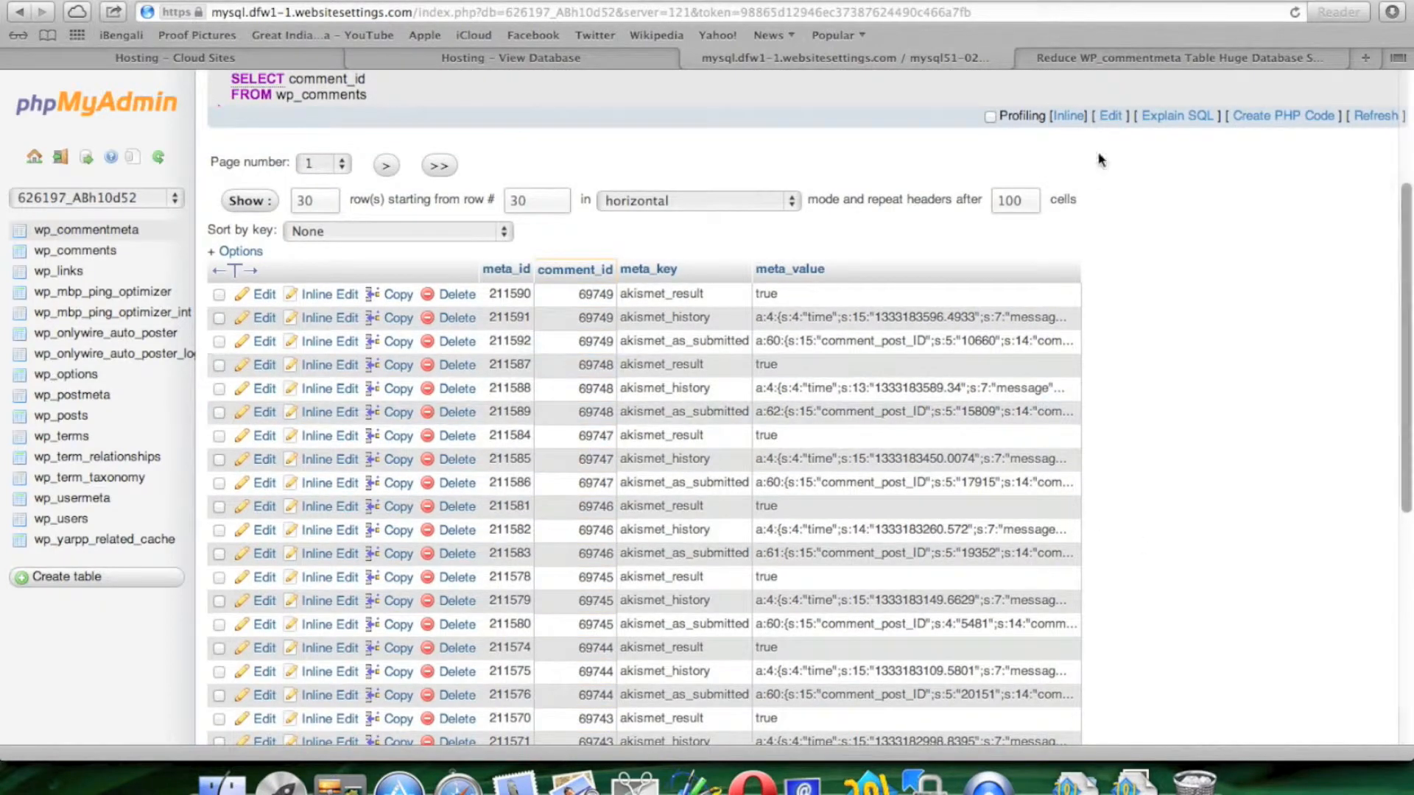
left_click(1178, 56)
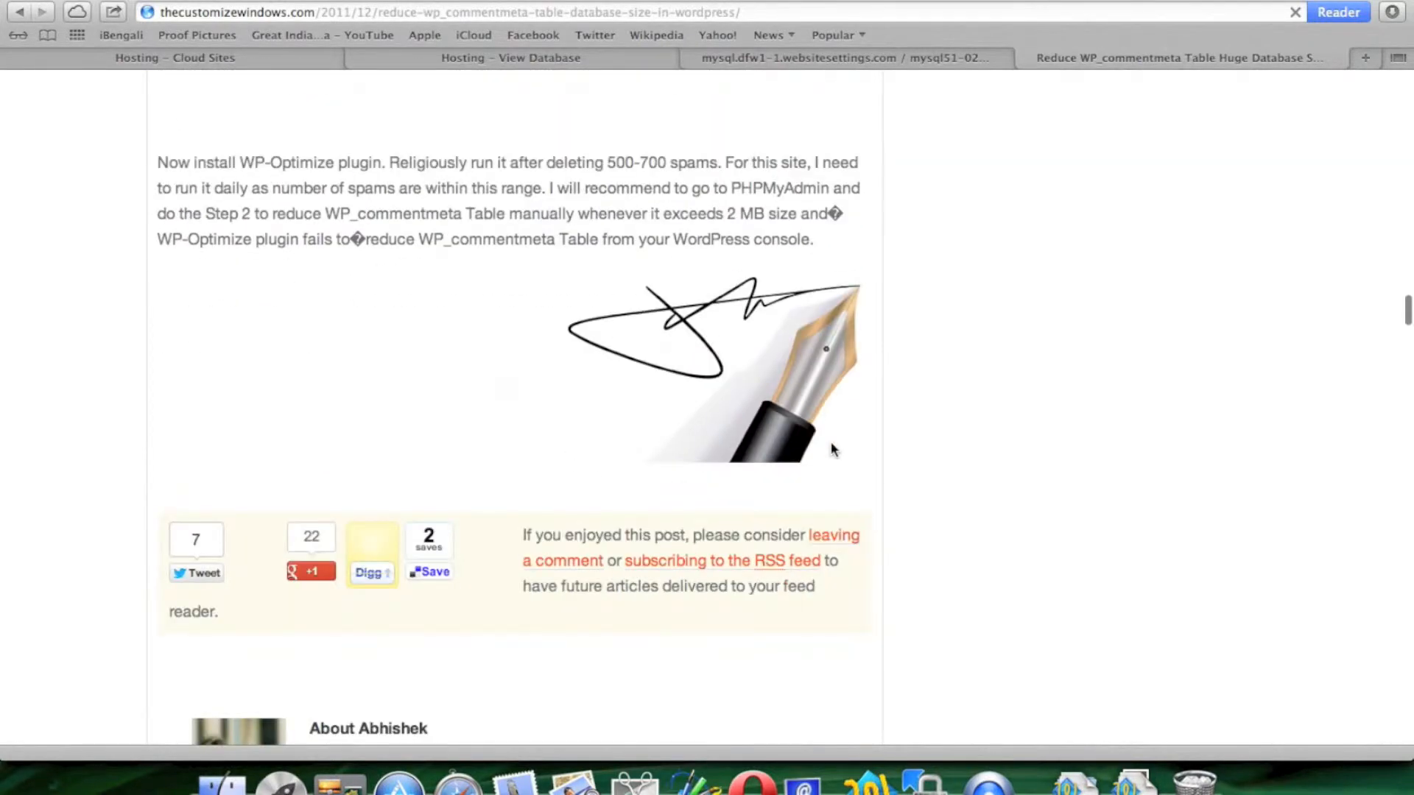
- Copy the article's DELETE FROM wp_commentmeta query and return to phpMyAdmin's results
scroll("up", 3)
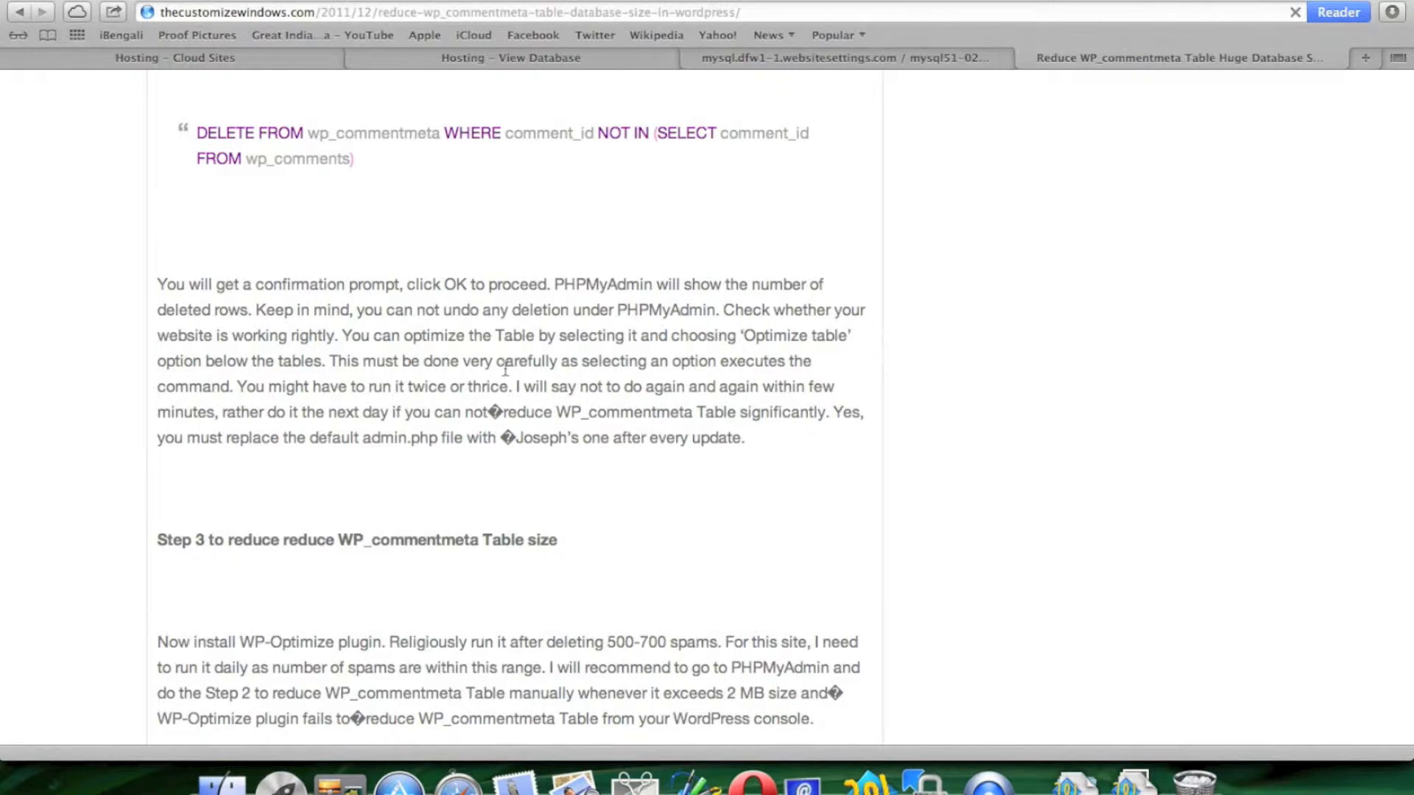
mouse_move(338, 316)
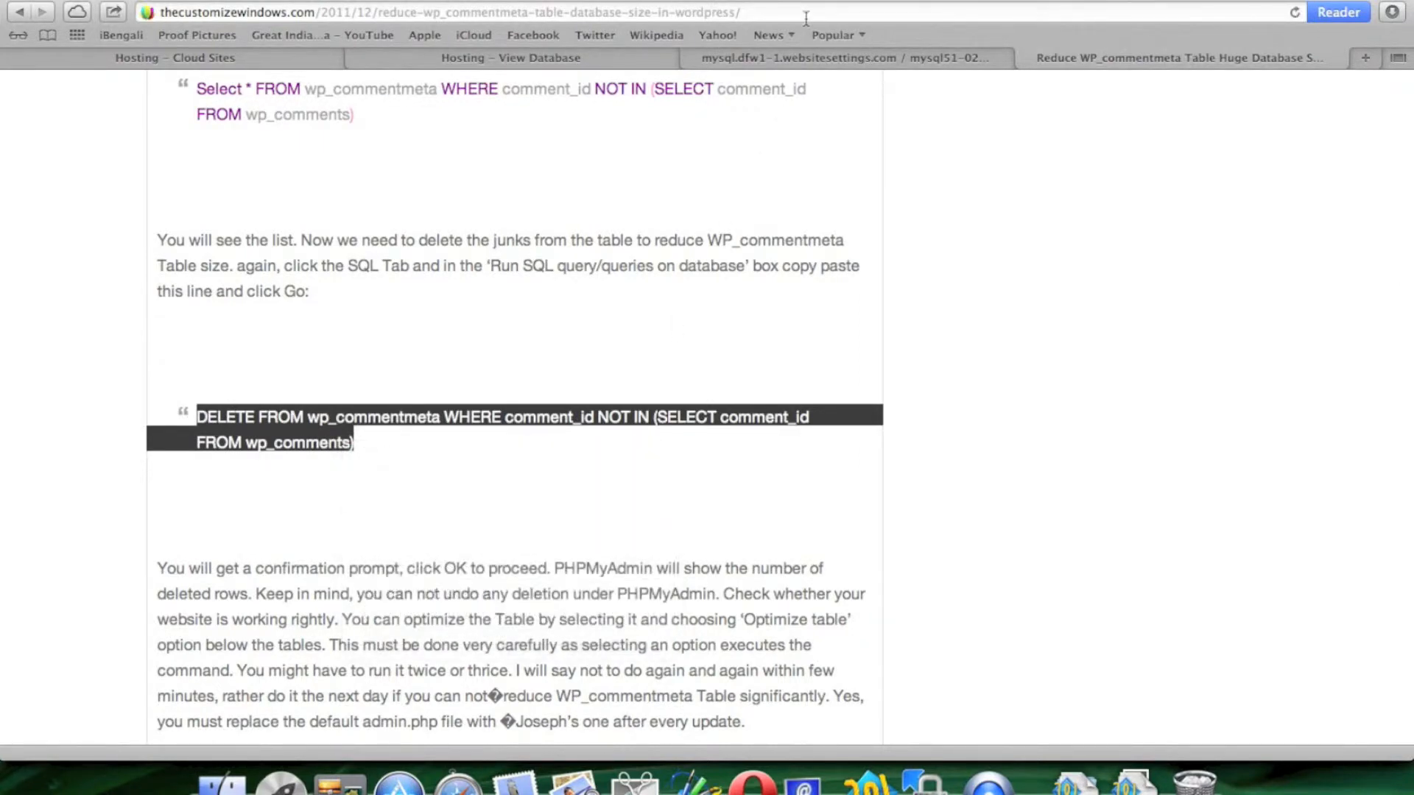
left_click(800, 57)
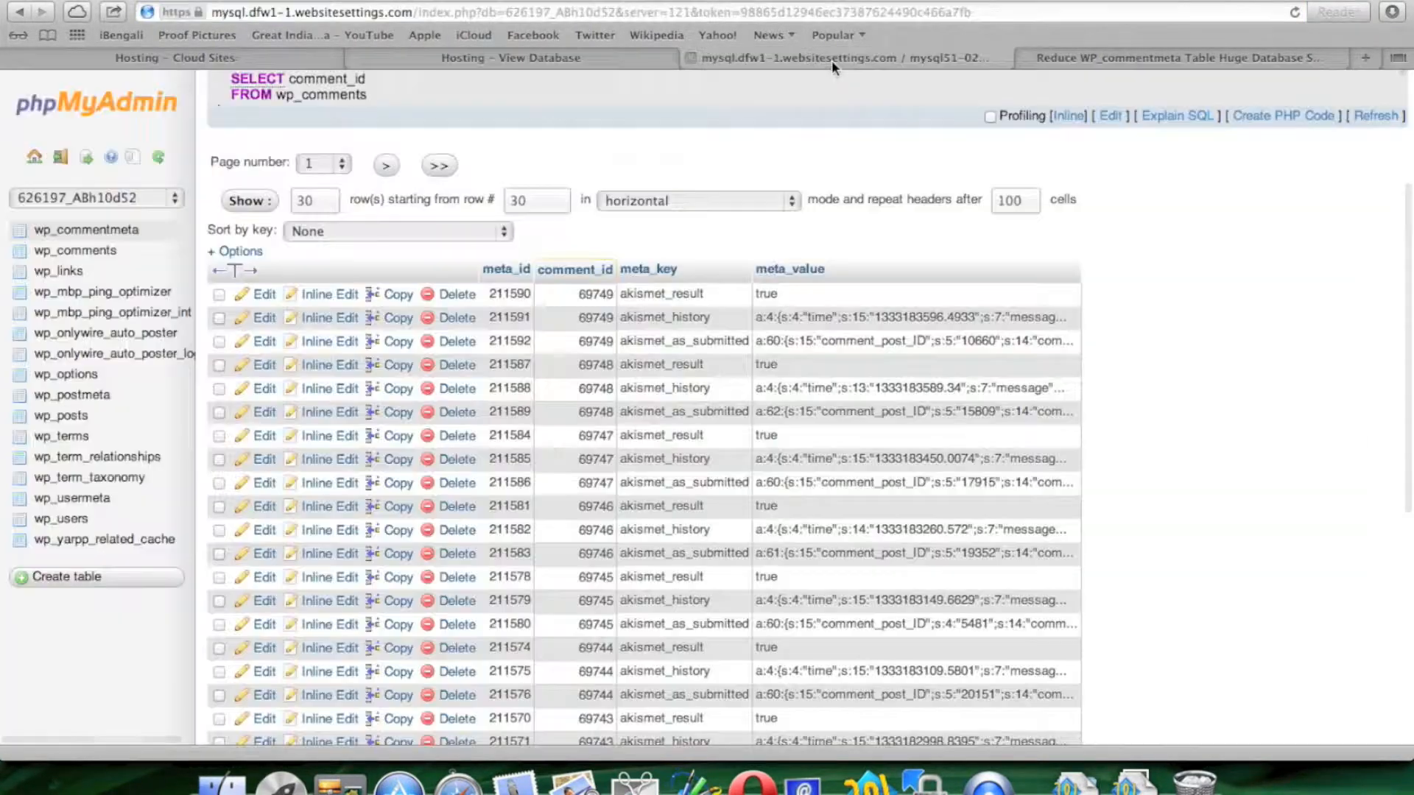
- Replace the default SQL with DELETE FROM wp_commentmeta WHERE comment_id NOT IN existing comments
scroll("down", 3)
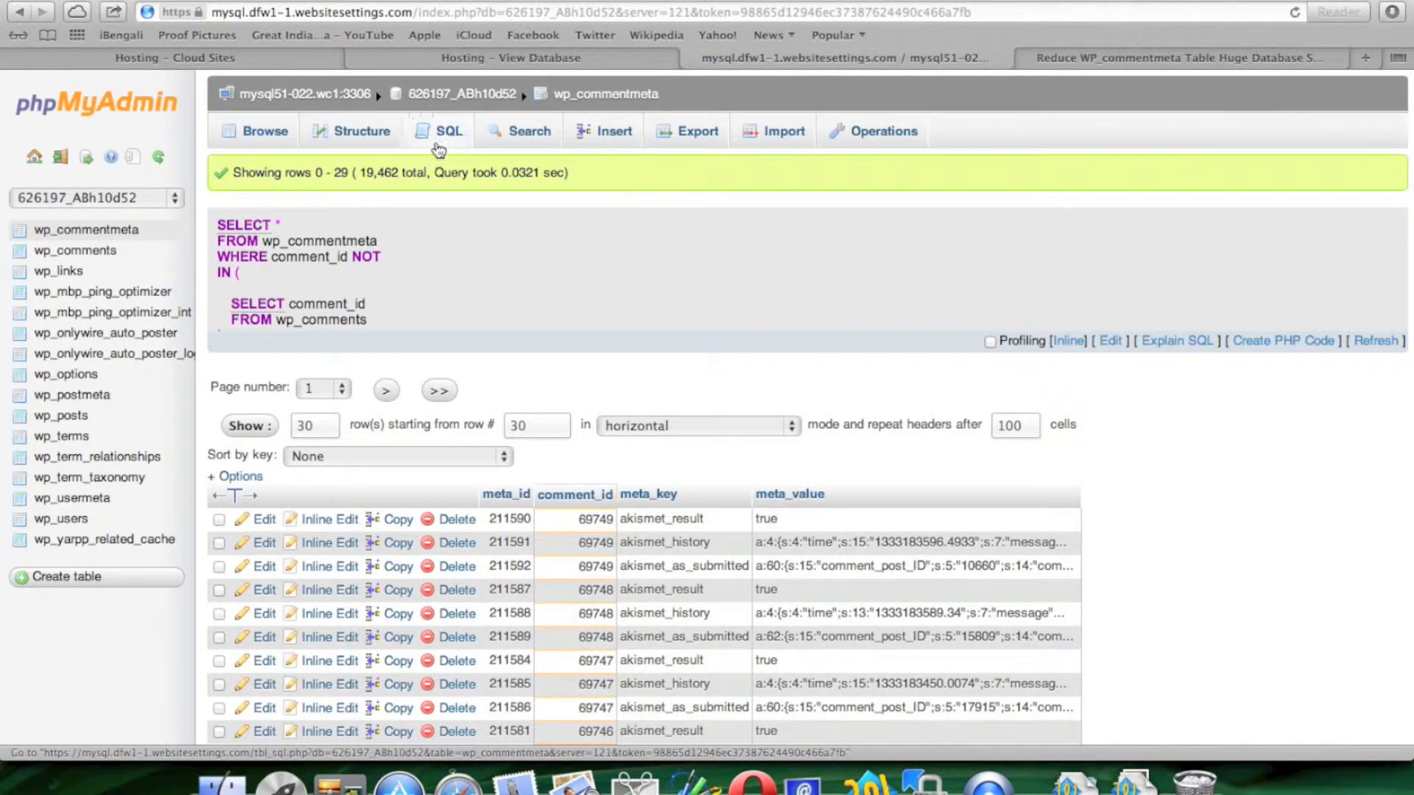
left_click(447, 131)
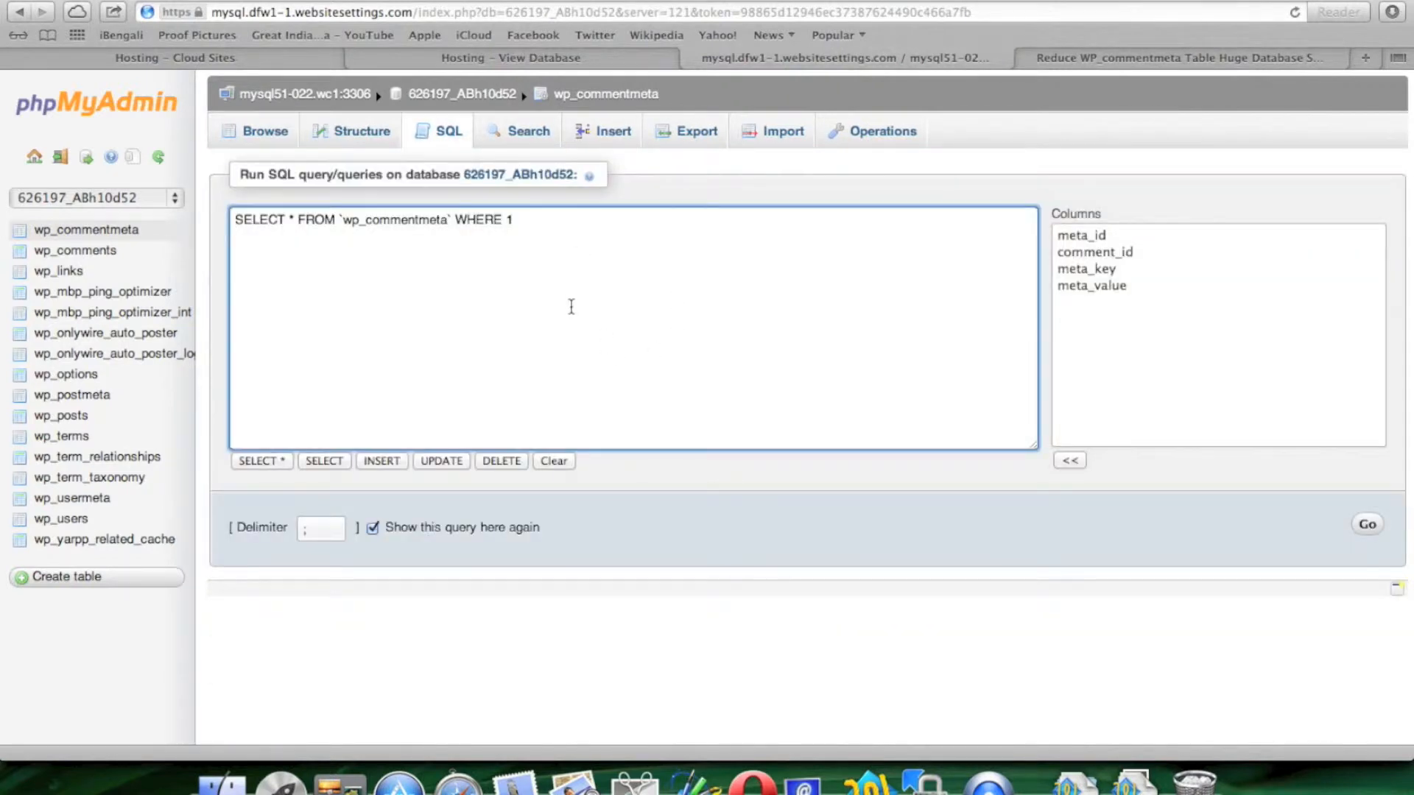
triple_click(370, 219)
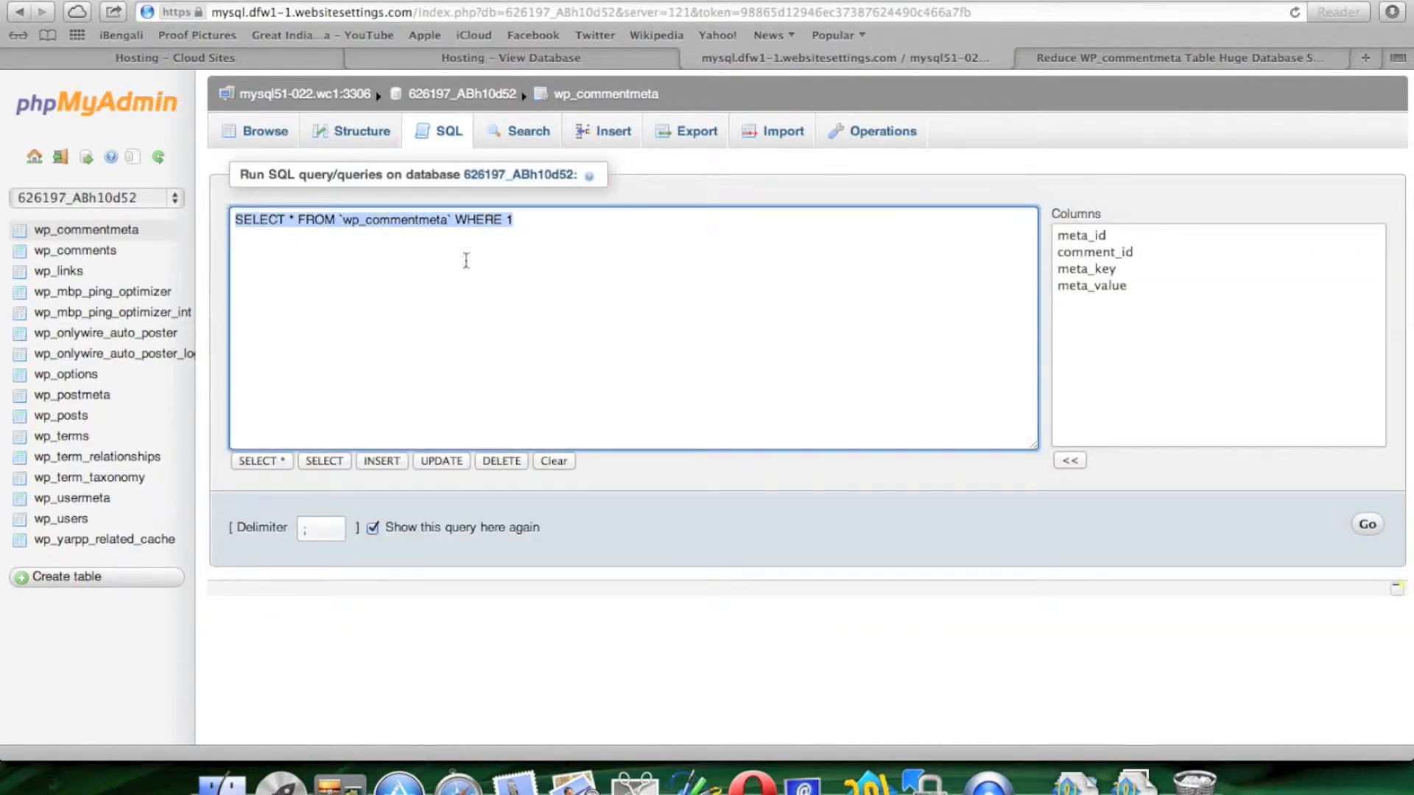
type("DELETE FROM wp_commentmeta WHERE comment_id NOT IN (SELECT comment_id FROM wp_comments)")
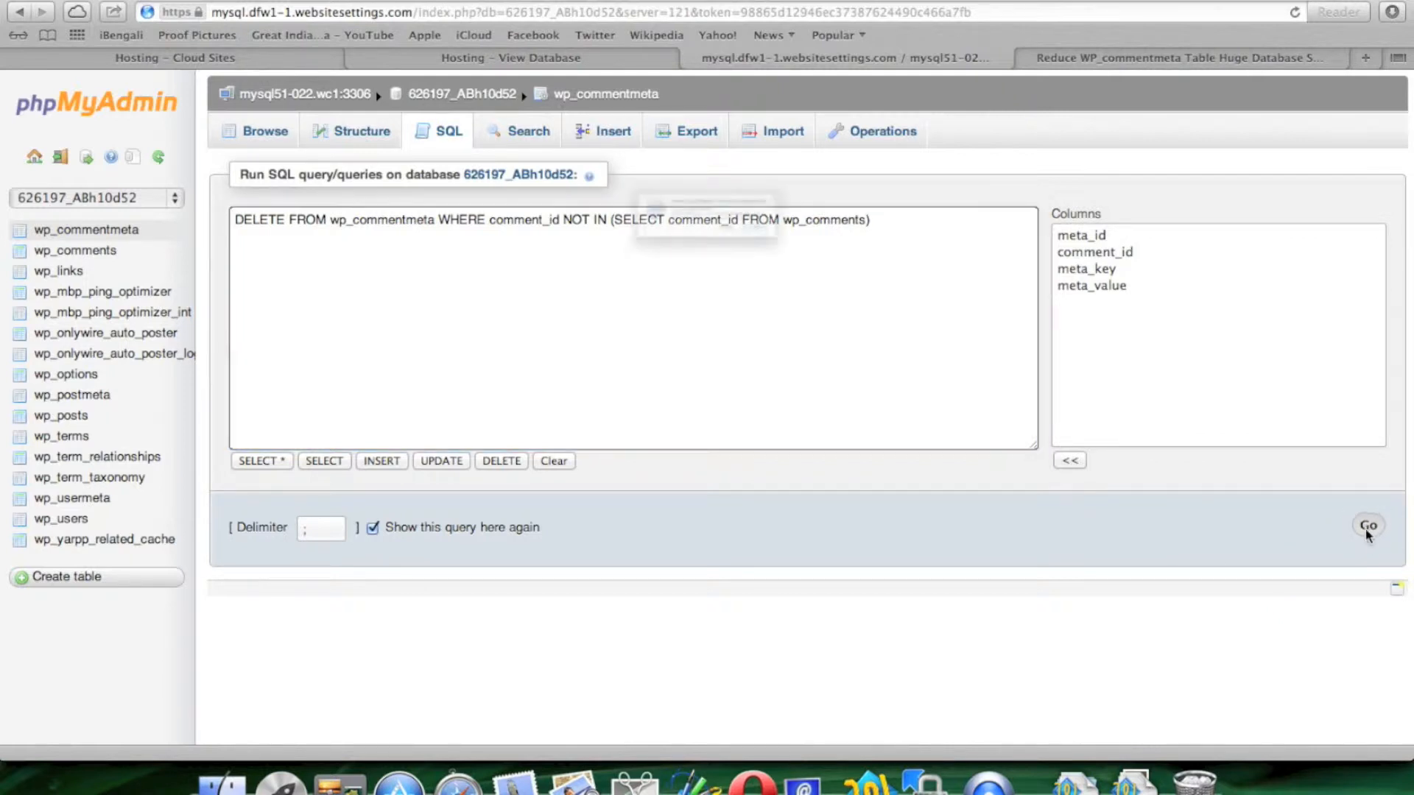
- Run and confirm the DELETE query removing 19,462 orphaned wp_commentmeta rows
left_click(1367, 526)
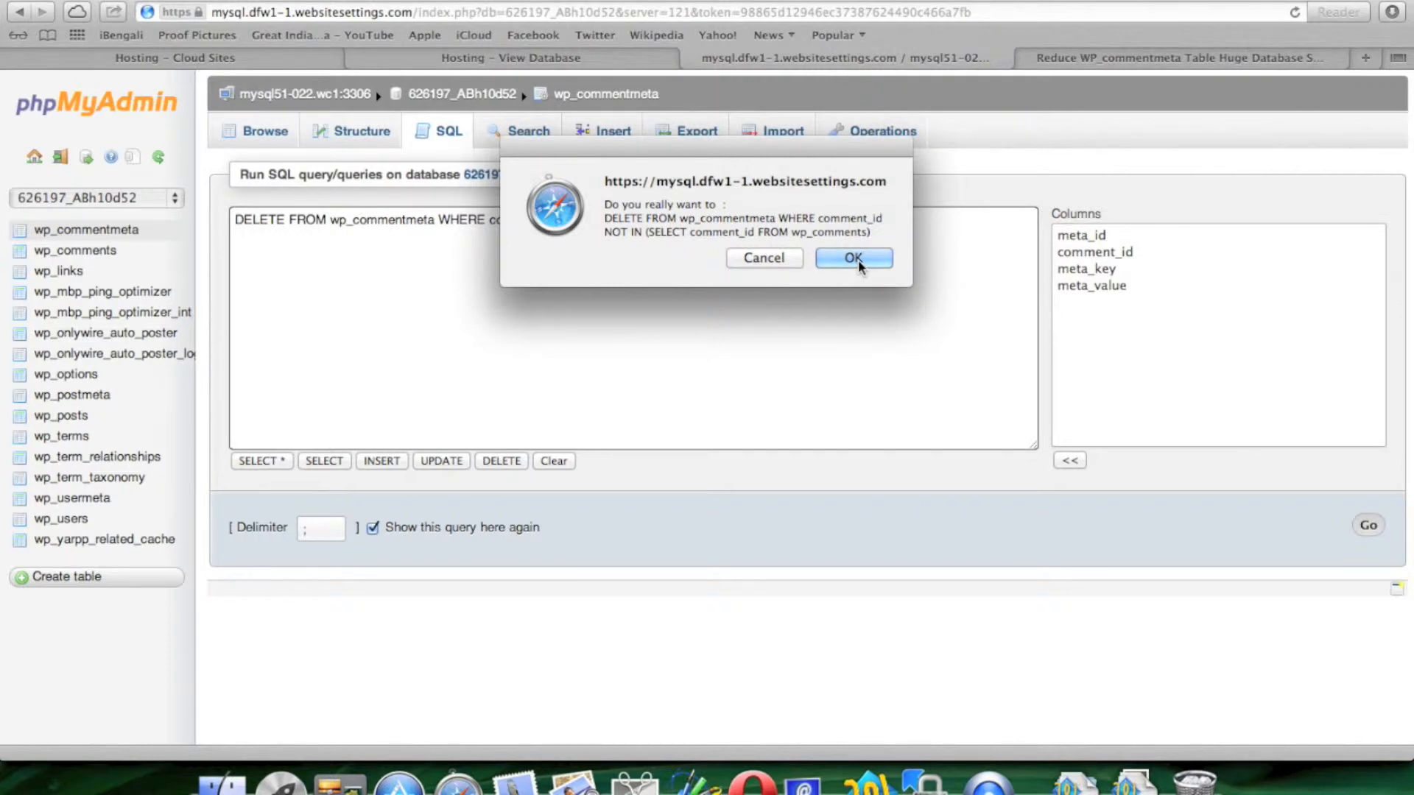
left_click(852, 258)
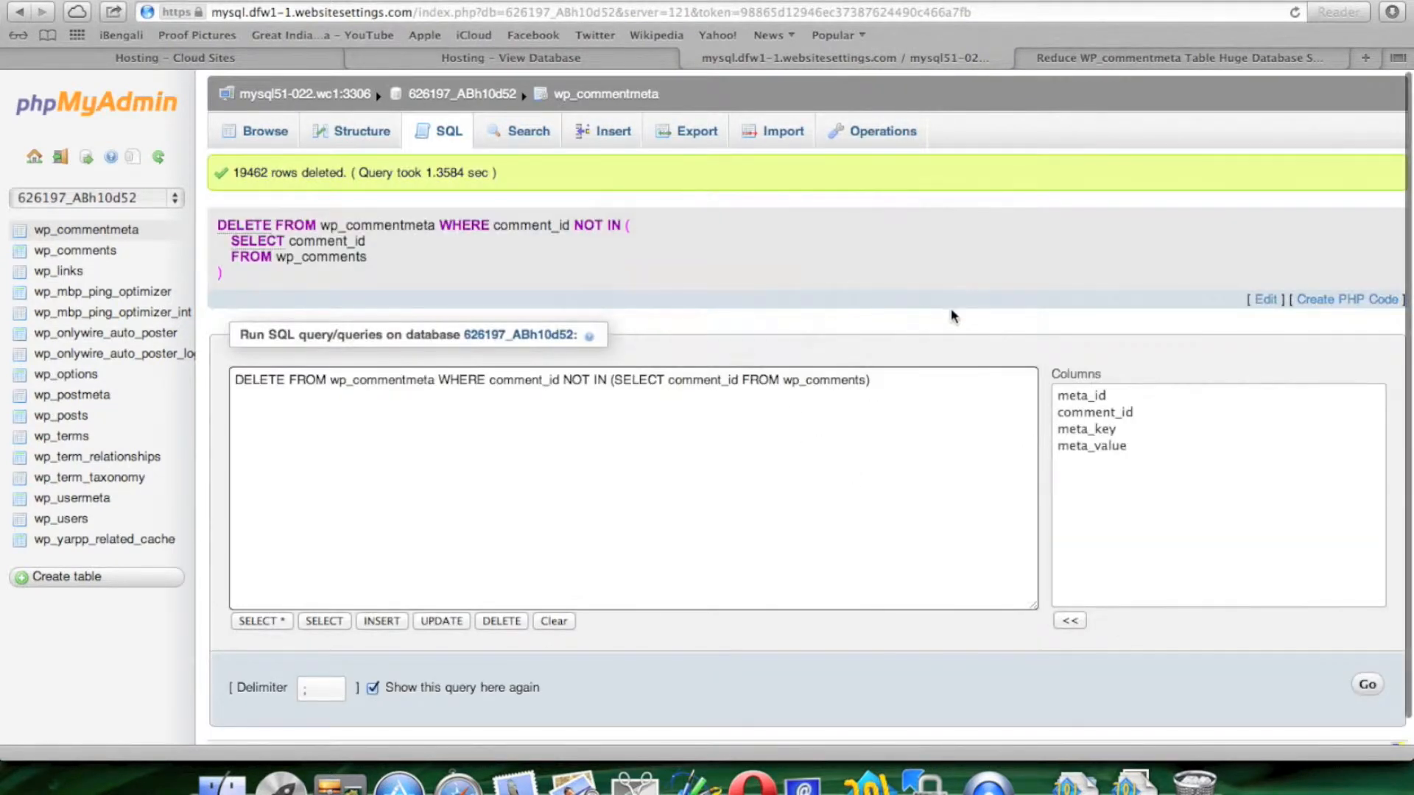
mouse_move(479, 491)
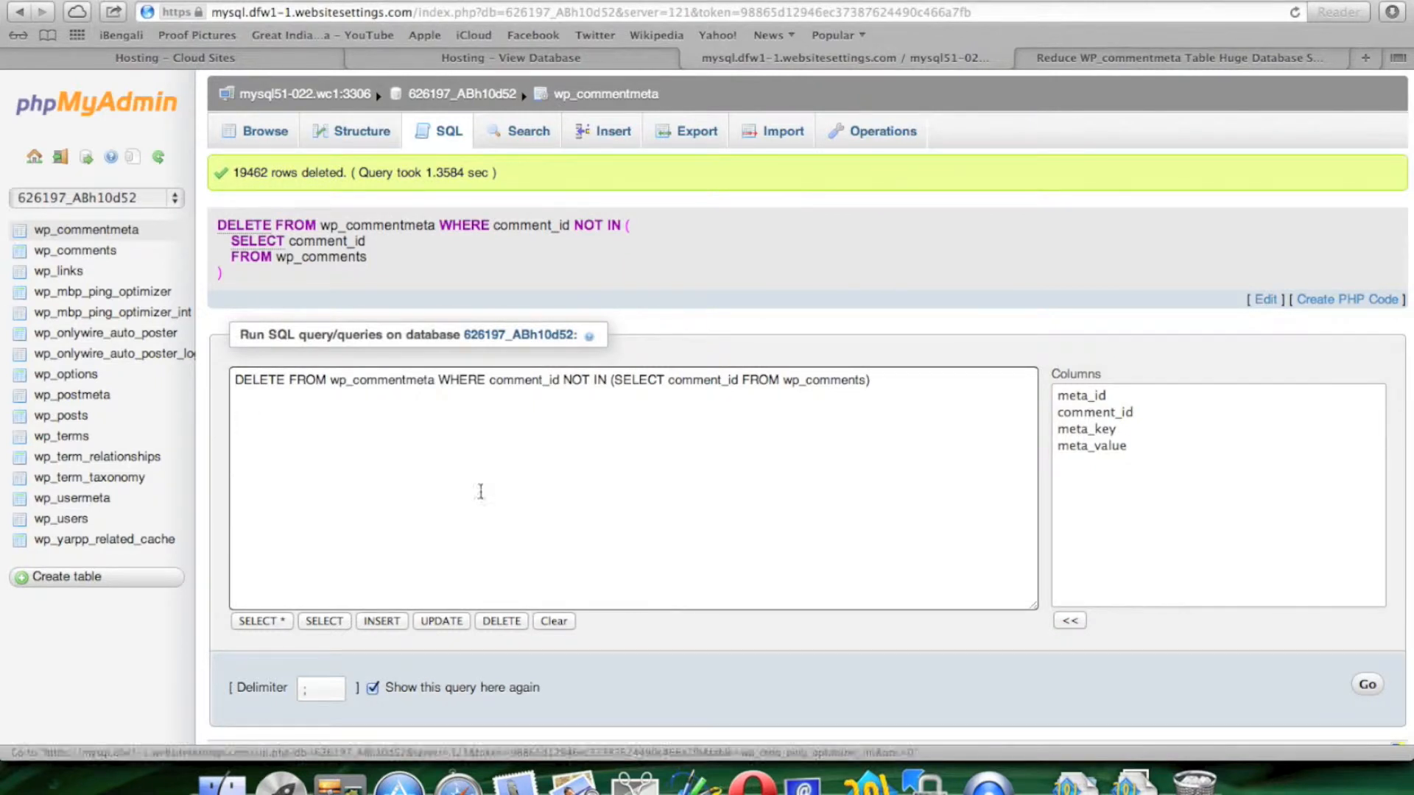
scroll("down", 3)
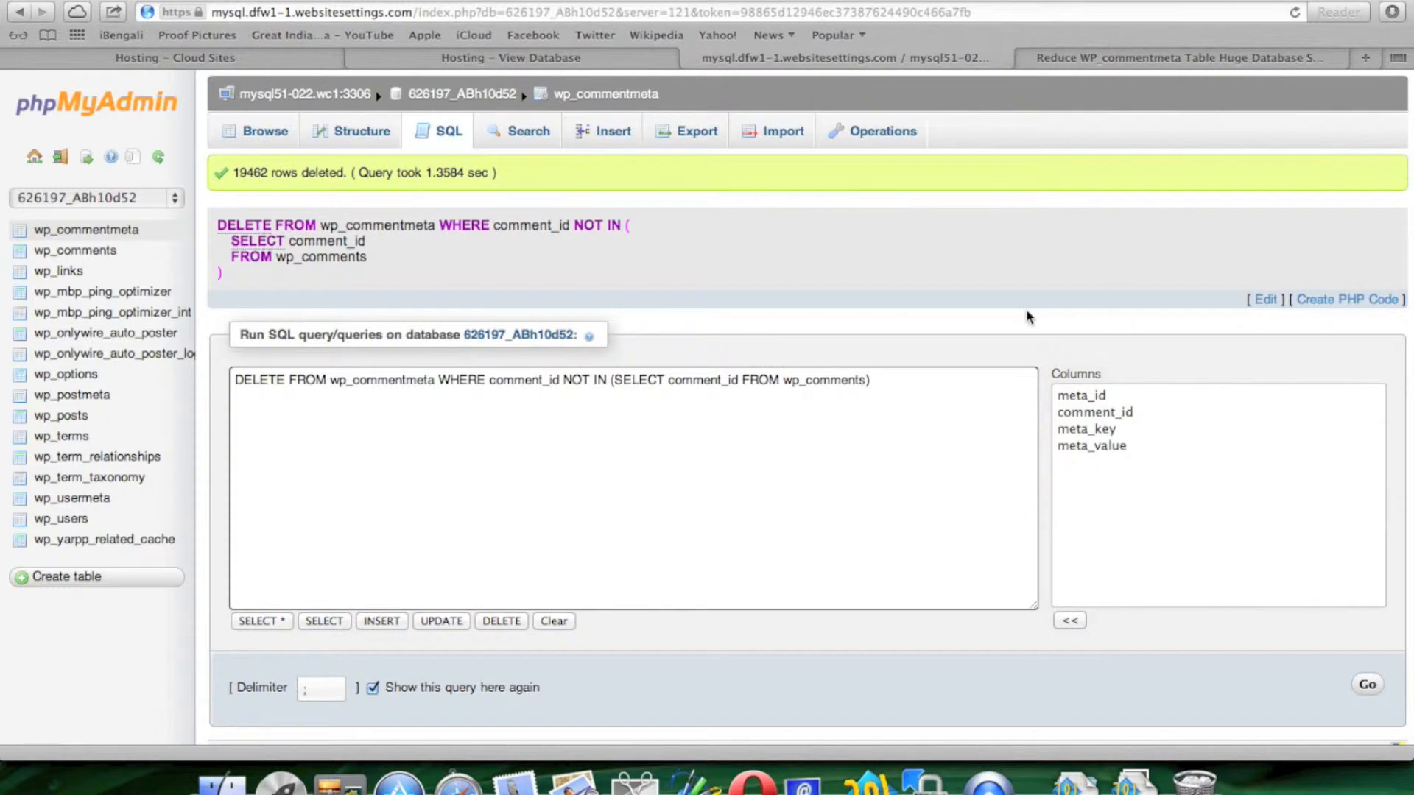
mouse_move(762, 748)
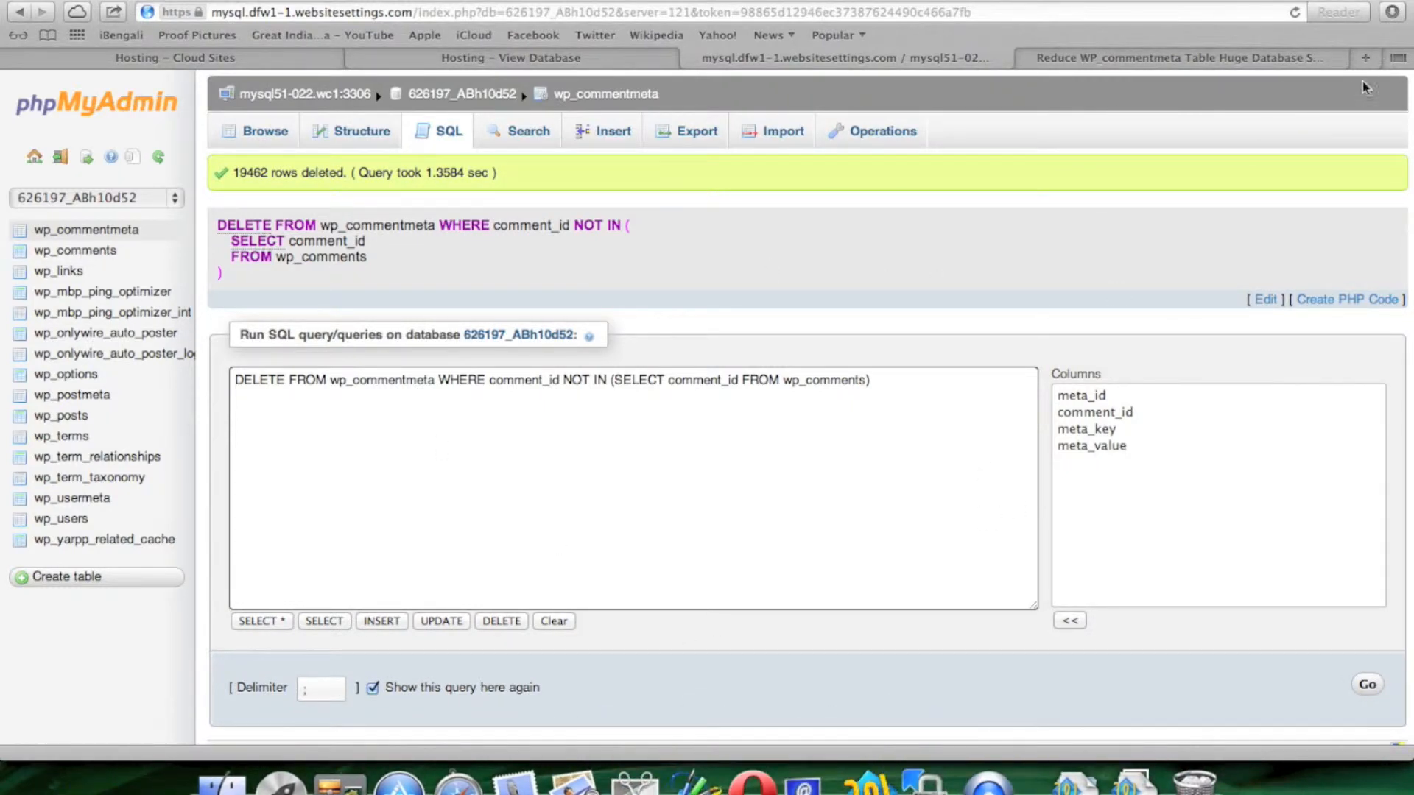
mouse_move(750, 748)
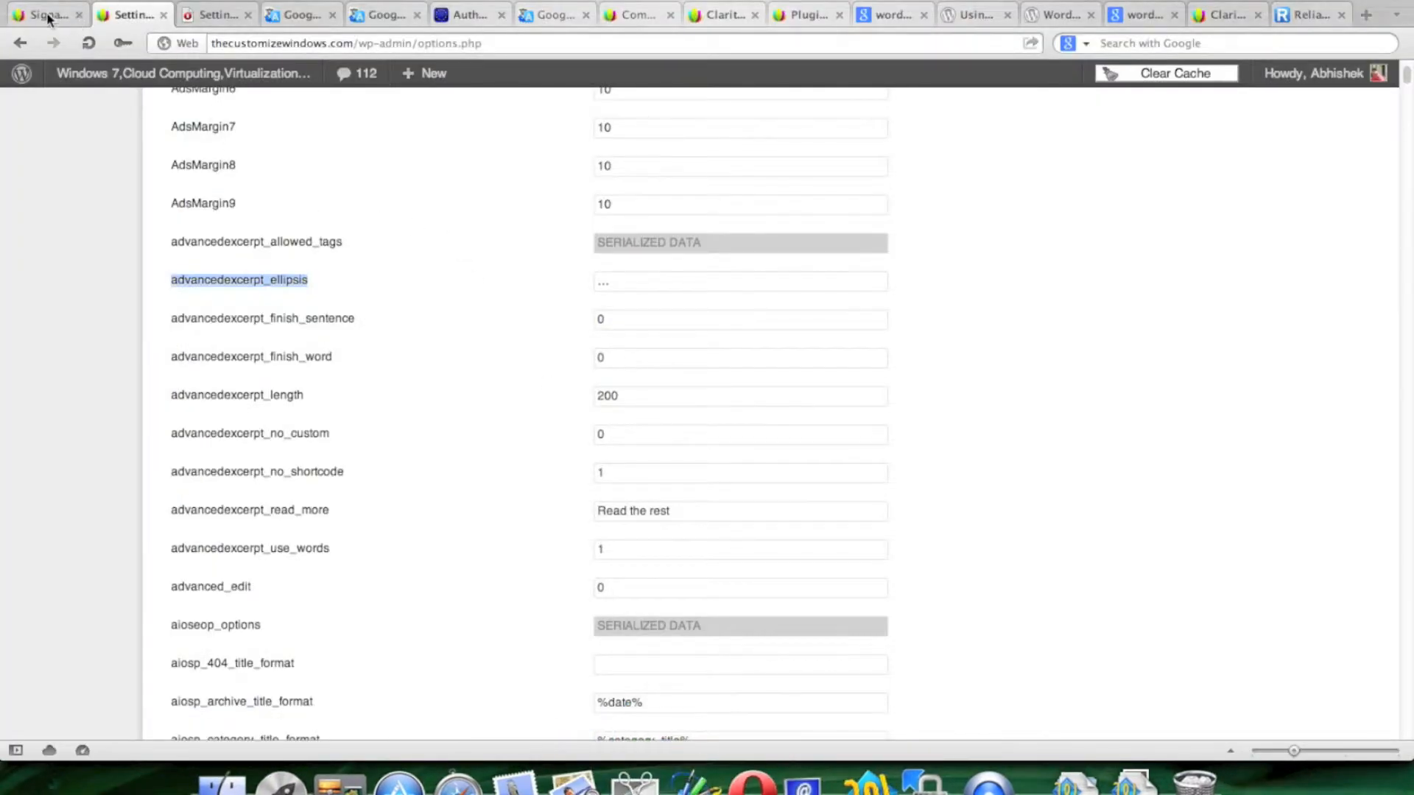
mouse_move(1313, 389)
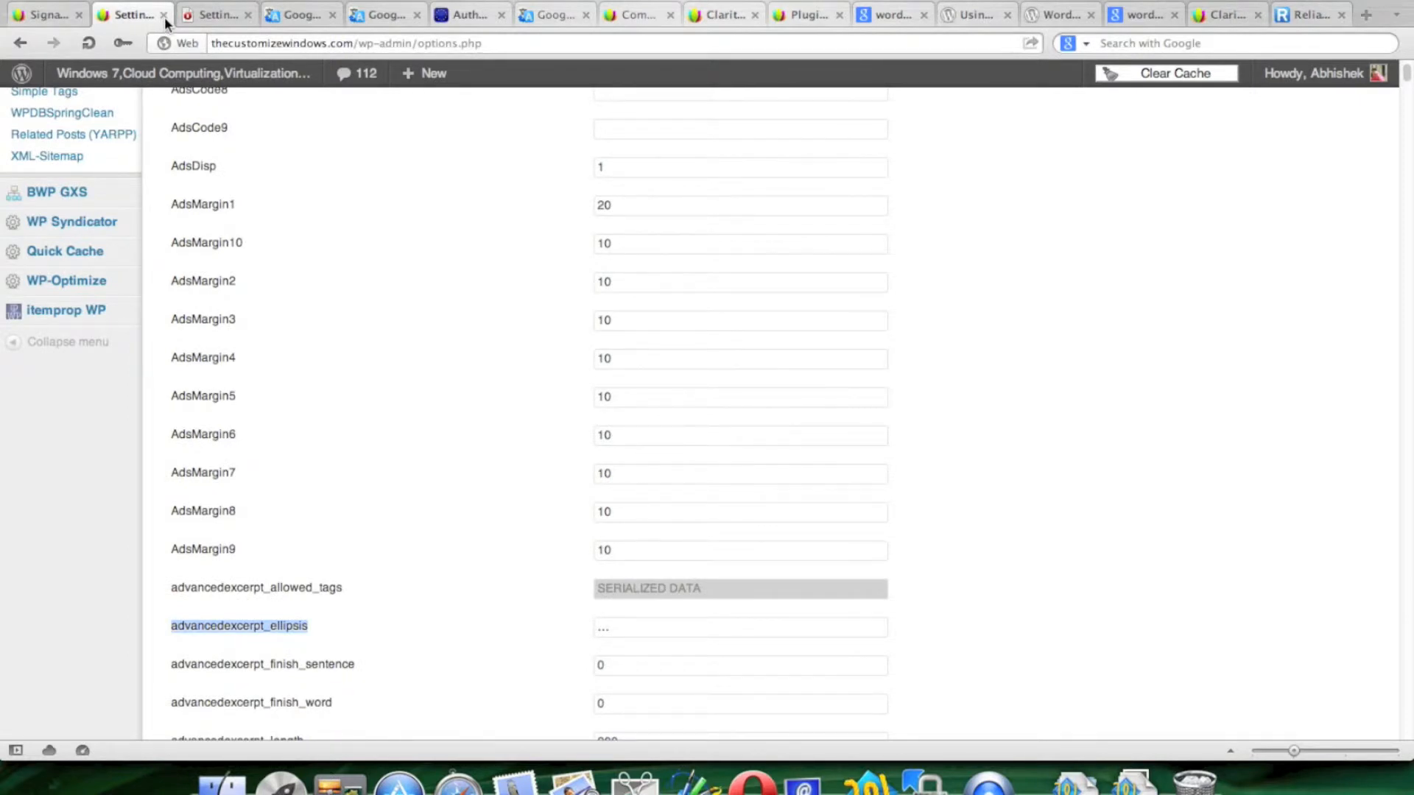
- Close the options.php page and navigate via Signature Options to the WP-Optimize plugin page
scroll("down", 3)
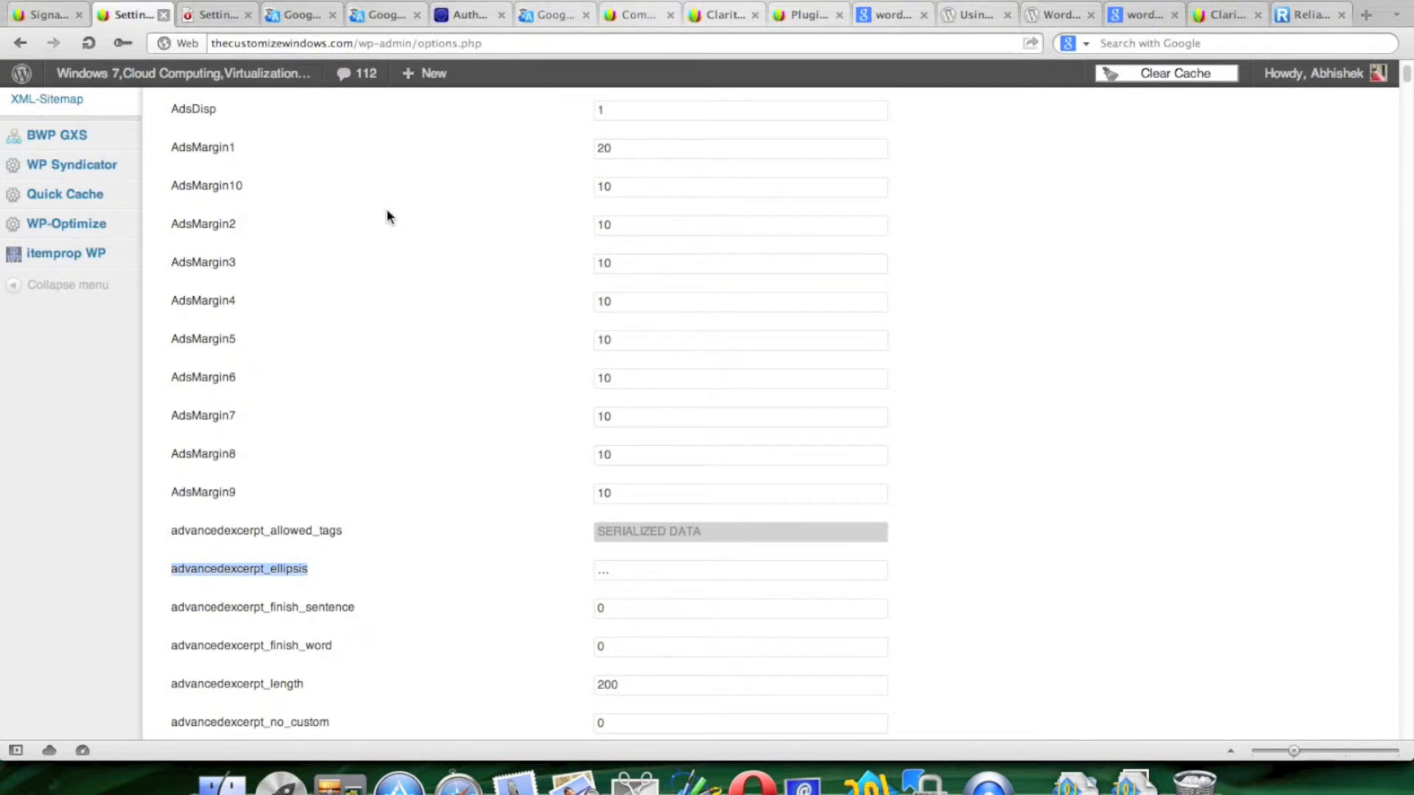
mouse_move(531, 136)
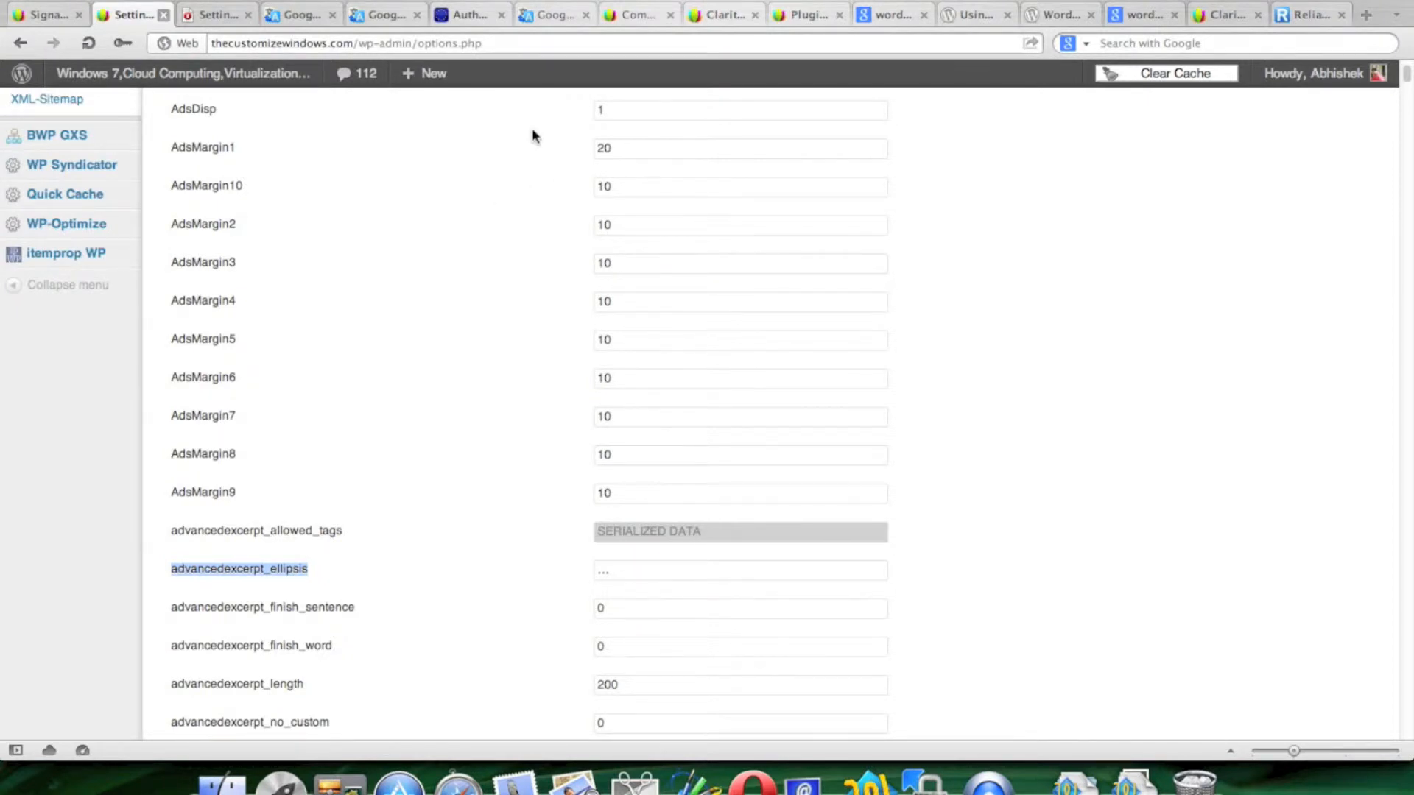
left_click(49, 14)
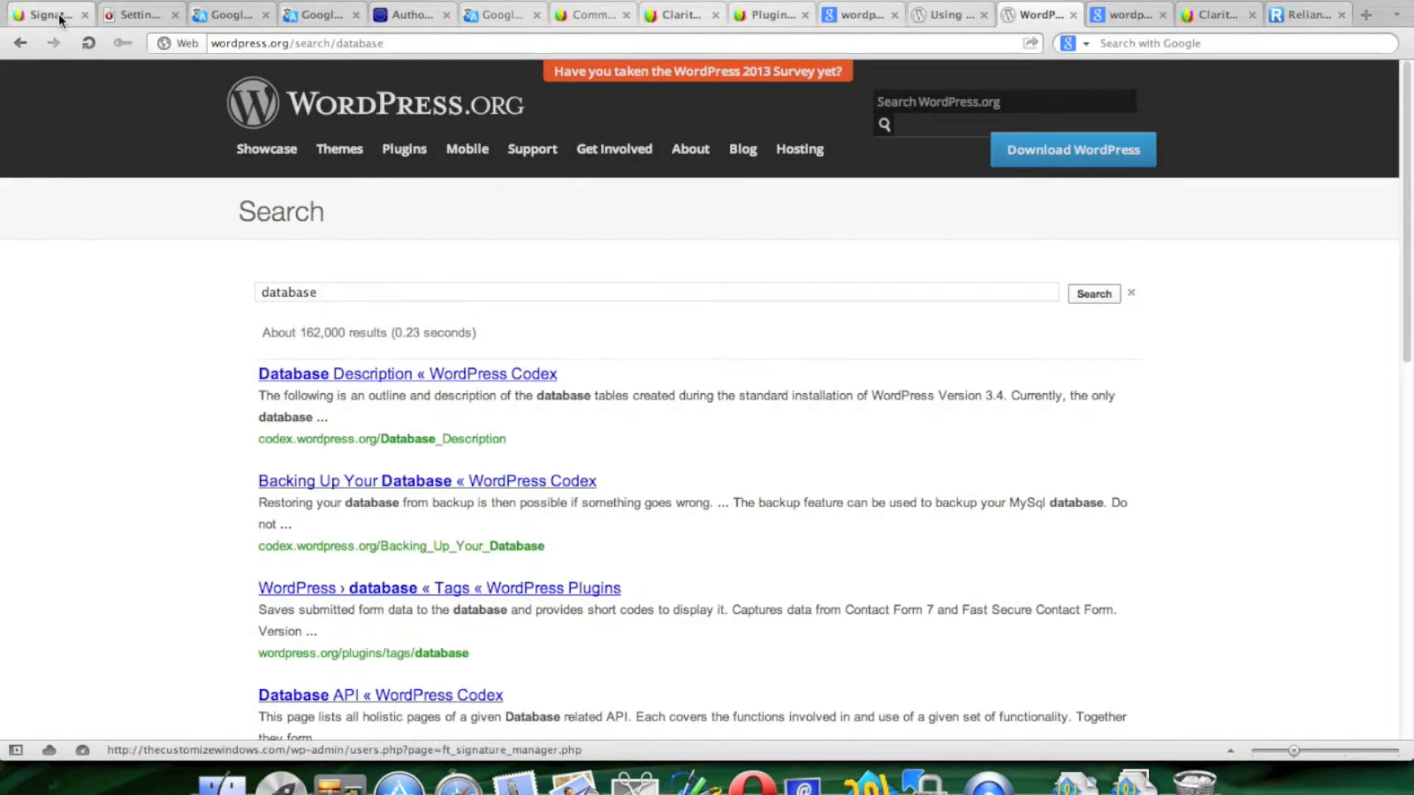
left_click(45, 14)
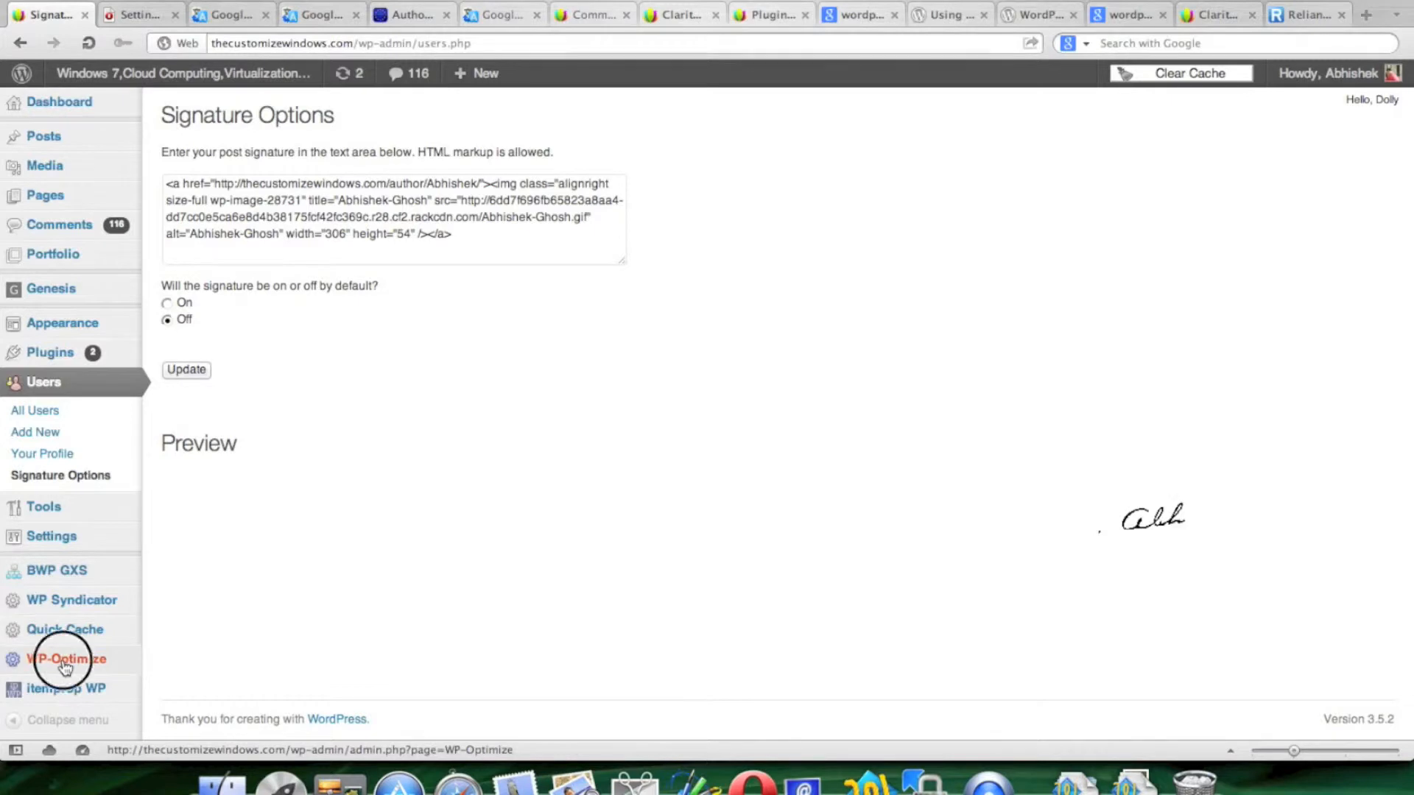
left_click(65, 658)
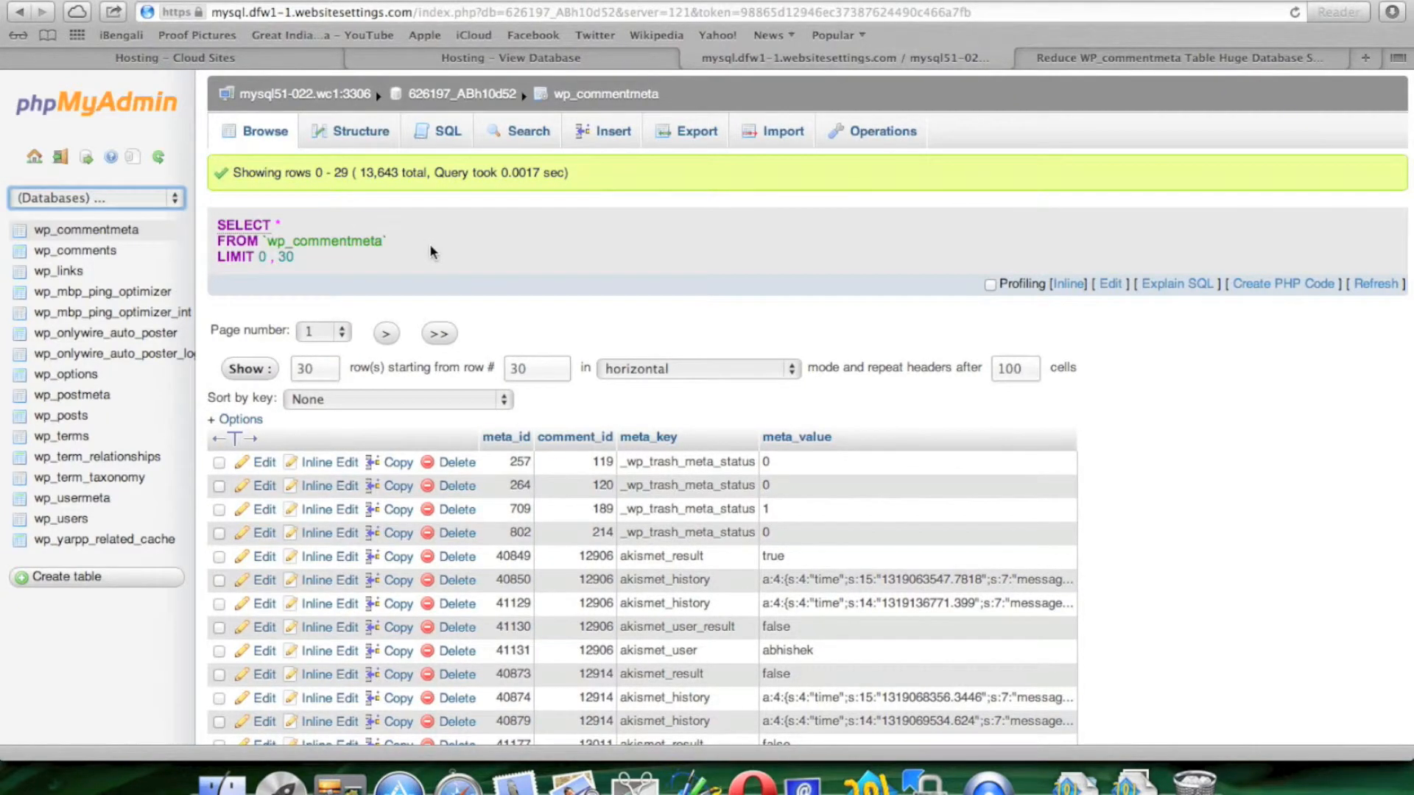
- Open the 626197_ABh10d52 database to list its 16 WordPress tables
scroll("down", 3)
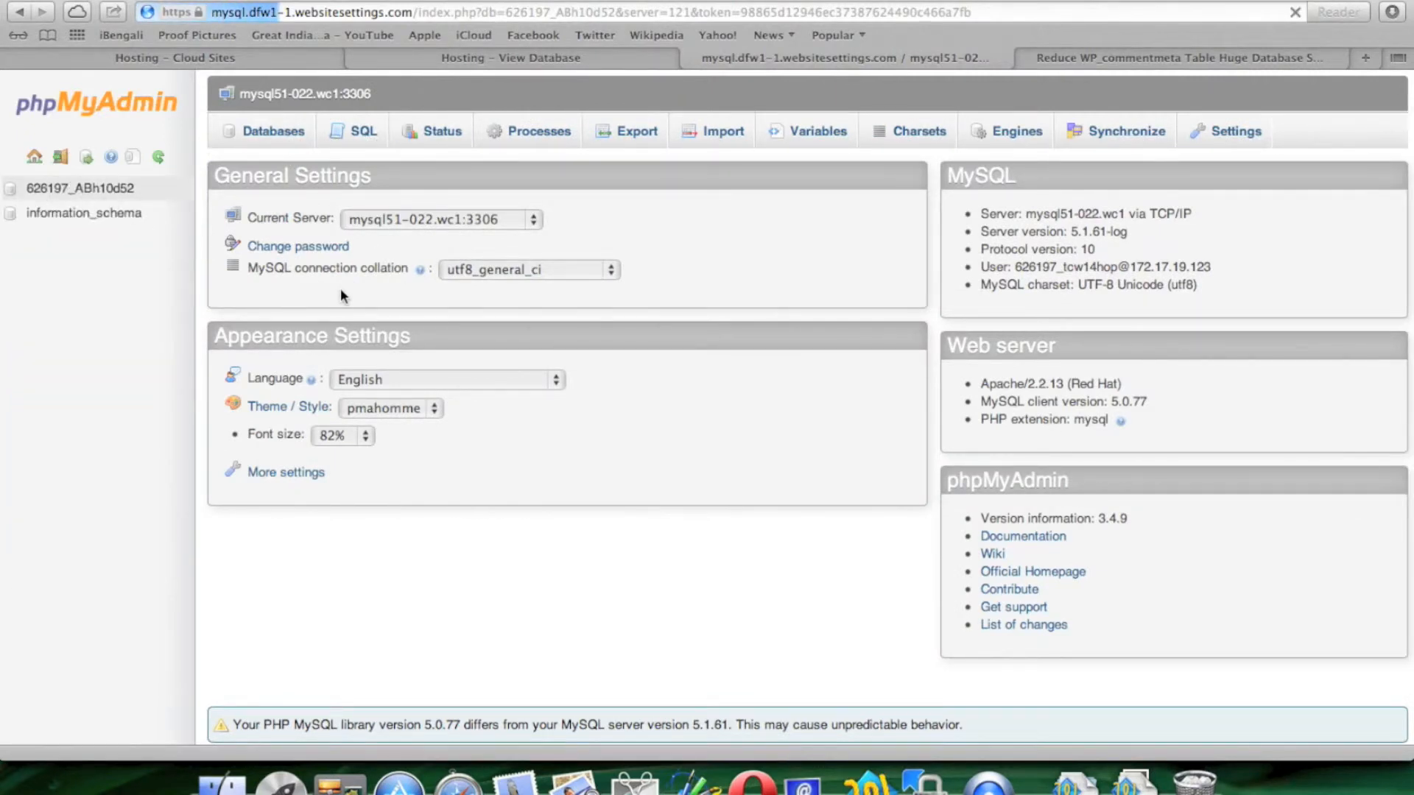
left_click(79, 188)
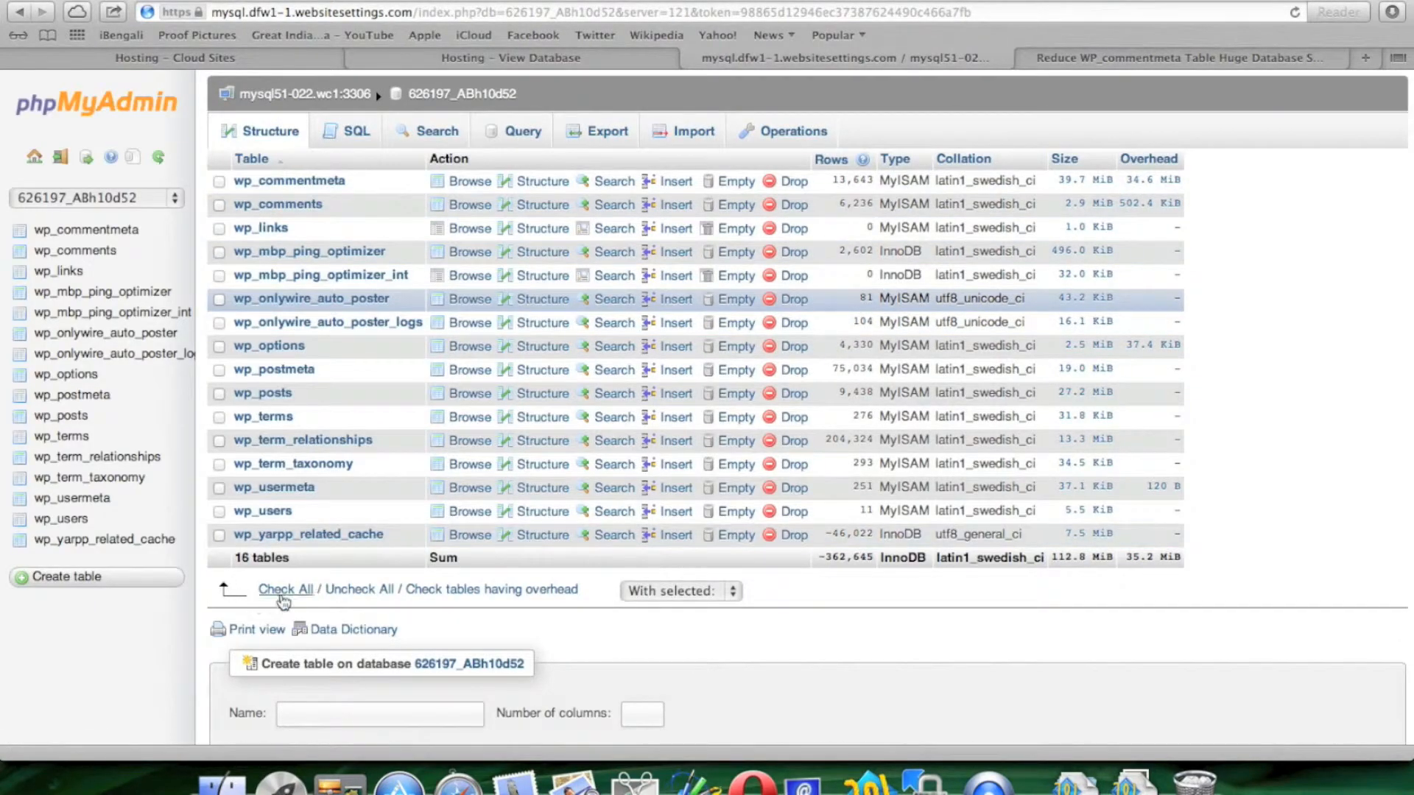
- Select all 16 tables and run Optimize table on them, dismissing the notification
left_click(735, 591)
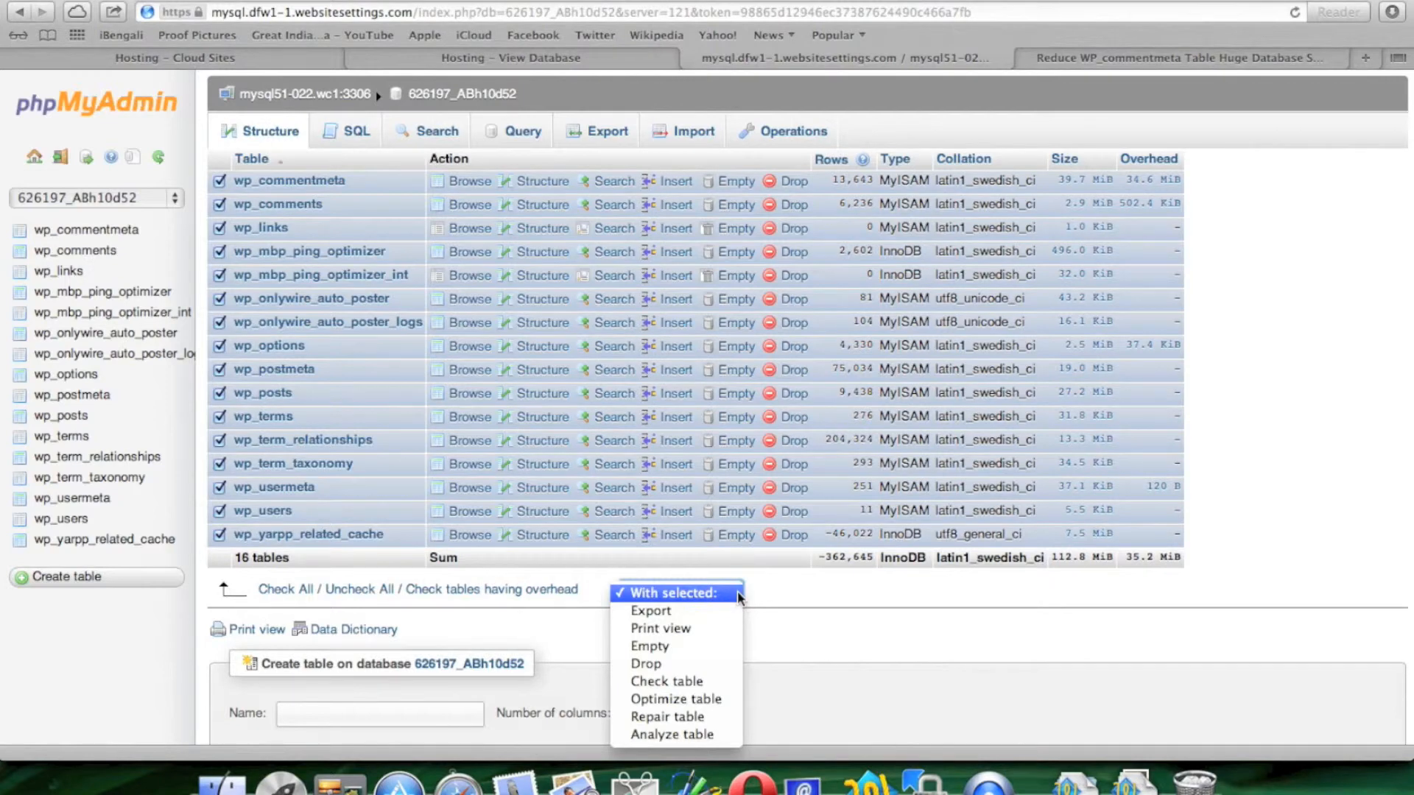
mouse_move(675, 699)
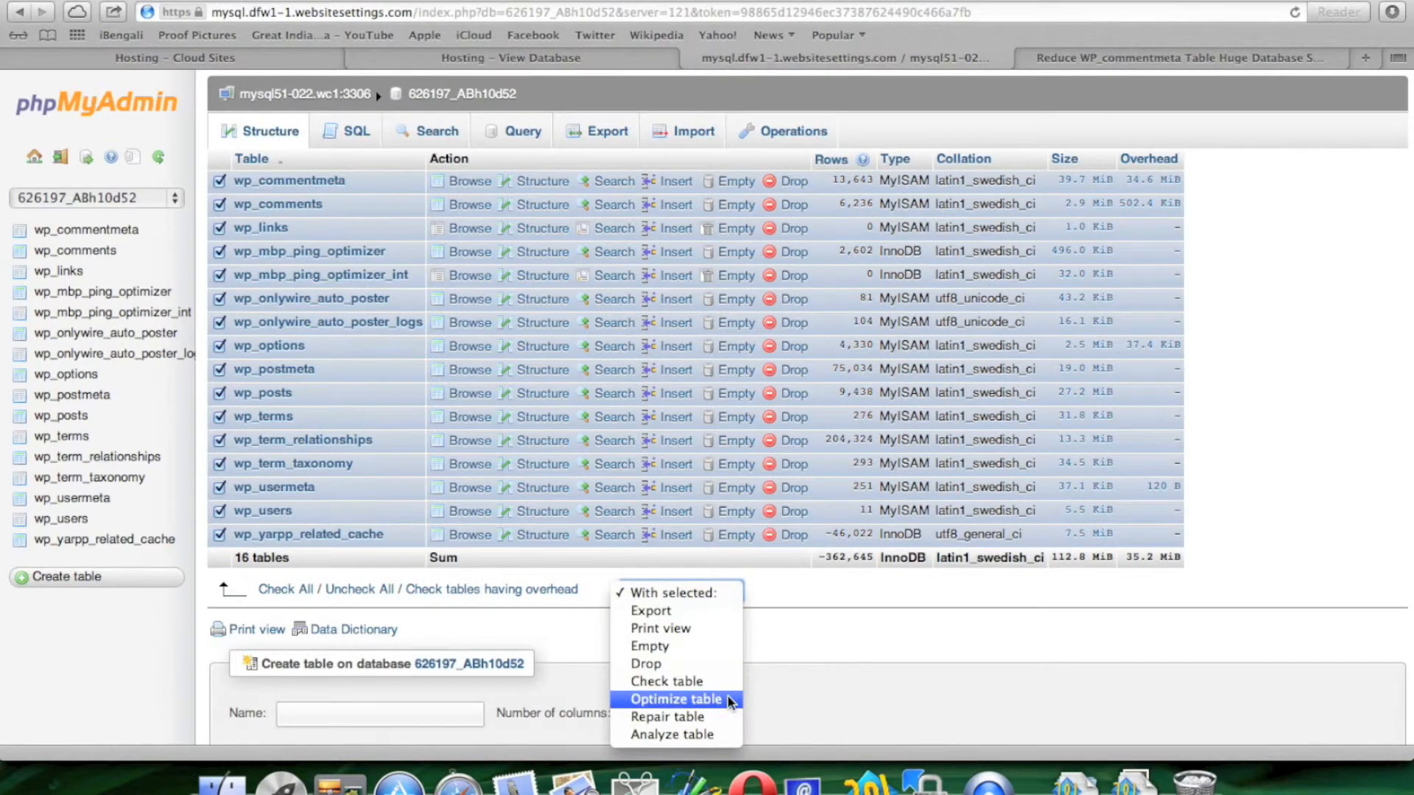
left_click(675, 699)
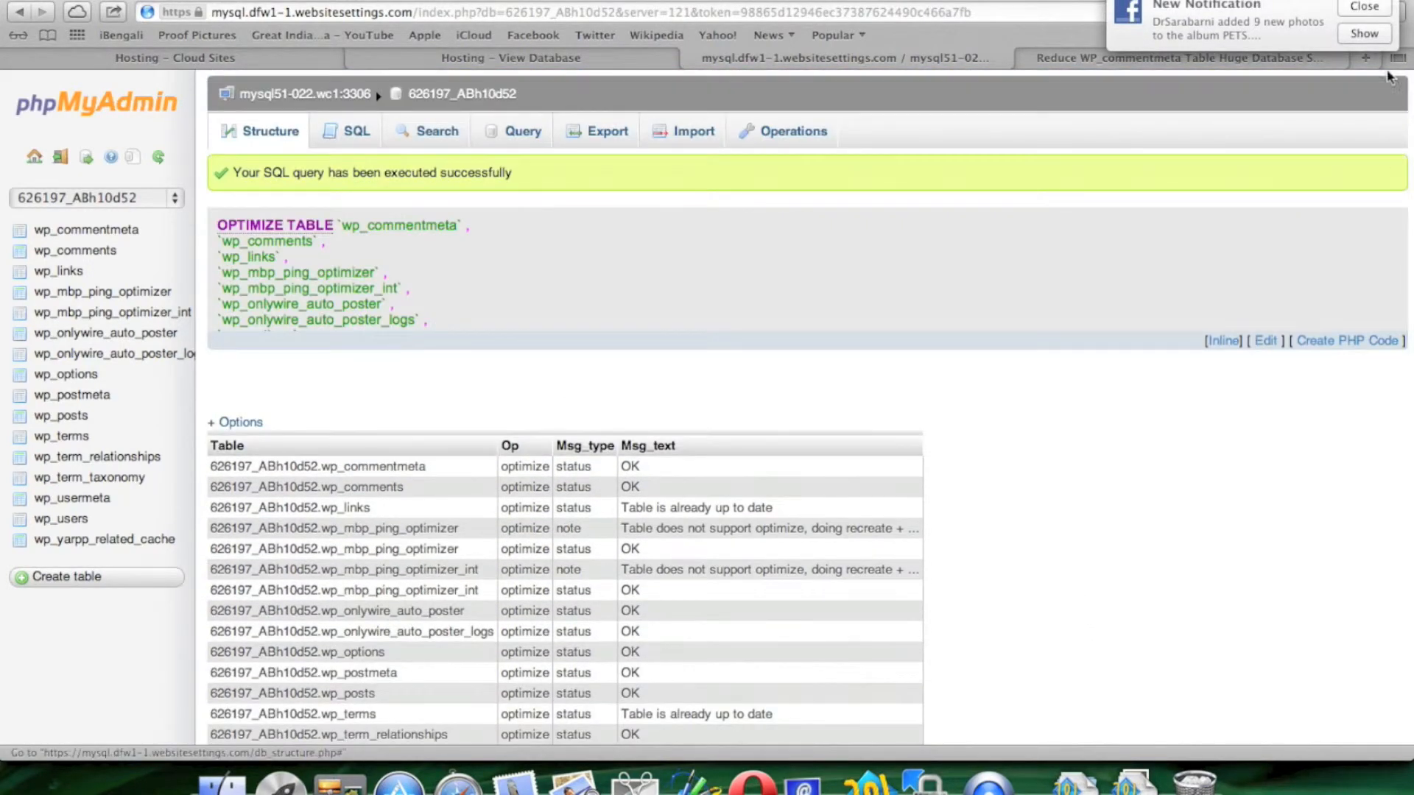
left_click(1365, 7)
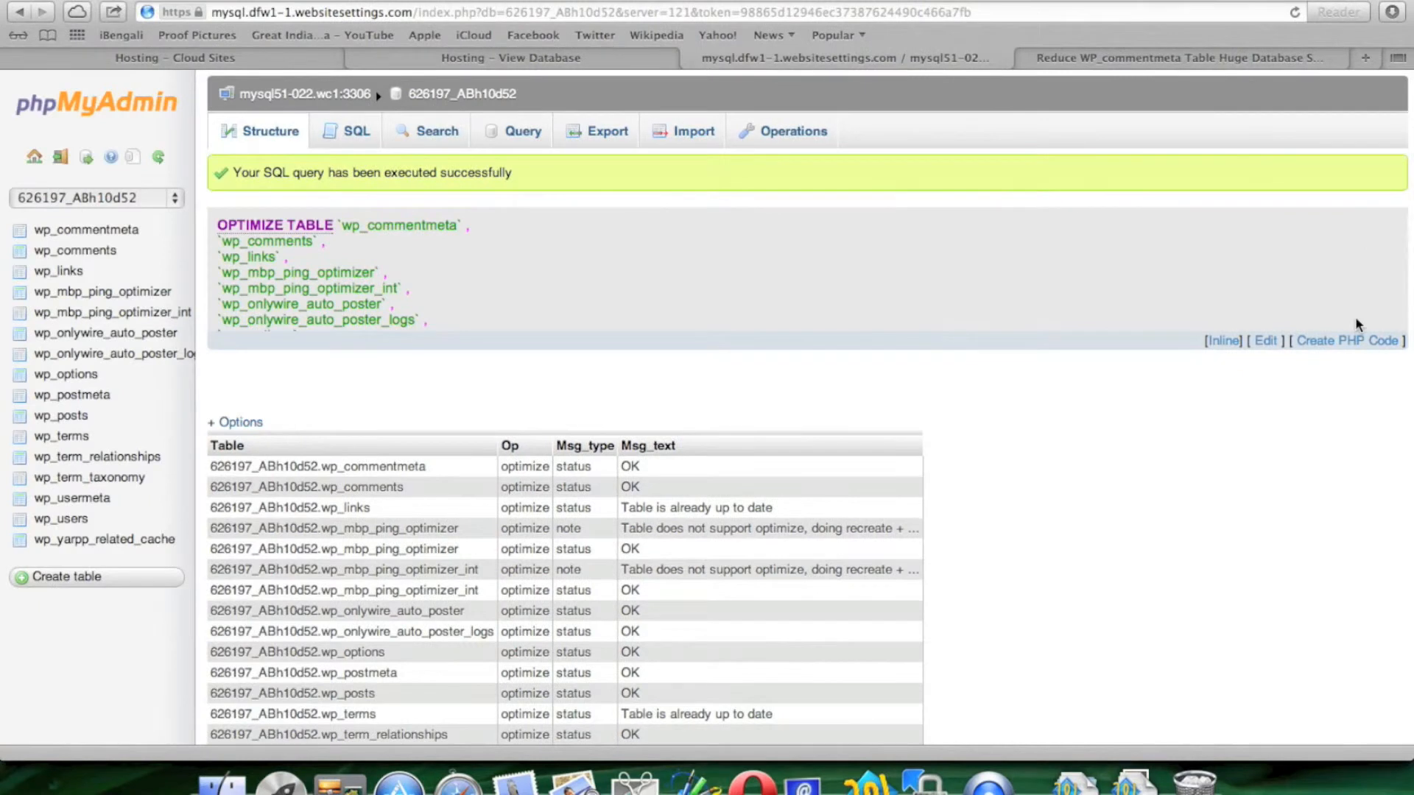
scroll("down", 3)
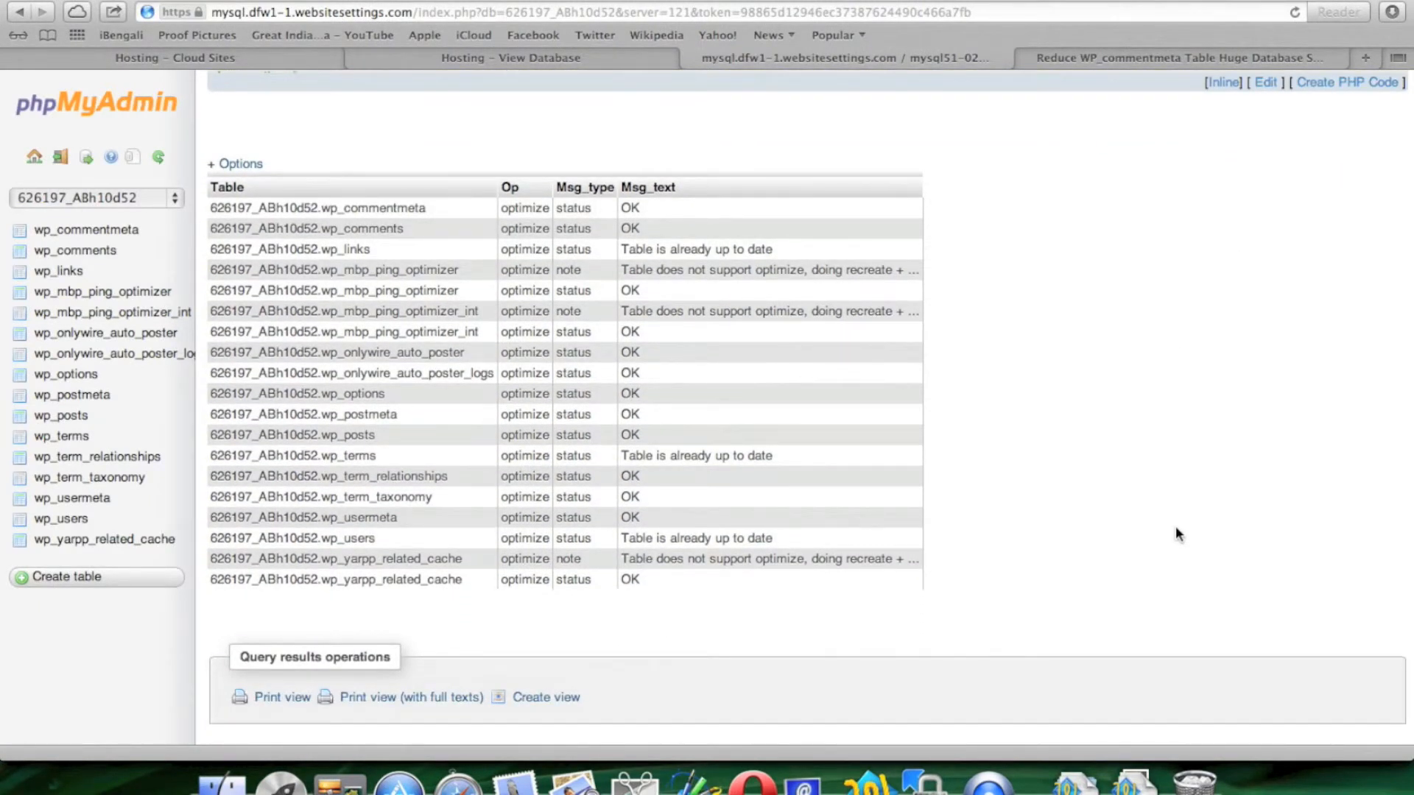
mouse_move(1140, 567)
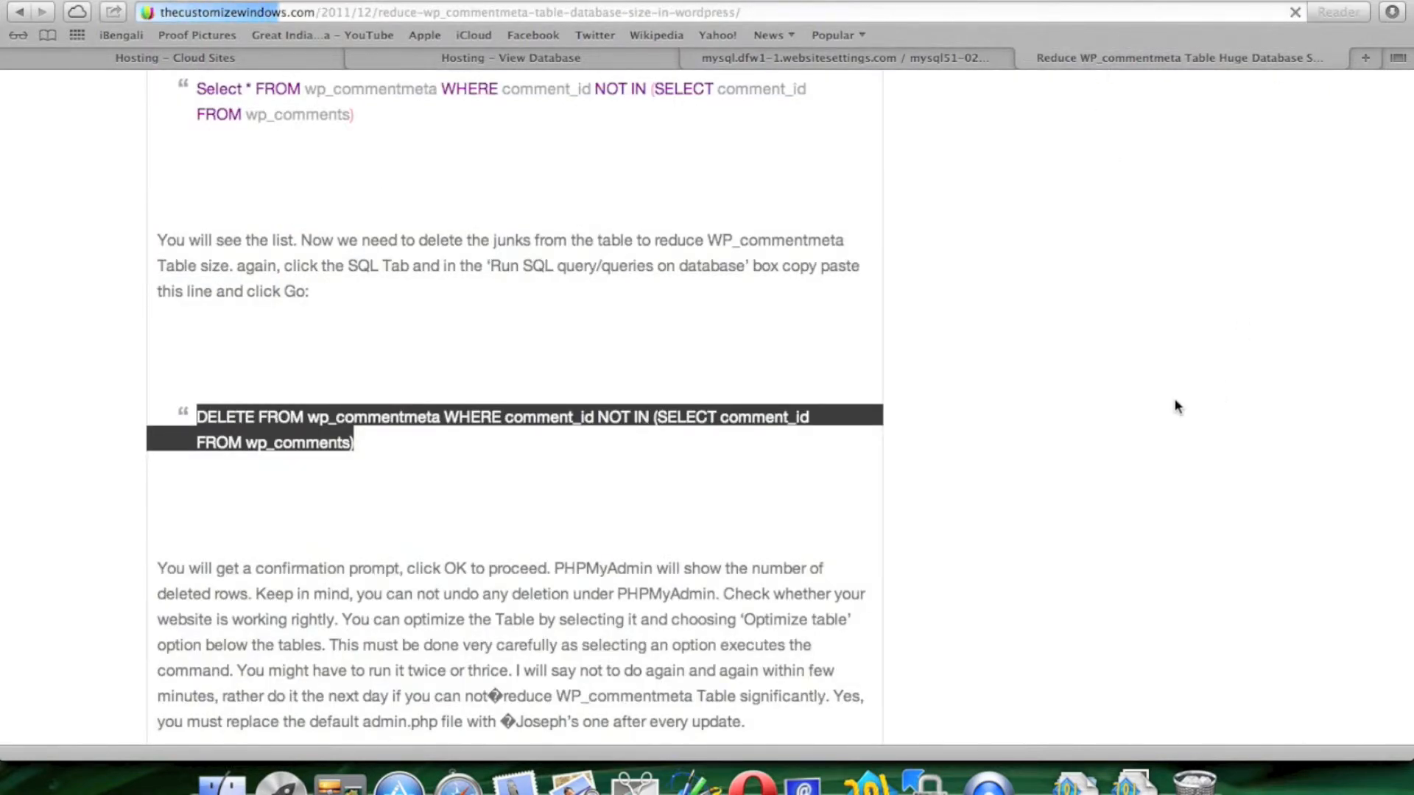
mouse_move(1037, 469)
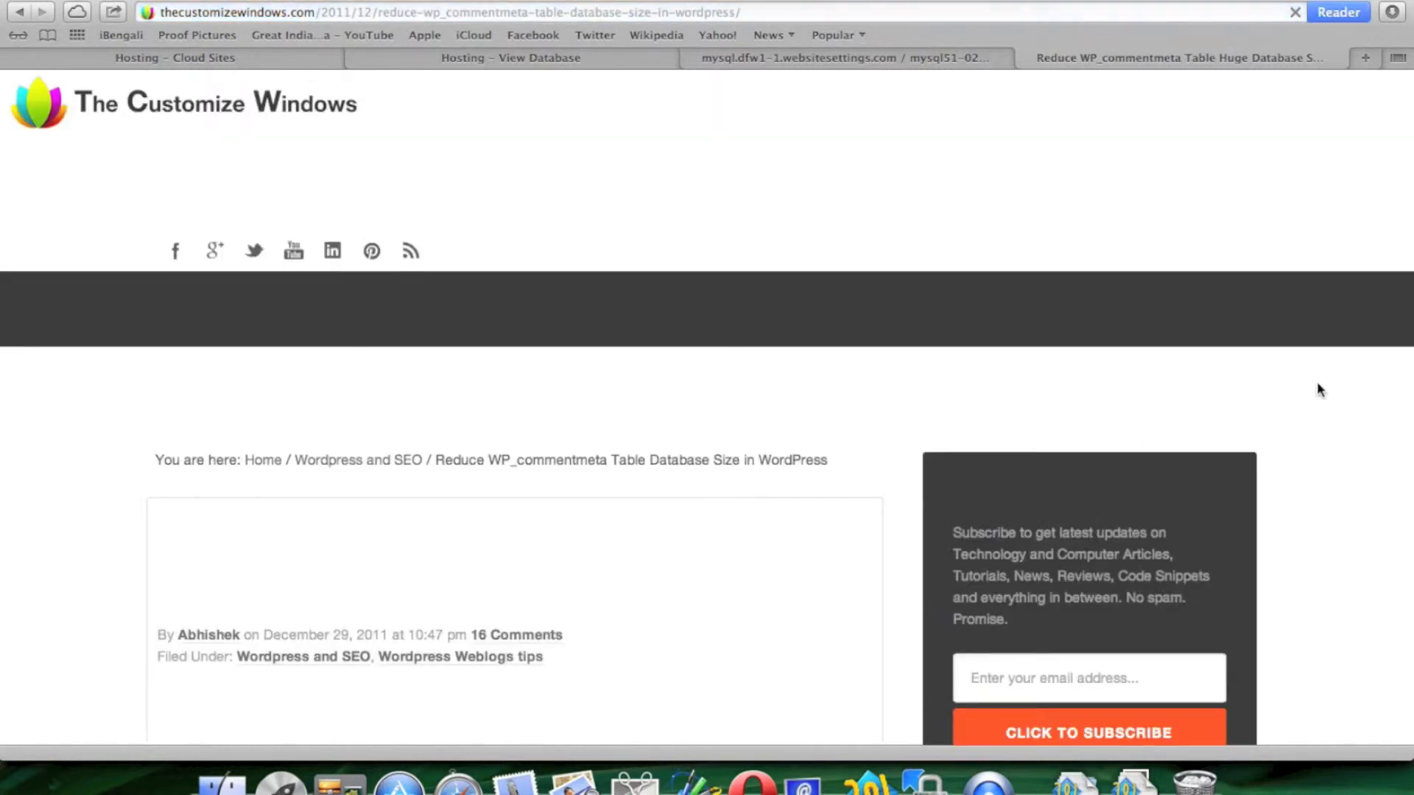
- Scroll the tutorial article down to Step 3 on installing and running WP-Optimize
scroll("down", 3)
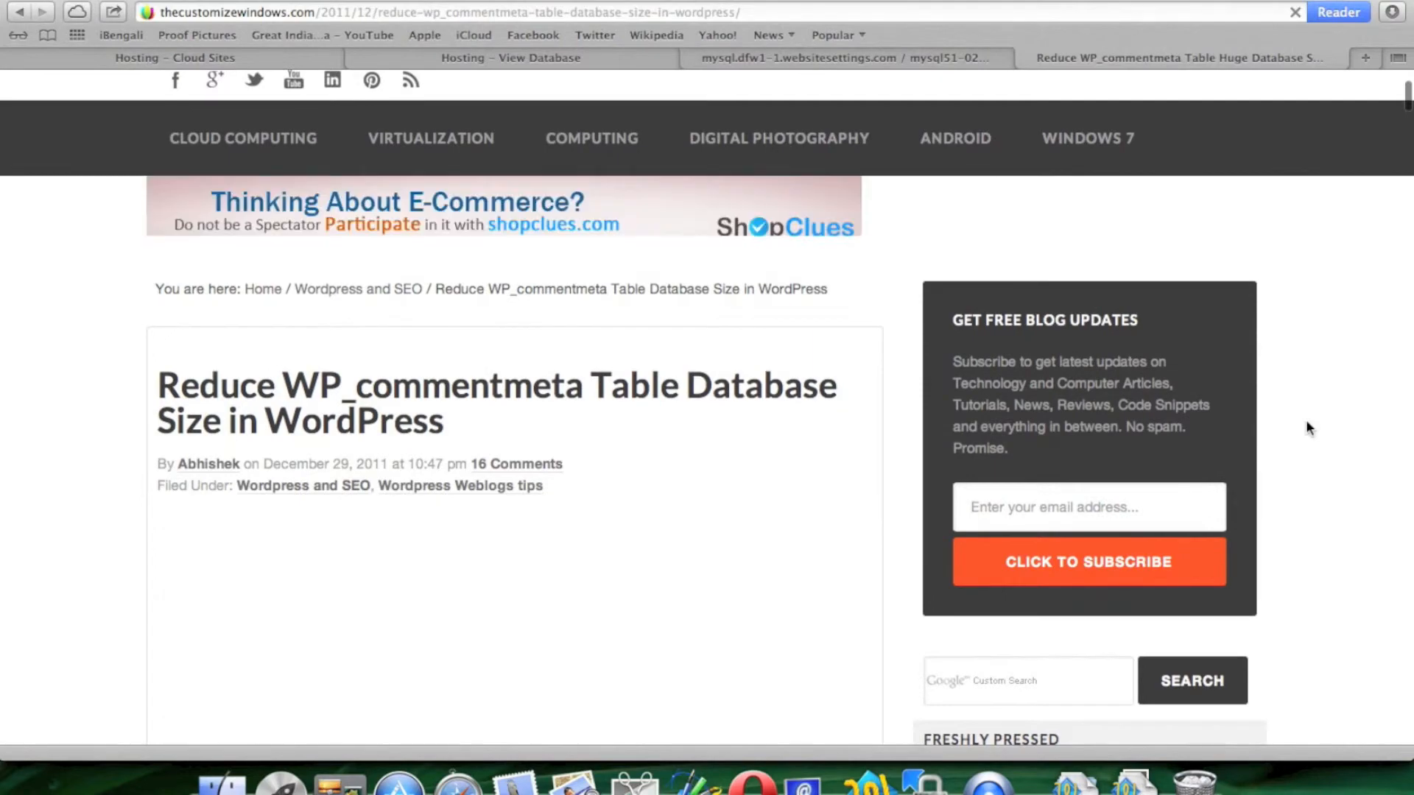
scroll("down", 3)
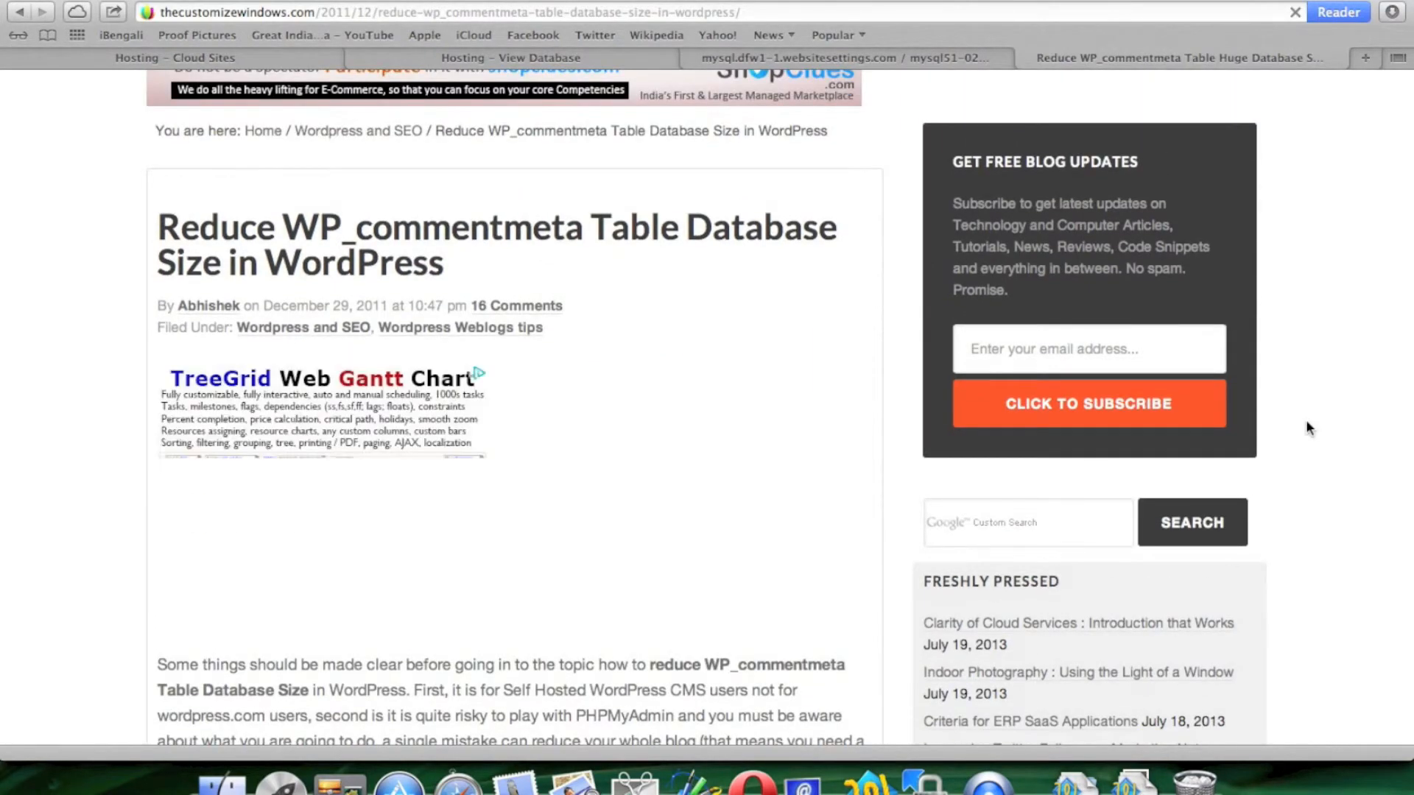
scroll("down", 3)
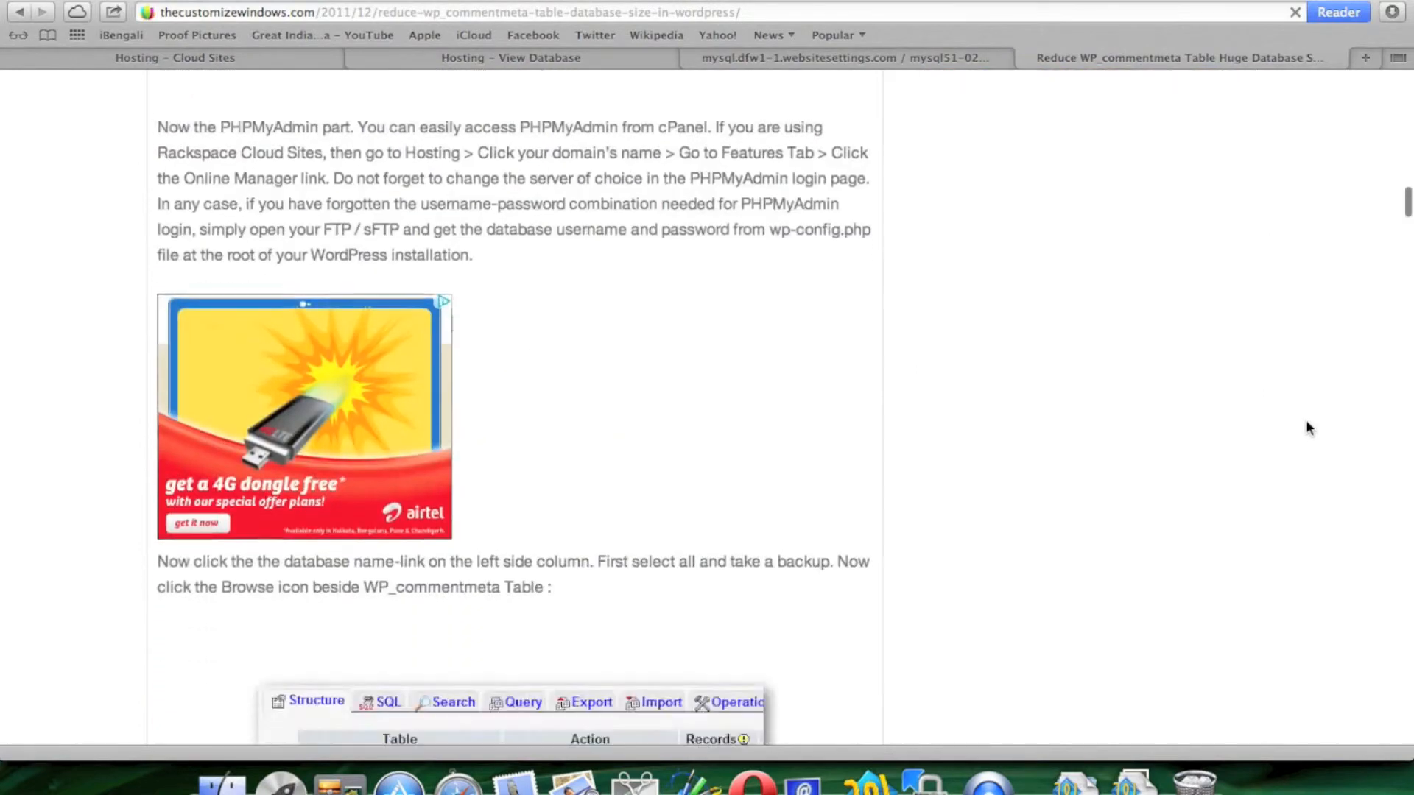
scroll("down", 3)
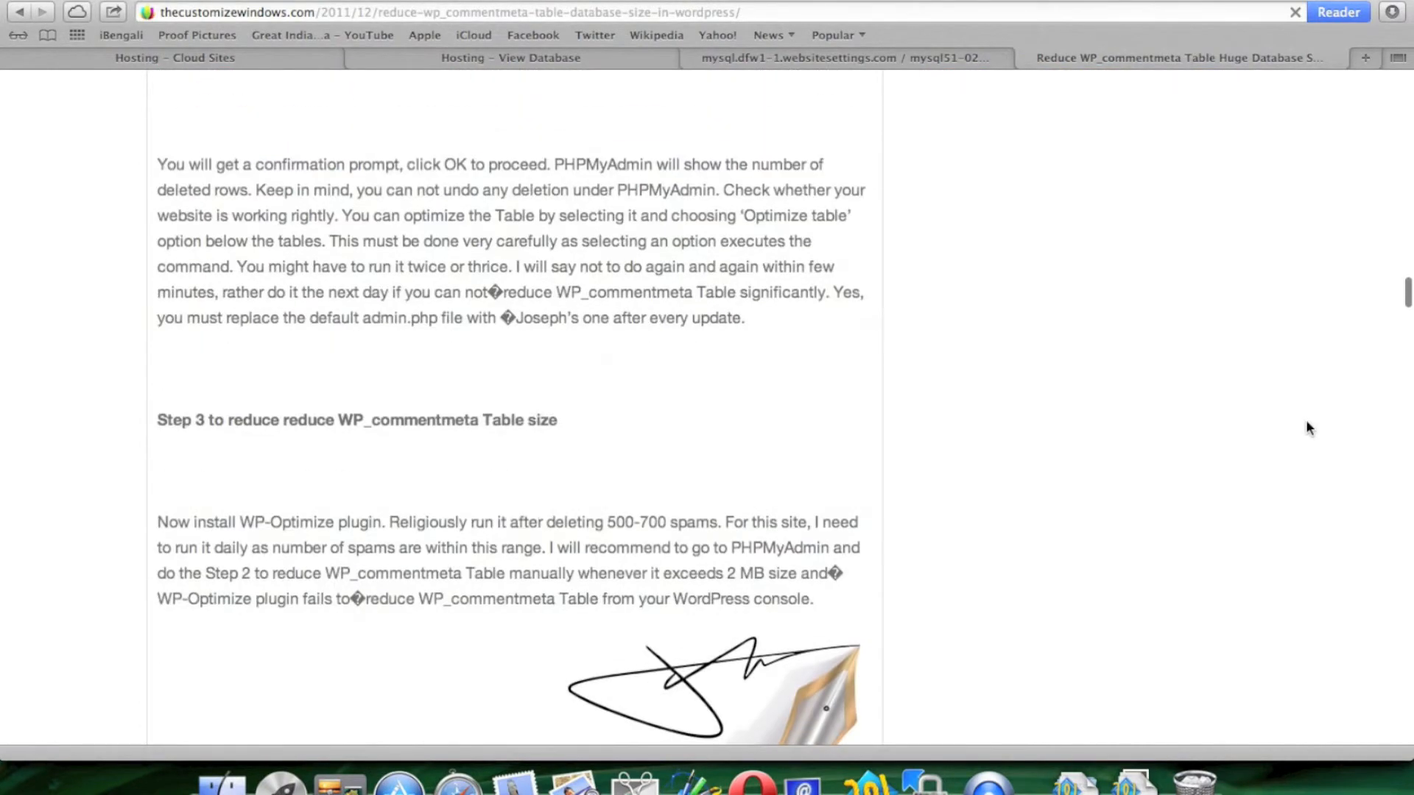
scroll("down", 3)
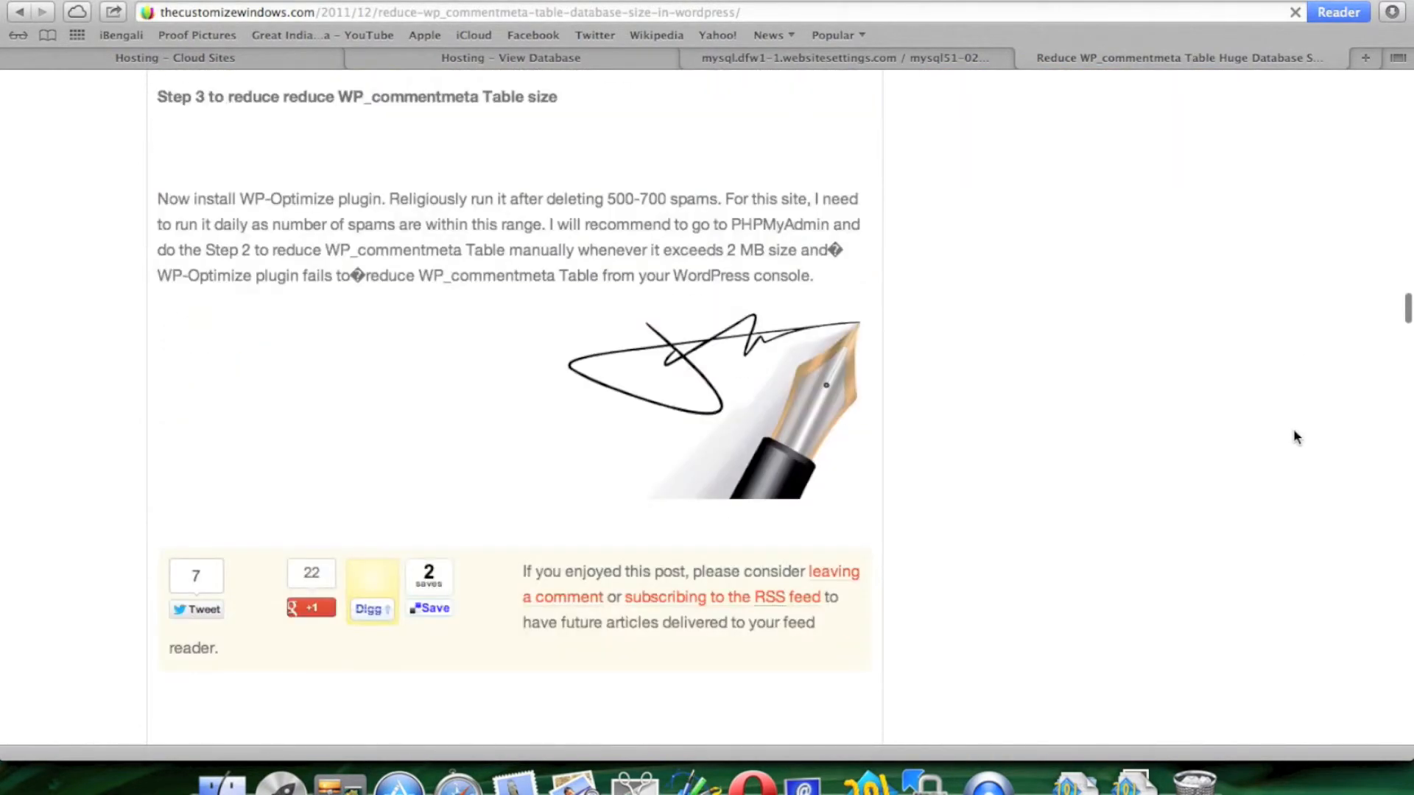
scroll("down", 3)
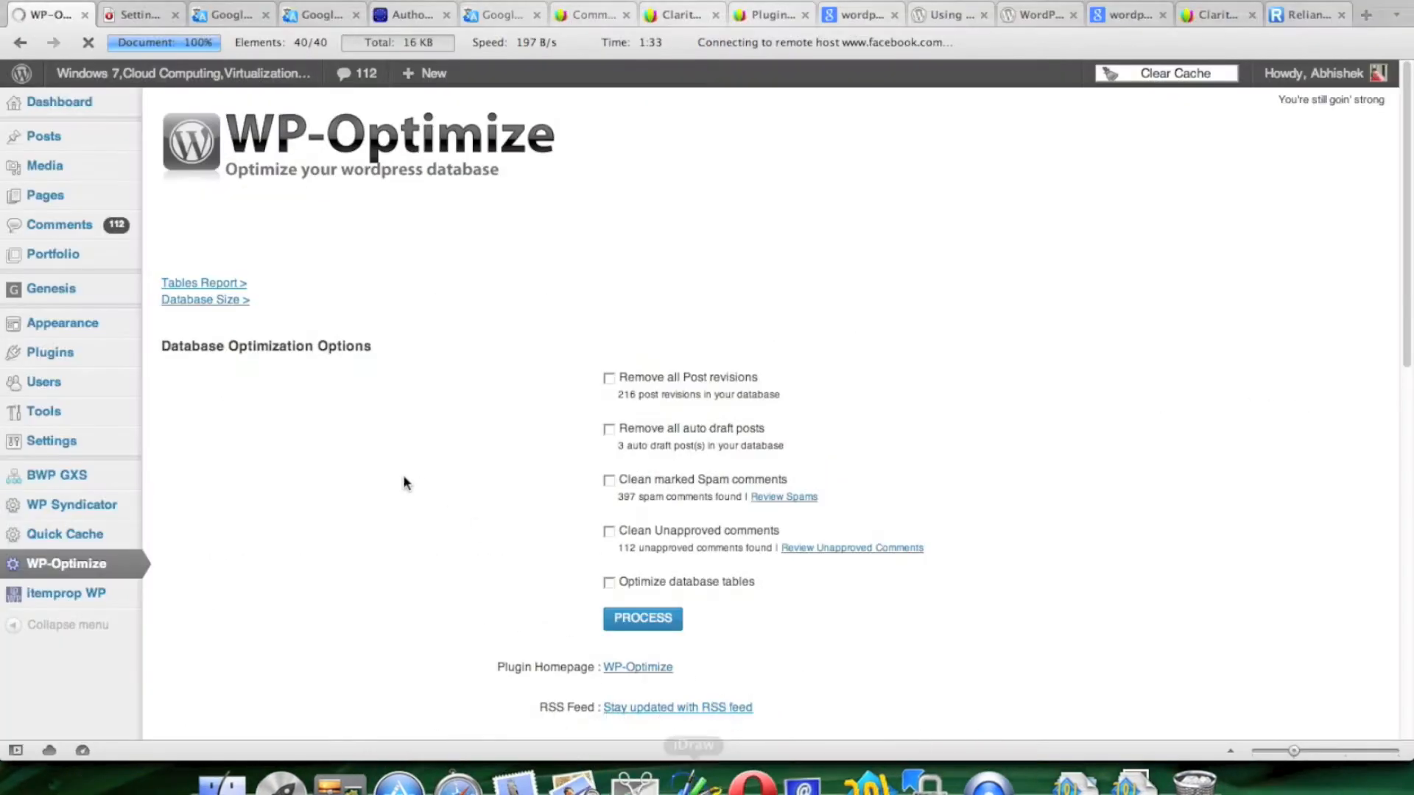
- Tick post revisions, auto drafts, spam comments and database table optimization in WP-Optimize
scroll("down", 3)
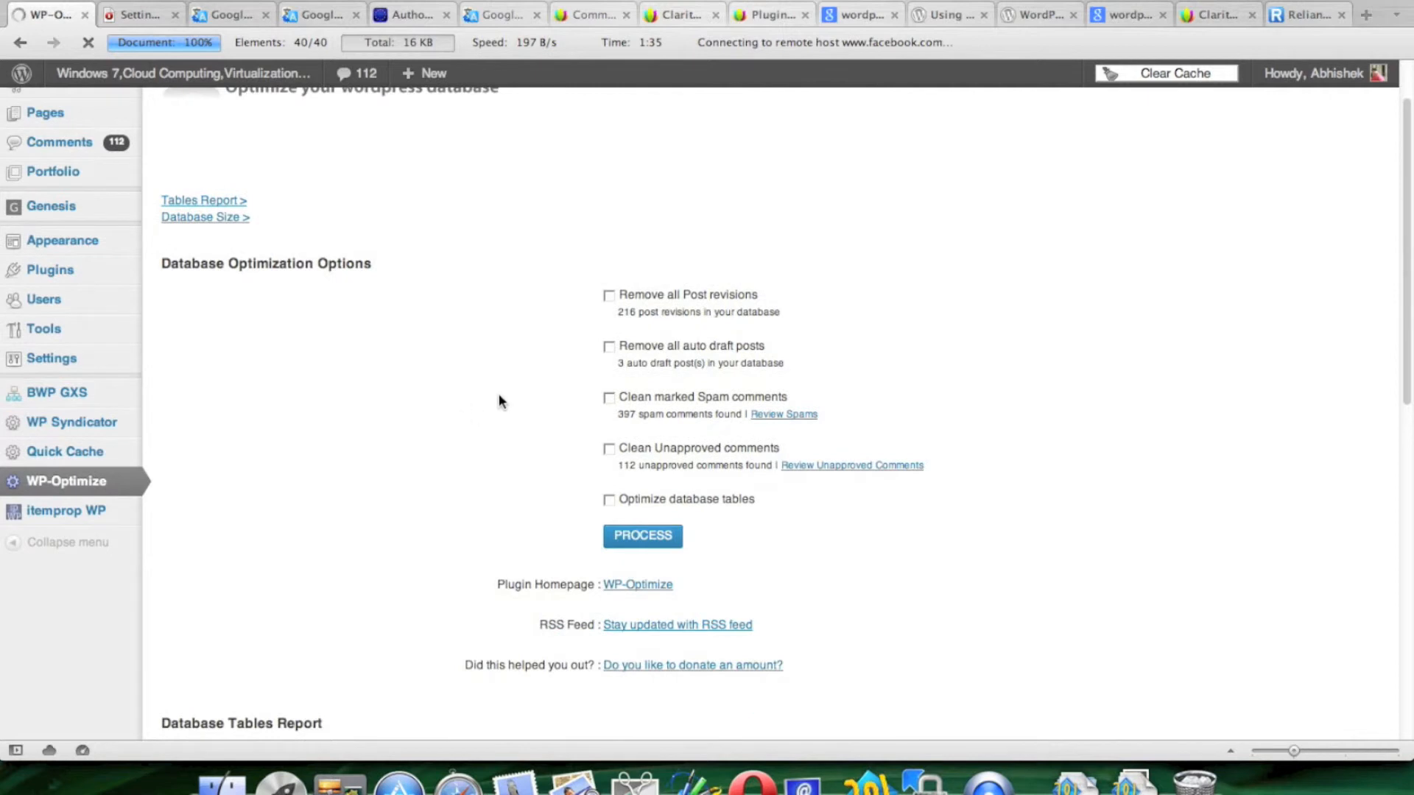
left_click(609, 296)
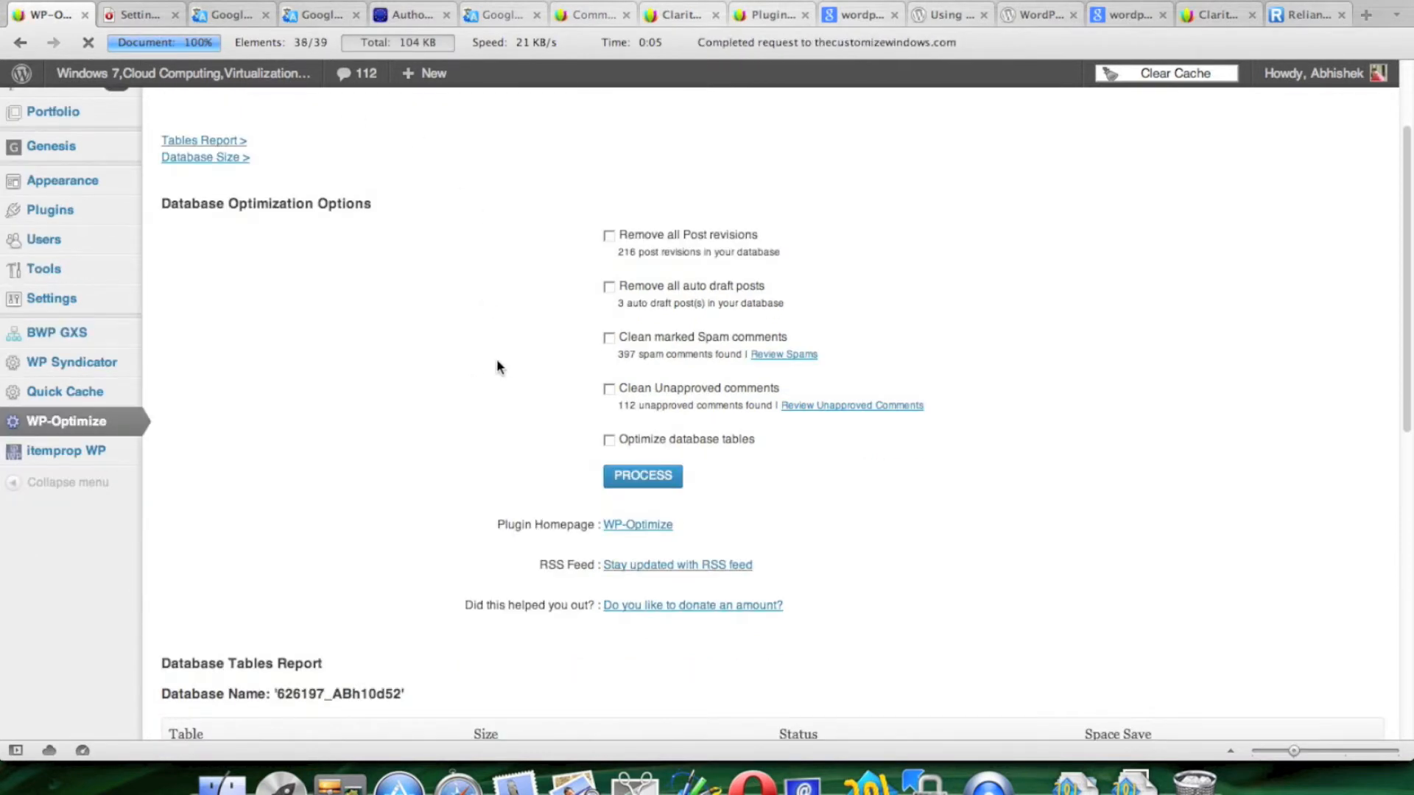
scroll("down", 3)
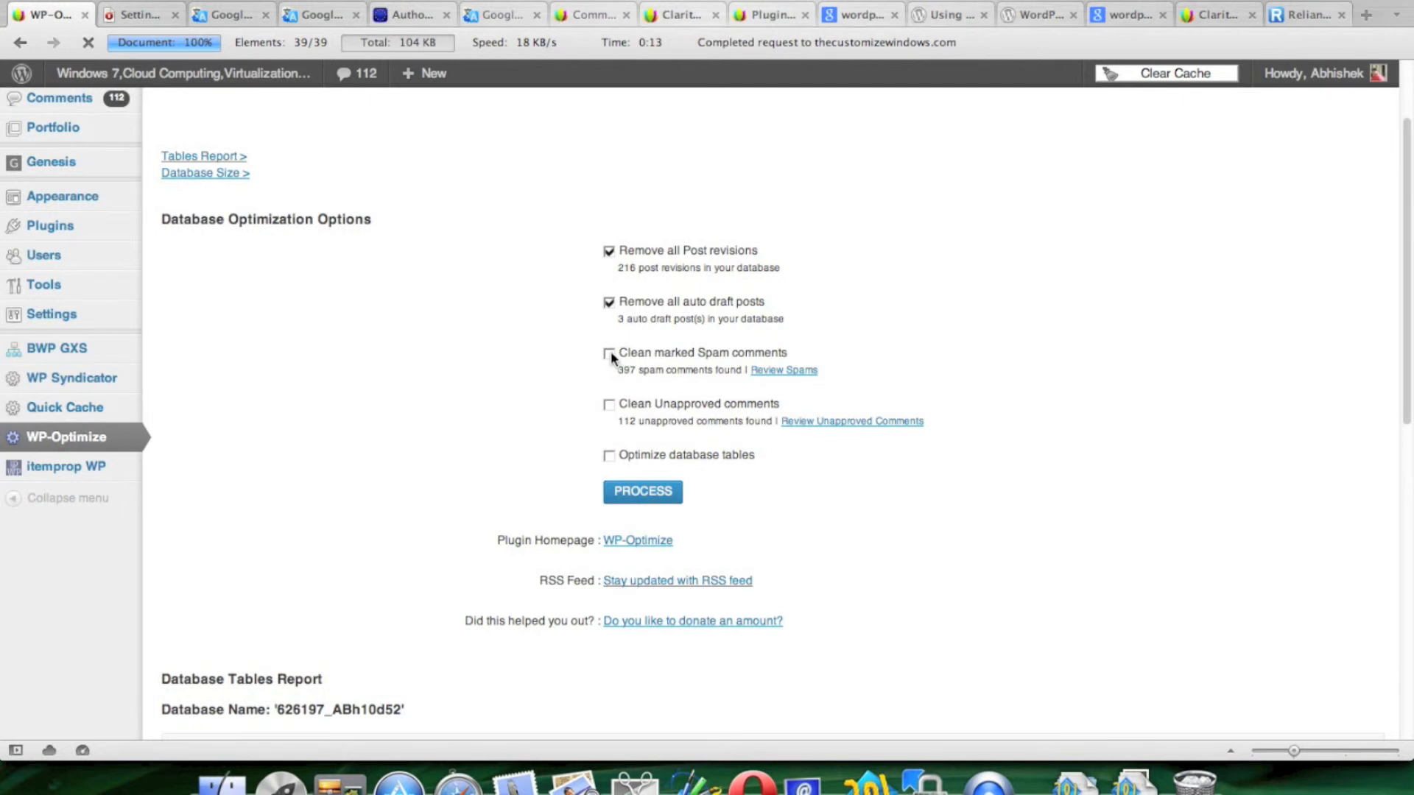
left_click(609, 353)
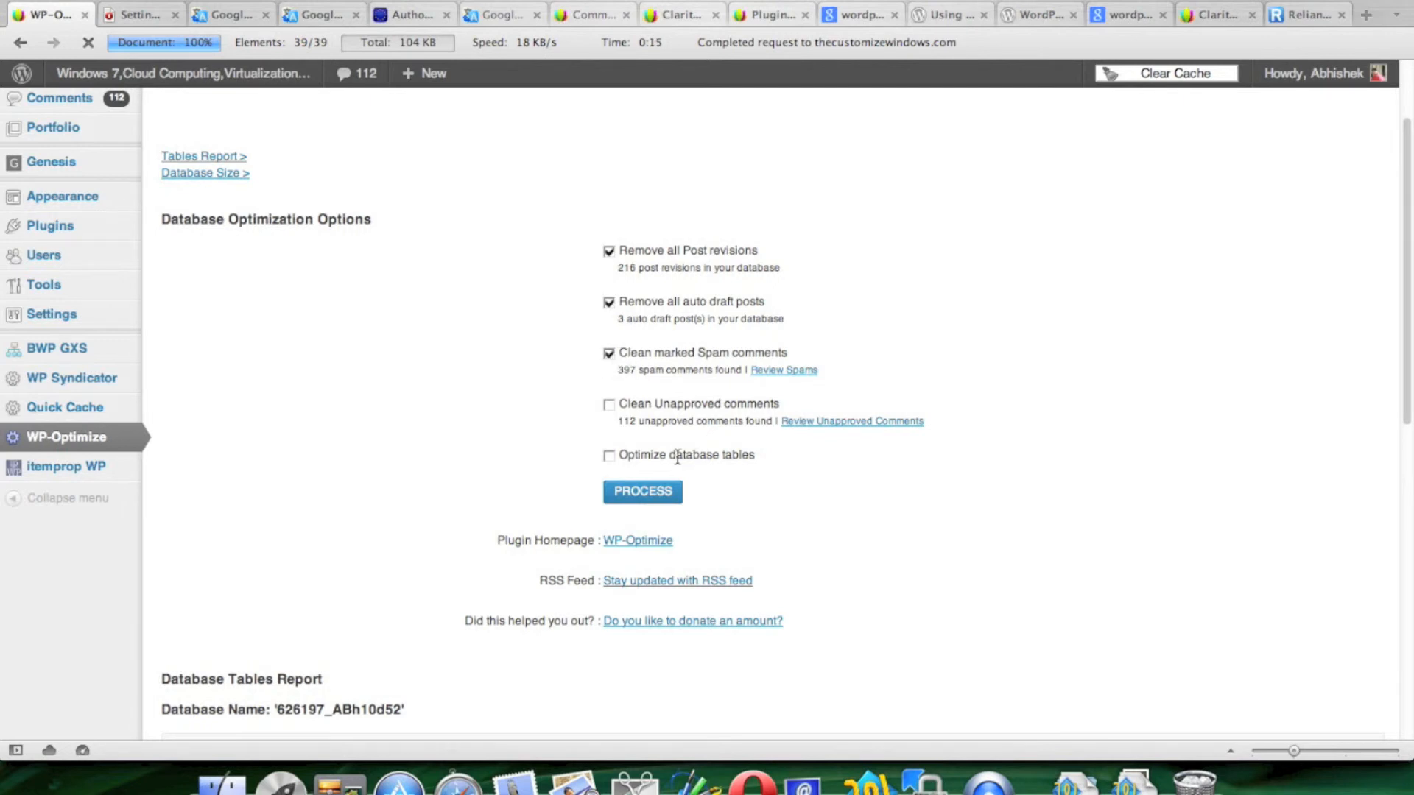
left_click(609, 455)
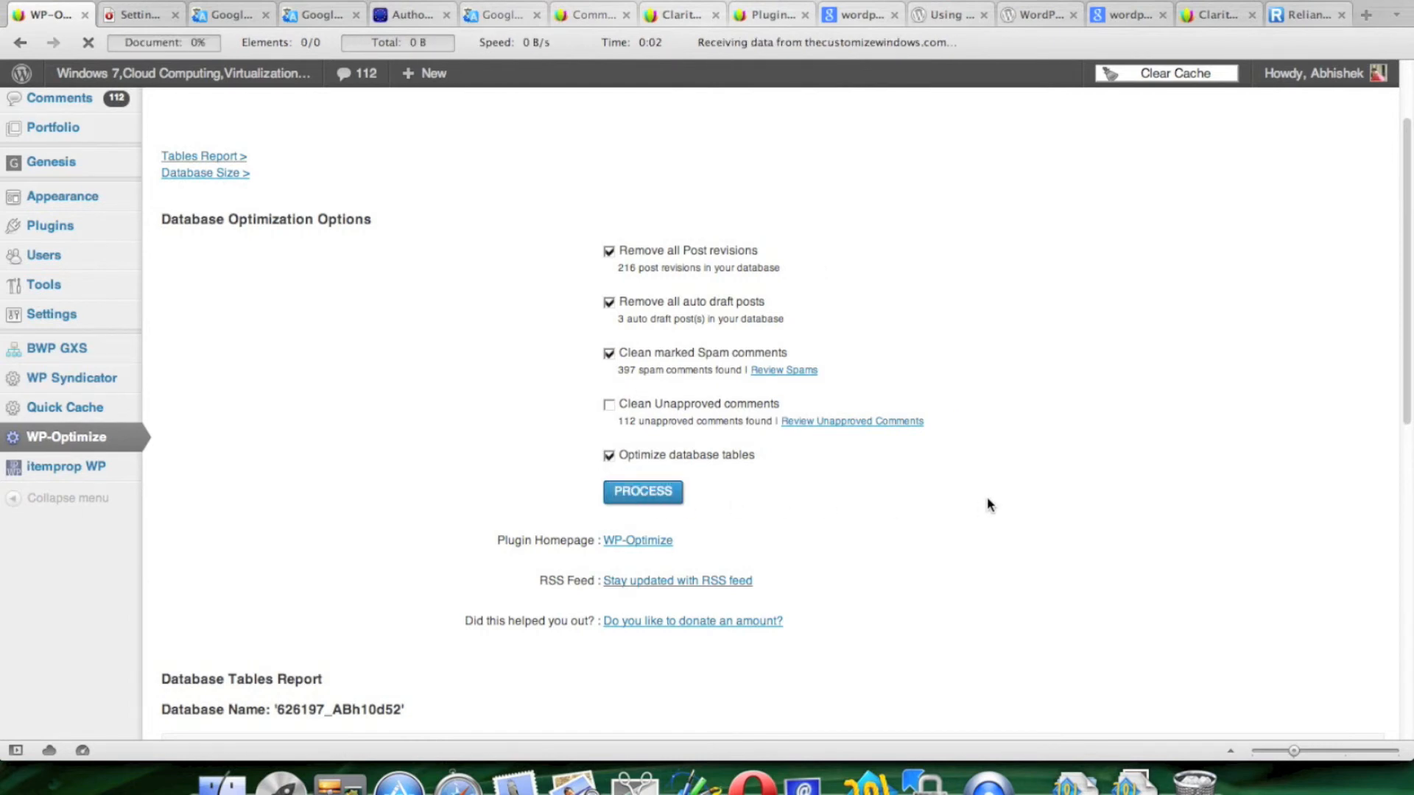
scroll("down", 3)
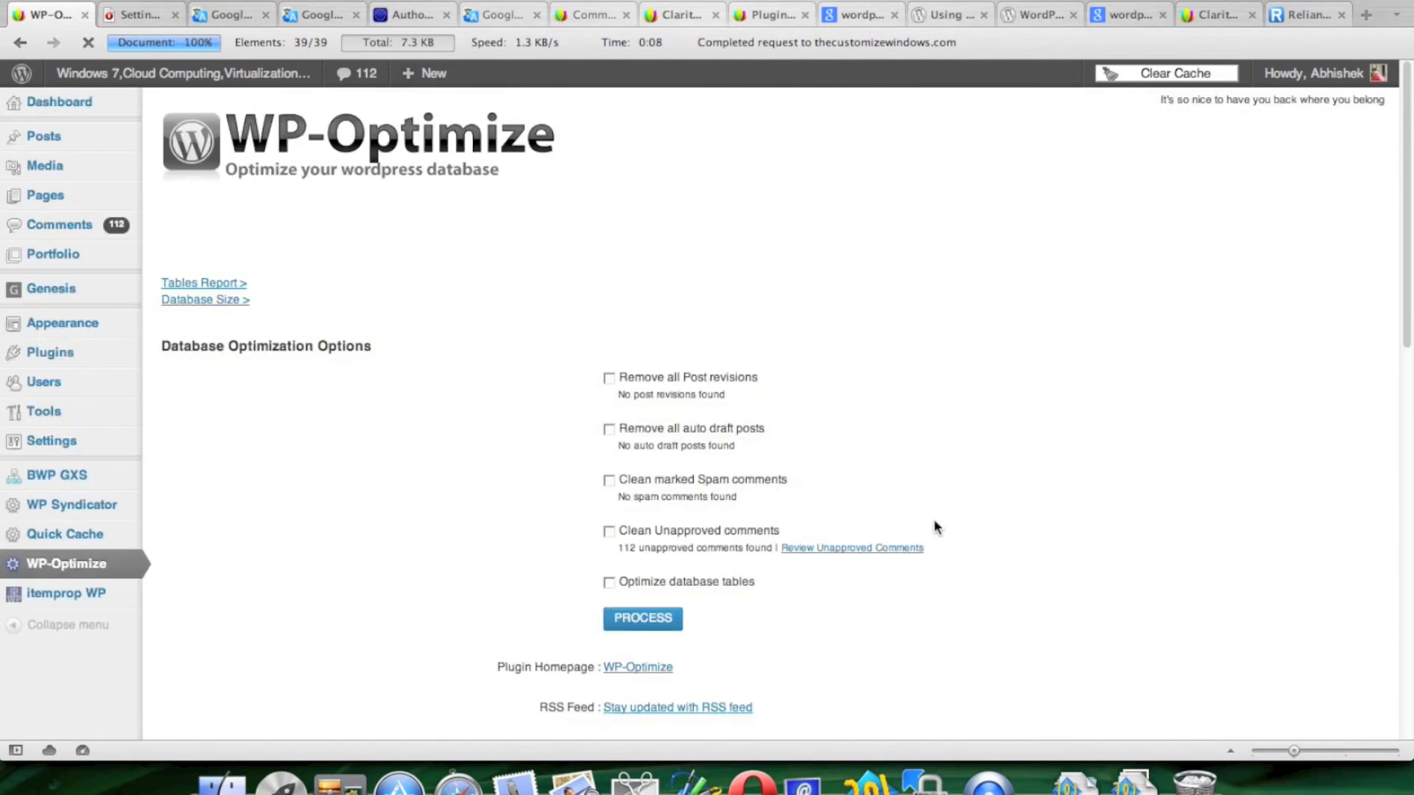
- Process the cleanup and review results: 216 revisions, 3 auto drafts, 397 spam deleted
left_click(642, 618)
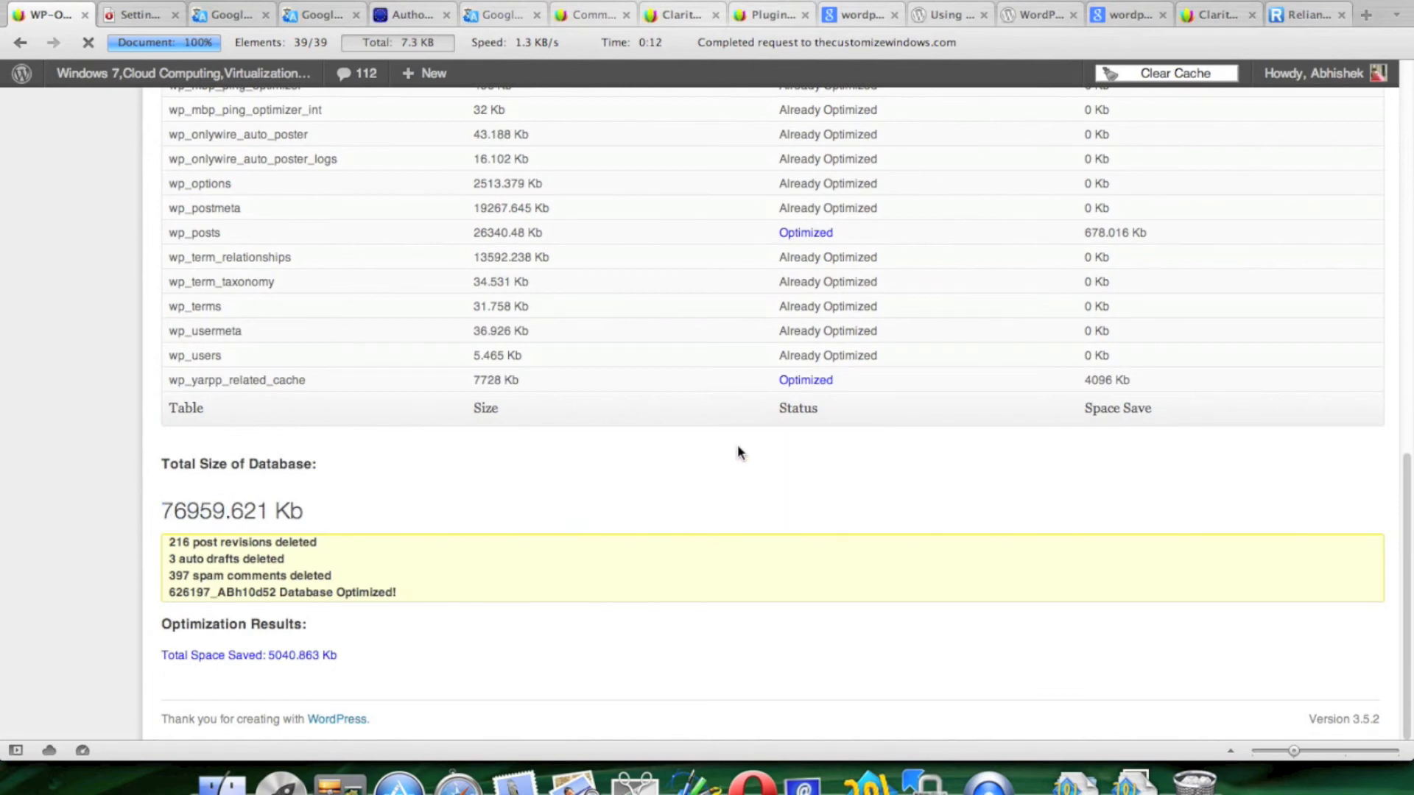
double_click(298, 655)
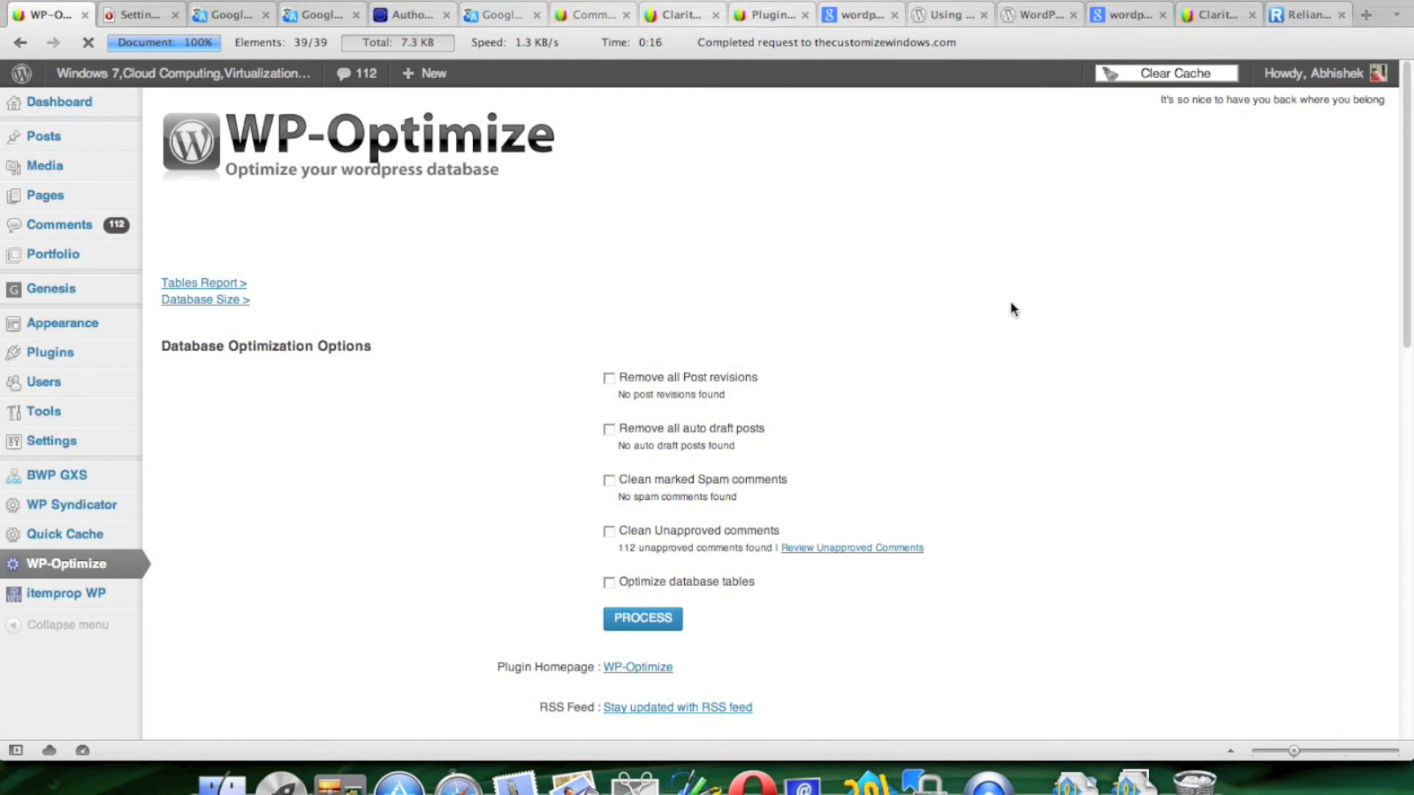
mouse_move(1021, 317)
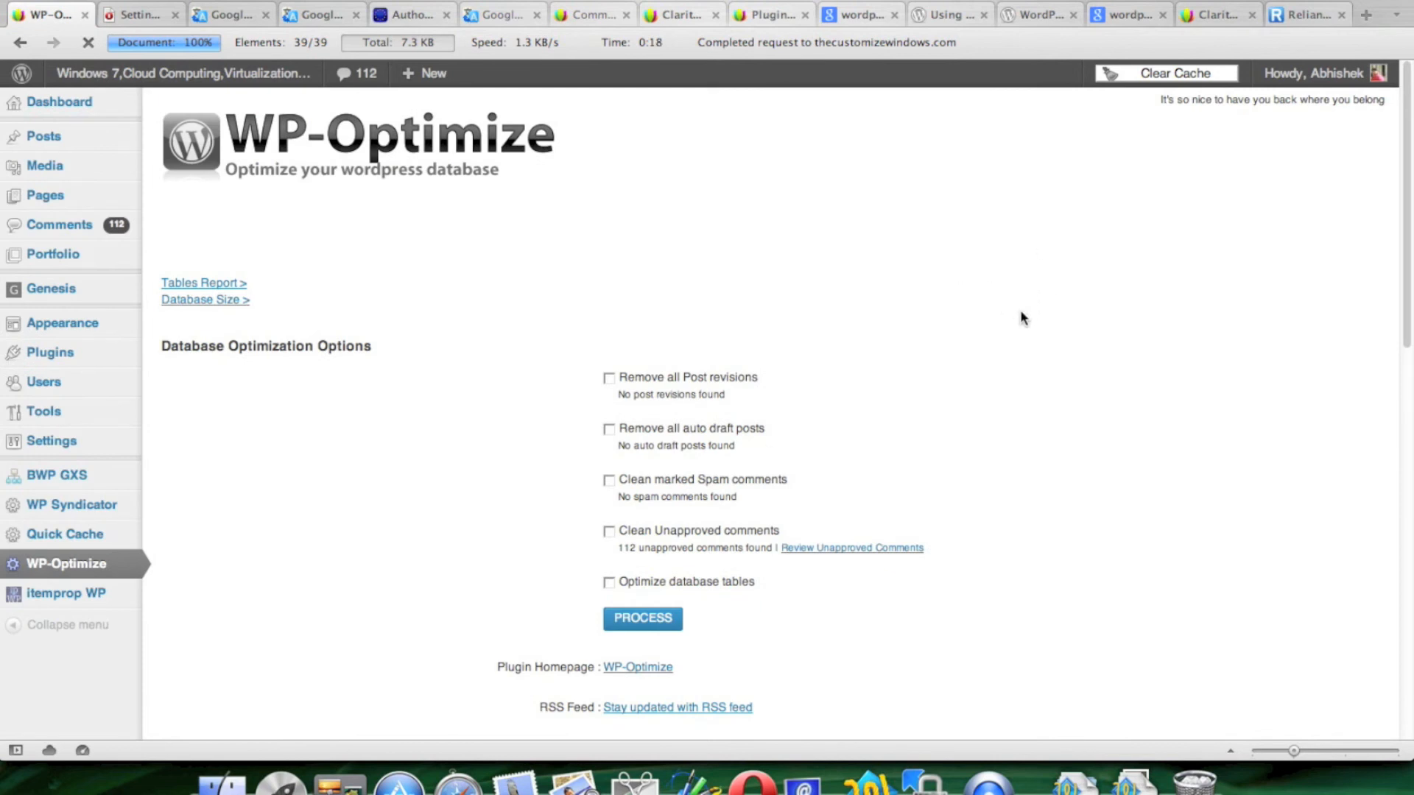